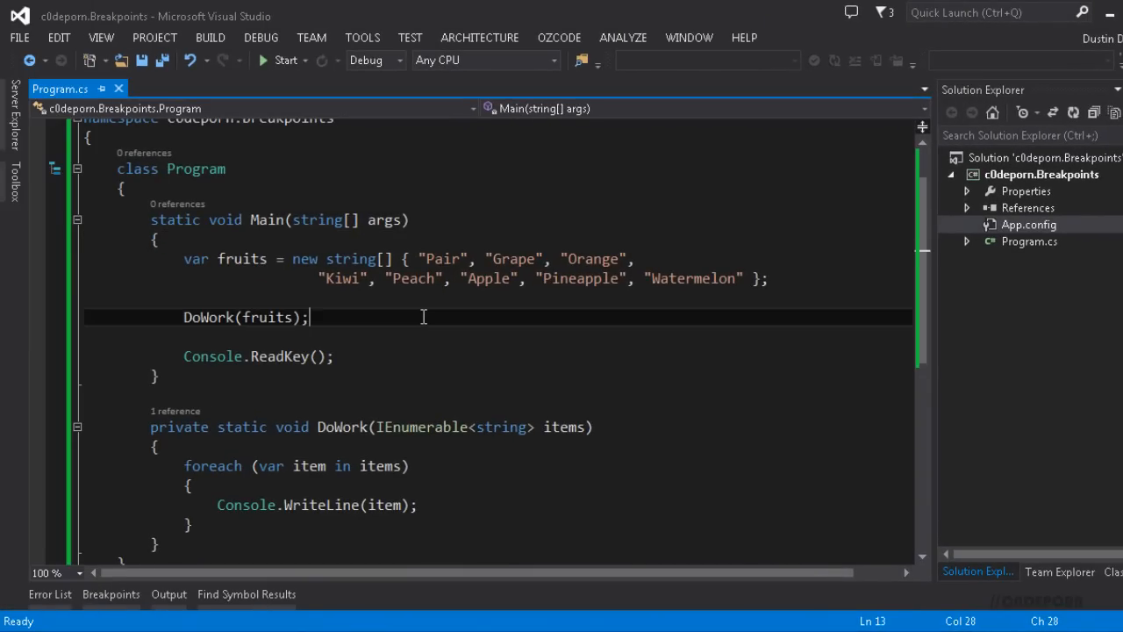
{"action": "mouse_move", "coordinate": [225, 321]}
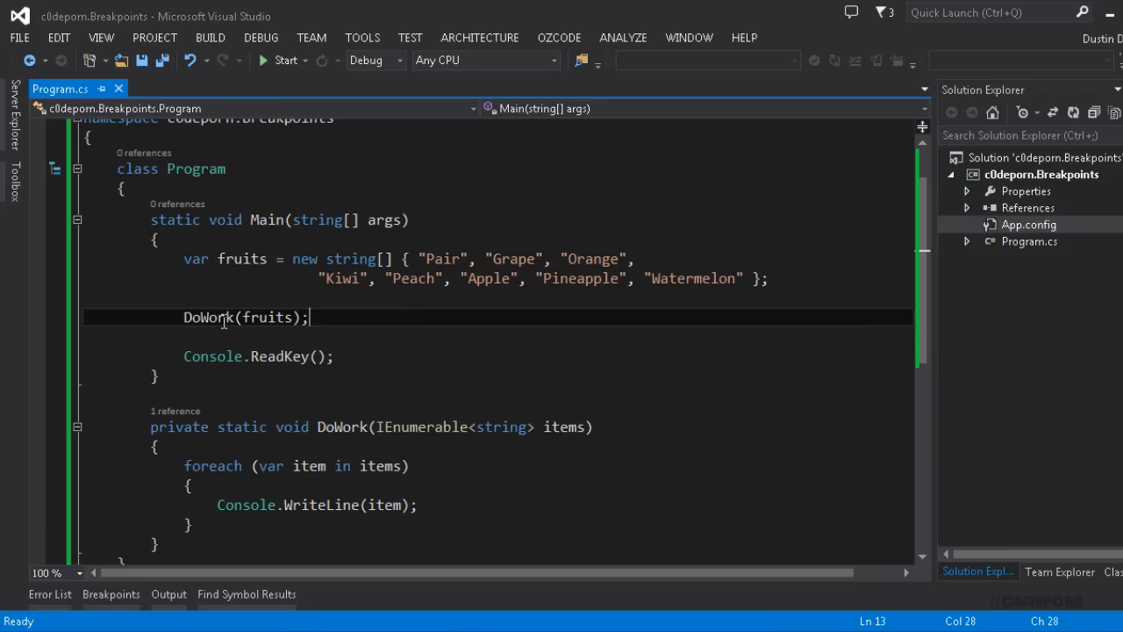
{"action": "mouse_move", "coordinate": [112, 318]}
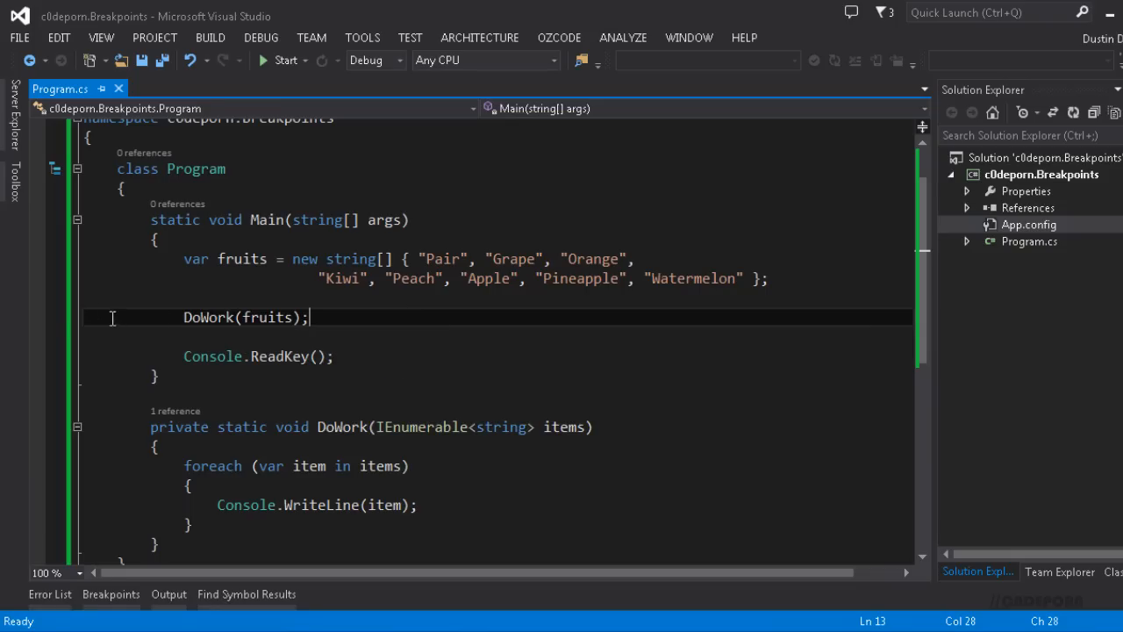
{"action": "mouse_move", "coordinate": [39, 327]}
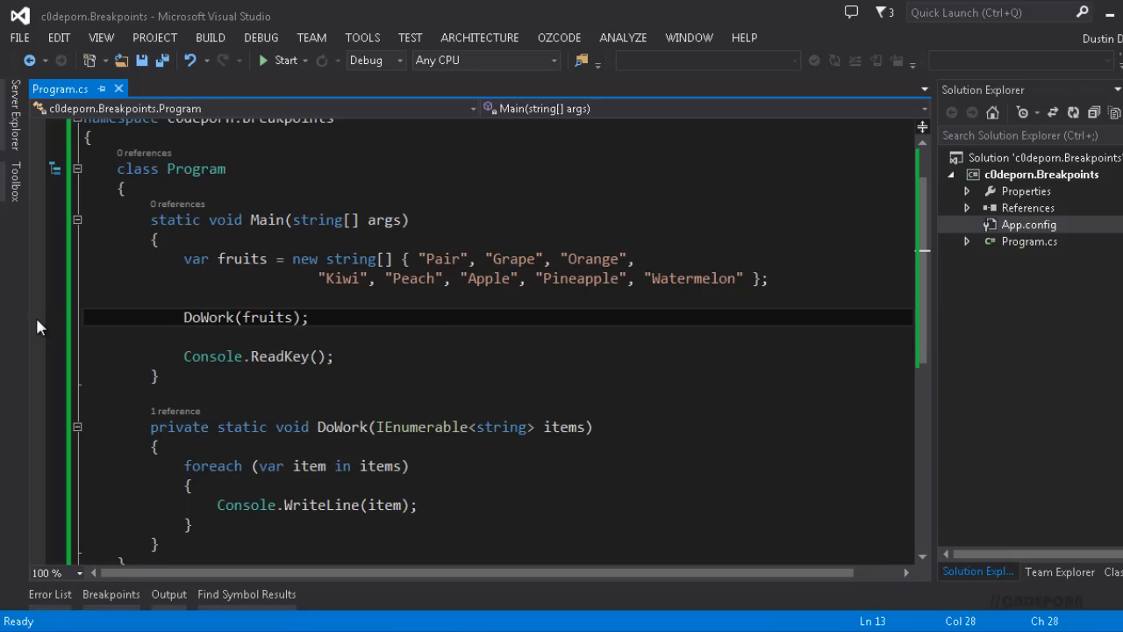
{"action": "mouse_move", "coordinate": [39, 320]}
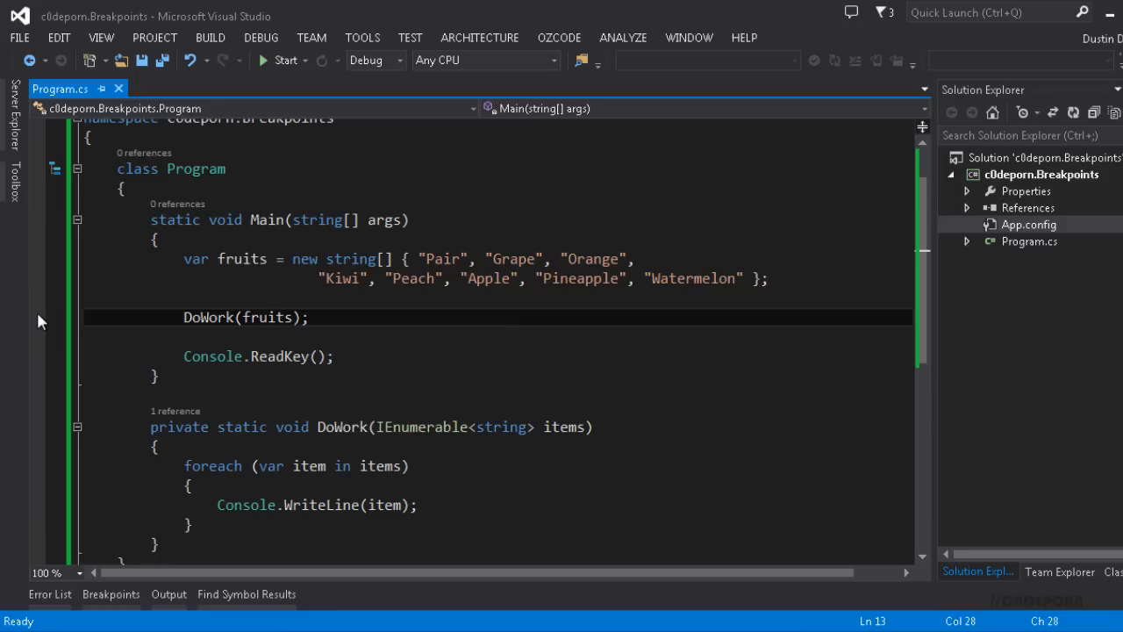
Step: Toggle a breakpoint in the margin beside the DoWork(fruits) call in Program.cs
{"action": "left_click", "coordinate": [37, 316]}
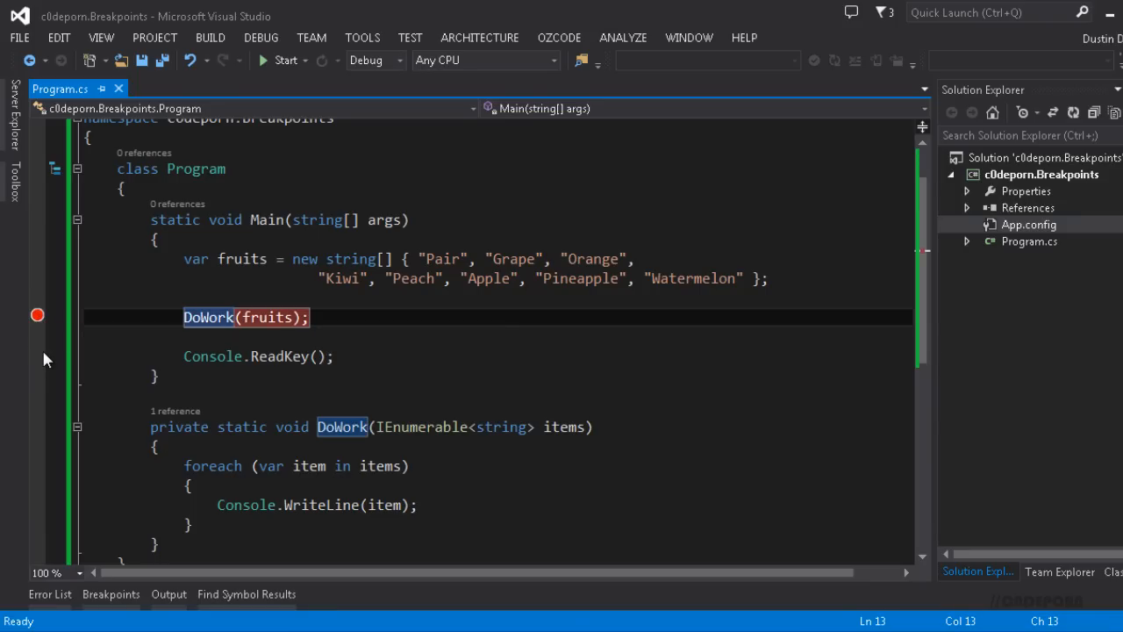
{"action": "mouse_move", "coordinate": [167, 316]}
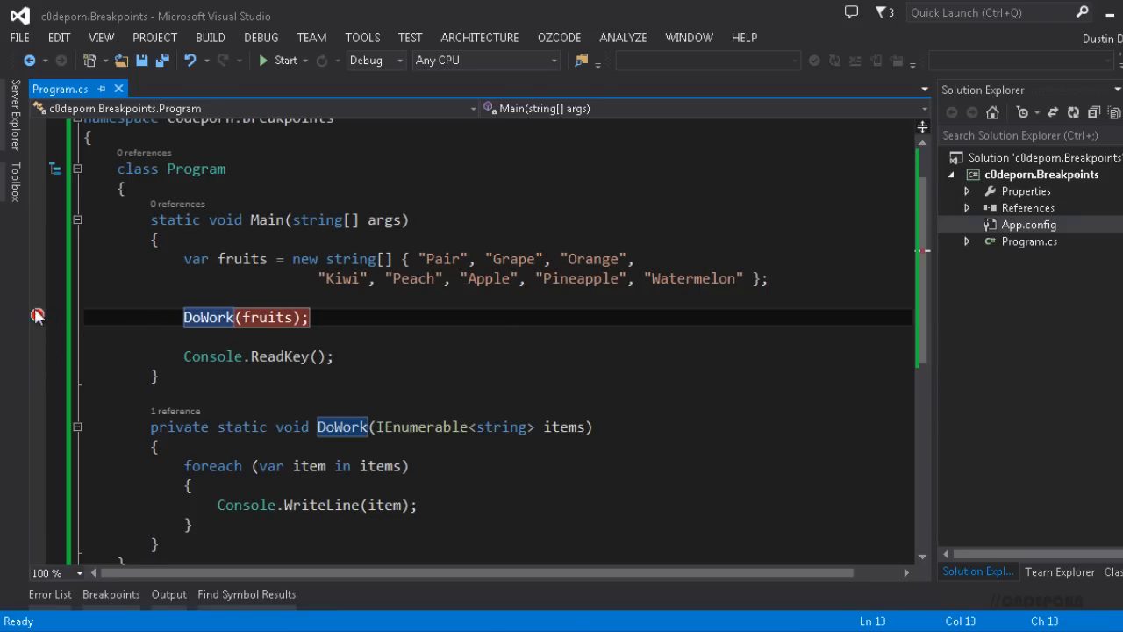
{"action": "left_click", "coordinate": [39, 316]}
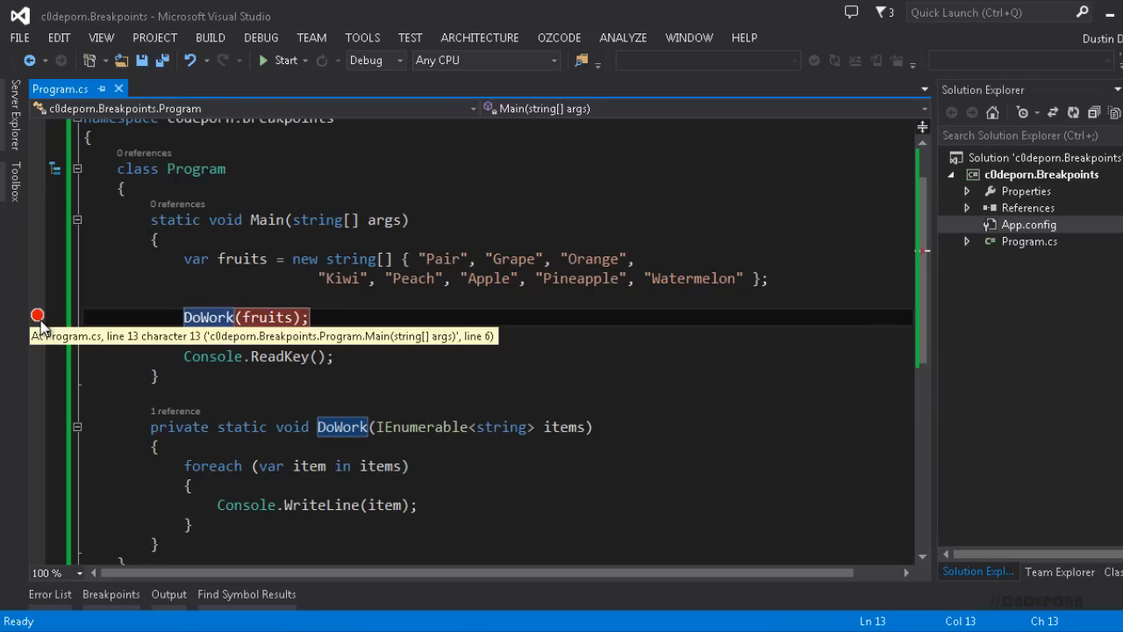
{"action": "mouse_move", "coordinate": [44, 320]}
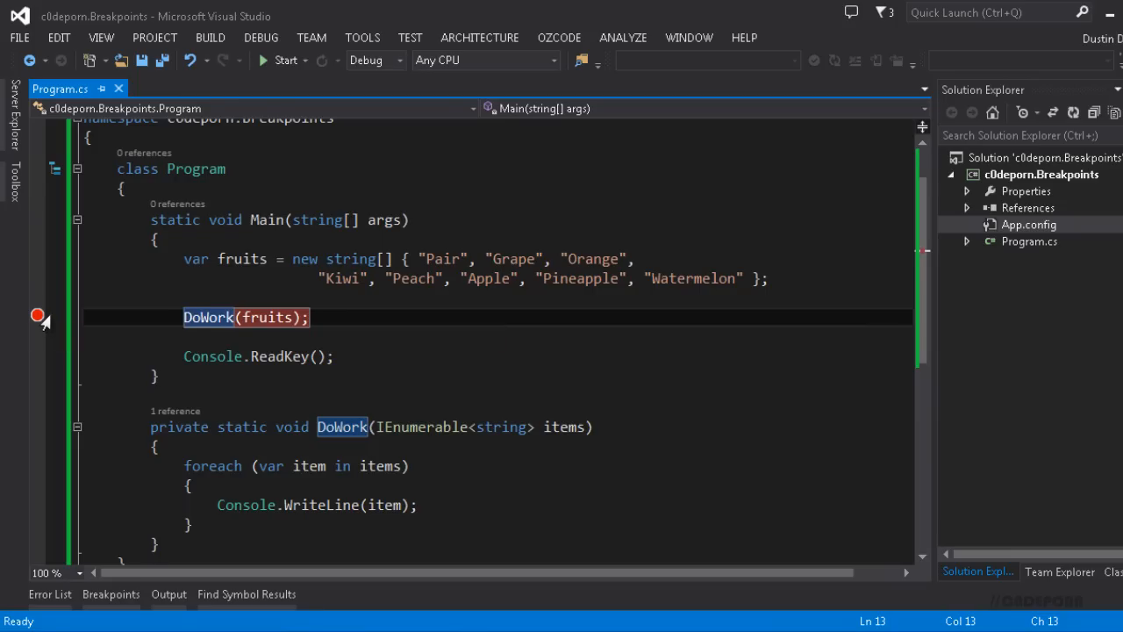
{"action": "mouse_move", "coordinate": [453, 332]}
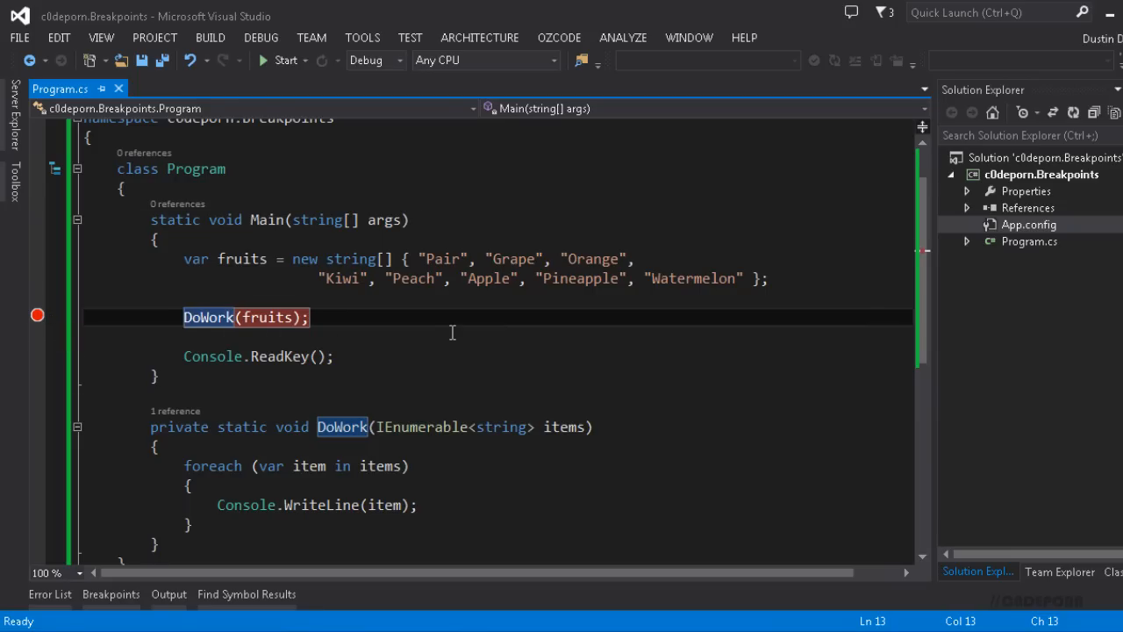
{"action": "scroll", "scroll_direction": "down", "scroll_amount": 3}
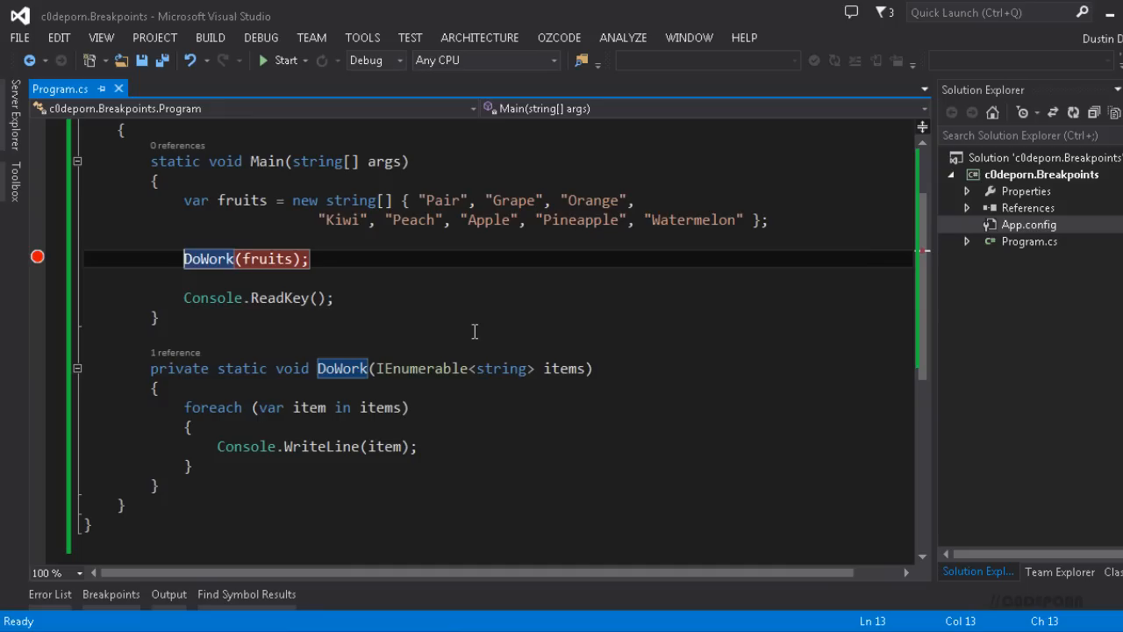
{"action": "mouse_move", "coordinate": [432, 274]}
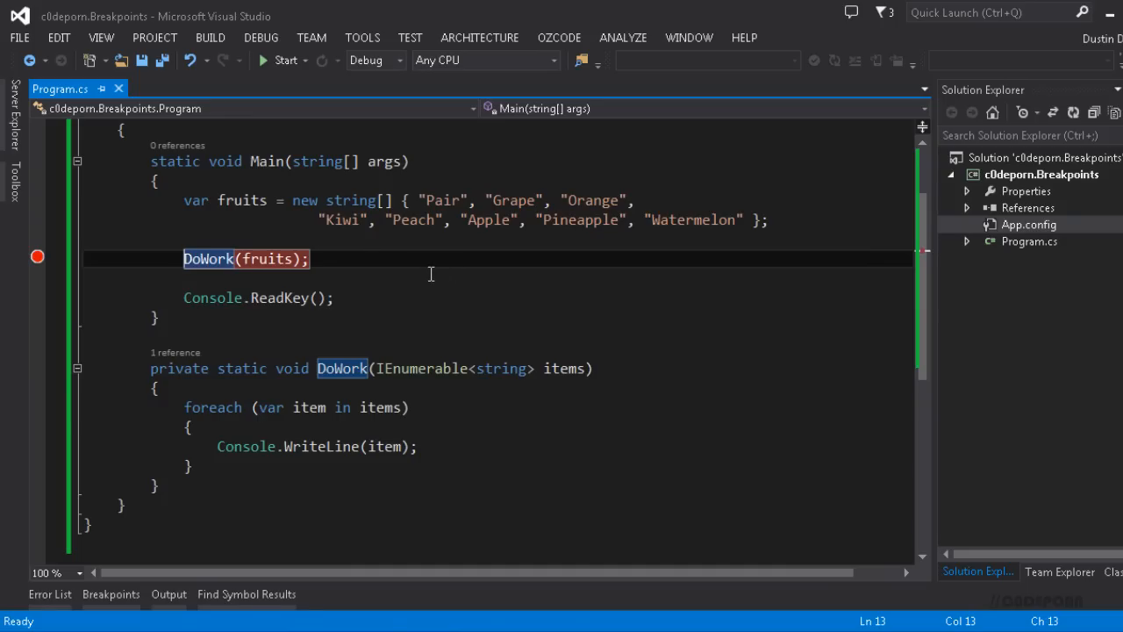
{"action": "left_click", "coordinate": [334, 298]}
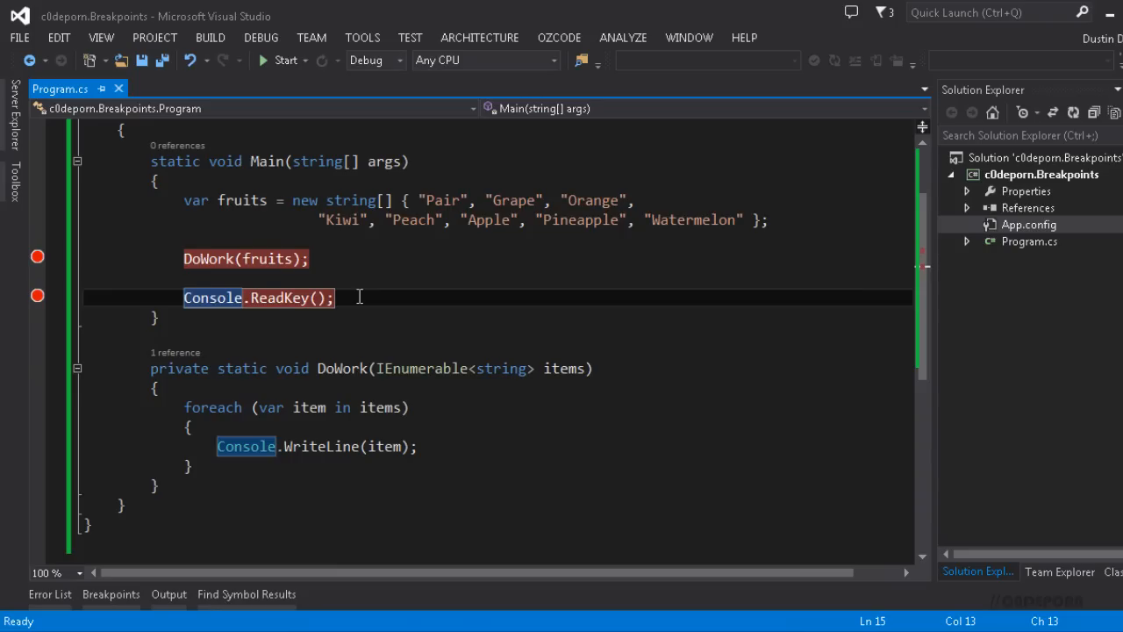
{"action": "left_click", "coordinate": [37, 297]}
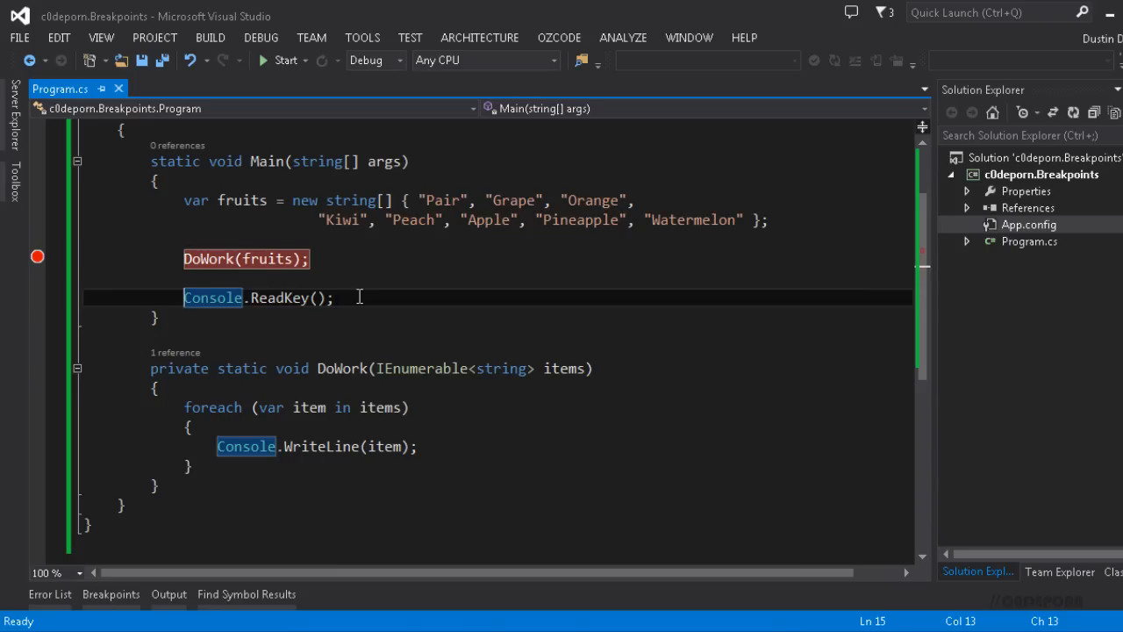
{"action": "mouse_move", "coordinate": [341, 114]}
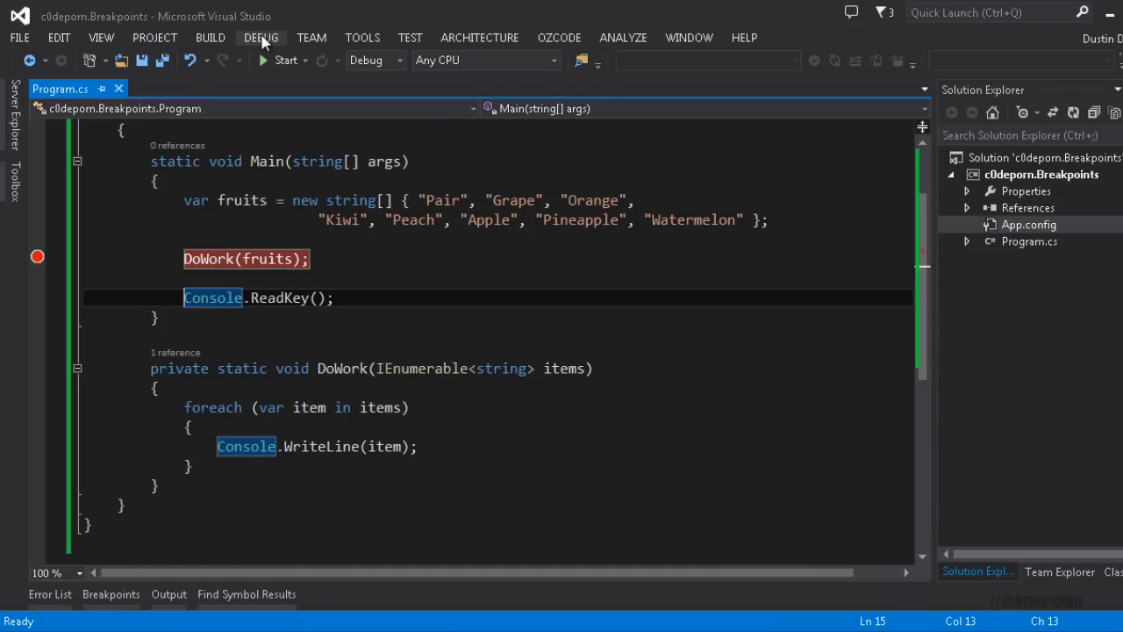
Step: Show the Breakpoints window via Debug > Windows, listing the line 13 breakpoint
{"action": "left_click", "coordinate": [260, 36]}
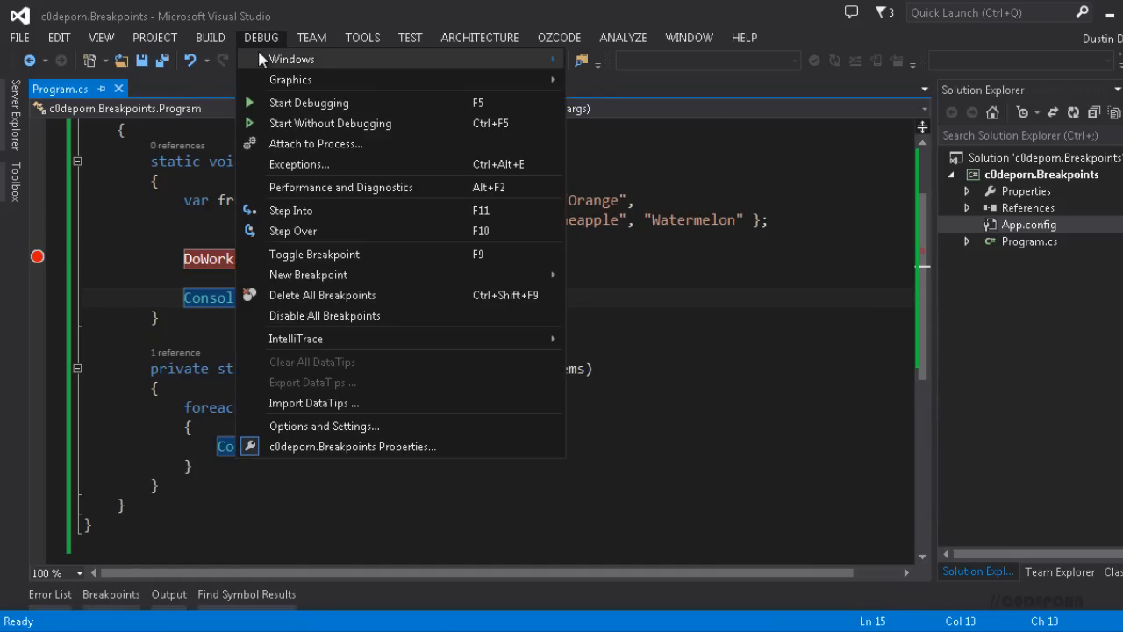
{"action": "left_click", "coordinate": [291, 60]}
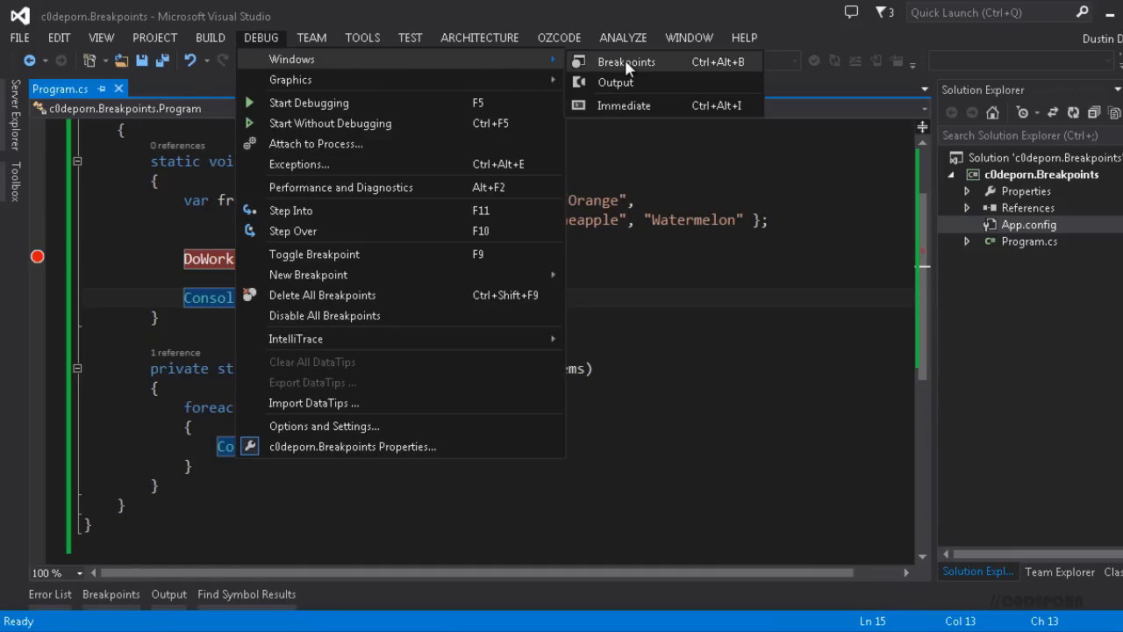
{"action": "left_click", "coordinate": [627, 61]}
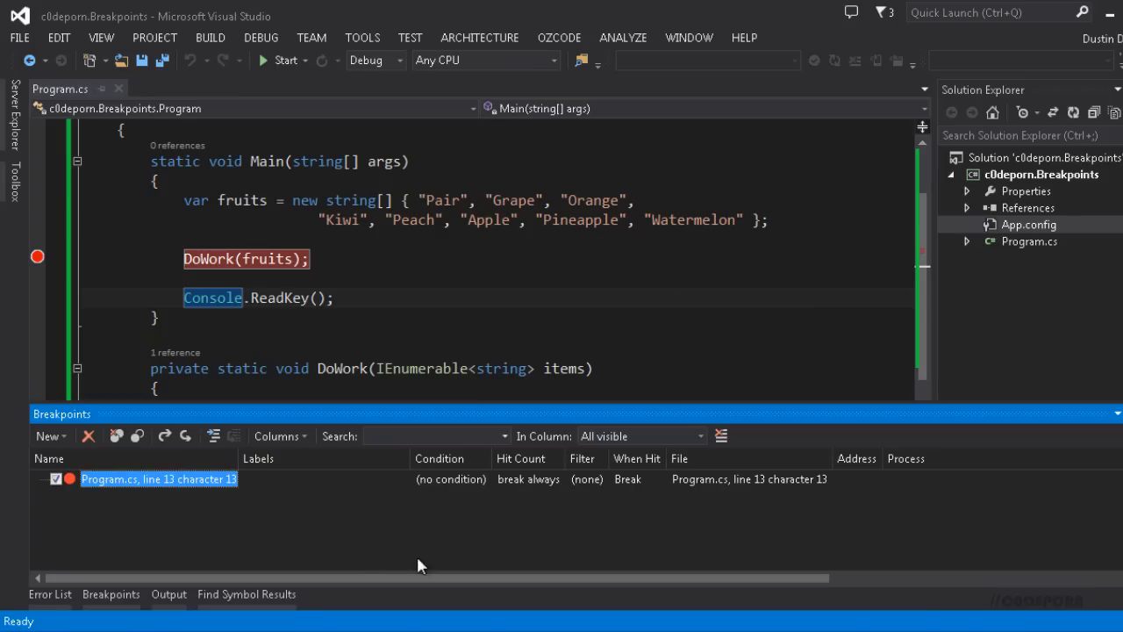
{"action": "mouse_move", "coordinate": [246, 520]}
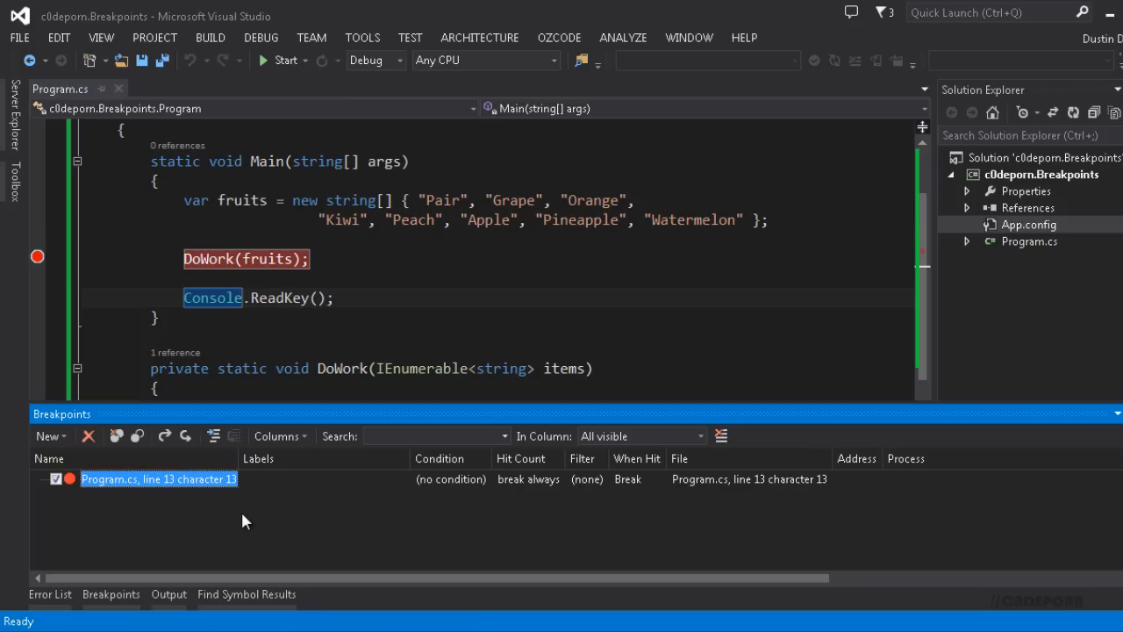
{"action": "mouse_move", "coordinate": [323, 304]}
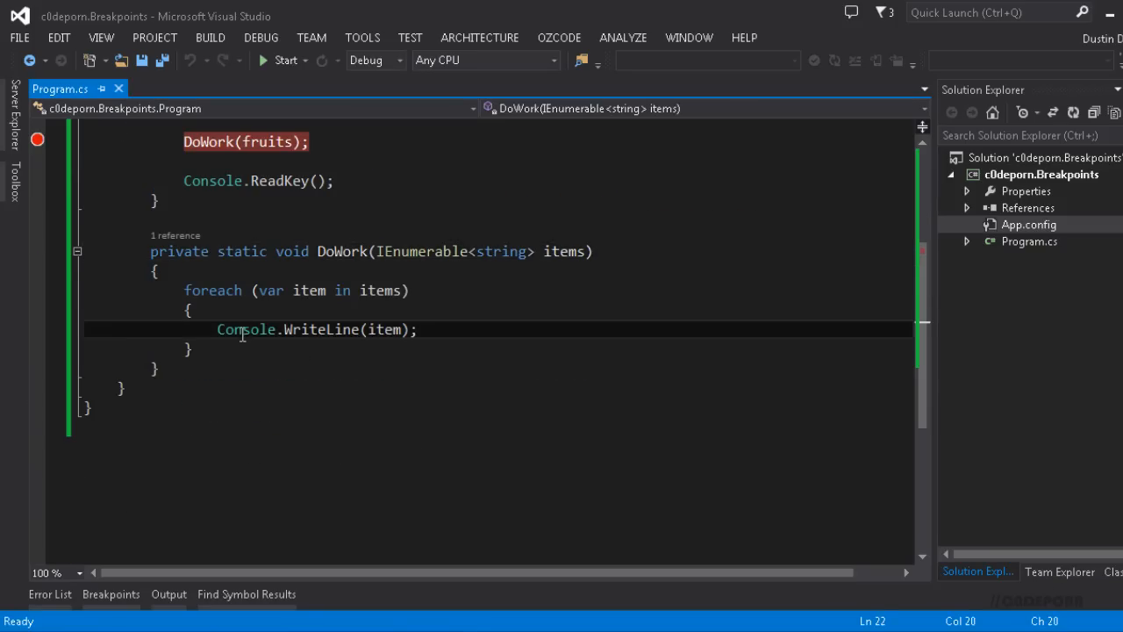
Step: Add a breakpoint on the Console.WriteLine(item) line inside DoWork
{"action": "left_click", "coordinate": [39, 330]}
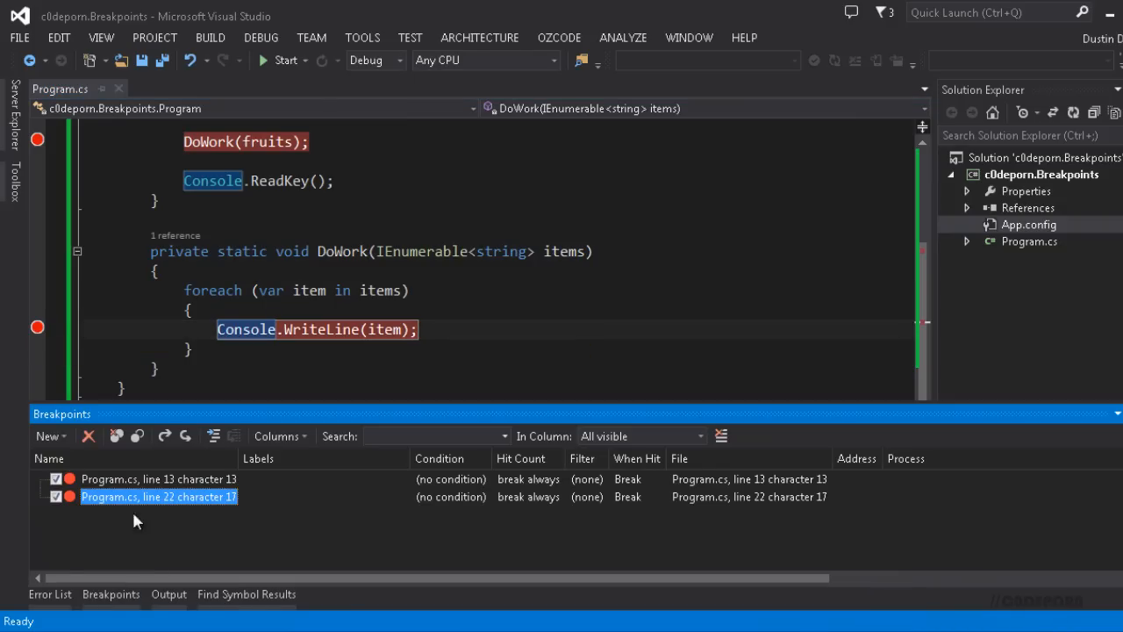
{"action": "mouse_move", "coordinate": [246, 535]}
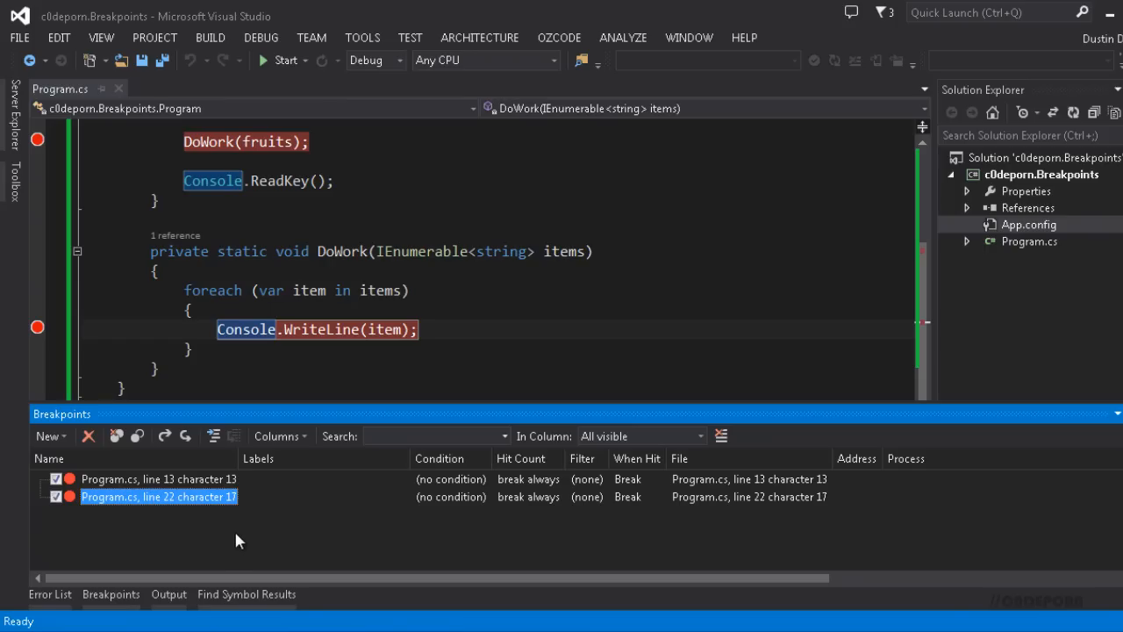
{"action": "mouse_move", "coordinate": [120, 513]}
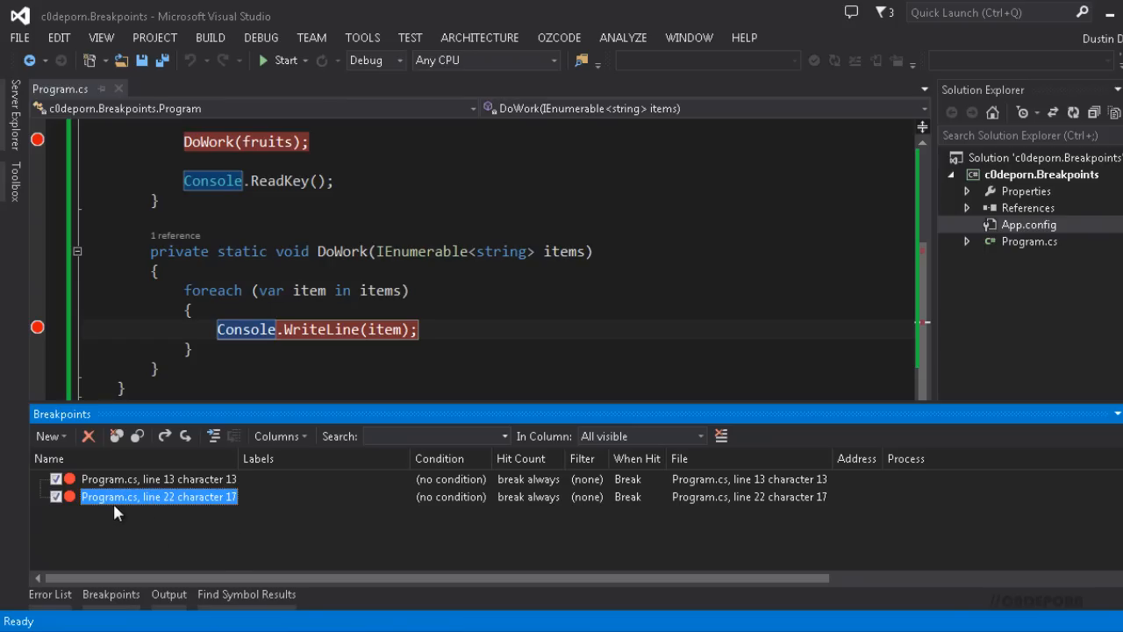
{"action": "mouse_move", "coordinate": [113, 507]}
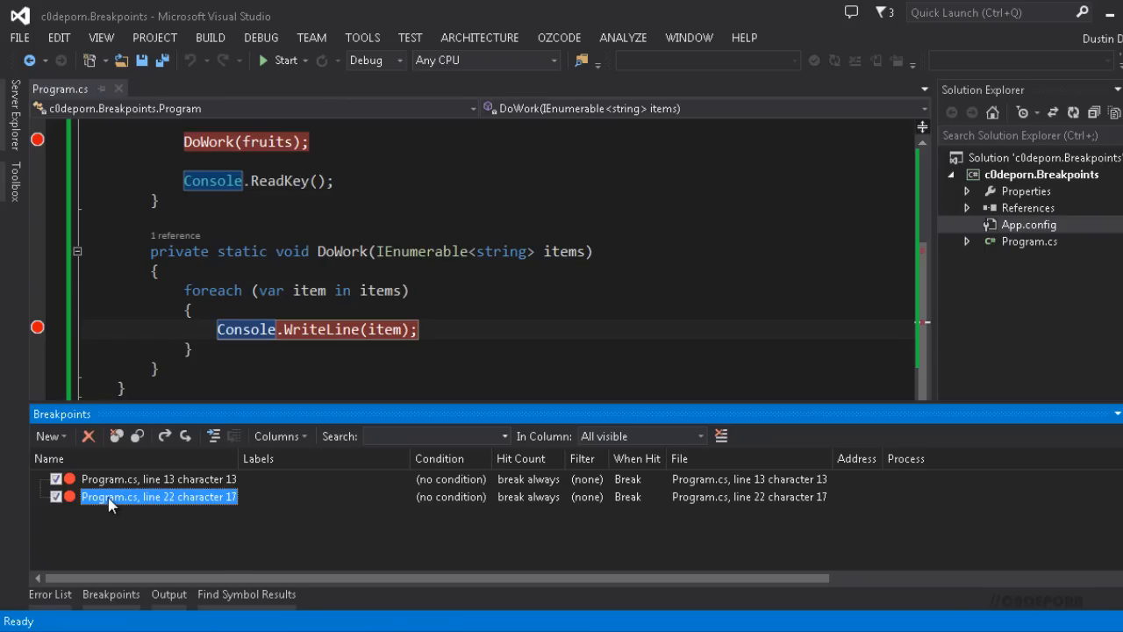
{"action": "mouse_move", "coordinate": [88, 435]}
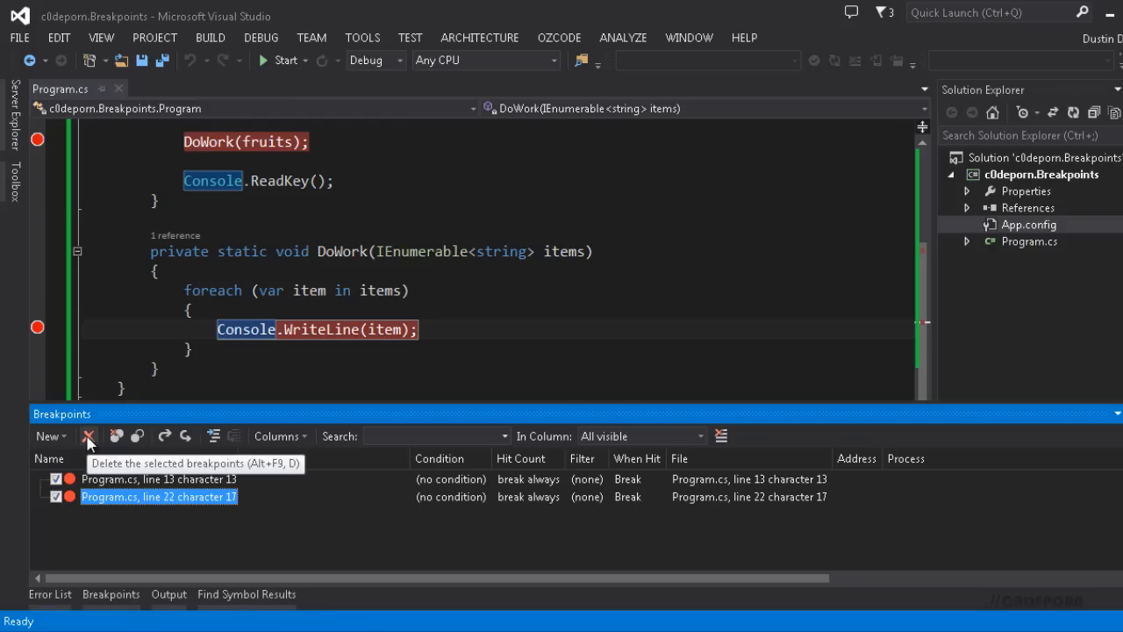
{"action": "mouse_move", "coordinate": [116, 436]}
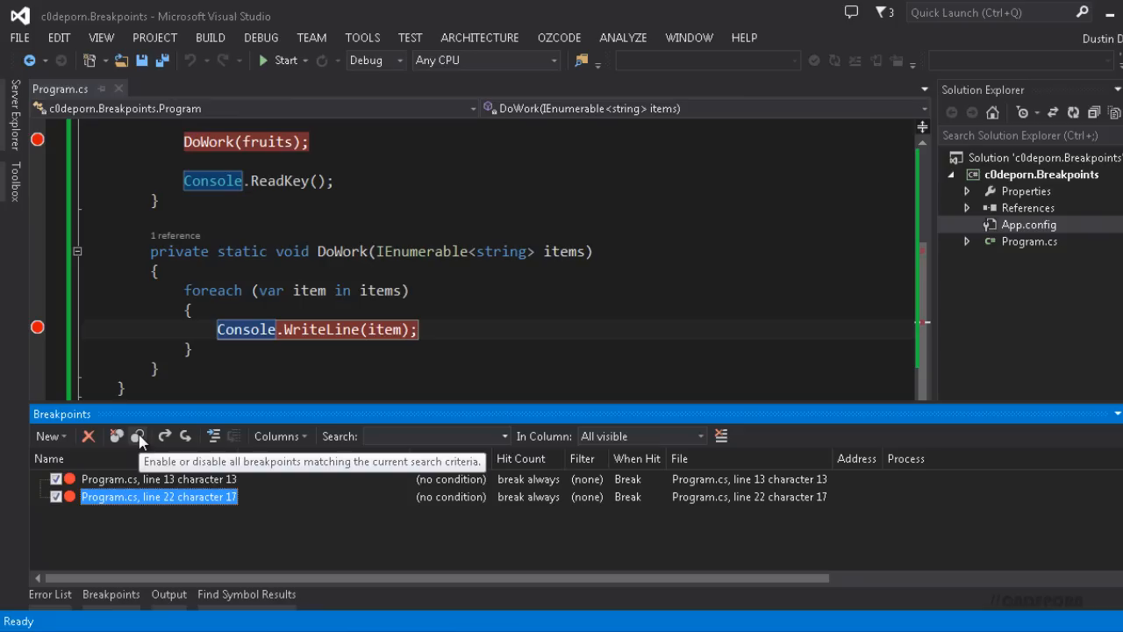
{"action": "left_click", "coordinate": [139, 435]}
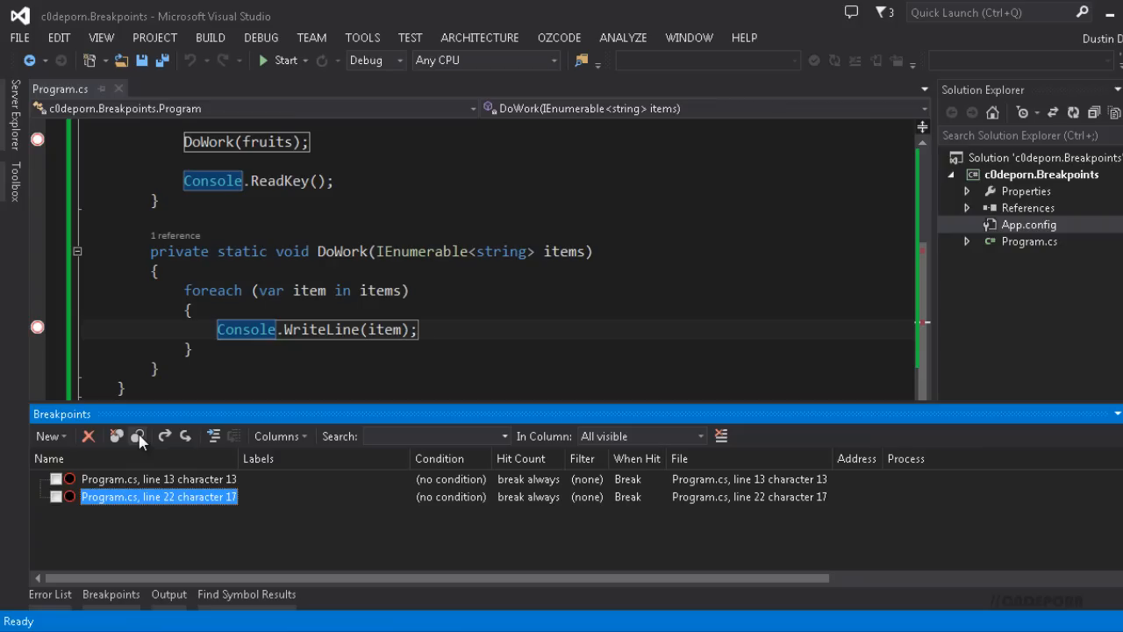
{"action": "left_click", "coordinate": [138, 436]}
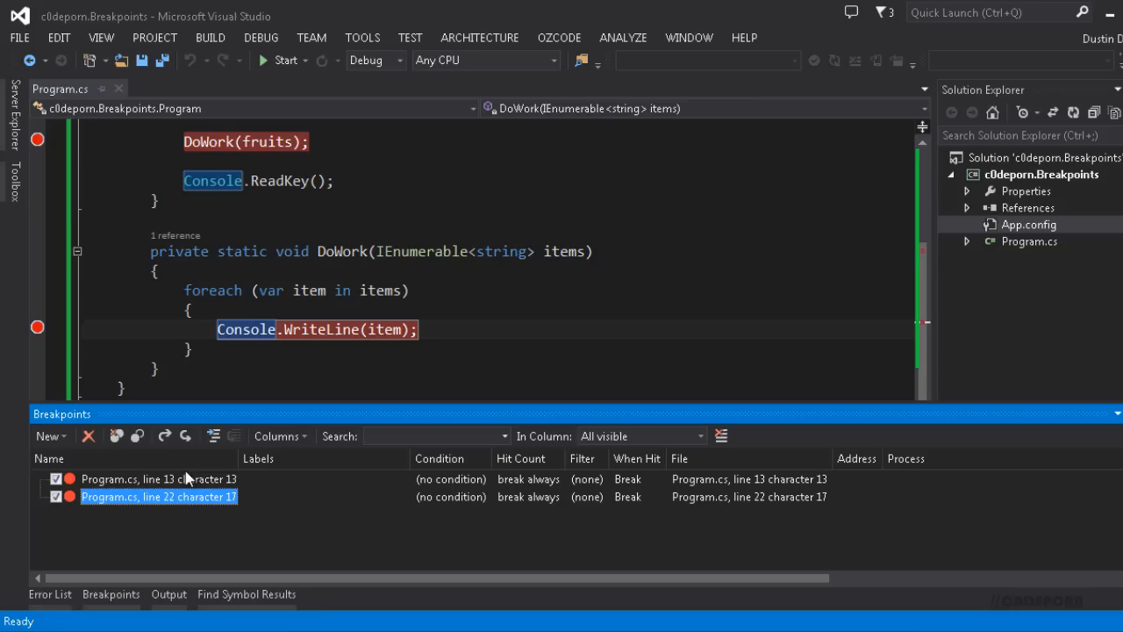
{"action": "mouse_move", "coordinate": [165, 435]}
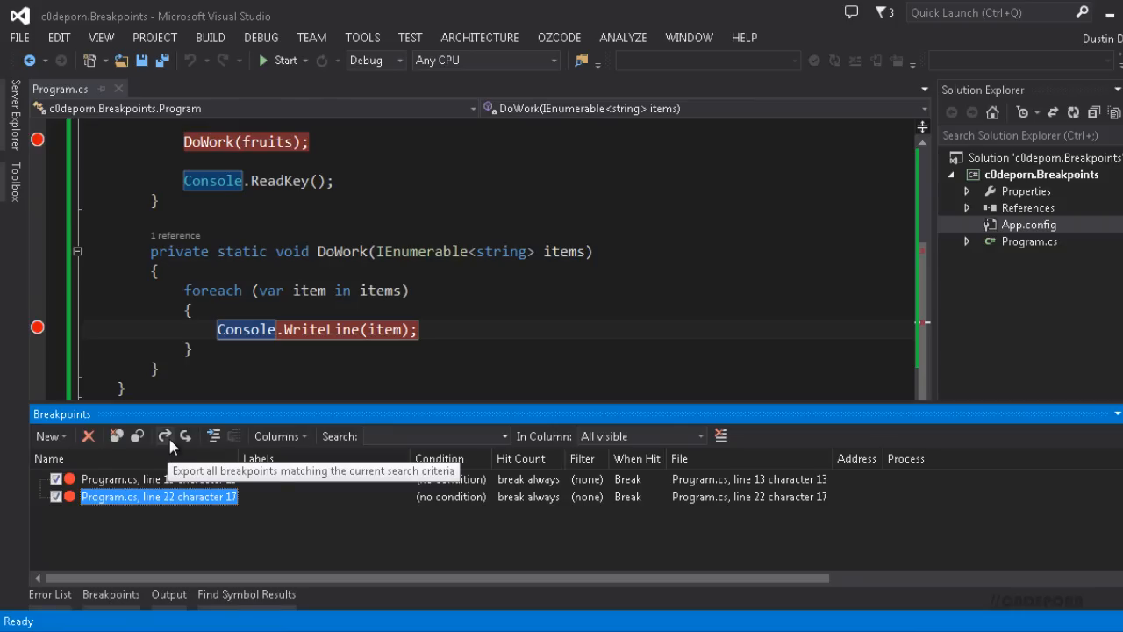
{"action": "mouse_move", "coordinate": [172, 445]}
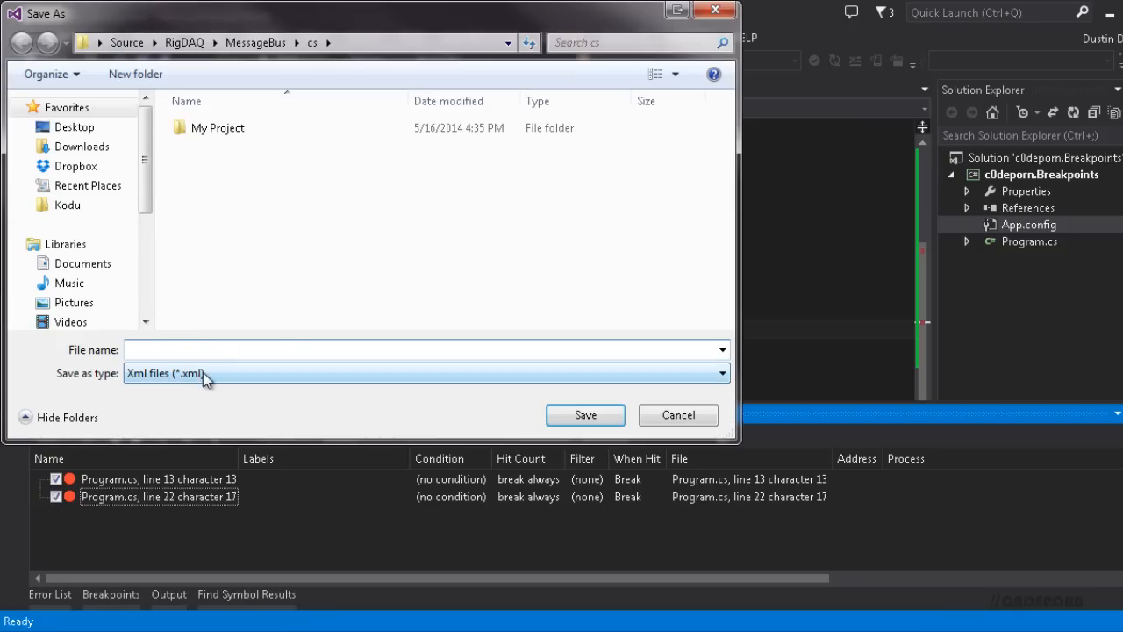
{"action": "left_click", "coordinate": [678, 414]}
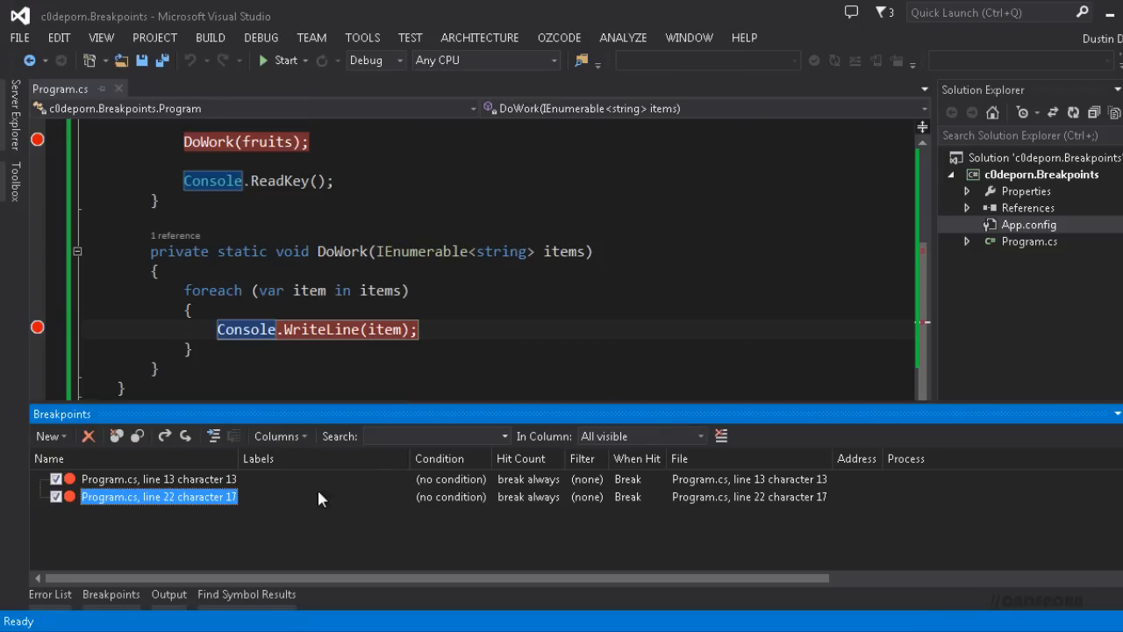
{"action": "mouse_move", "coordinate": [186, 435]}
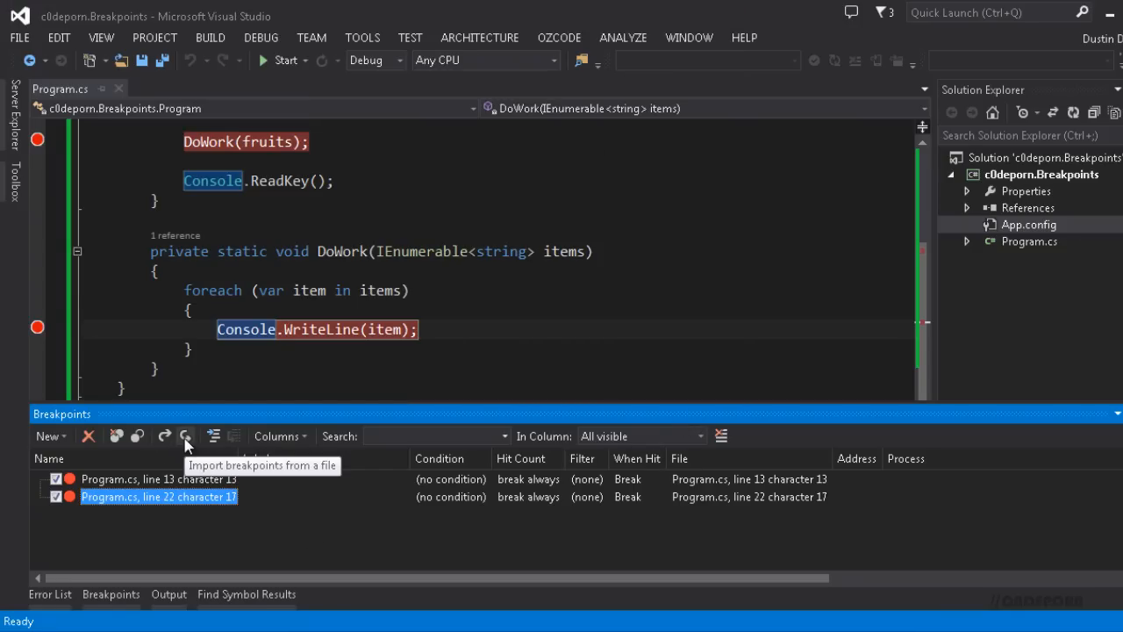
{"action": "left_click", "coordinate": [184, 435]}
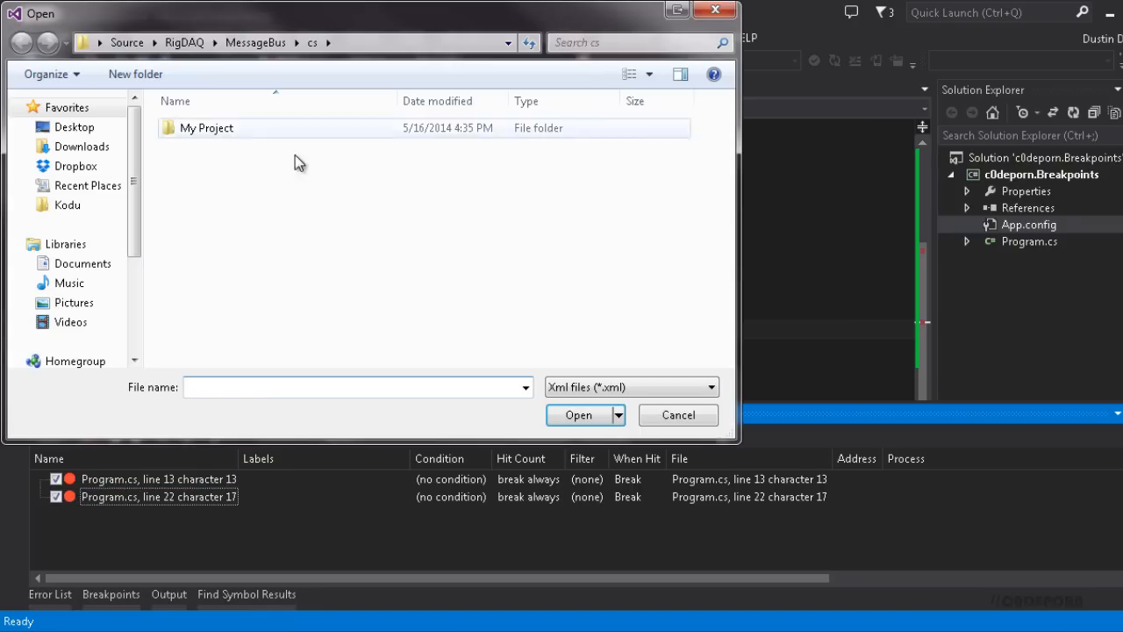
{"action": "left_click", "coordinate": [678, 414]}
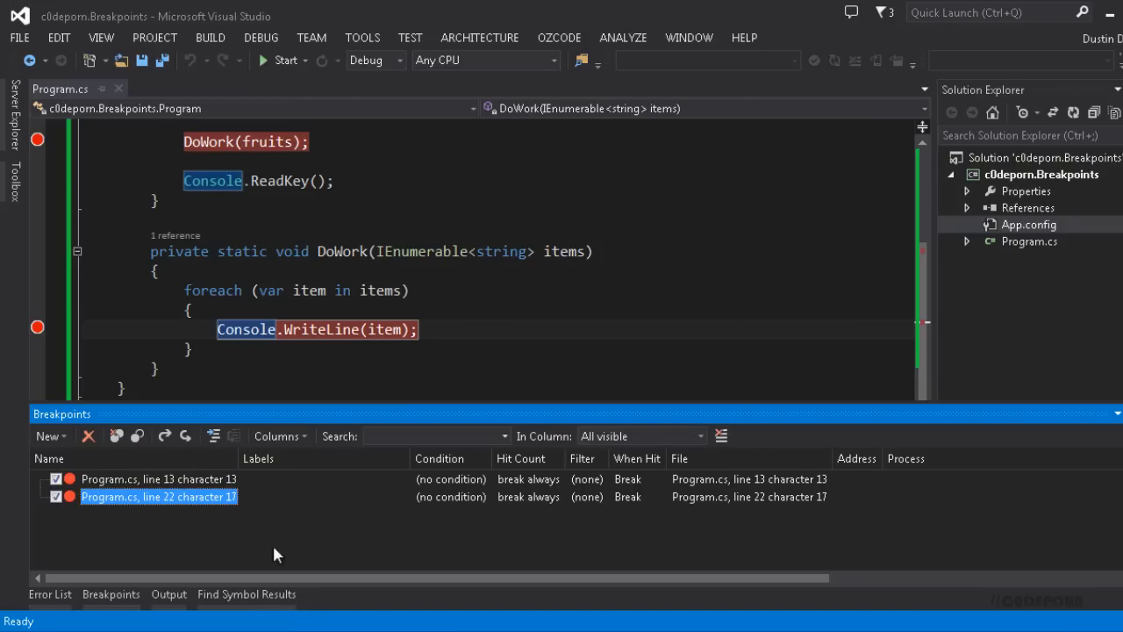
{"action": "mouse_move", "coordinate": [341, 524]}
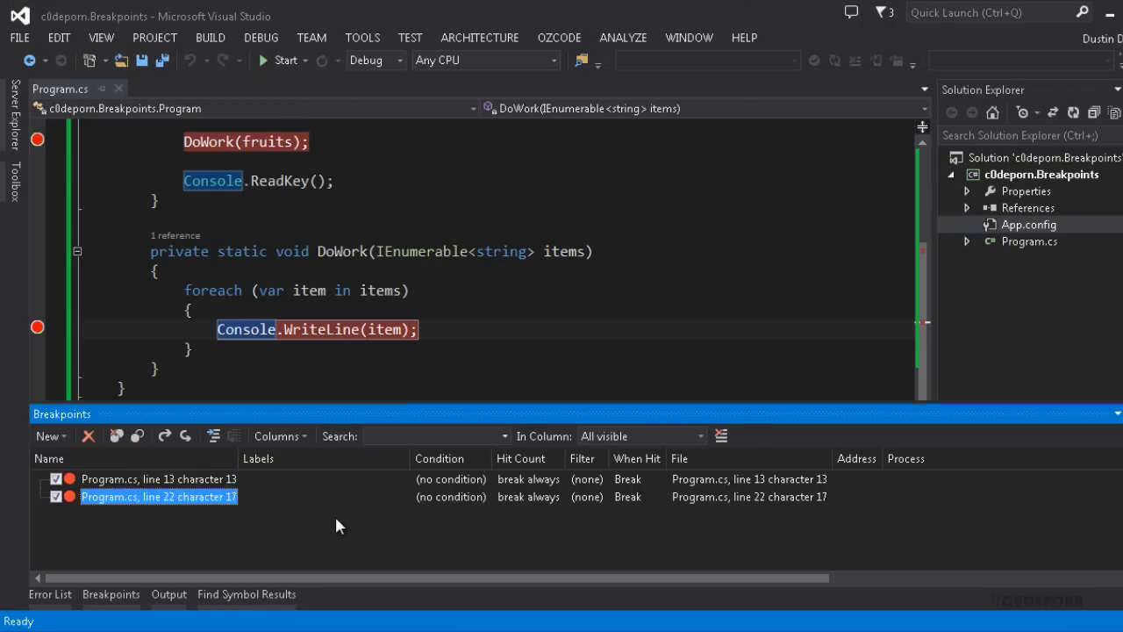
{"action": "mouse_move", "coordinate": [280, 523]}
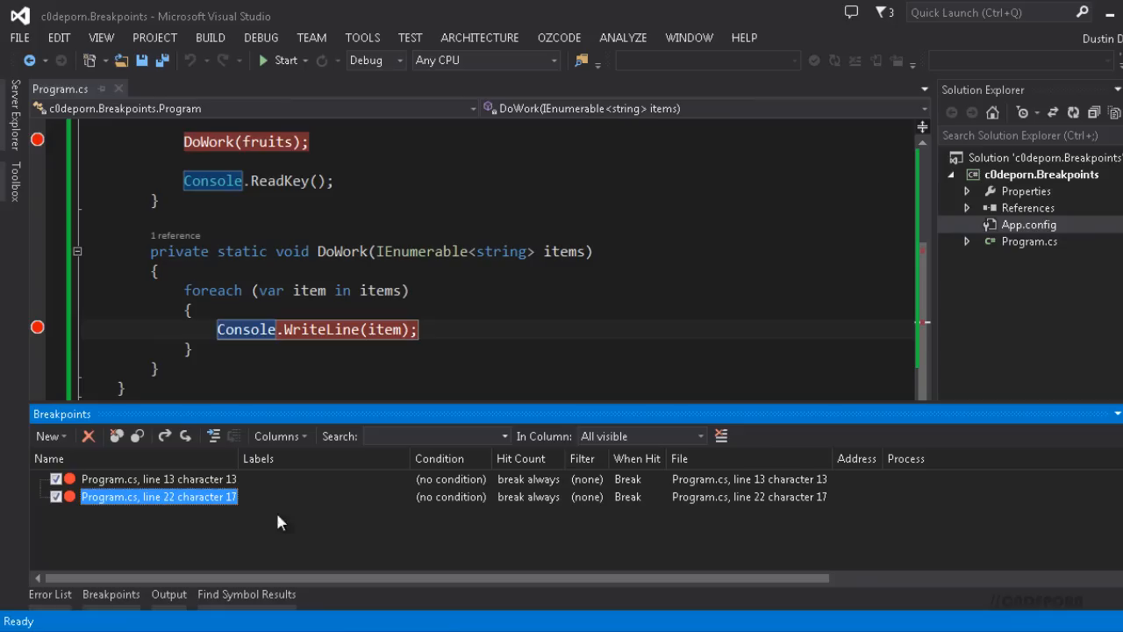
{"action": "mouse_move", "coordinate": [261, 525]}
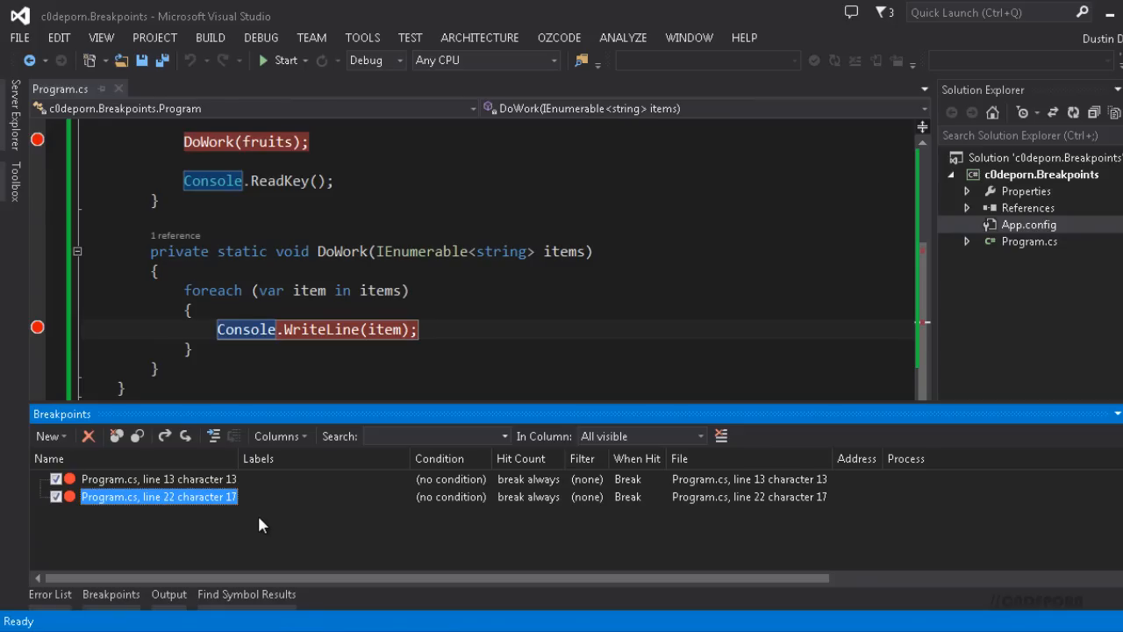
{"action": "mouse_move", "coordinate": [231, 491]}
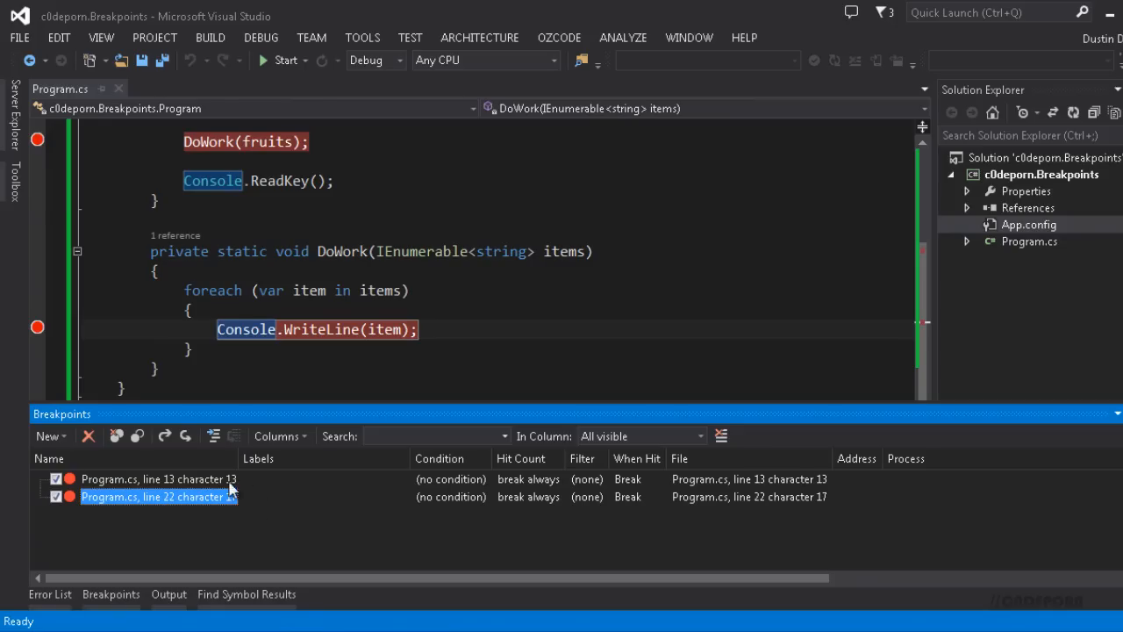
{"action": "left_click", "coordinate": [279, 435]}
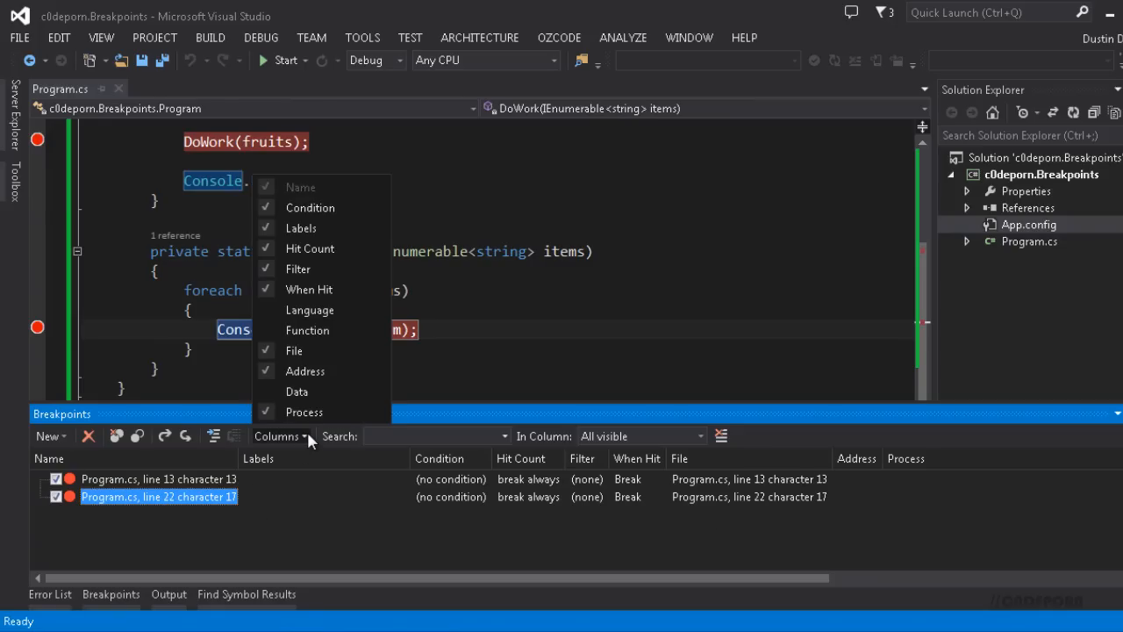
{"action": "mouse_move", "coordinate": [309, 309]}
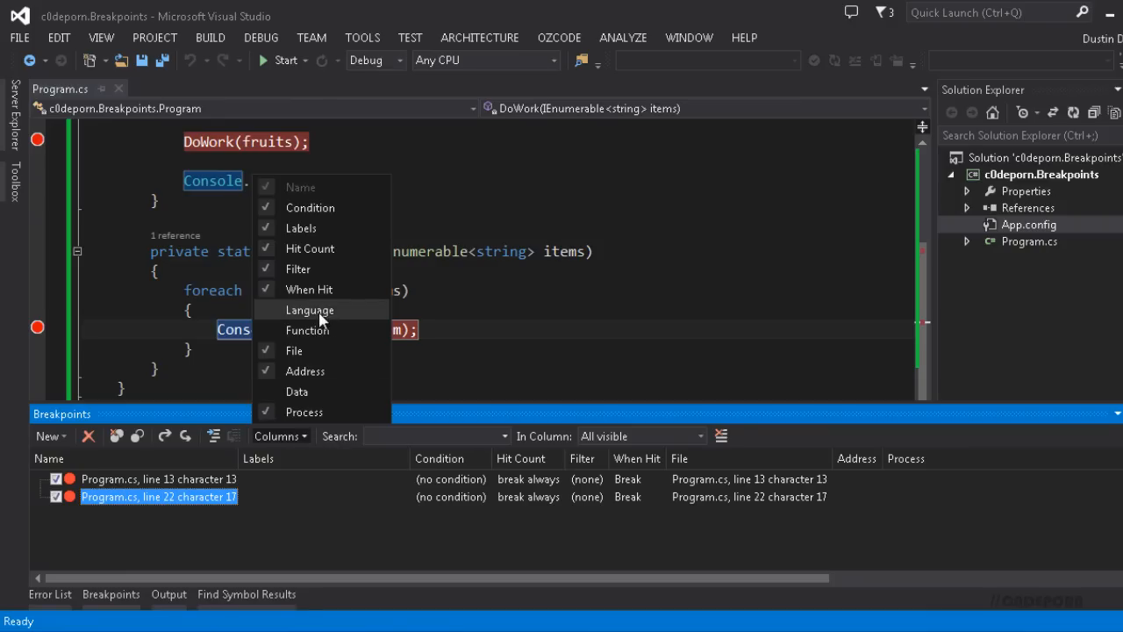
{"action": "mouse_move", "coordinate": [325, 229]}
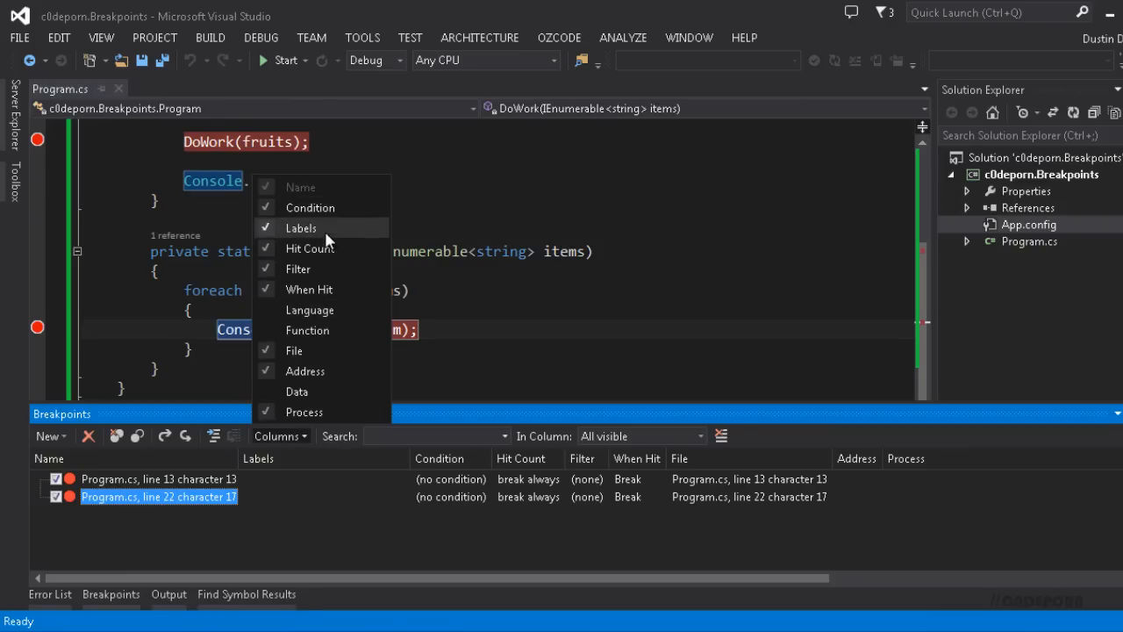
{"action": "mouse_move", "coordinate": [333, 411]}
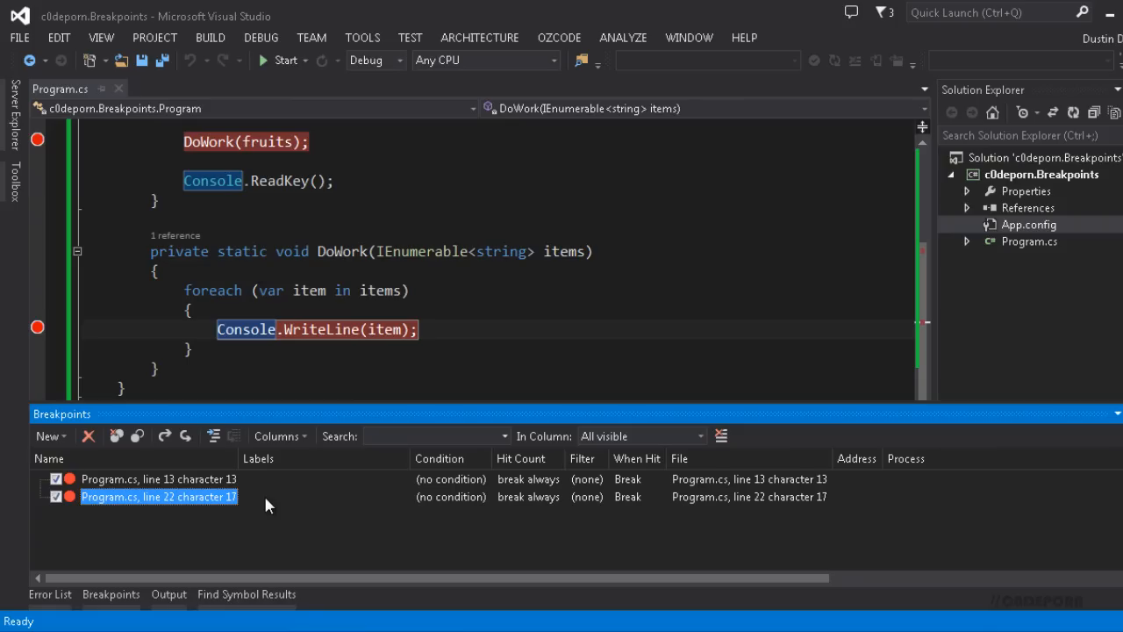
{"action": "left_click", "coordinate": [158, 477]}
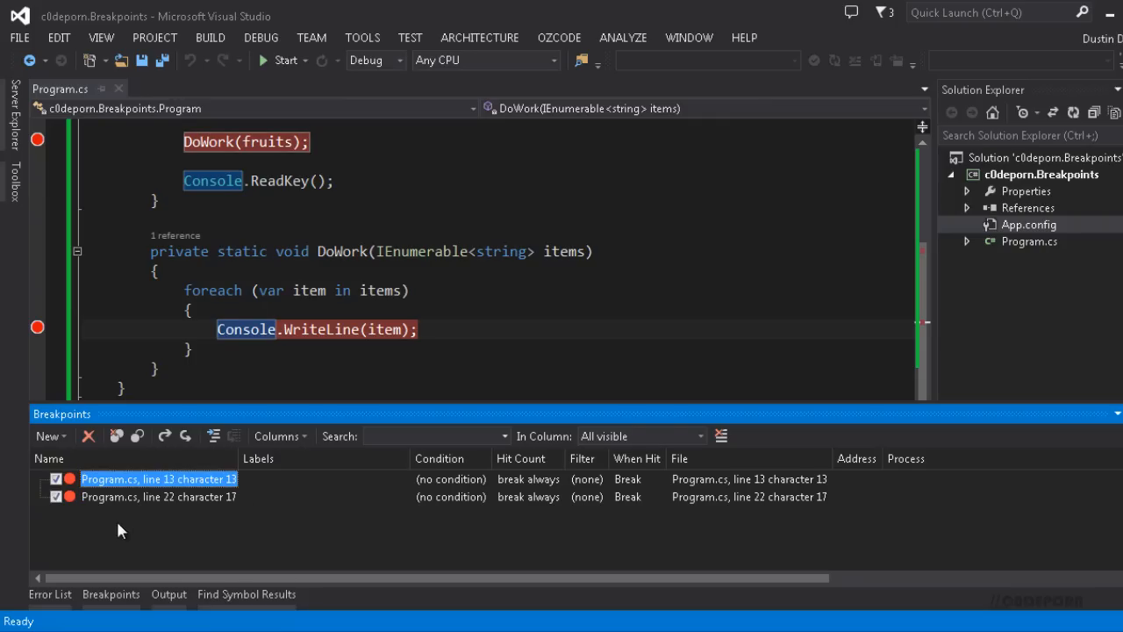
{"action": "mouse_move", "coordinate": [121, 497]}
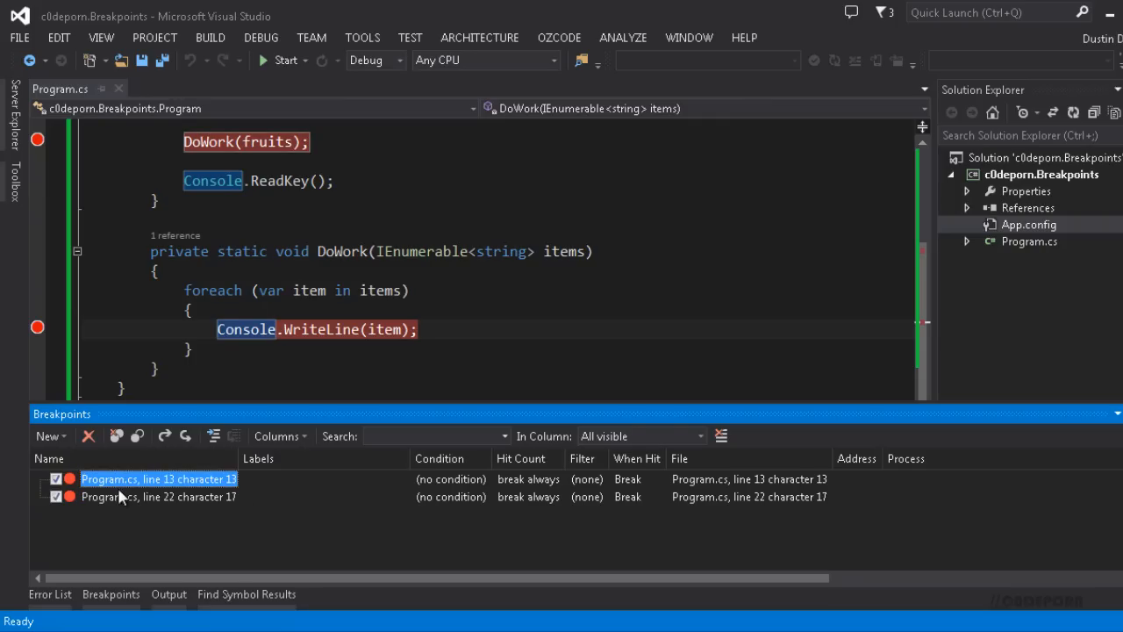
{"action": "left_click", "coordinate": [158, 496]}
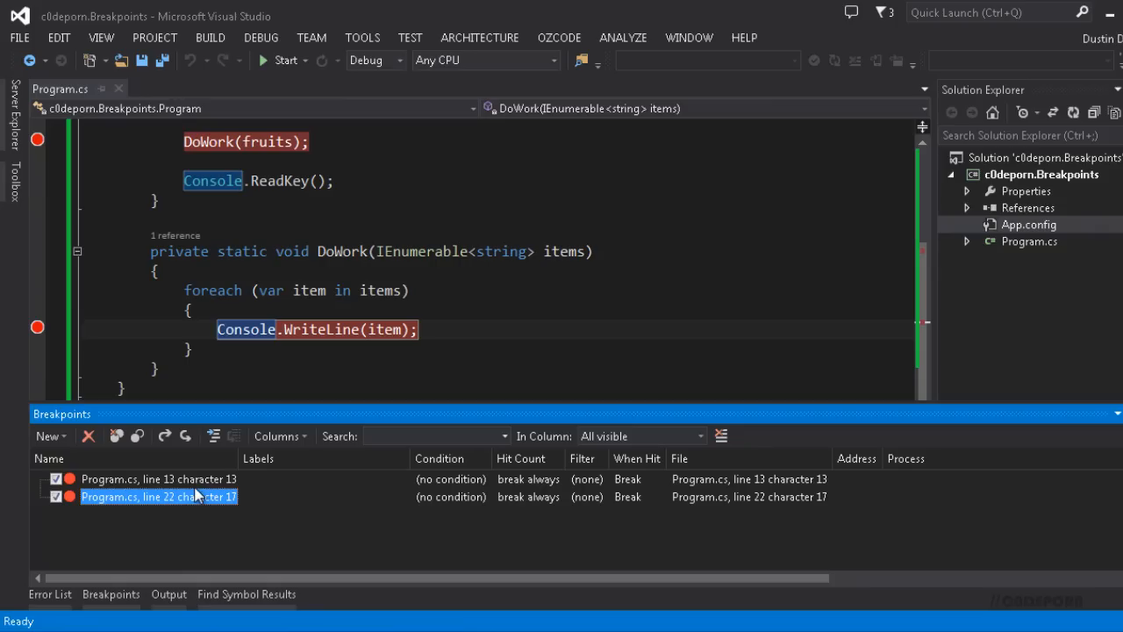
{"action": "mouse_move", "coordinate": [200, 484]}
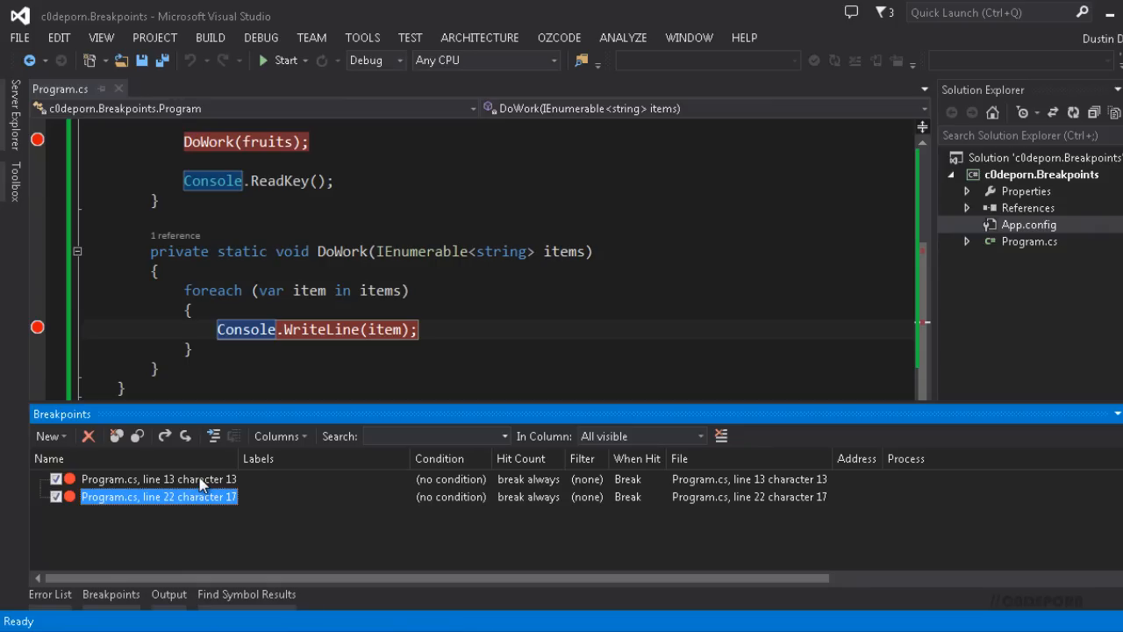
{"action": "right_click", "coordinate": [158, 495]}
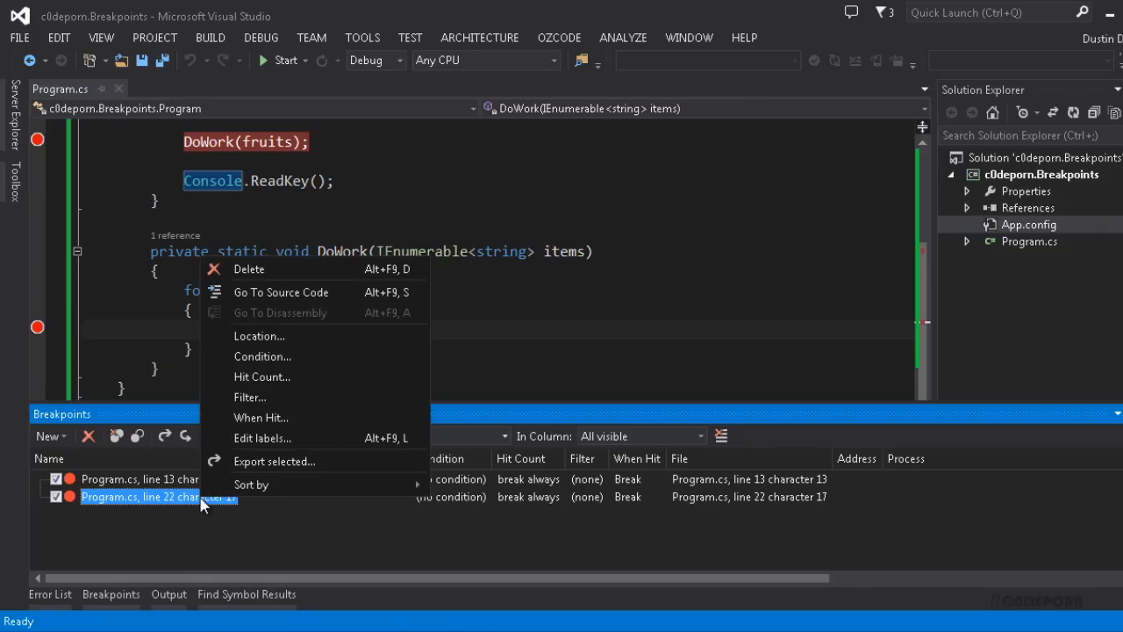
{"action": "mouse_move", "coordinate": [261, 438]}
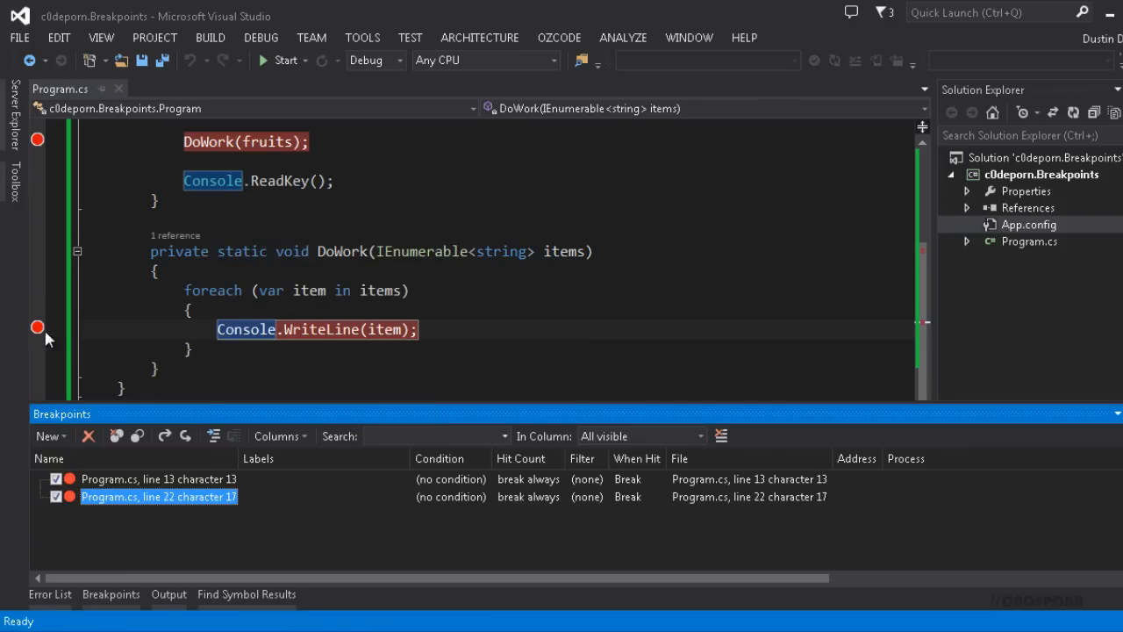
Step: Edit the line 22 breakpoint's labels and add the label DoWork
{"action": "right_click", "coordinate": [38, 329]}
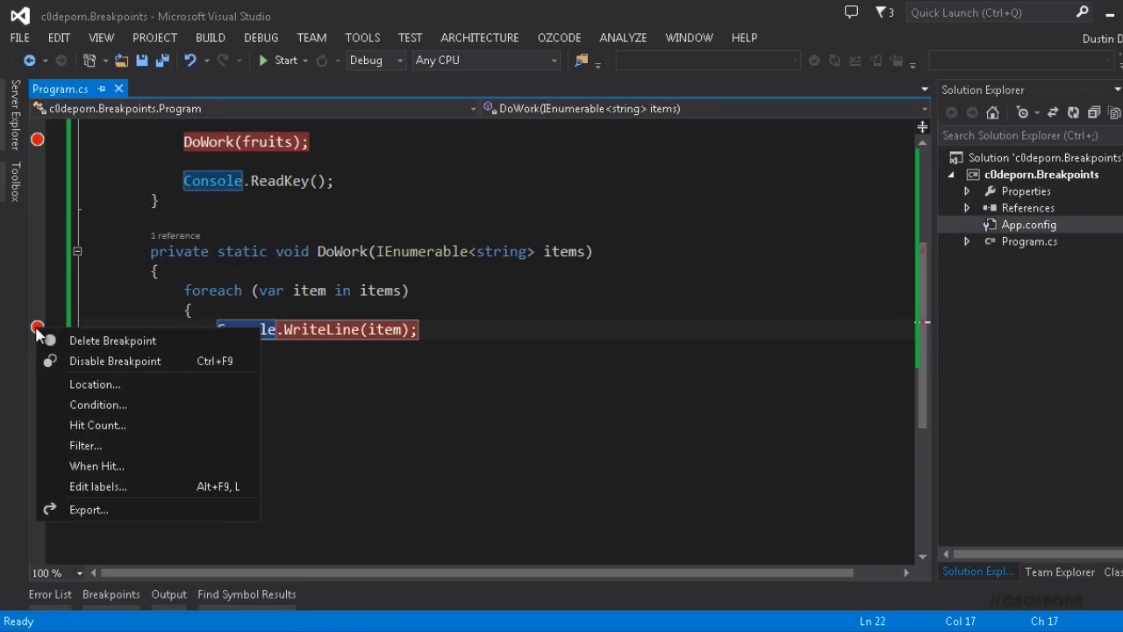
{"action": "left_click", "coordinate": [98, 486]}
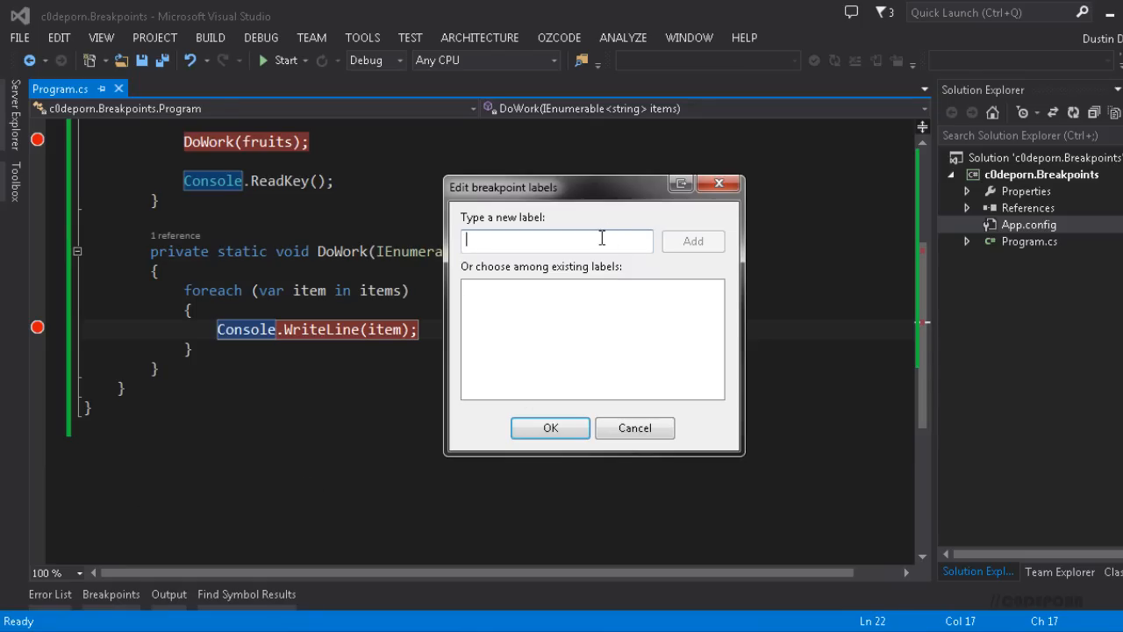
{"action": "type", "text": "D"}
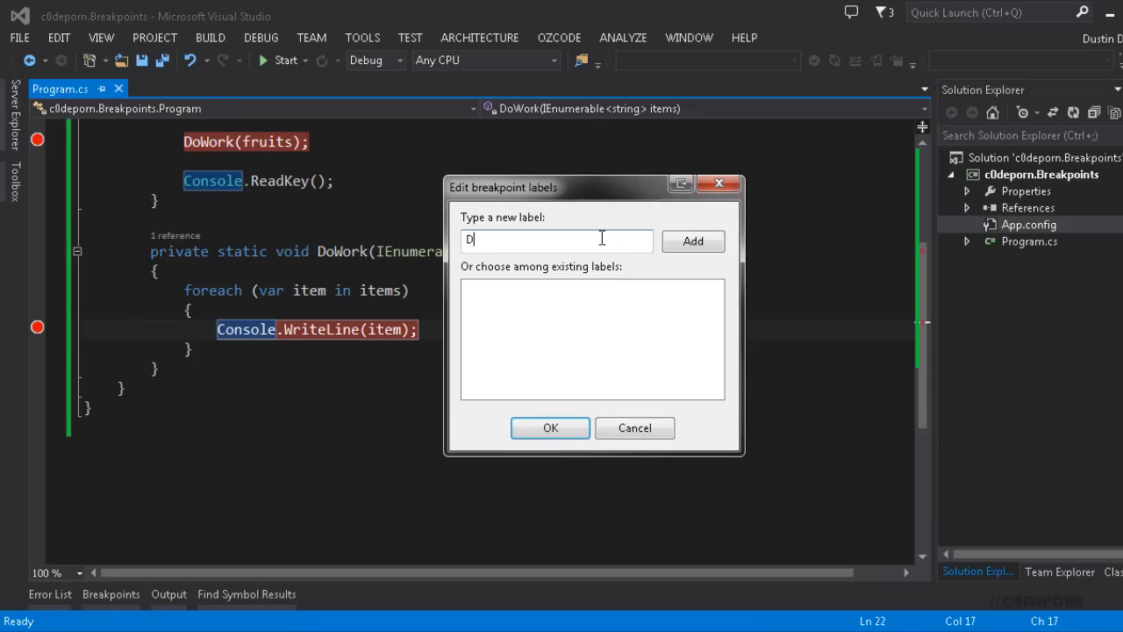
{"action": "type", "text": "oWork"}
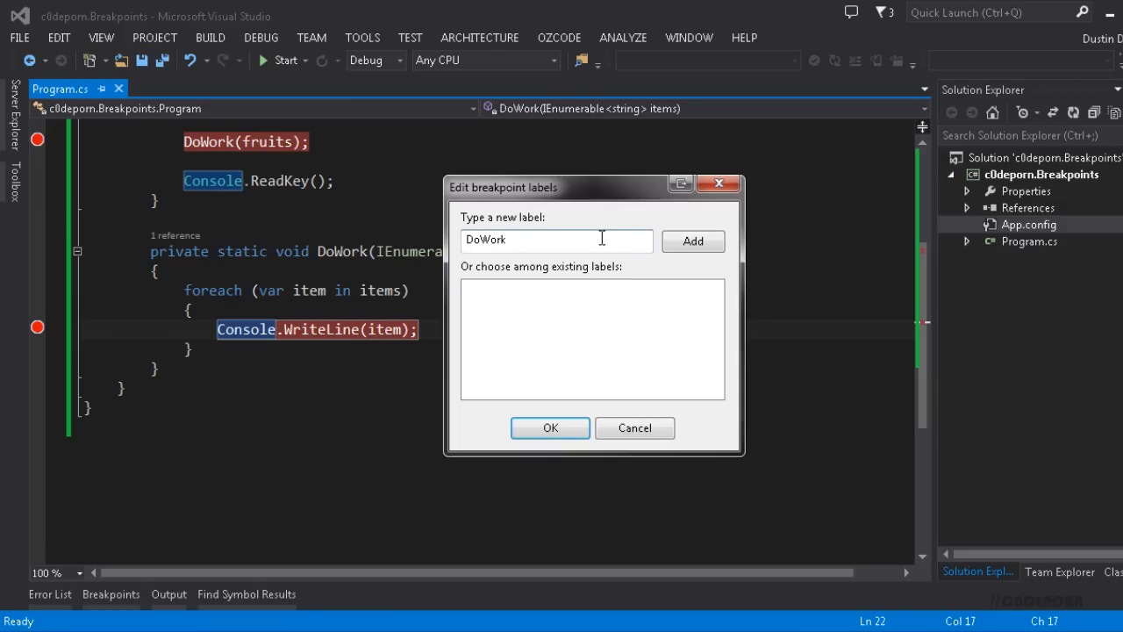
{"action": "left_click", "coordinate": [692, 241]}
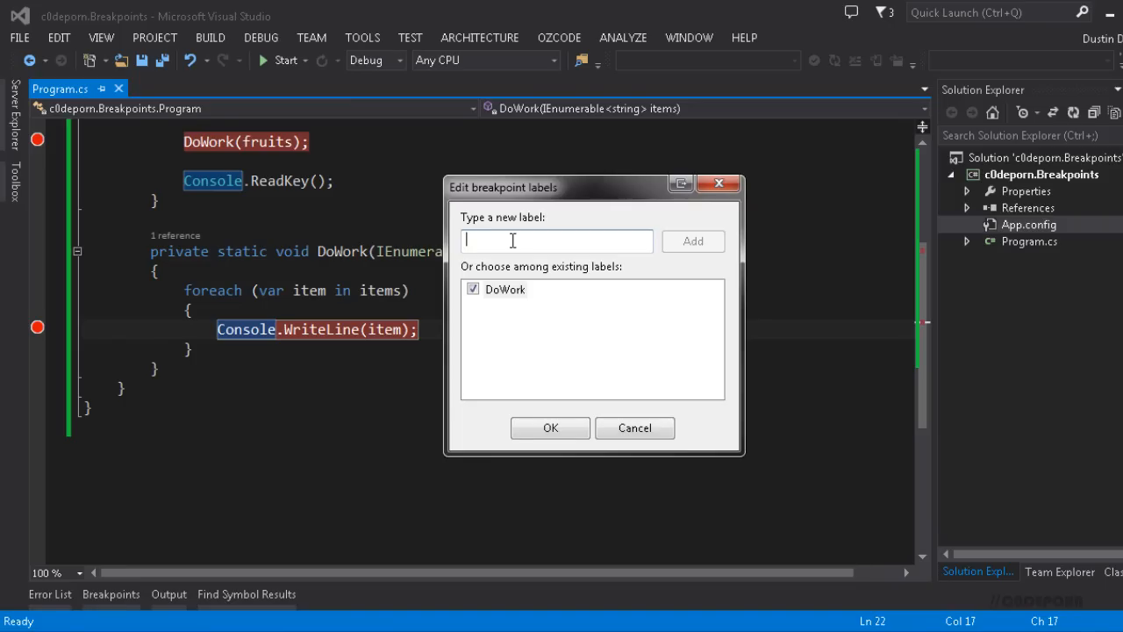
Step: Add a second label Console.WriteLine and confirm the breakpoint labels
{"action": "type", "text": "Console.Wri"}
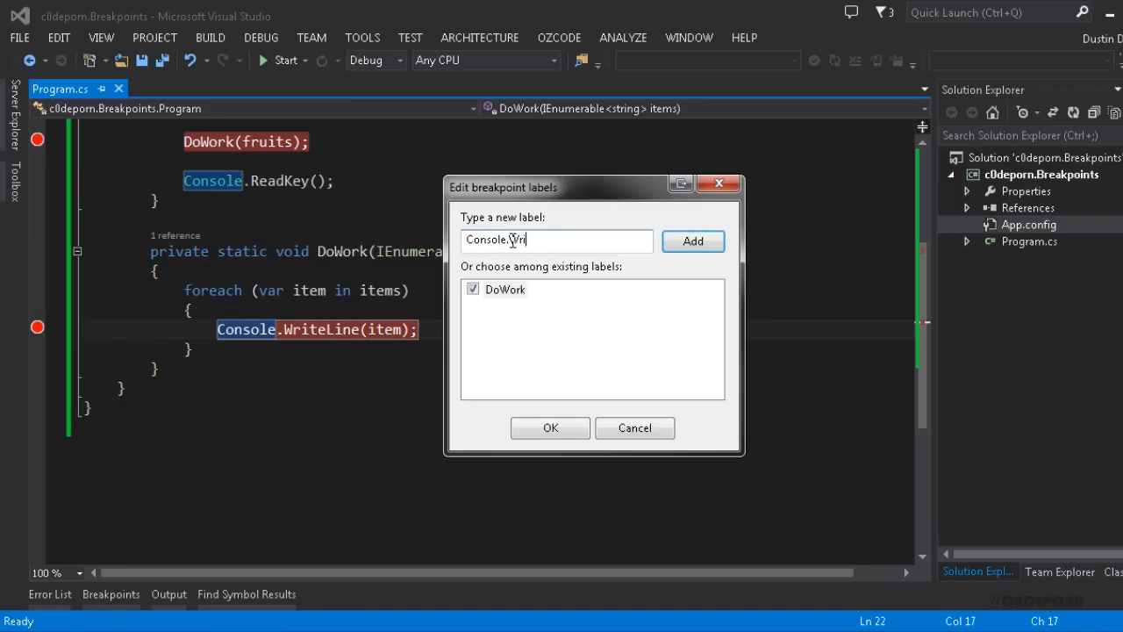
{"action": "type", "text": "teLine"}
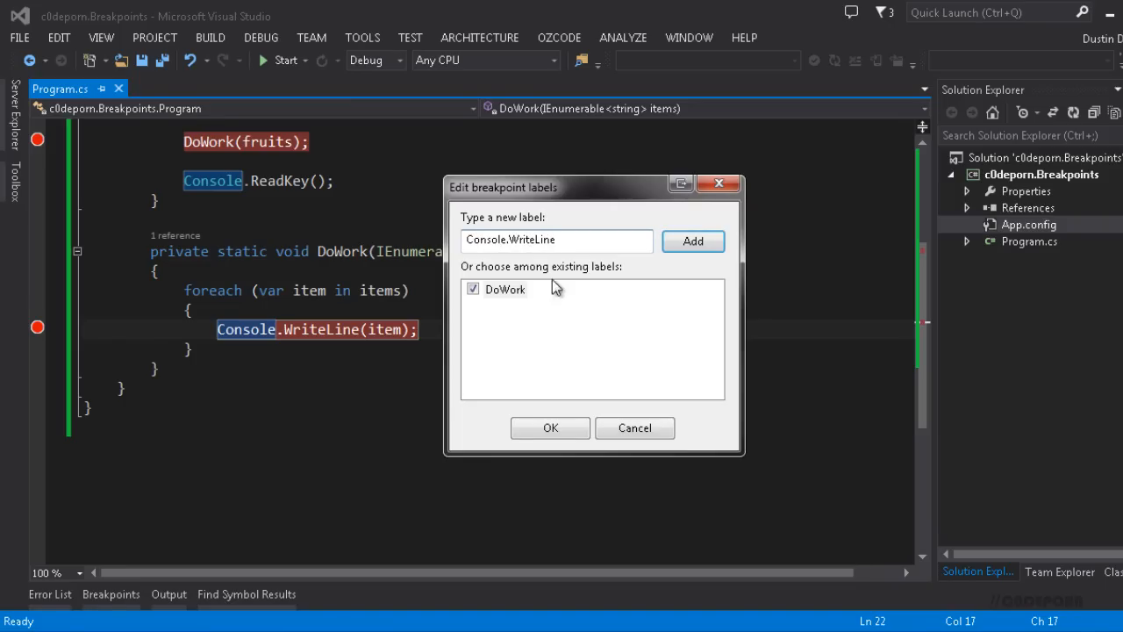
{"action": "left_click", "coordinate": [692, 241]}
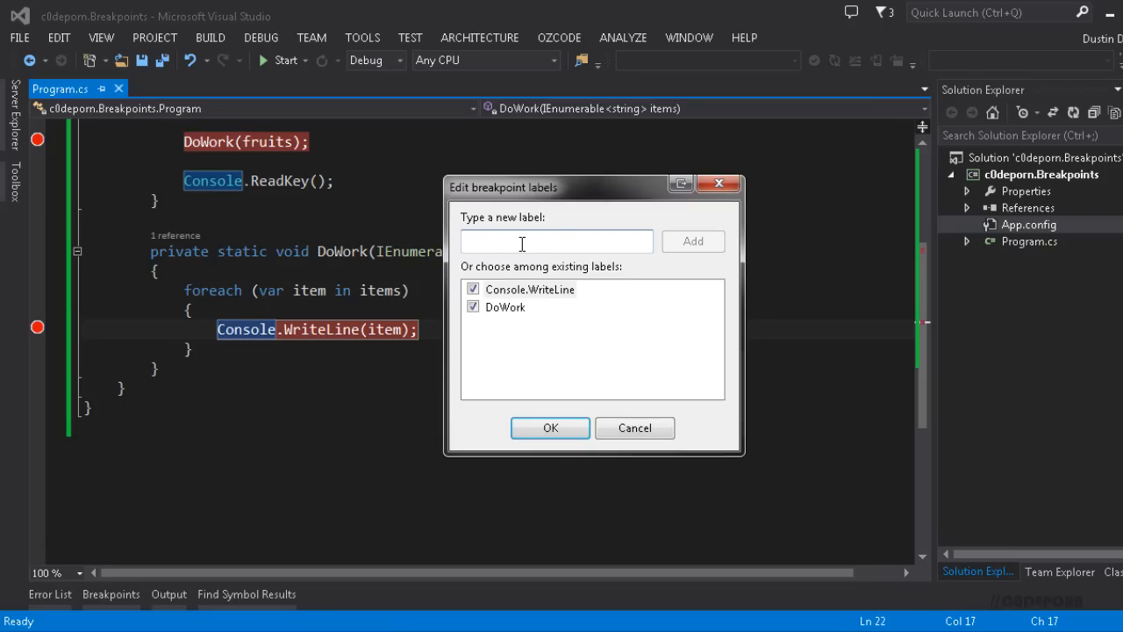
{"action": "mouse_move", "coordinate": [628, 481]}
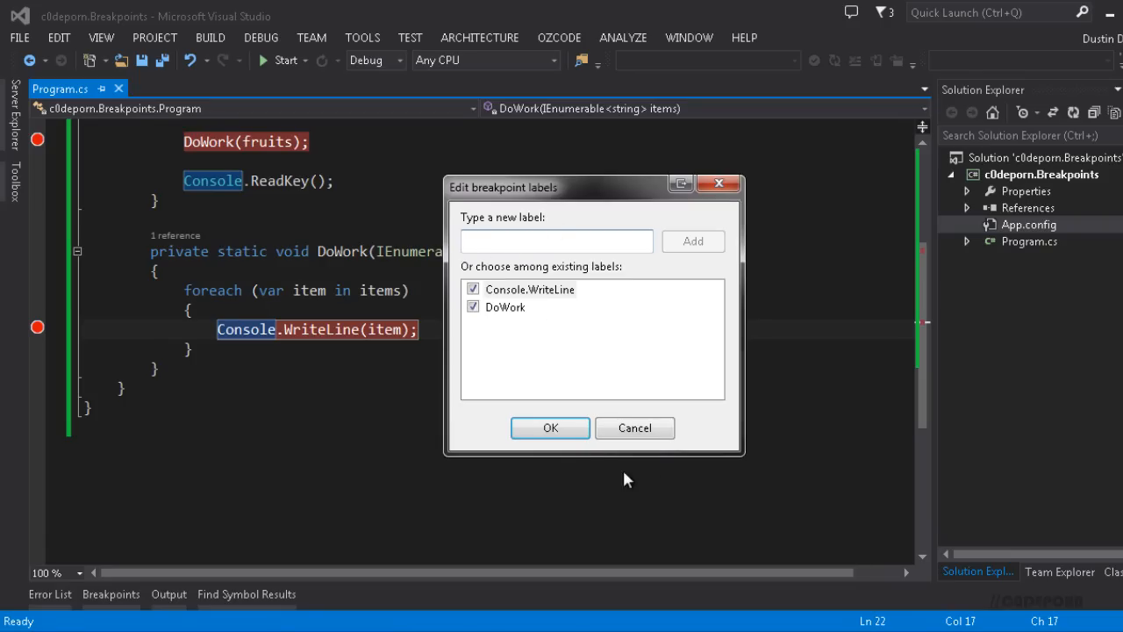
{"action": "left_click", "coordinate": [551, 428]}
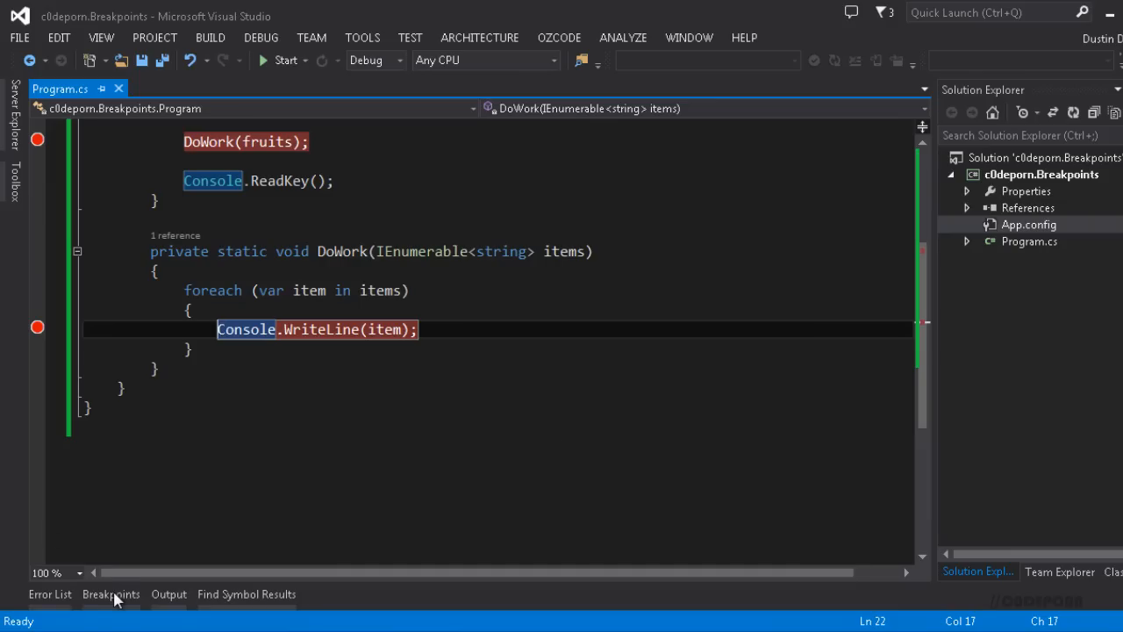
Step: Search the Breakpoints list for DoWork so only the labelled line 22 breakpoint shows
{"action": "left_click", "coordinate": [110, 594]}
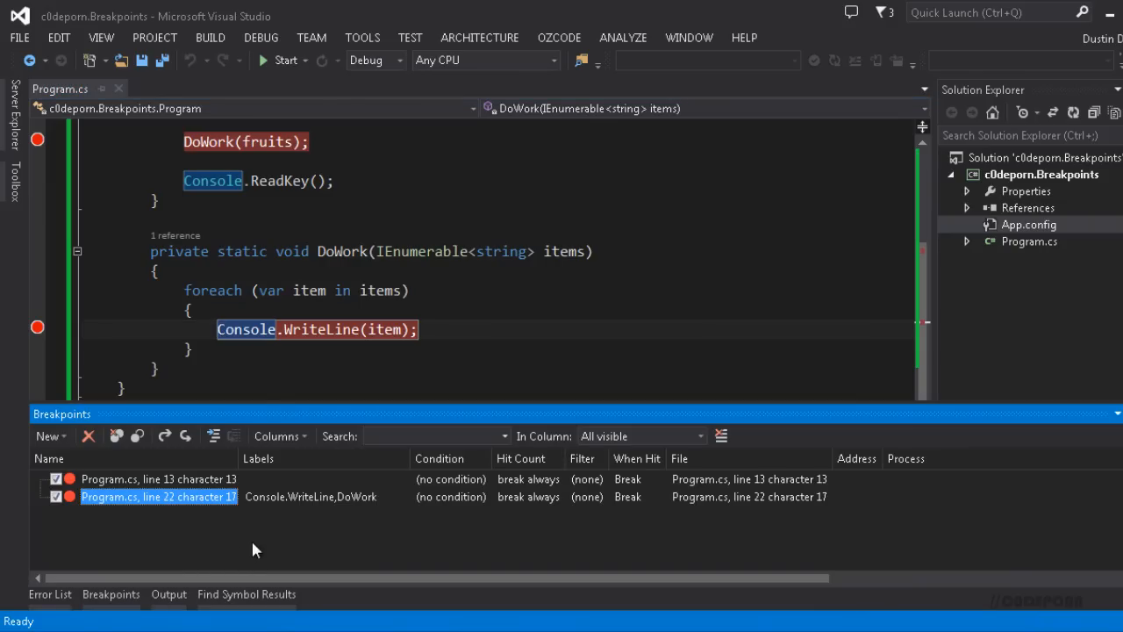
{"action": "mouse_move", "coordinate": [267, 507]}
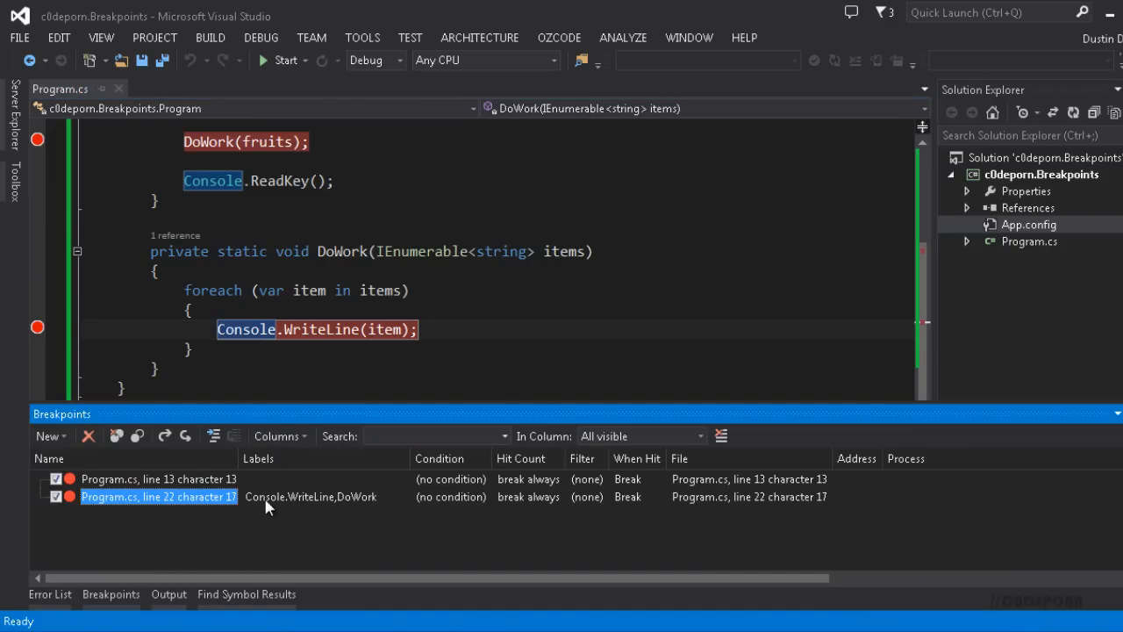
{"action": "mouse_move", "coordinate": [354, 500]}
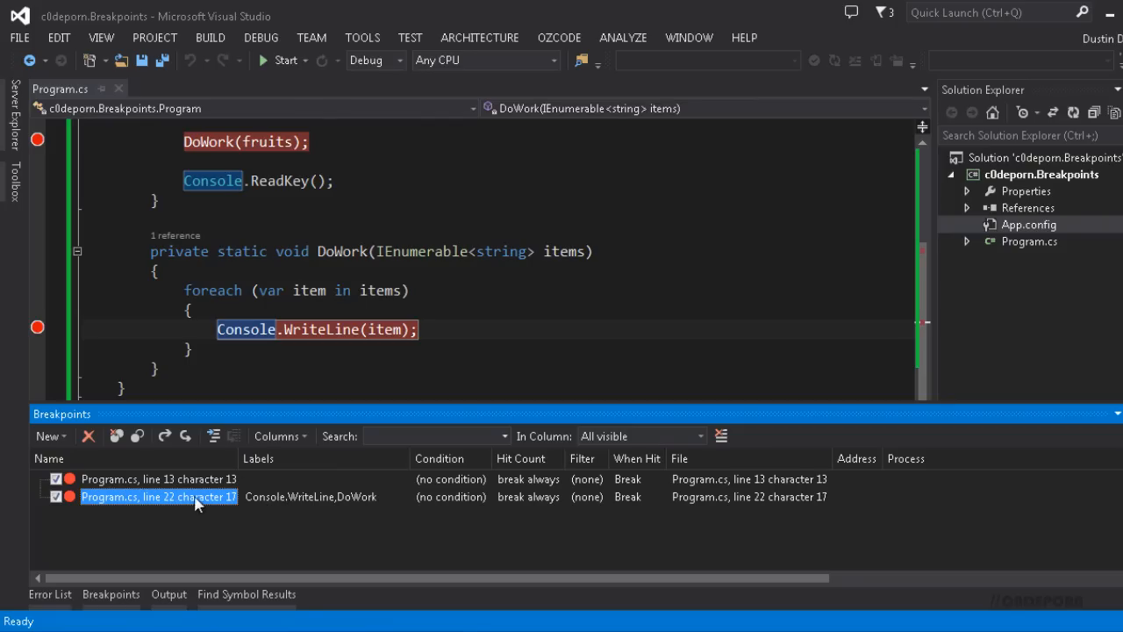
{"action": "left_click", "coordinate": [430, 435]}
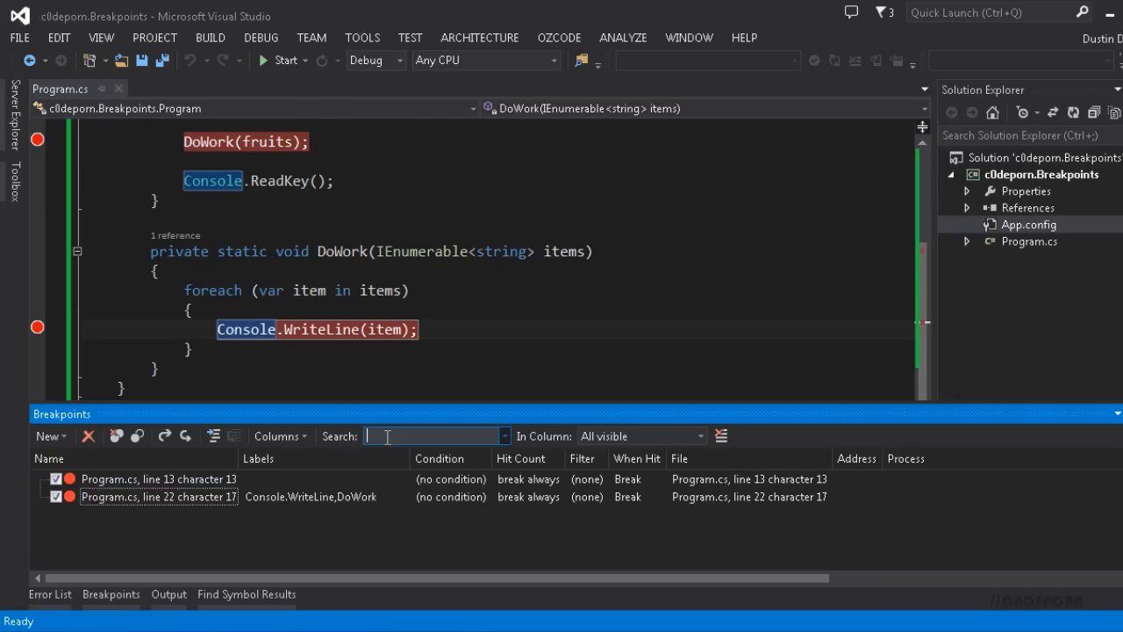
{"action": "mouse_move", "coordinate": [421, 547]}
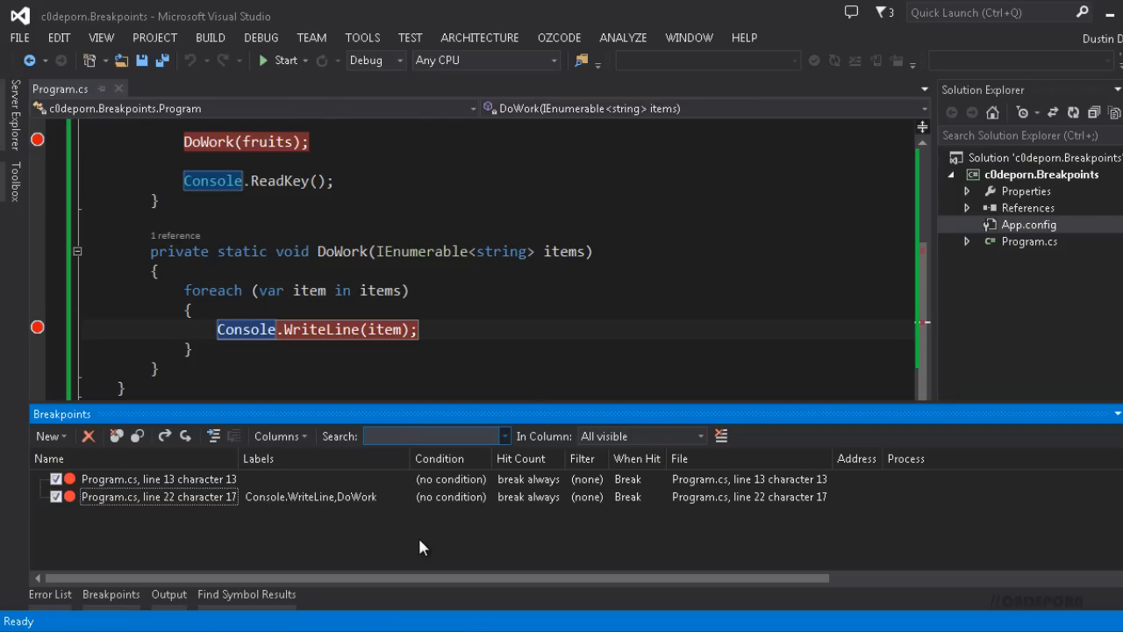
{"action": "type", "text": "DoWork"}
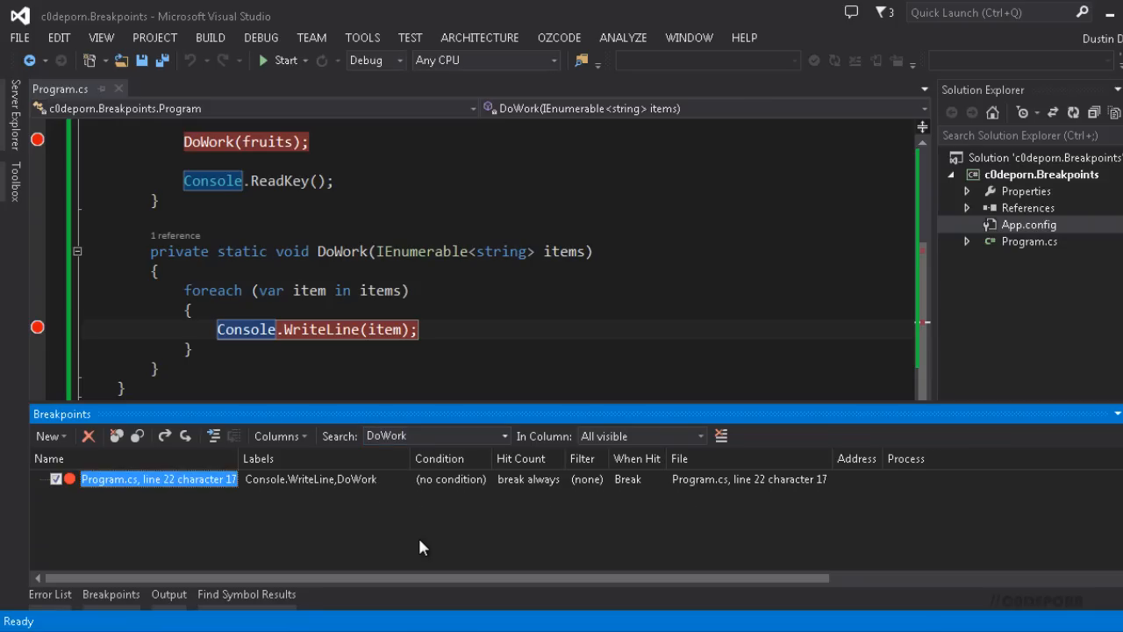
{"action": "mouse_move", "coordinate": [349, 519]}
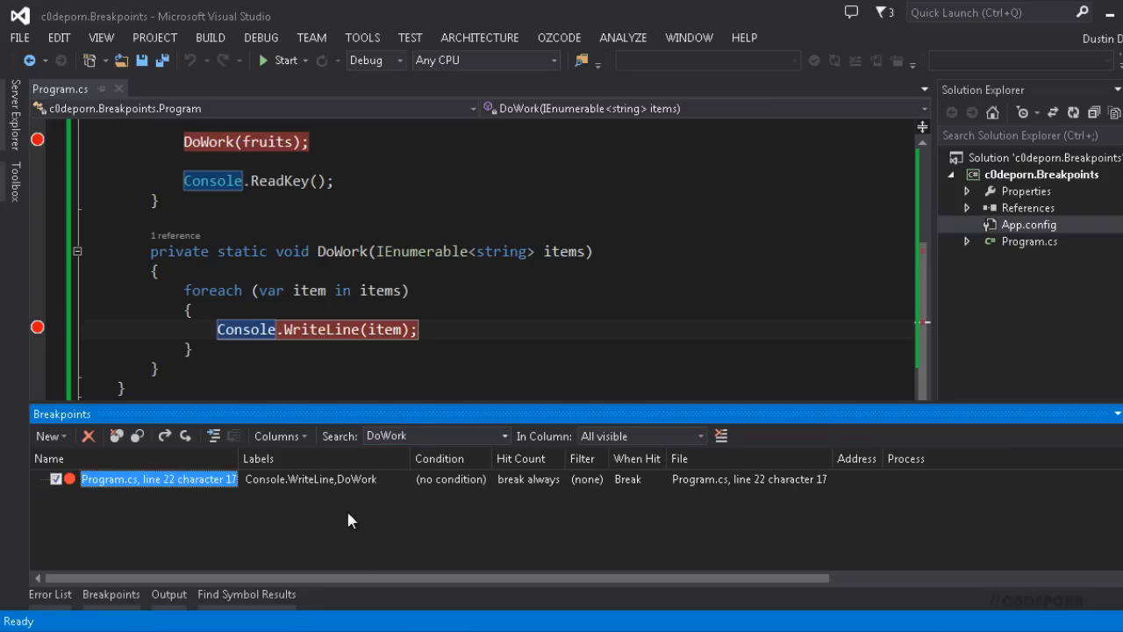
{"action": "mouse_move", "coordinate": [246, 522]}
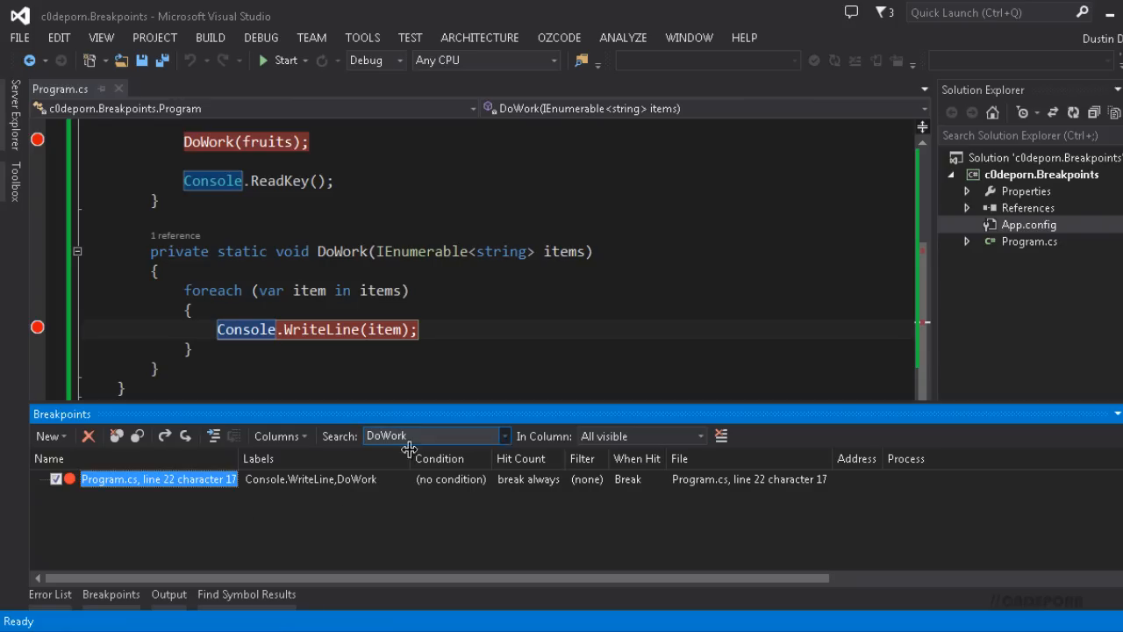
{"action": "mouse_move", "coordinate": [500, 551]}
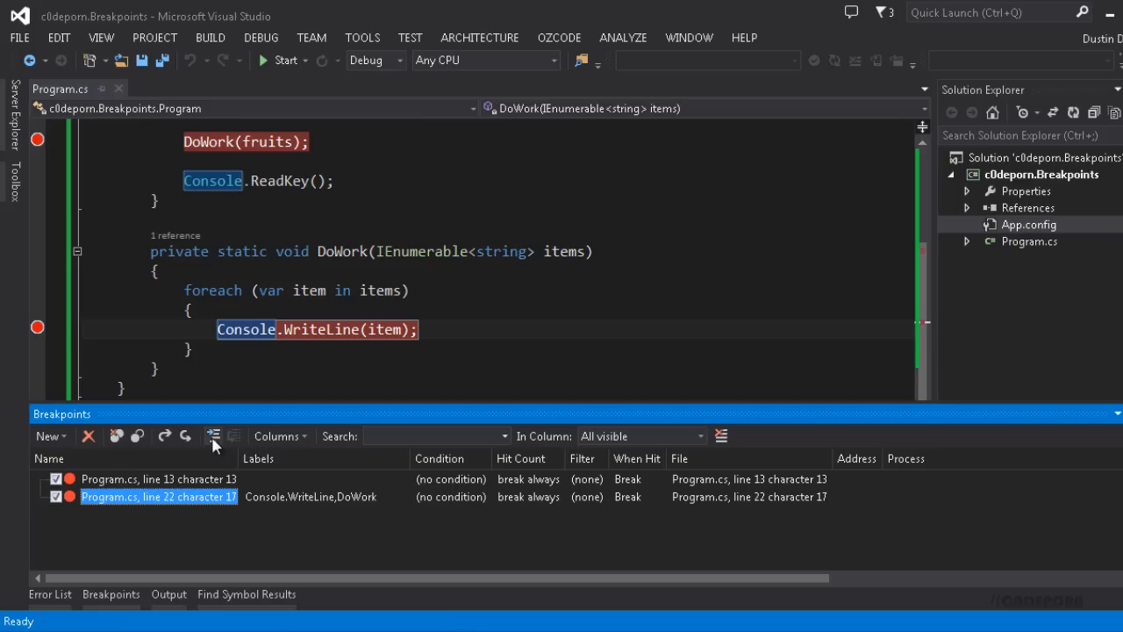
{"action": "mouse_move", "coordinate": [197, 496]}
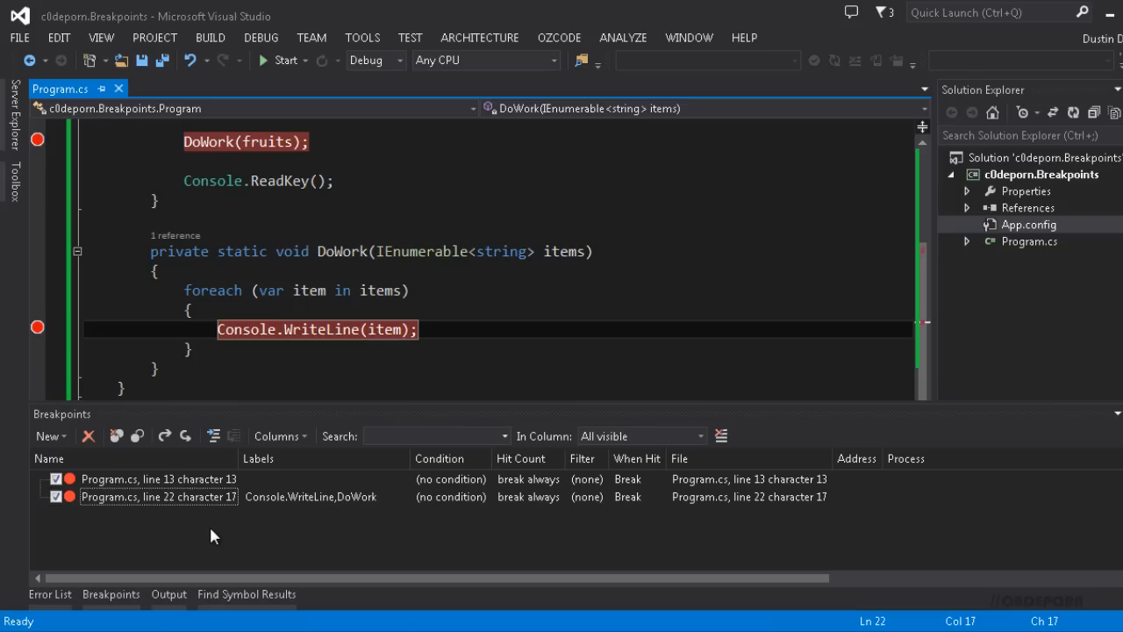
Step: View App.config, then jump from the Breakpoints list to the line 13 breakpoint in Program.cs
{"action": "left_click", "coordinate": [1028, 224]}
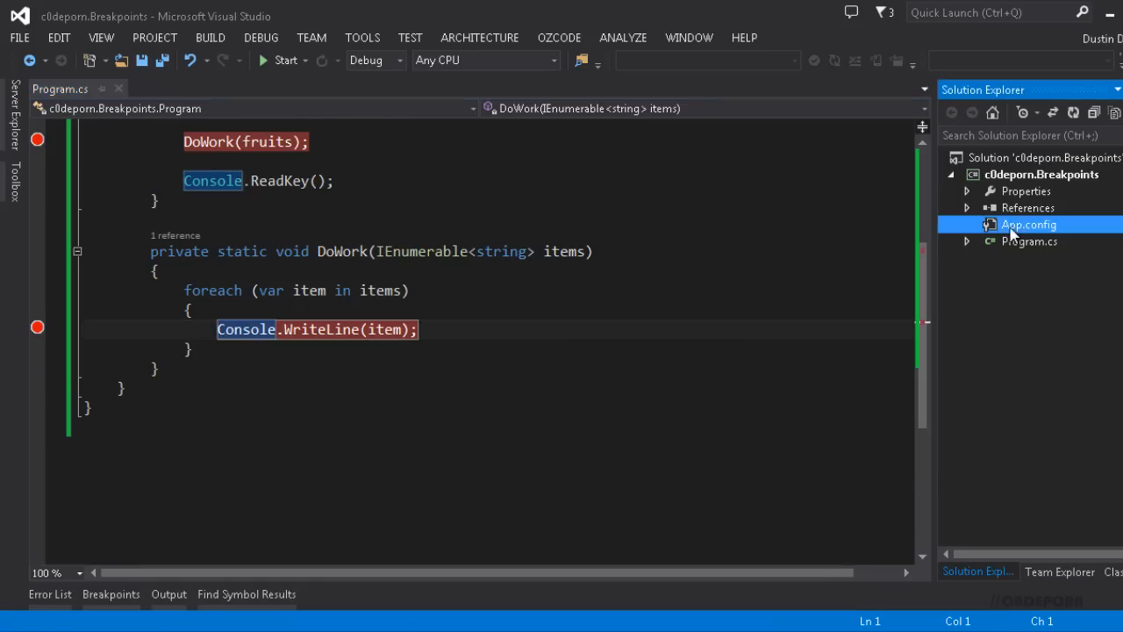
{"action": "double_click", "coordinate": [1029, 225]}
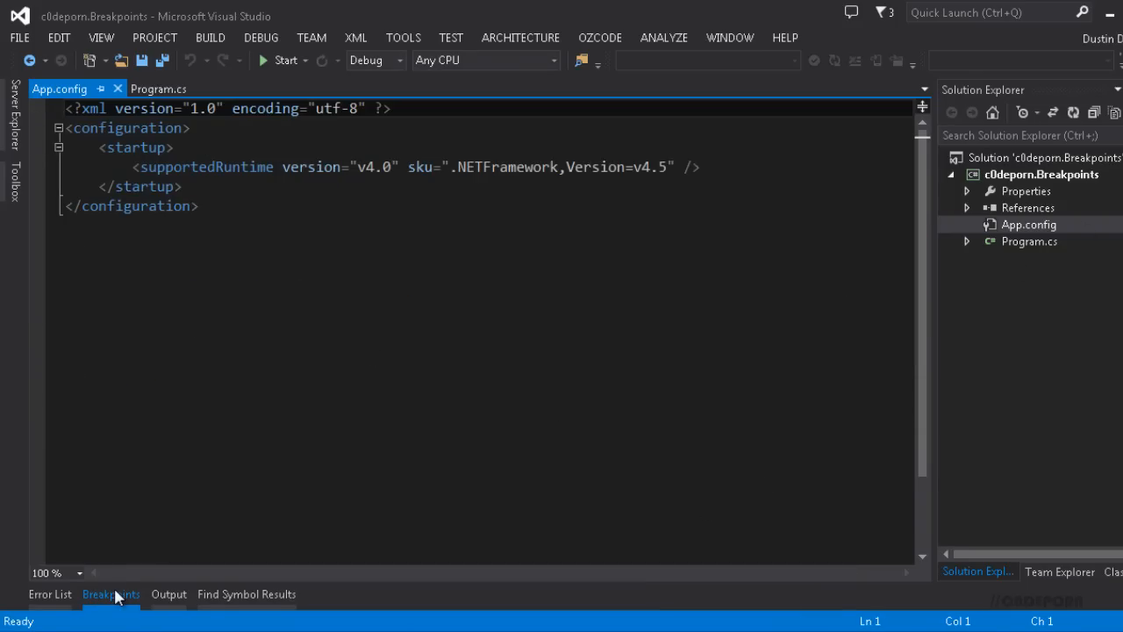
{"action": "left_click", "coordinate": [111, 593]}
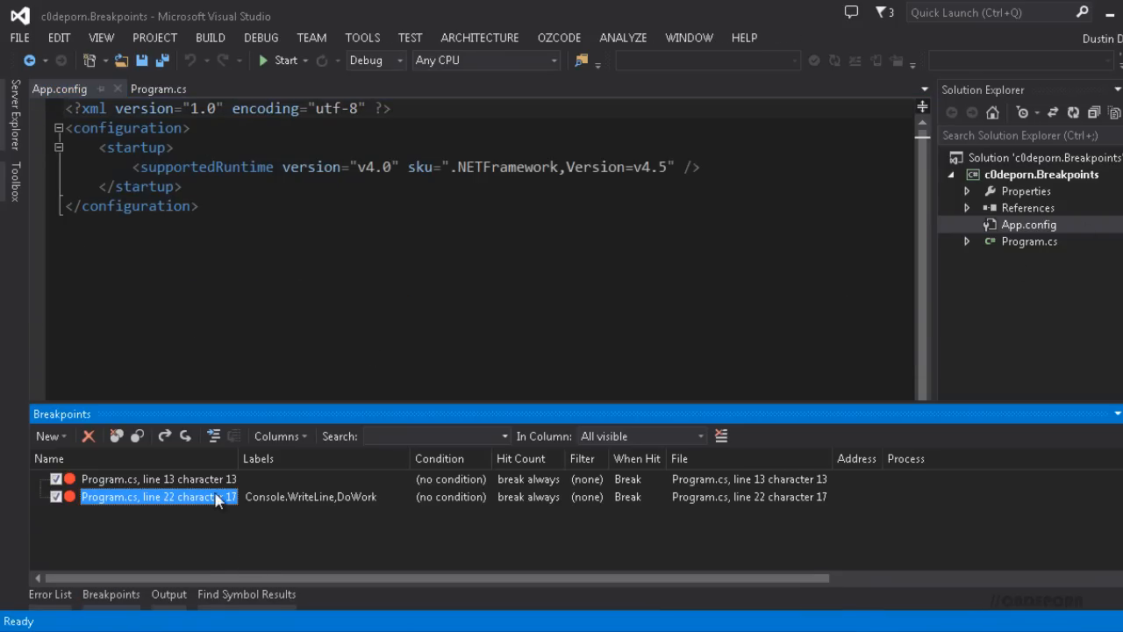
{"action": "mouse_move", "coordinate": [430, 548]}
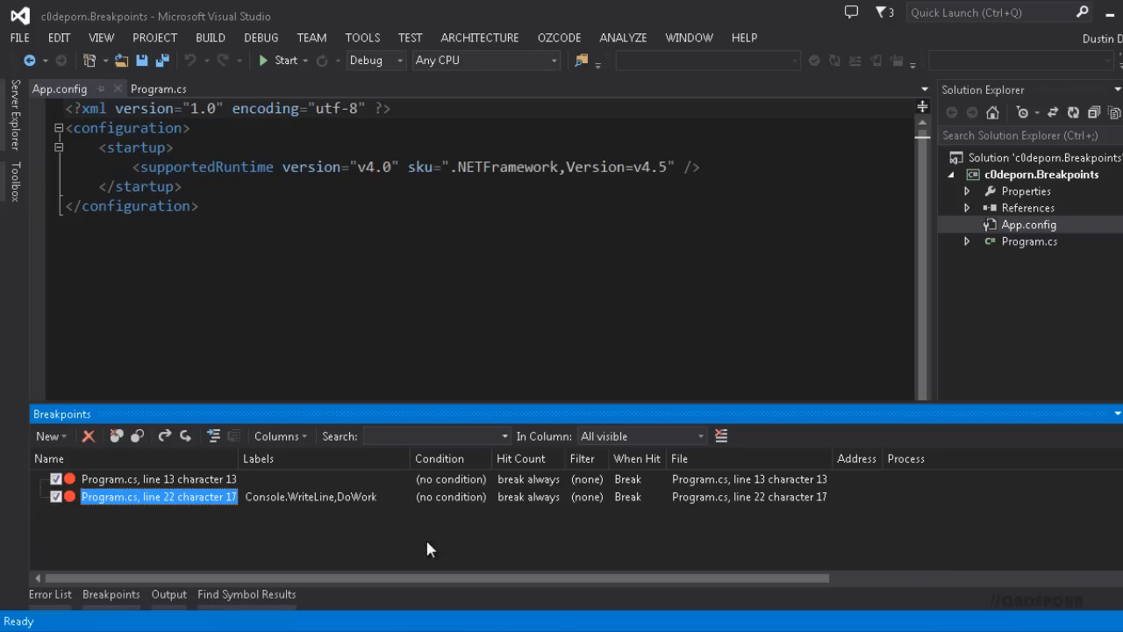
{"action": "mouse_move", "coordinate": [688, 474]}
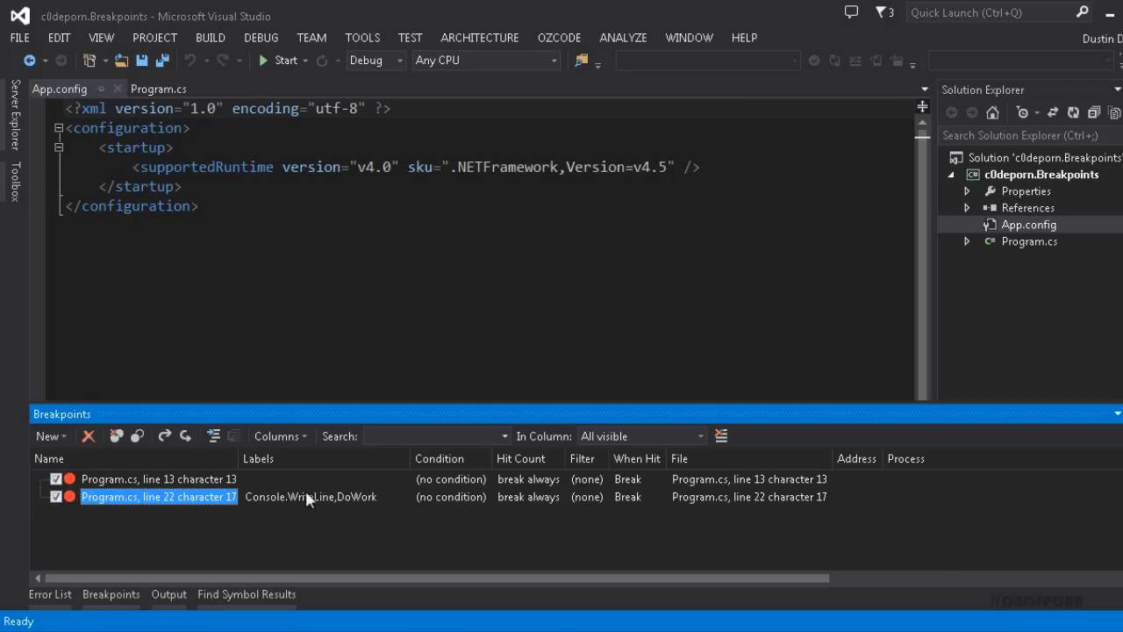
{"action": "mouse_move", "coordinate": [167, 483]}
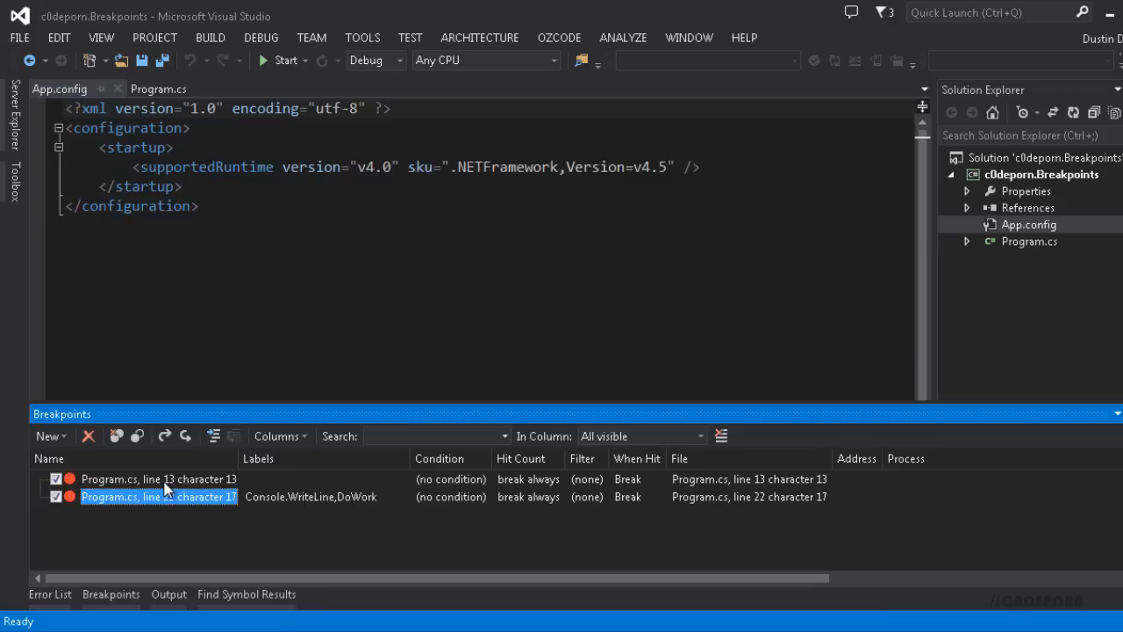
{"action": "double_click", "coordinate": [158, 495]}
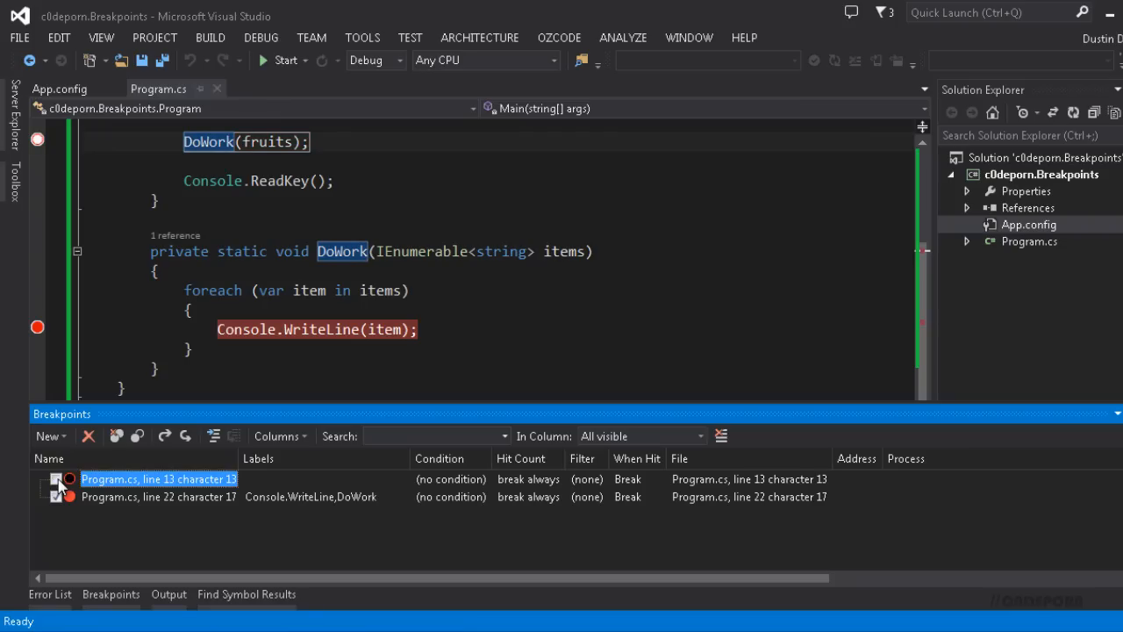
Step: Leave the line 13 DoWork breakpoint disabled while line 22 stays enabled
{"action": "left_click", "coordinate": [56, 497]}
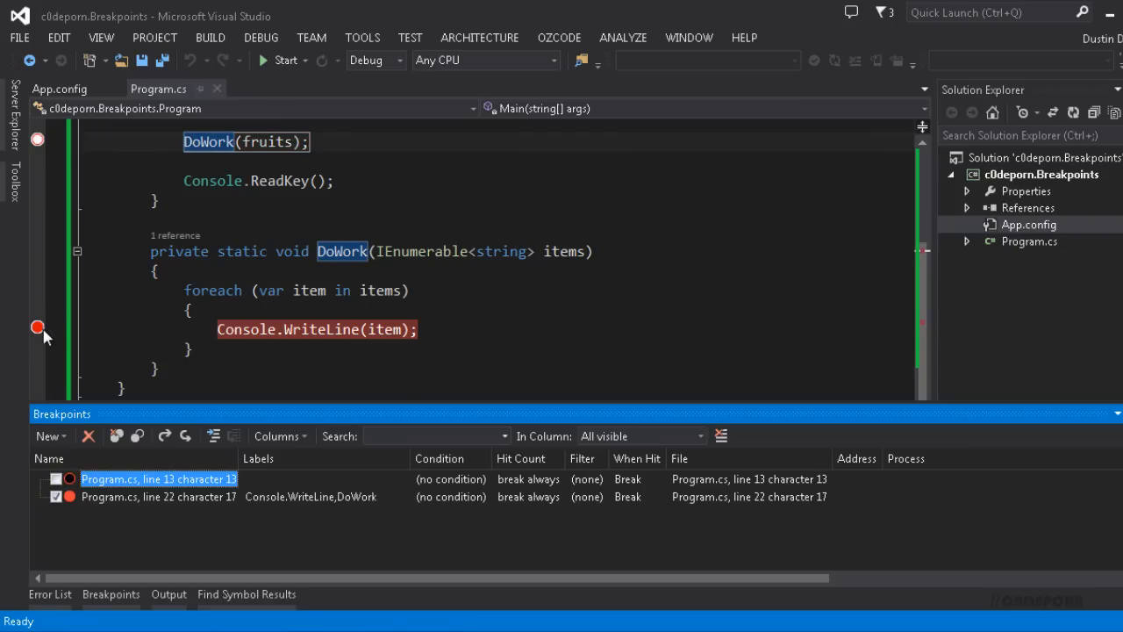
{"action": "mouse_move", "coordinate": [39, 328]}
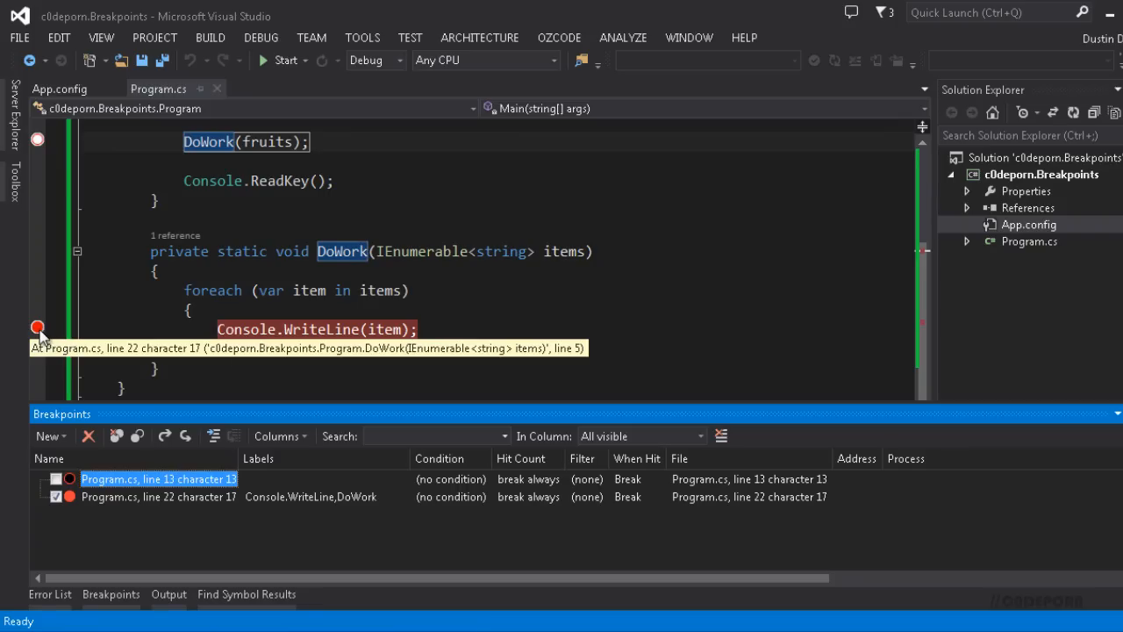
{"action": "mouse_move", "coordinate": [39, 140]}
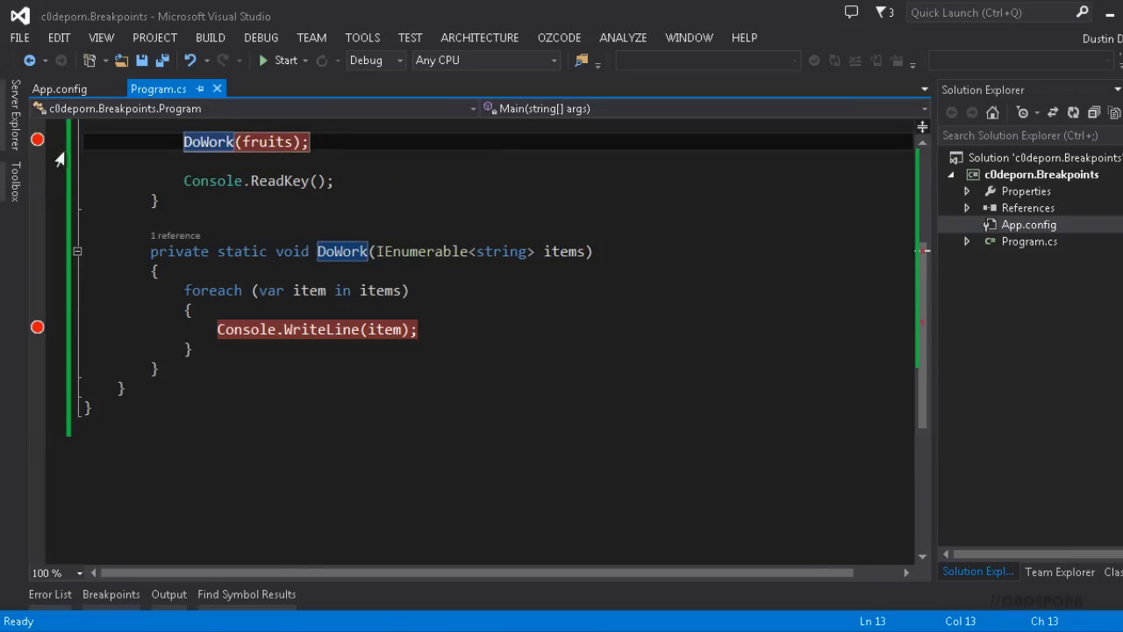
{"action": "left_click", "coordinate": [38, 139]}
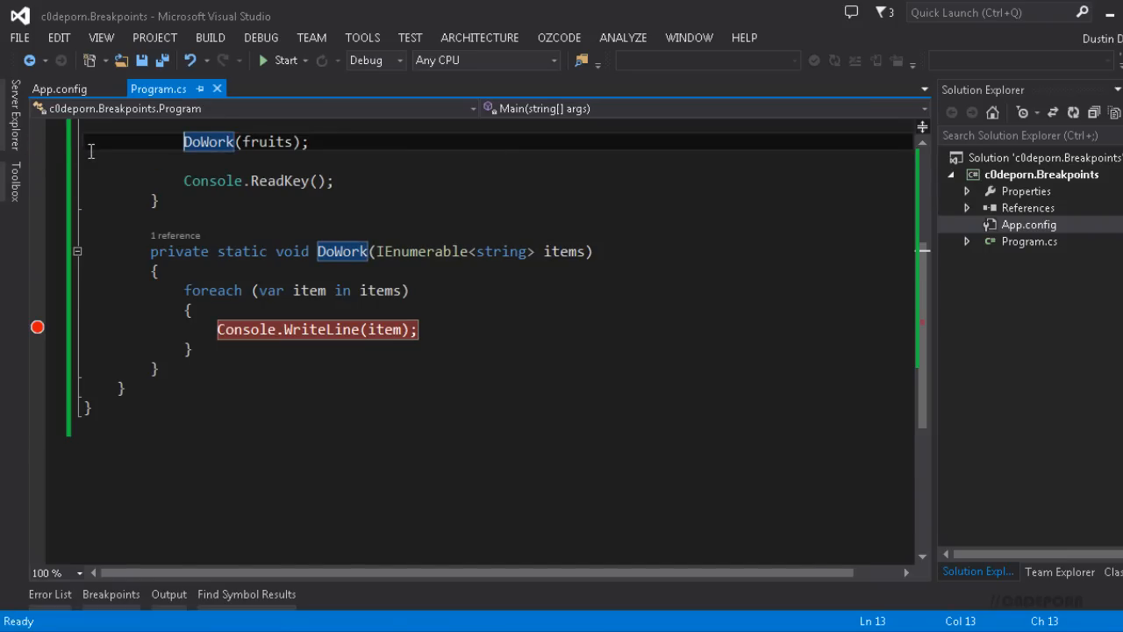
{"action": "mouse_move", "coordinate": [37, 148]}
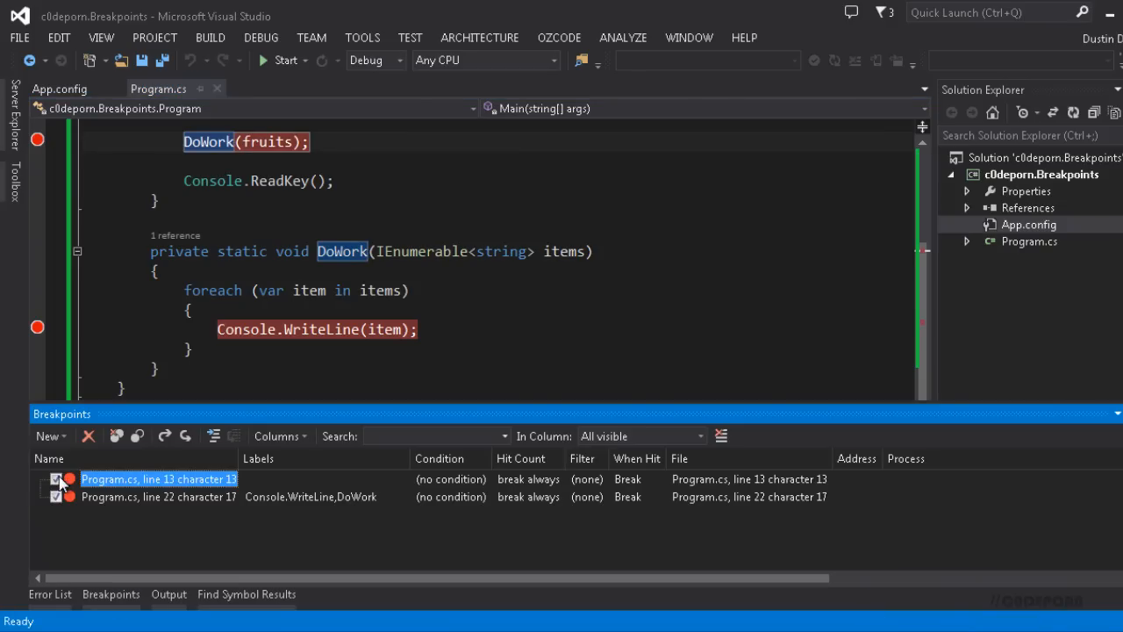
{"action": "left_click", "coordinate": [56, 479]}
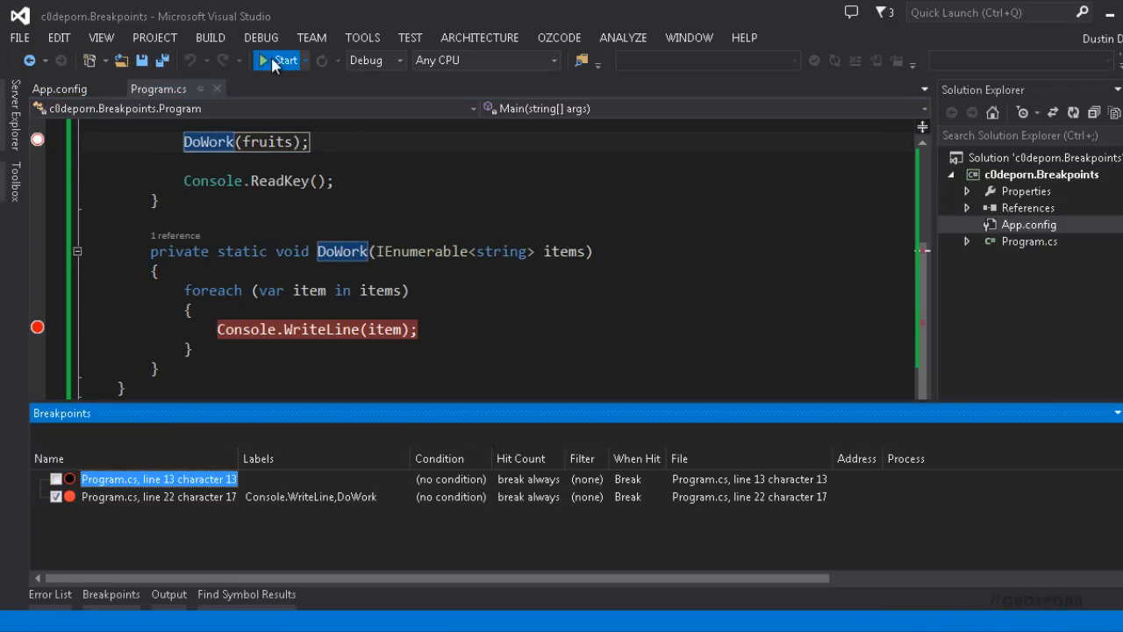
{"action": "left_click", "coordinate": [284, 60]}
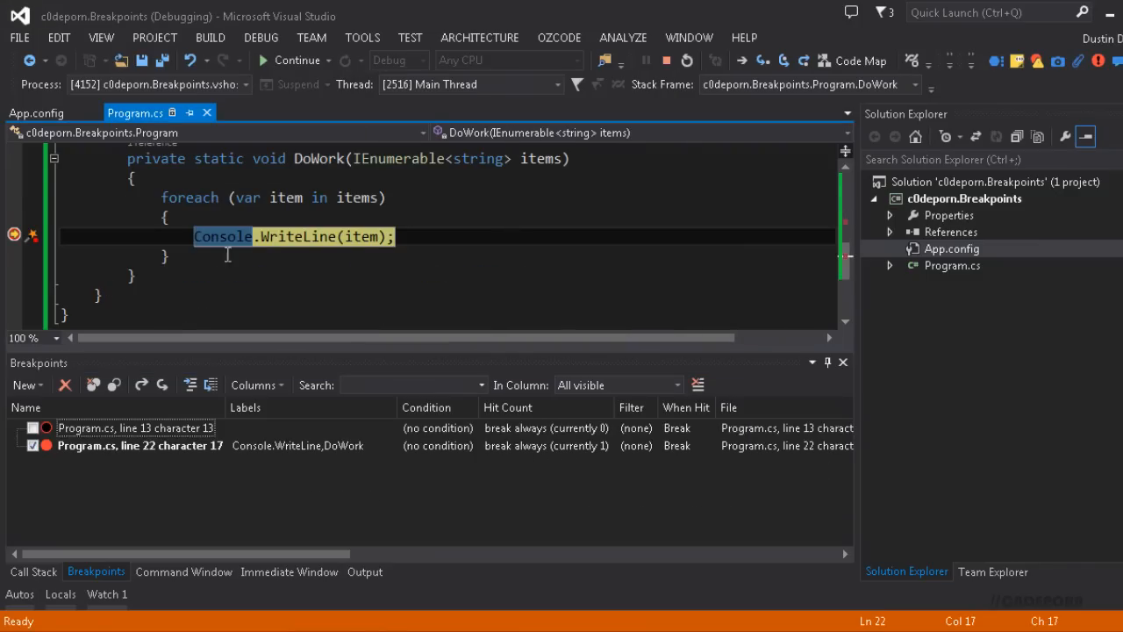
{"action": "mouse_move", "coordinate": [253, 344]}
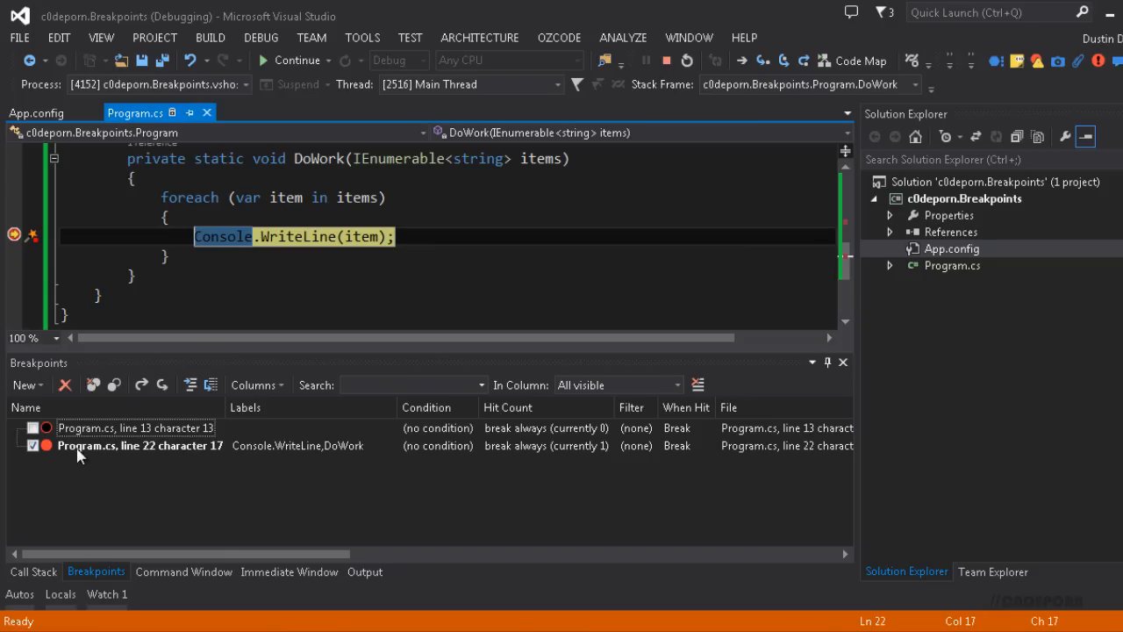
{"action": "left_click", "coordinate": [140, 446]}
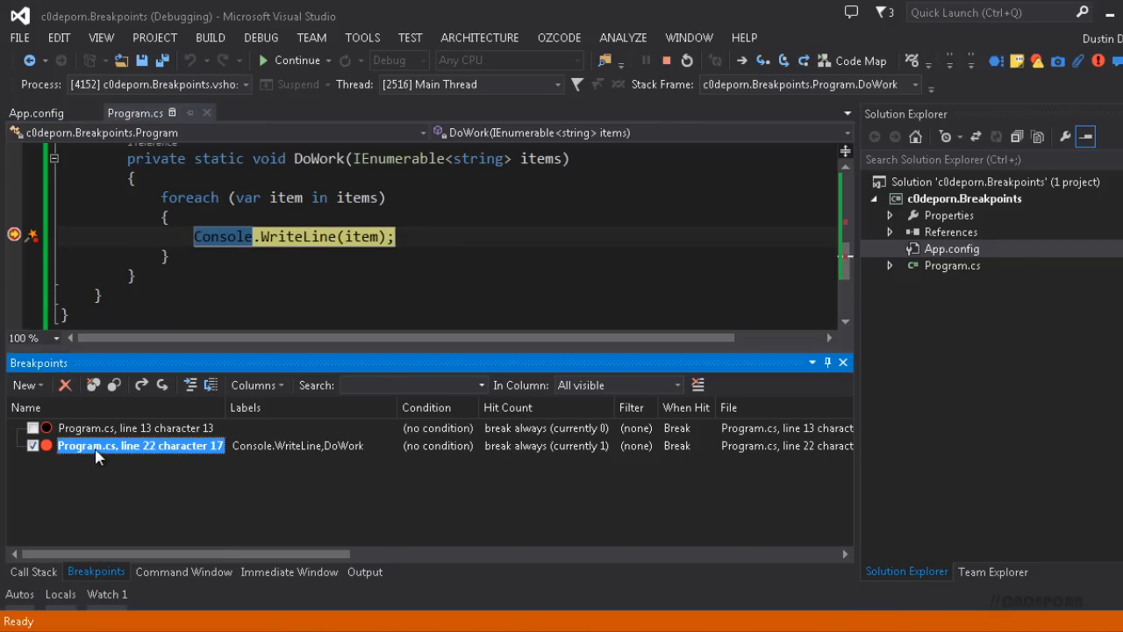
{"action": "left_click", "coordinate": [135, 429]}
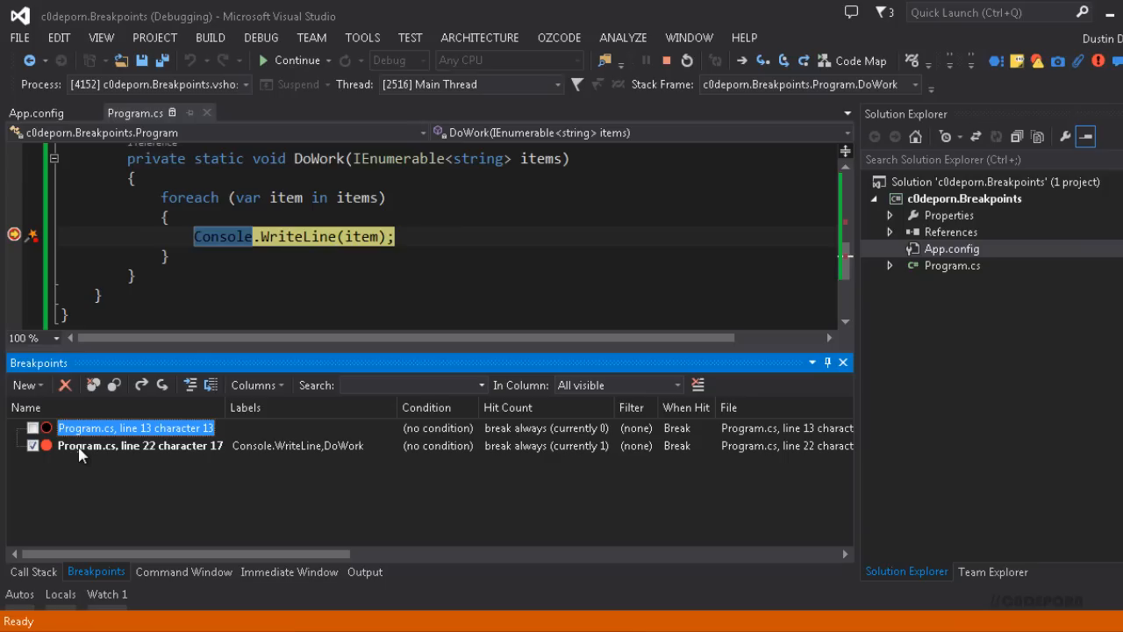
{"action": "mouse_move", "coordinate": [408, 477]}
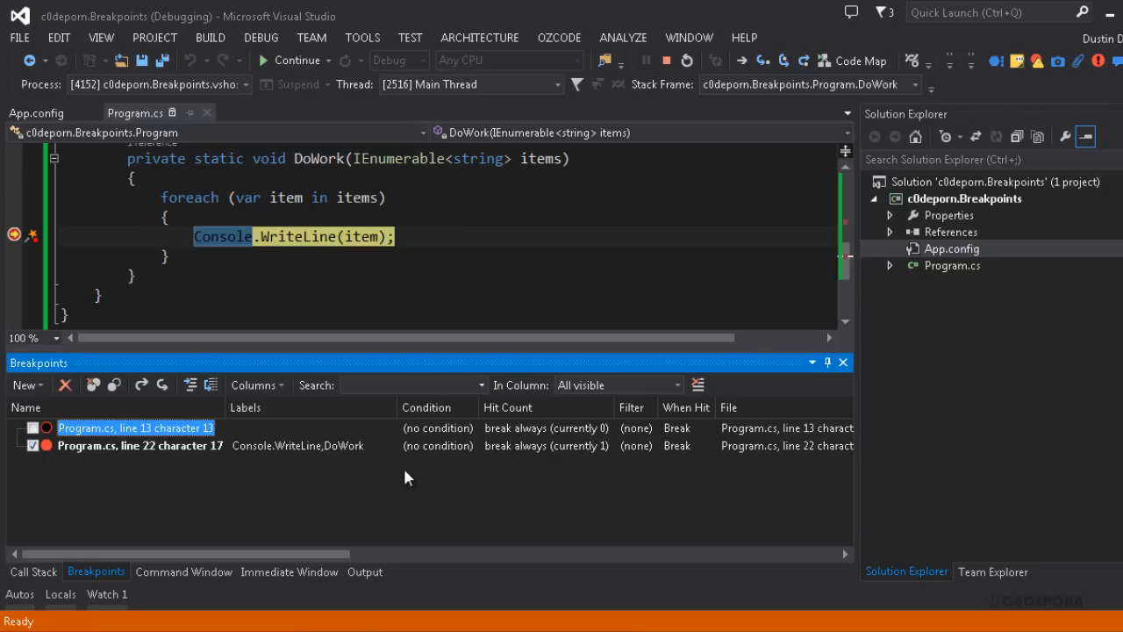
{"action": "mouse_move", "coordinate": [523, 413]}
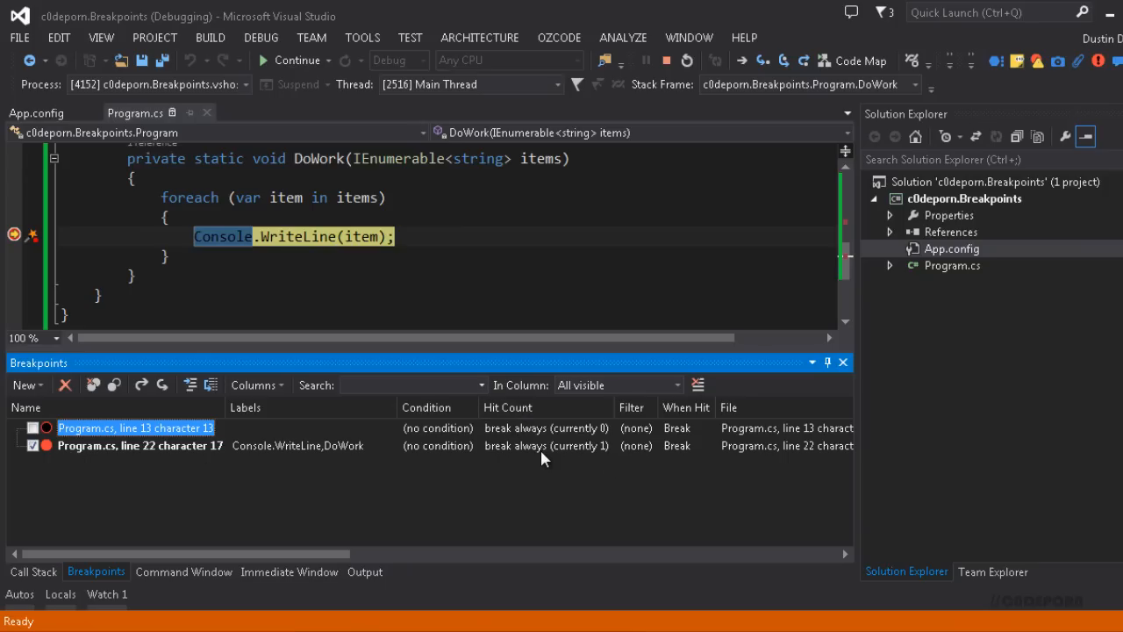
{"action": "mouse_move", "coordinate": [528, 457]}
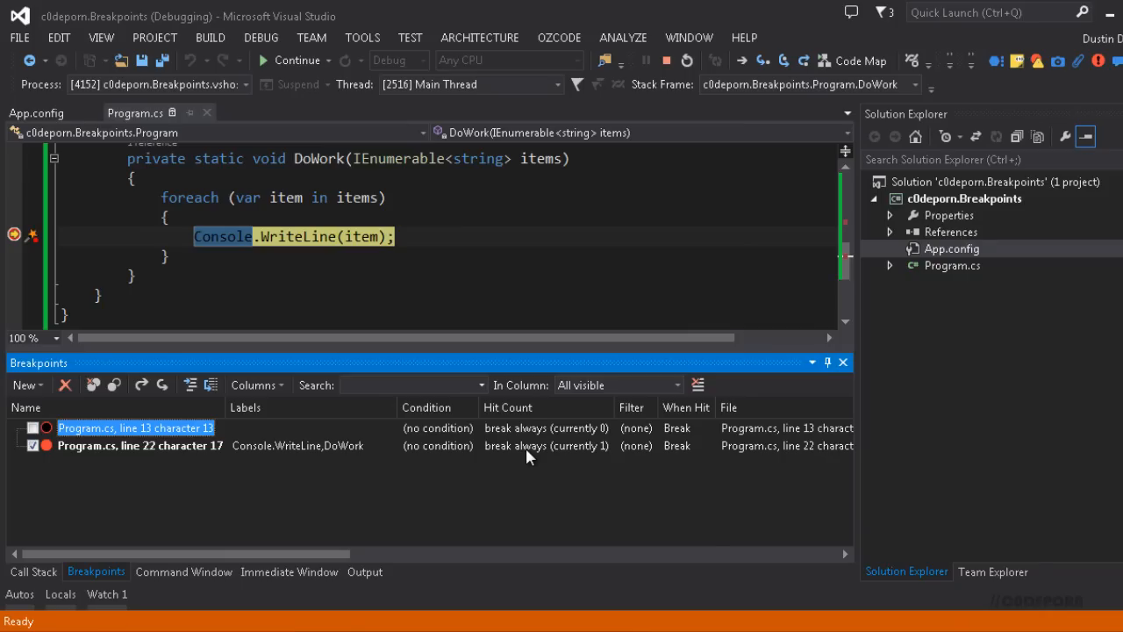
{"action": "mouse_move", "coordinate": [565, 467]}
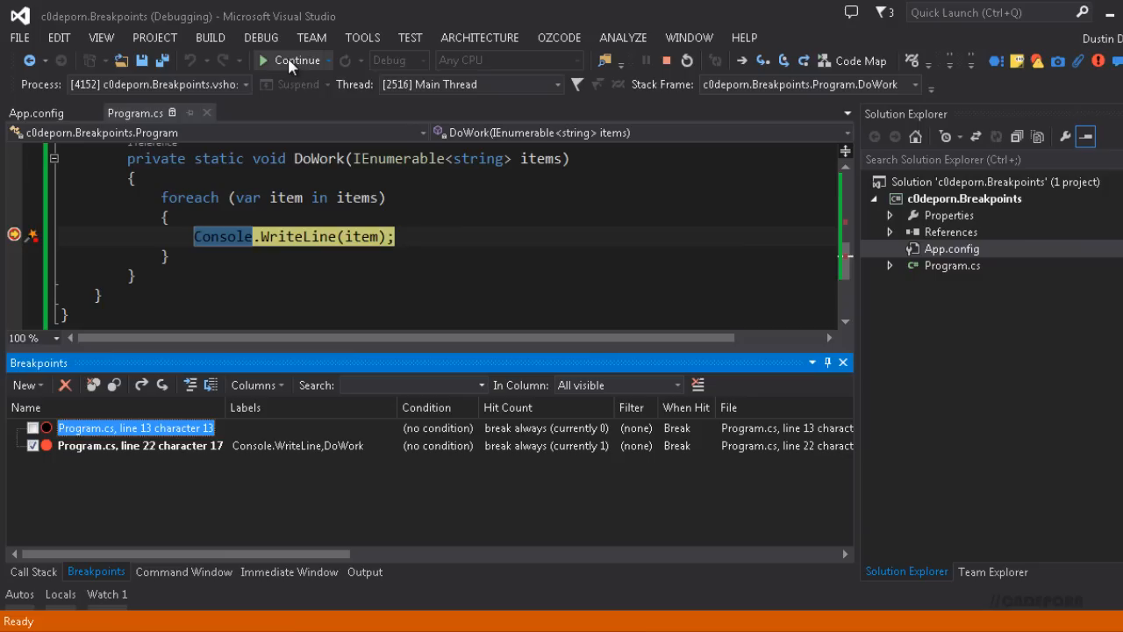
Step: Continue execution so the line 22 WriteLine breakpoint is hit a second time
{"action": "left_click", "coordinate": [291, 60]}
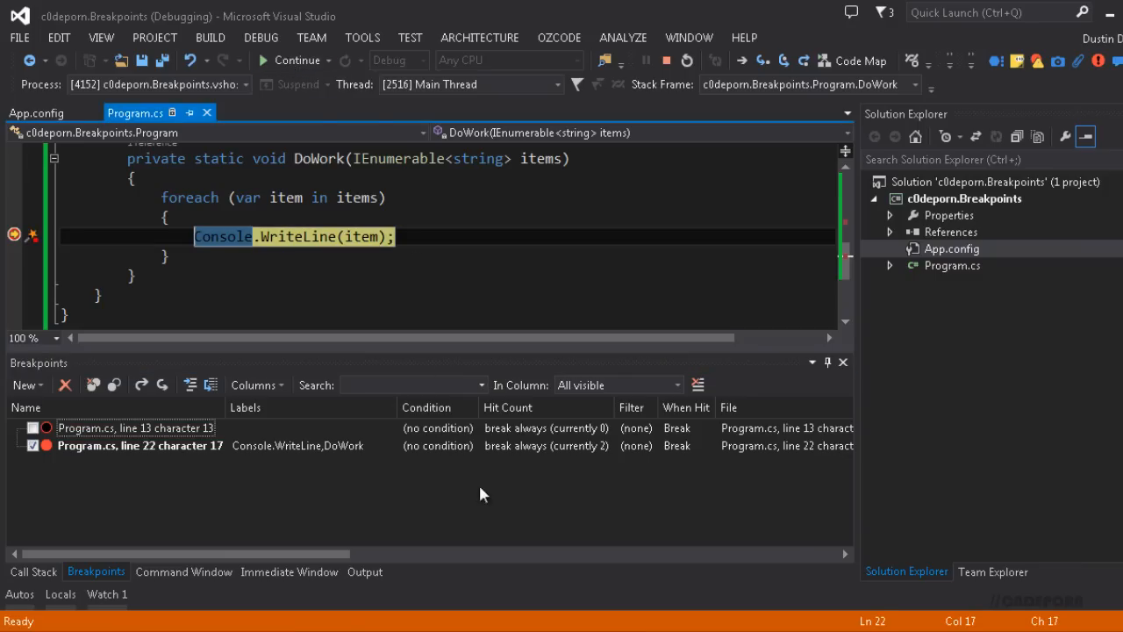
{"action": "mouse_move", "coordinate": [603, 454]}
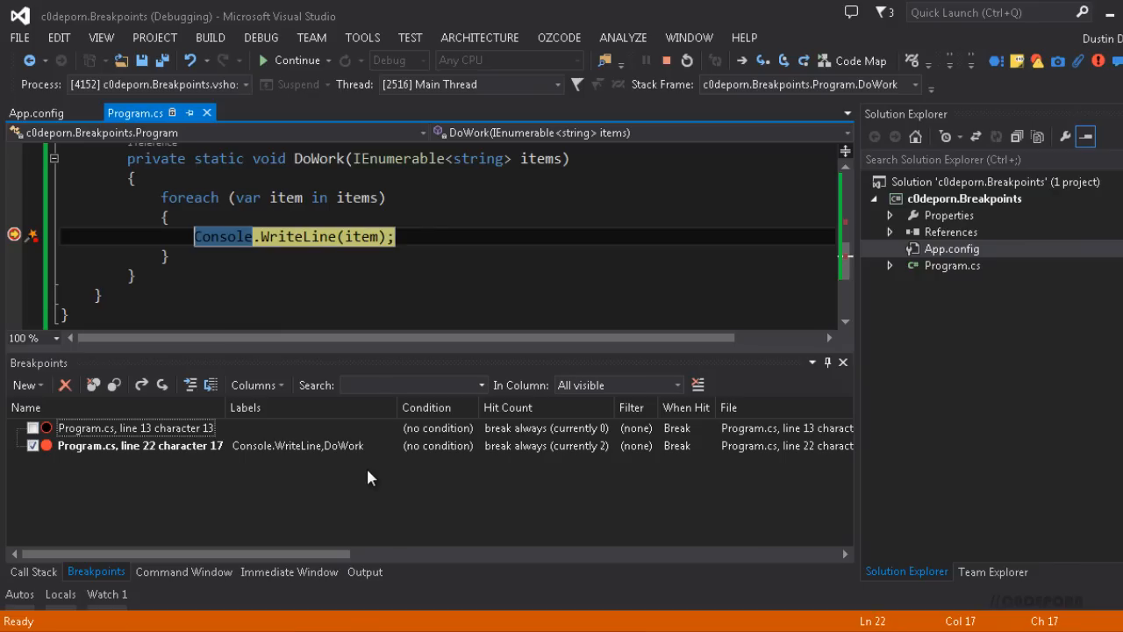
{"action": "mouse_move", "coordinate": [169, 495]}
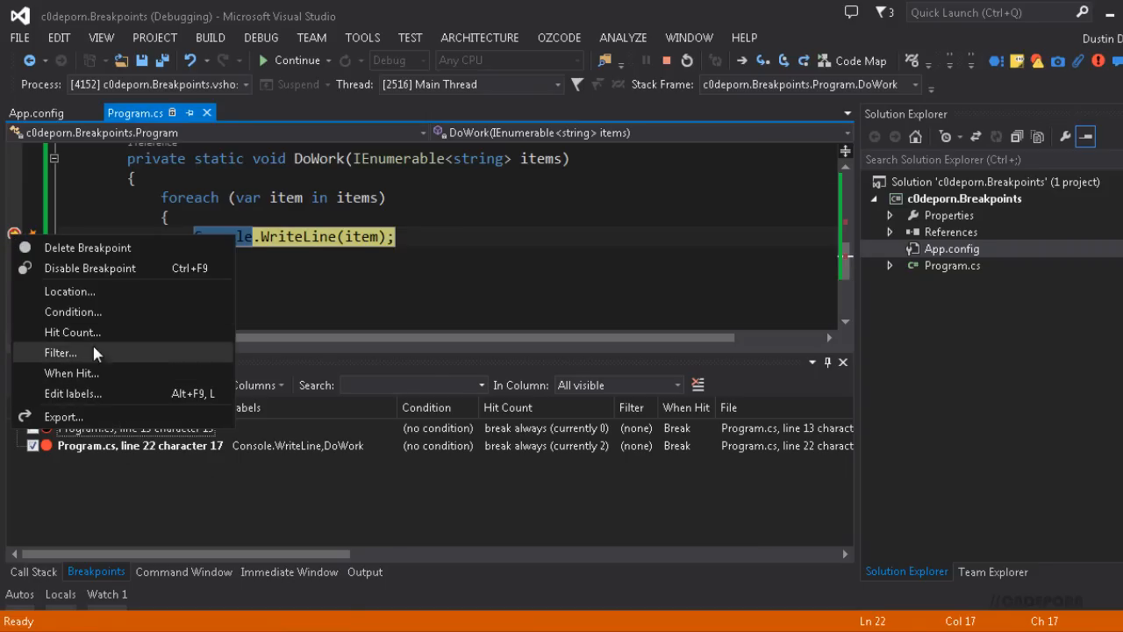
Step: Give the line 22 breakpoint the condition item.Equals("Apple") is true and confirm it
{"action": "left_click", "coordinate": [74, 312]}
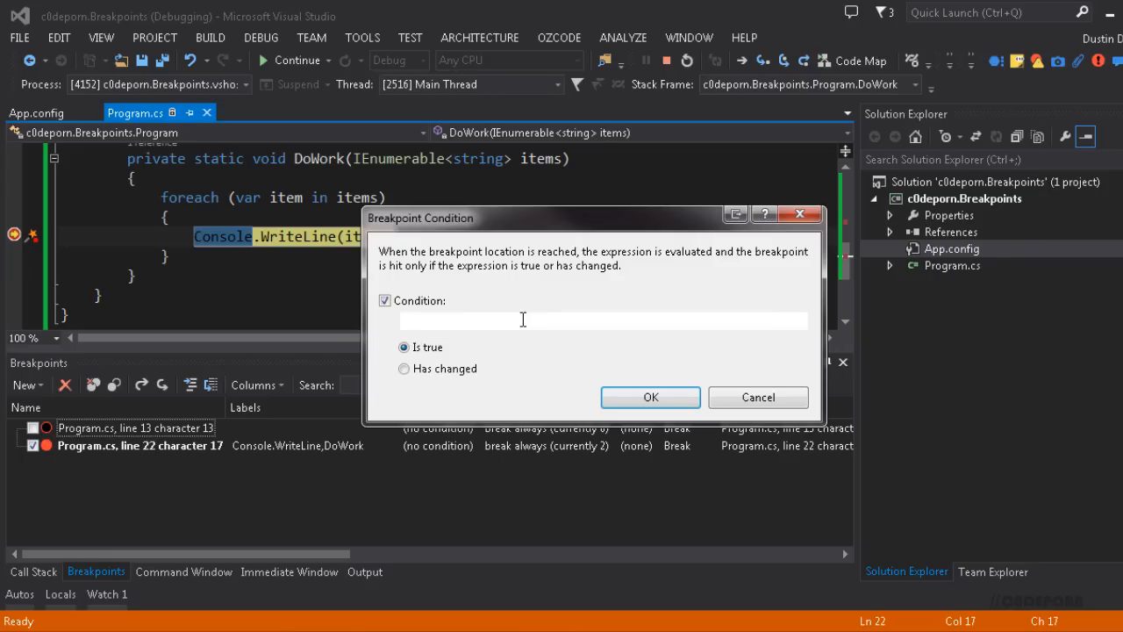
{"action": "type", "text": "item =="}
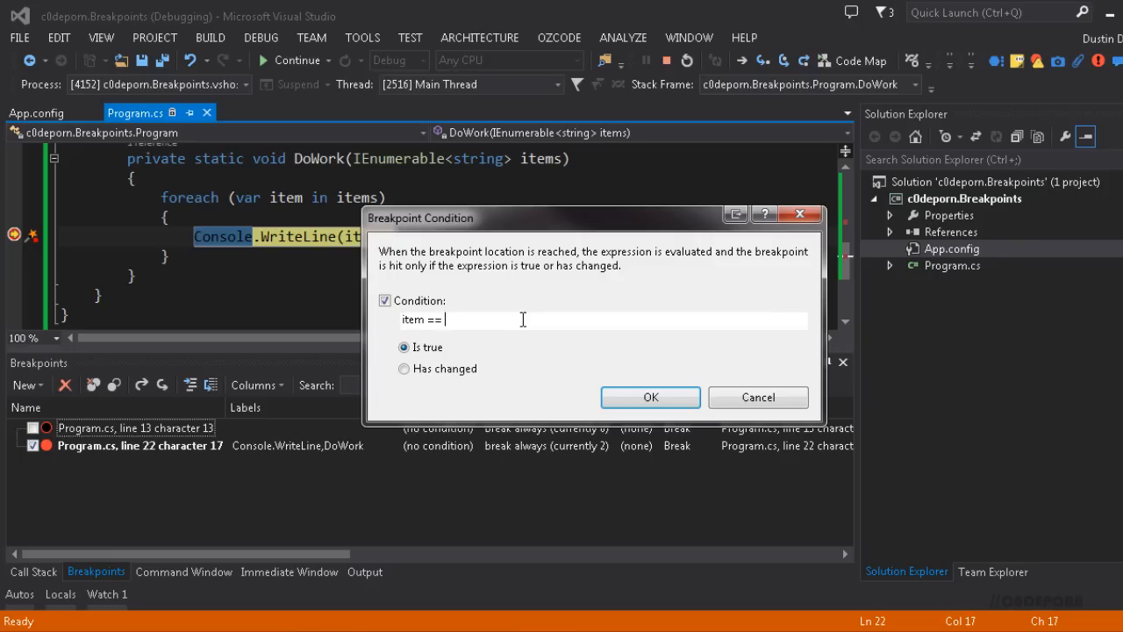
{"action": "type", "text": "\"Apple\""}
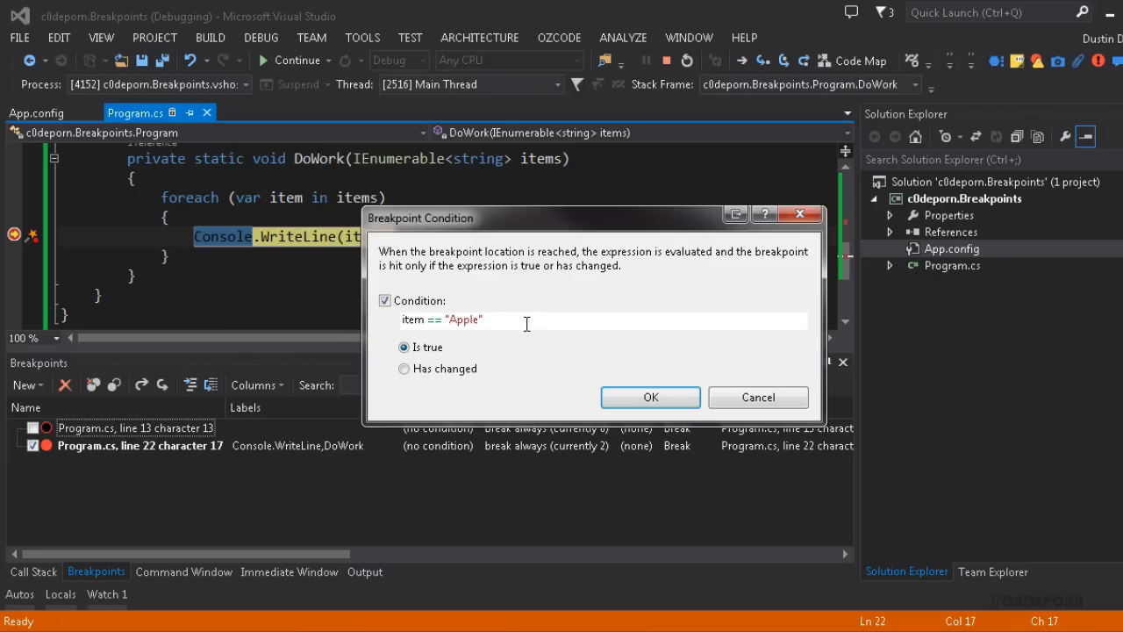
{"action": "mouse_move", "coordinate": [472, 280]}
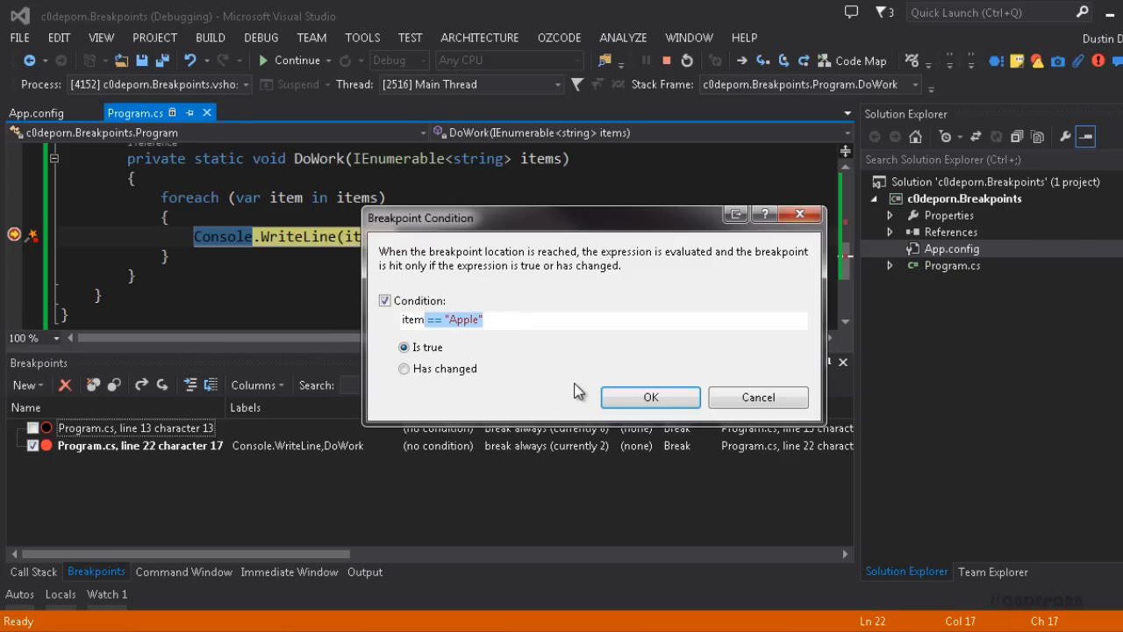
{"action": "type", "text": "item.eq"}
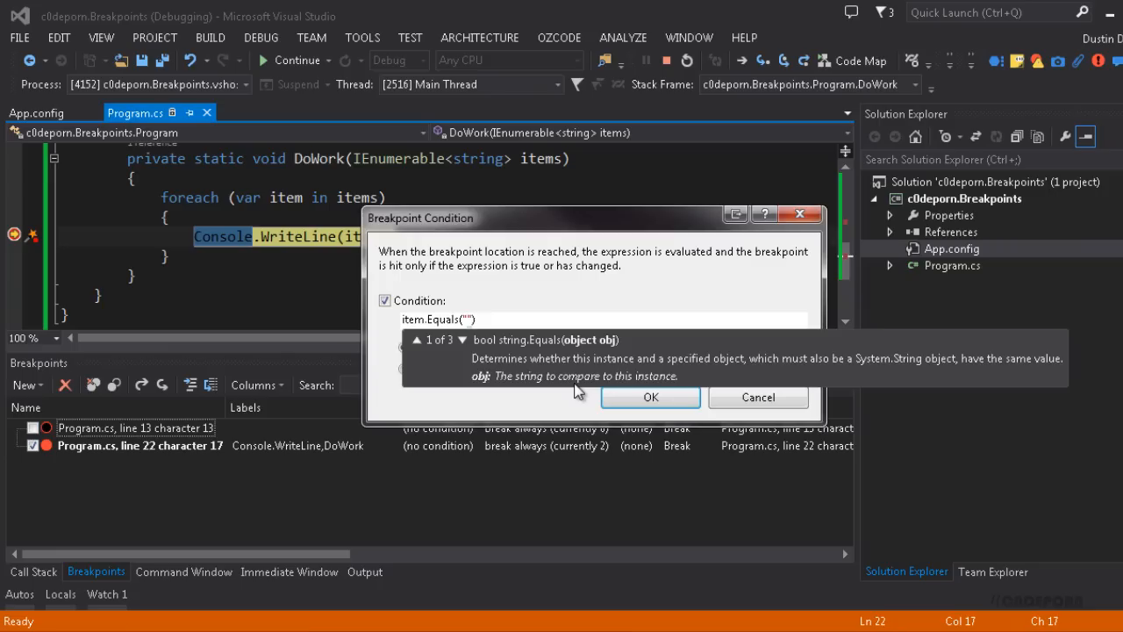
{"action": "type", "text": "Apple"}
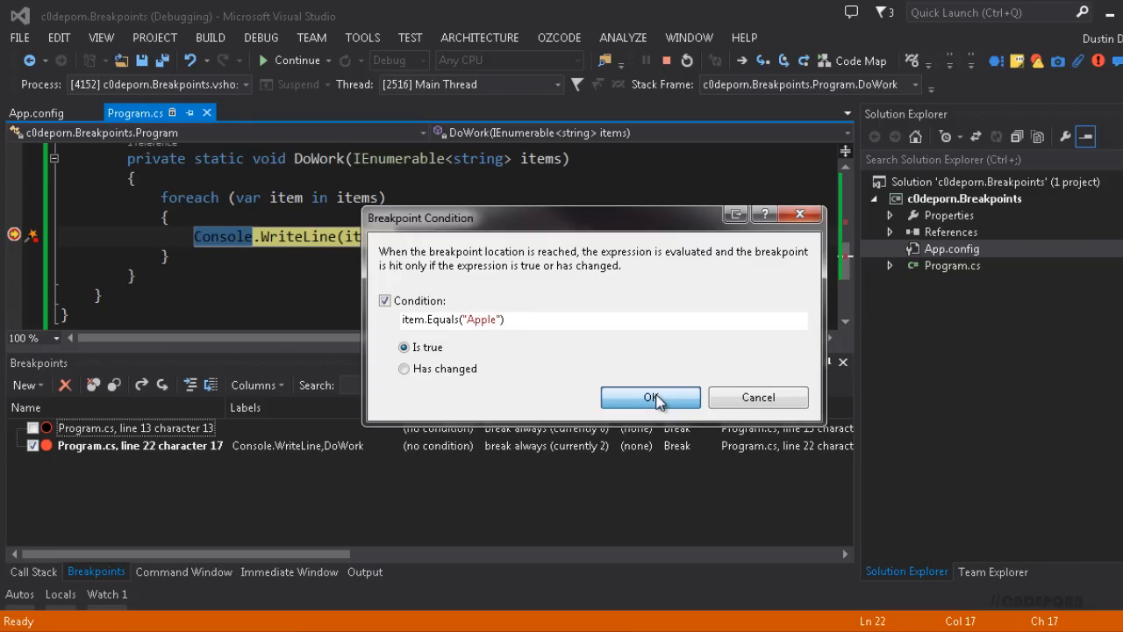
{"action": "left_click", "coordinate": [650, 396]}
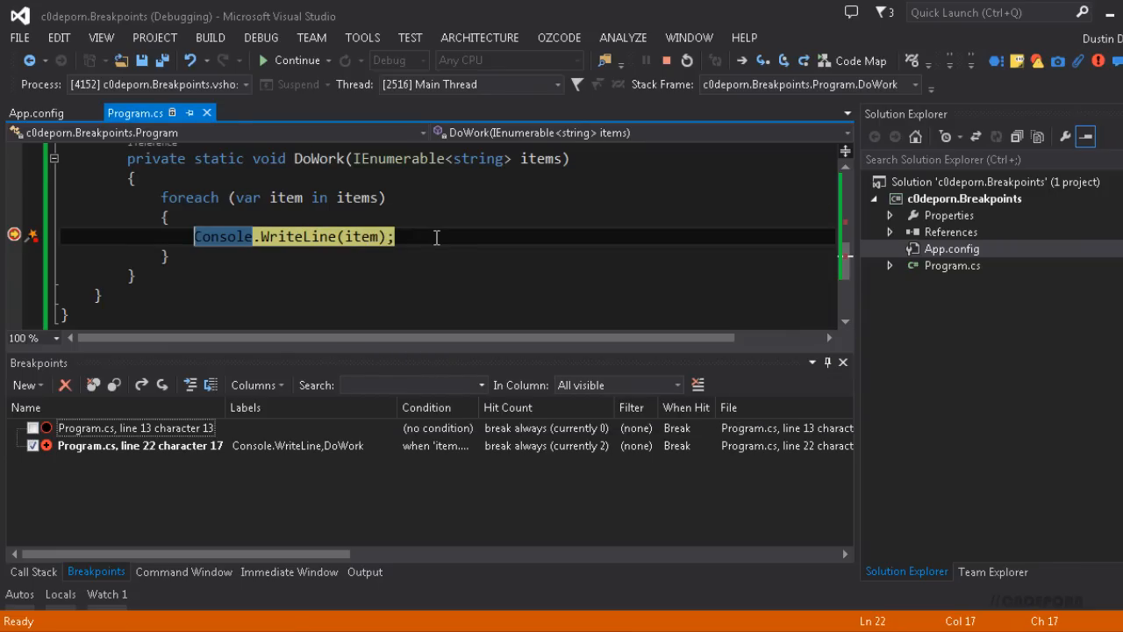
{"action": "mouse_move", "coordinate": [400, 230]}
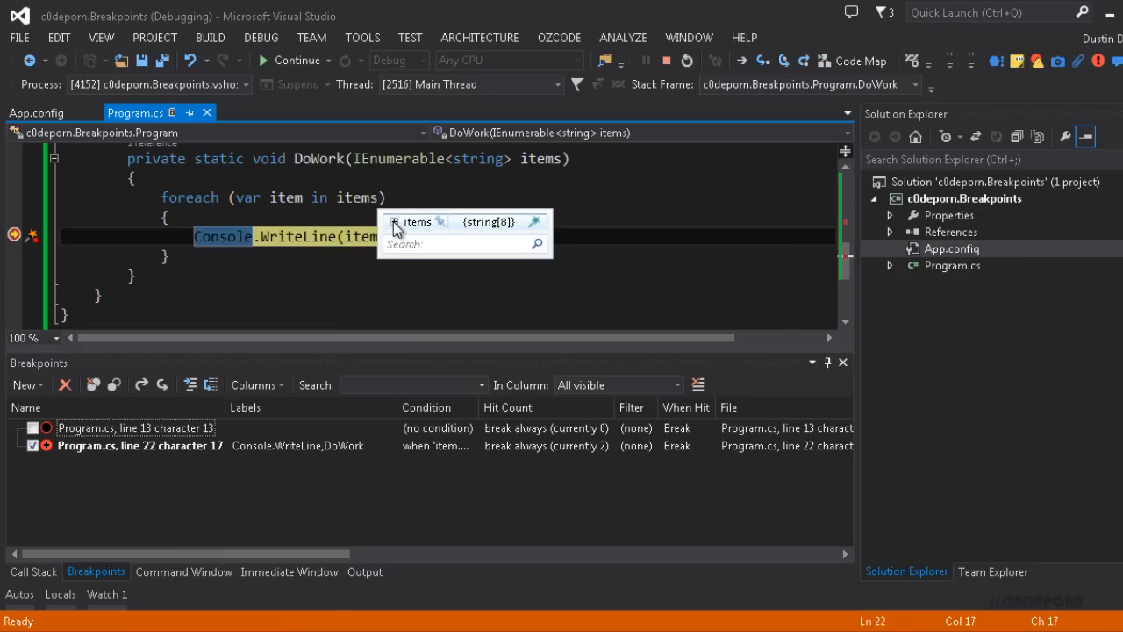
Step: Inspect item as "Grape" and expand the items DataTip to see its eight fruit values
{"action": "left_click", "coordinate": [397, 221]}
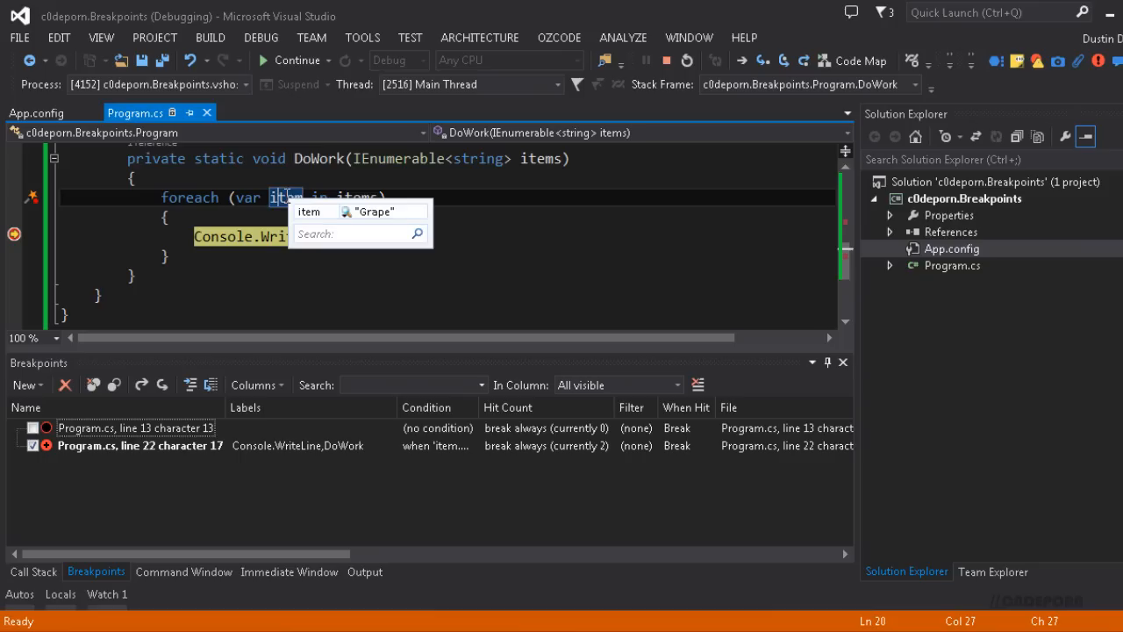
{"action": "mouse_move", "coordinate": [357, 197]}
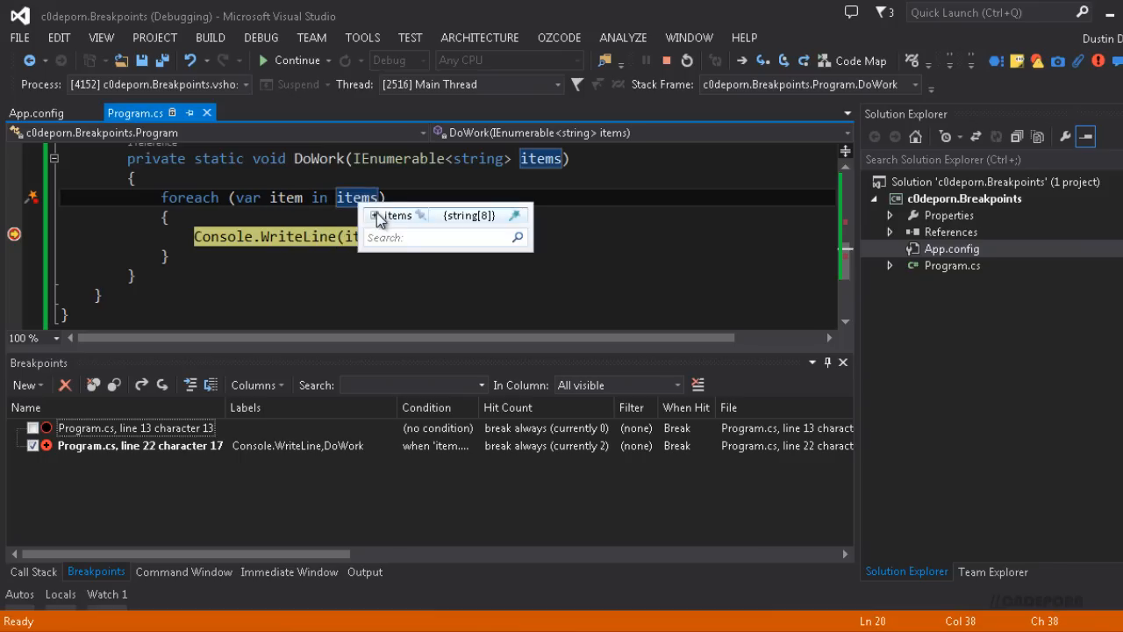
{"action": "left_click", "coordinate": [377, 215]}
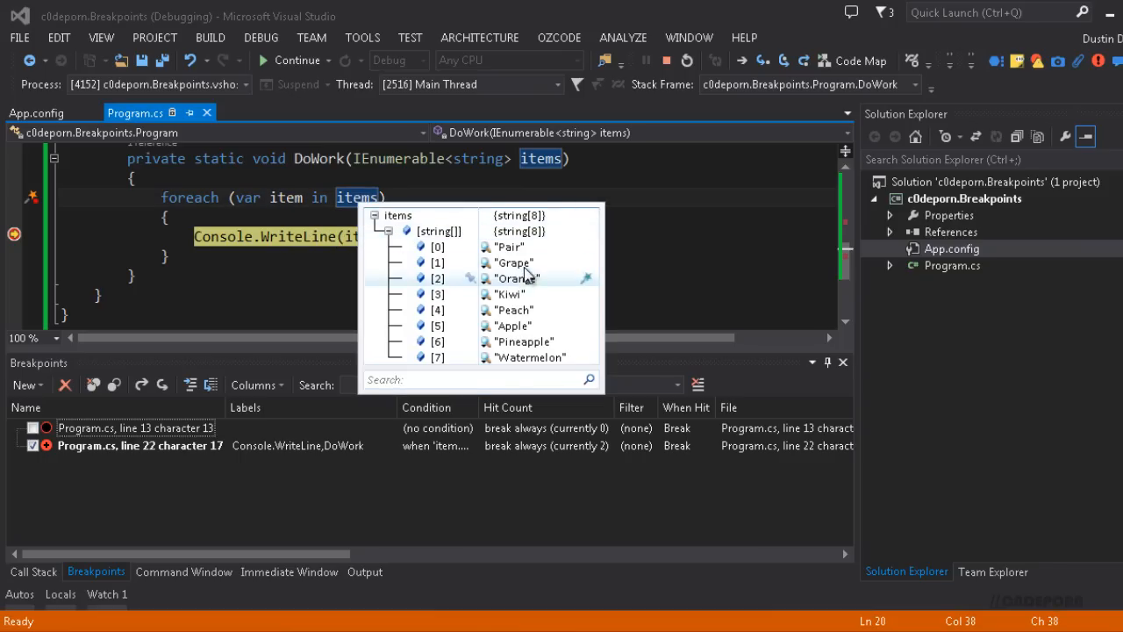
{"action": "mouse_move", "coordinate": [536, 309]}
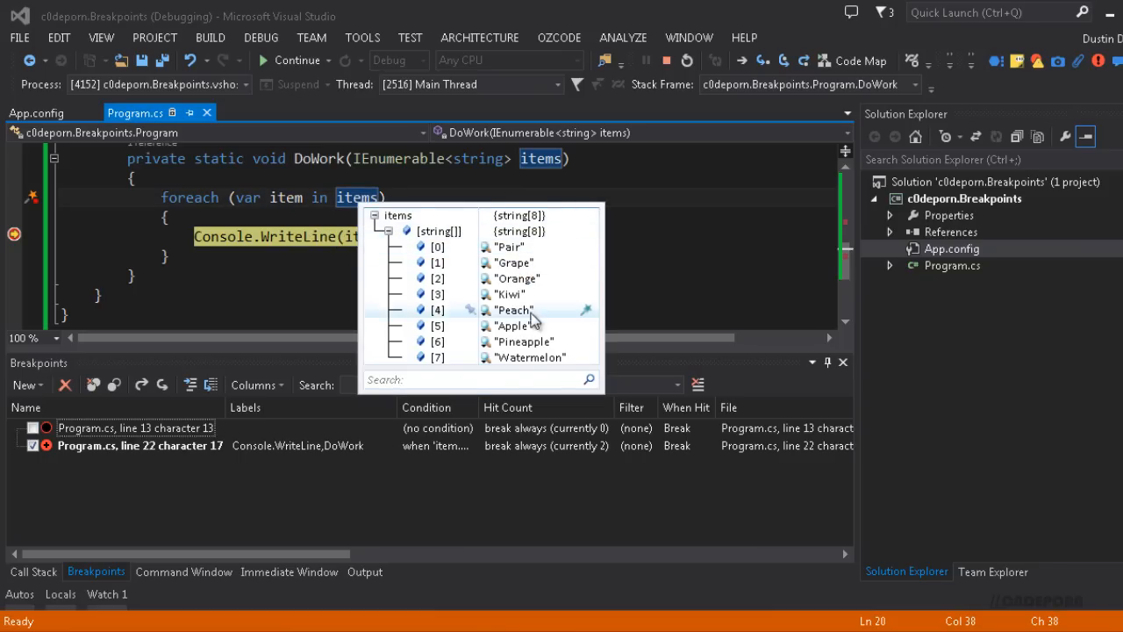
{"action": "mouse_move", "coordinate": [523, 325]}
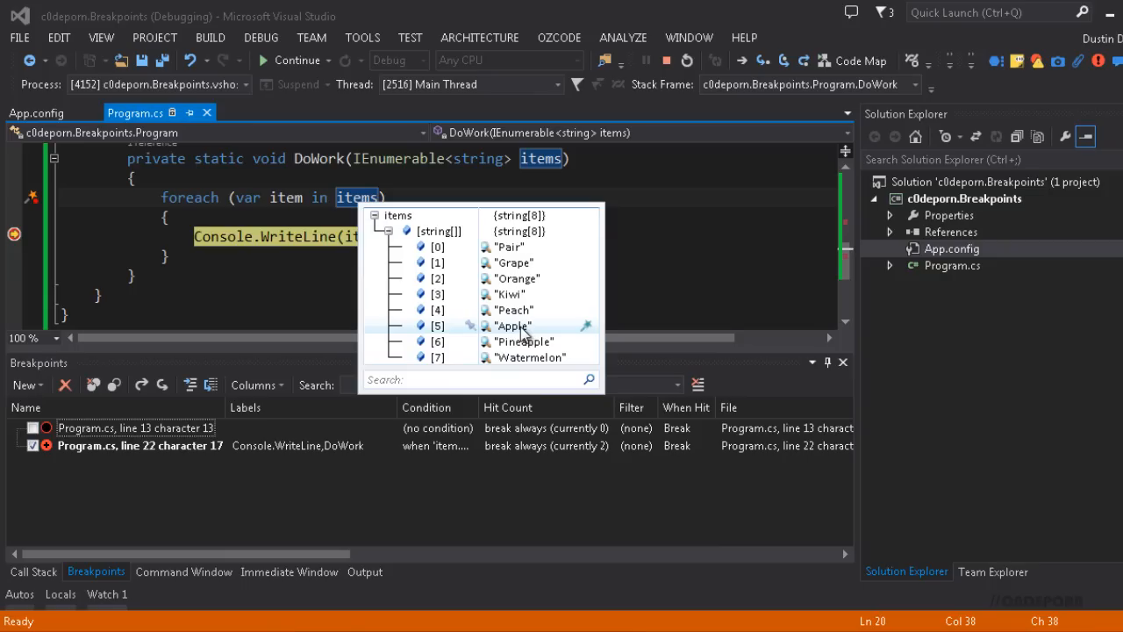
{"action": "mouse_move", "coordinate": [537, 285]}
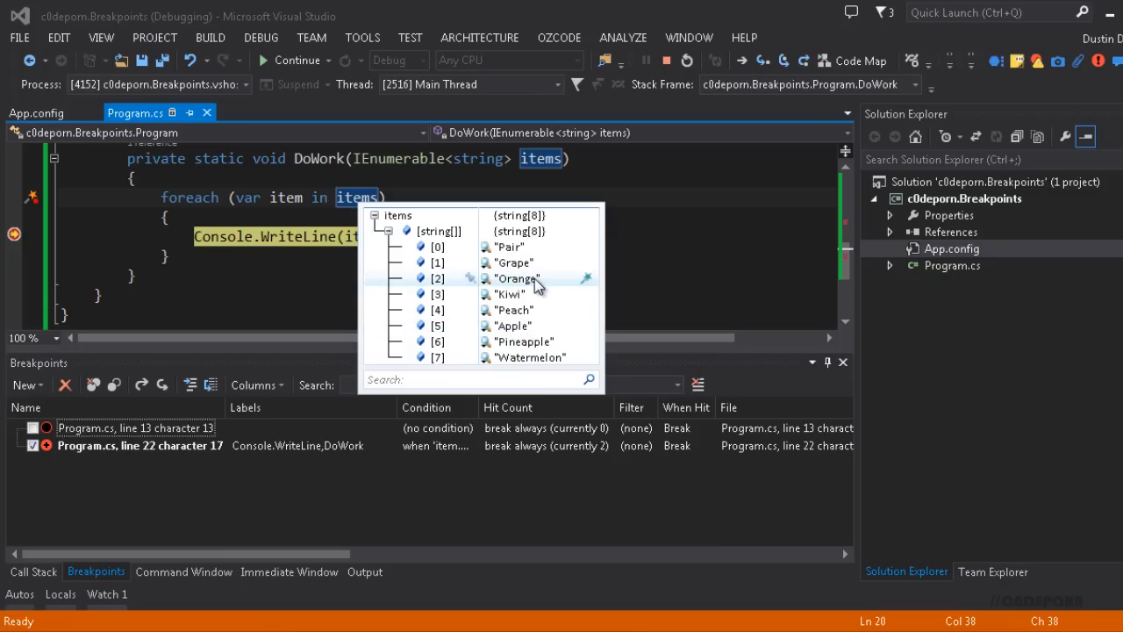
{"action": "left_click", "coordinate": [293, 60]}
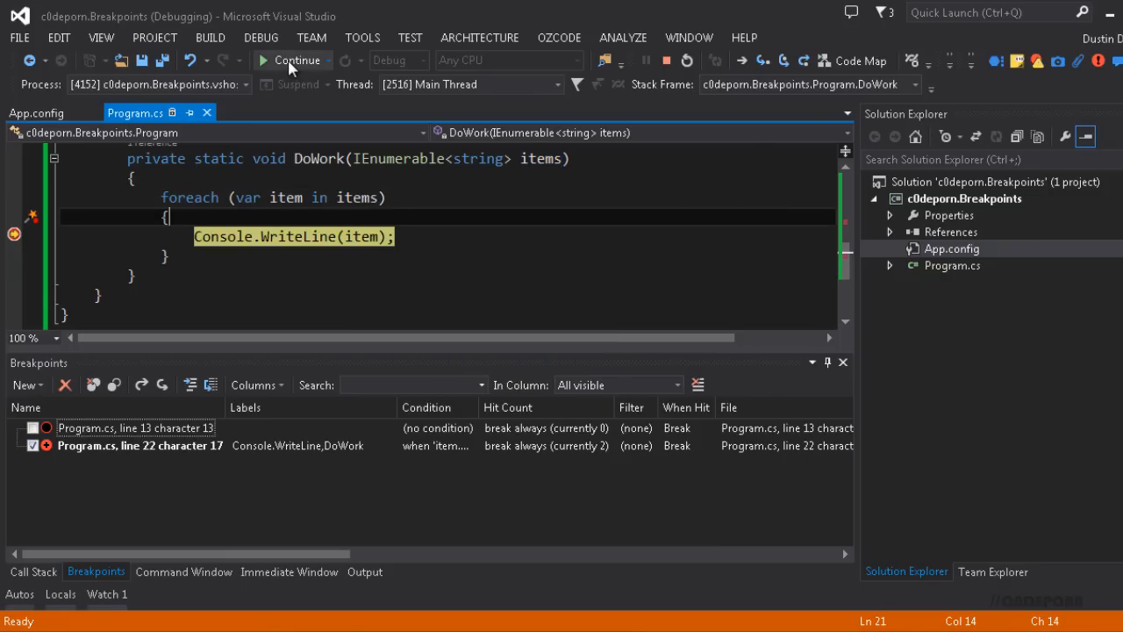
Step: Continue to the line 22 breakpoint's third hit, then stop the debugging session
{"action": "left_click", "coordinate": [293, 60]}
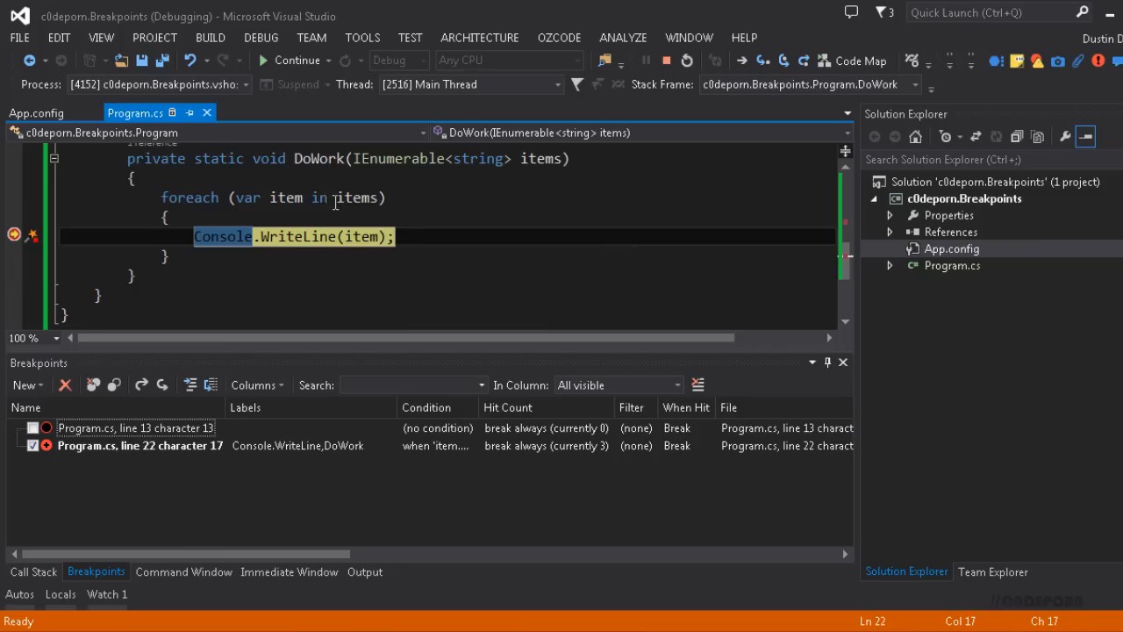
{"action": "mouse_move", "coordinate": [284, 196]}
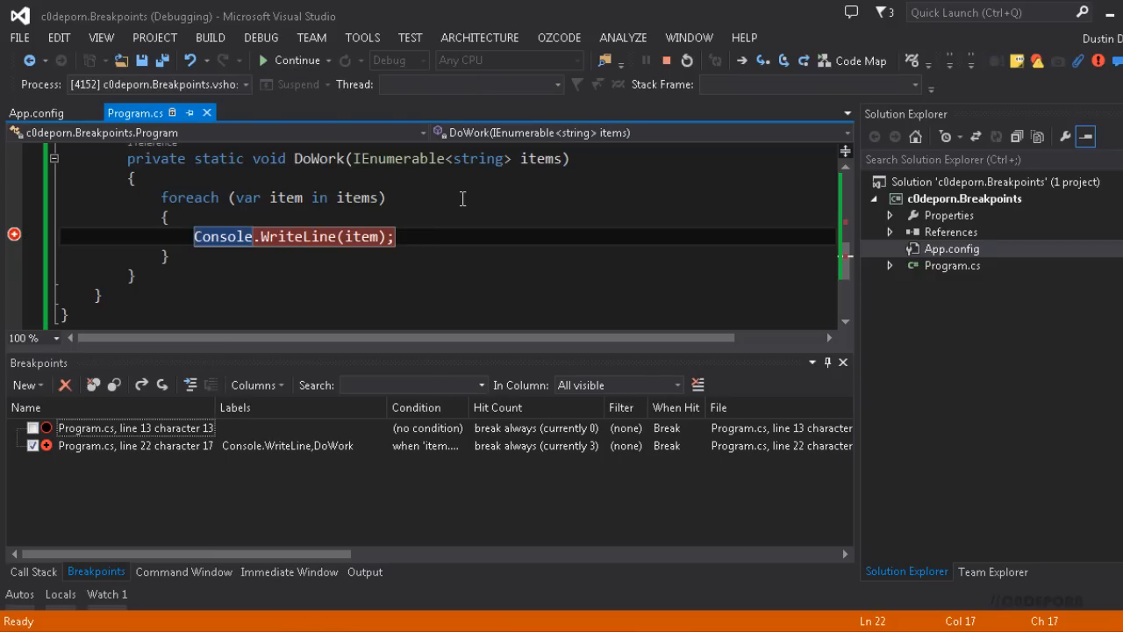
{"action": "left_click", "coordinate": [293, 59]}
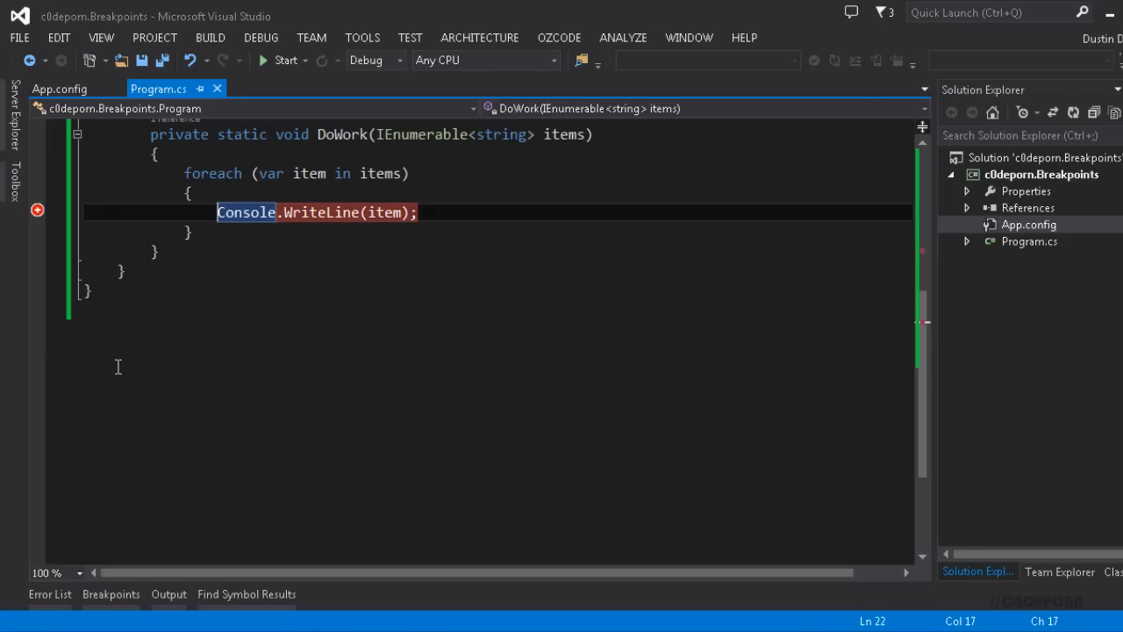
{"action": "mouse_move", "coordinate": [39, 211]}
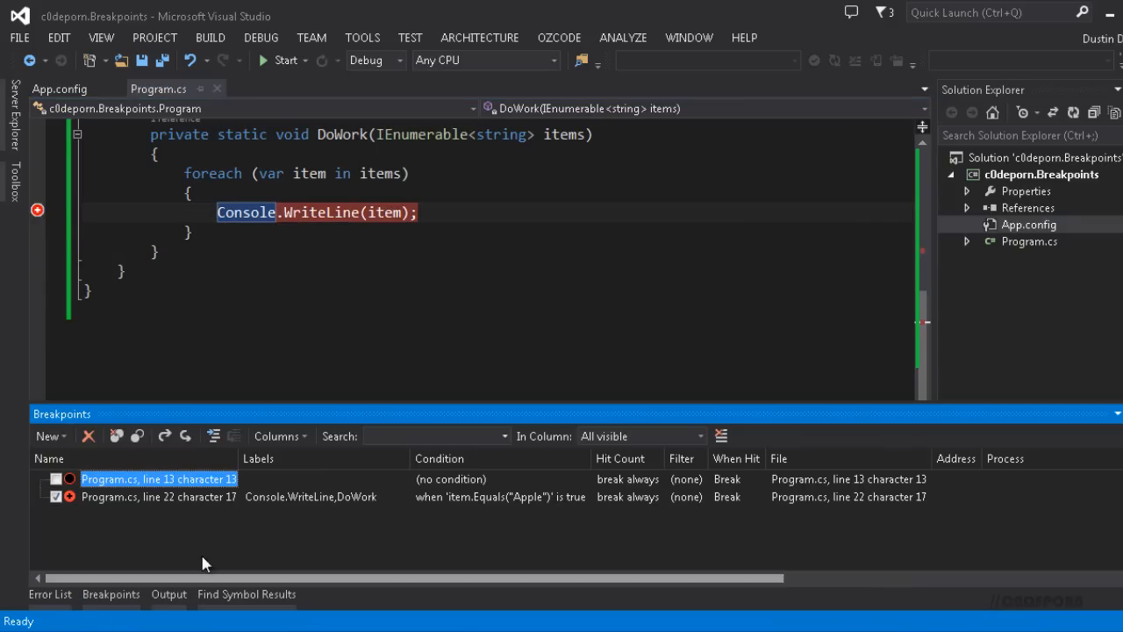
{"action": "mouse_move", "coordinate": [73, 509]}
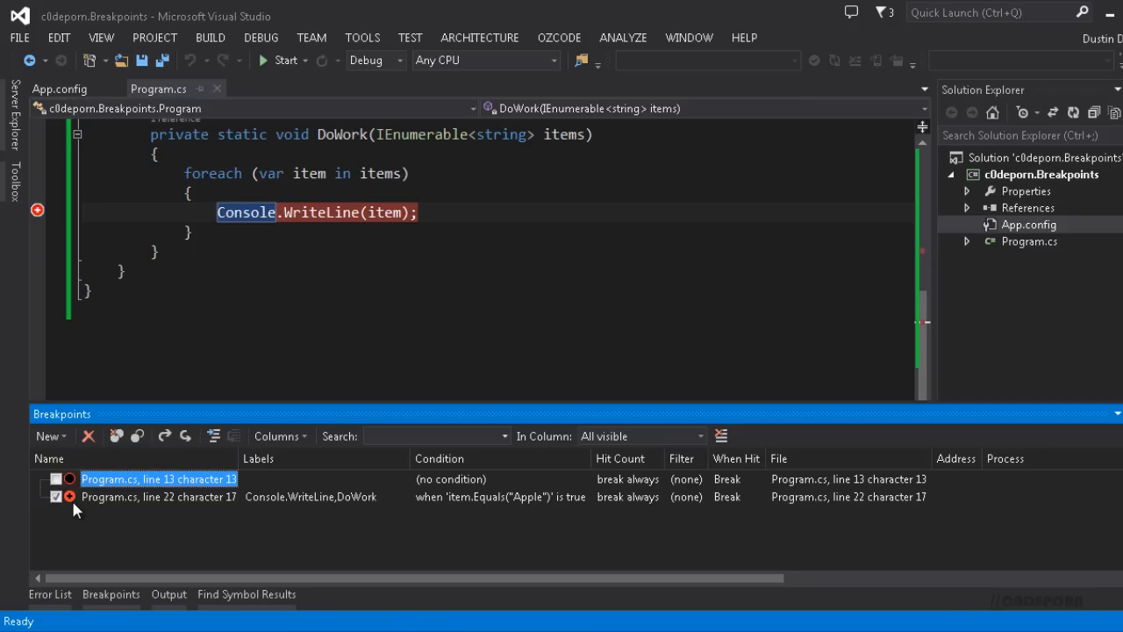
Step: Select the line 22 breakpoint row in the reopened Breakpoints window
{"action": "left_click", "coordinate": [158, 497]}
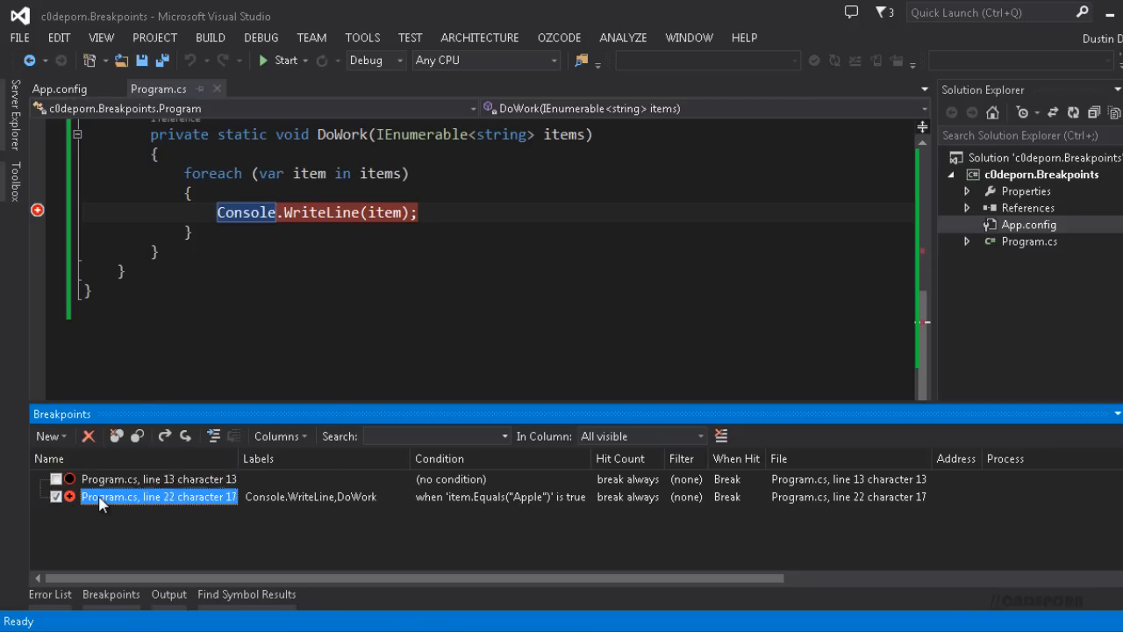
Step: Set the line 22 breakpoint to break when the hit count is equal to 4
{"action": "left_click", "coordinate": [628, 494]}
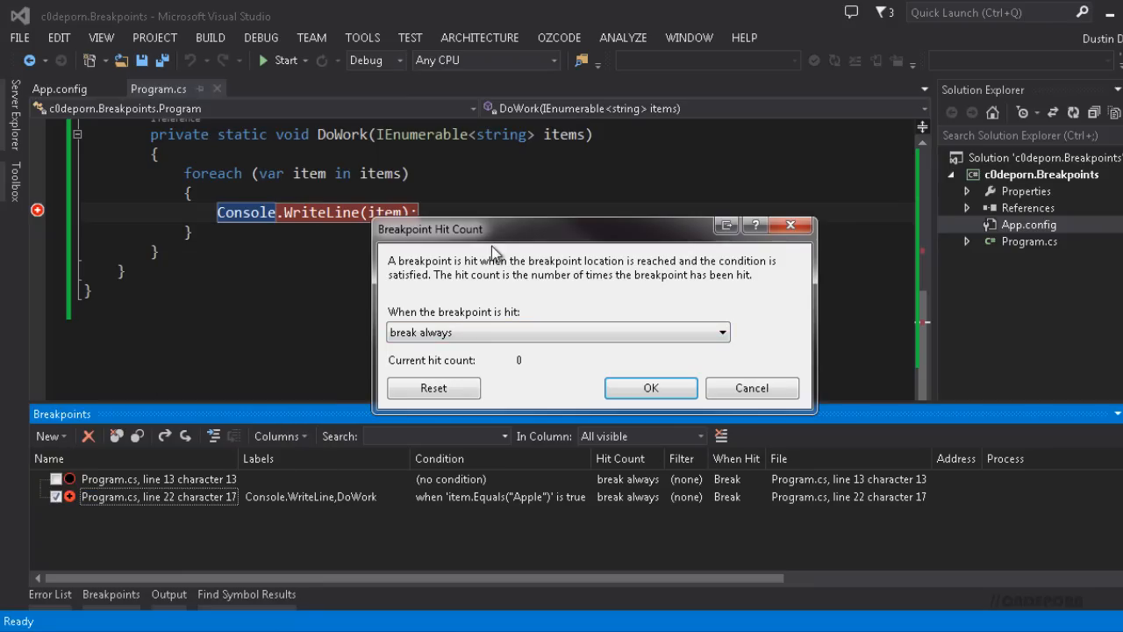
{"action": "mouse_move", "coordinate": [530, 302]}
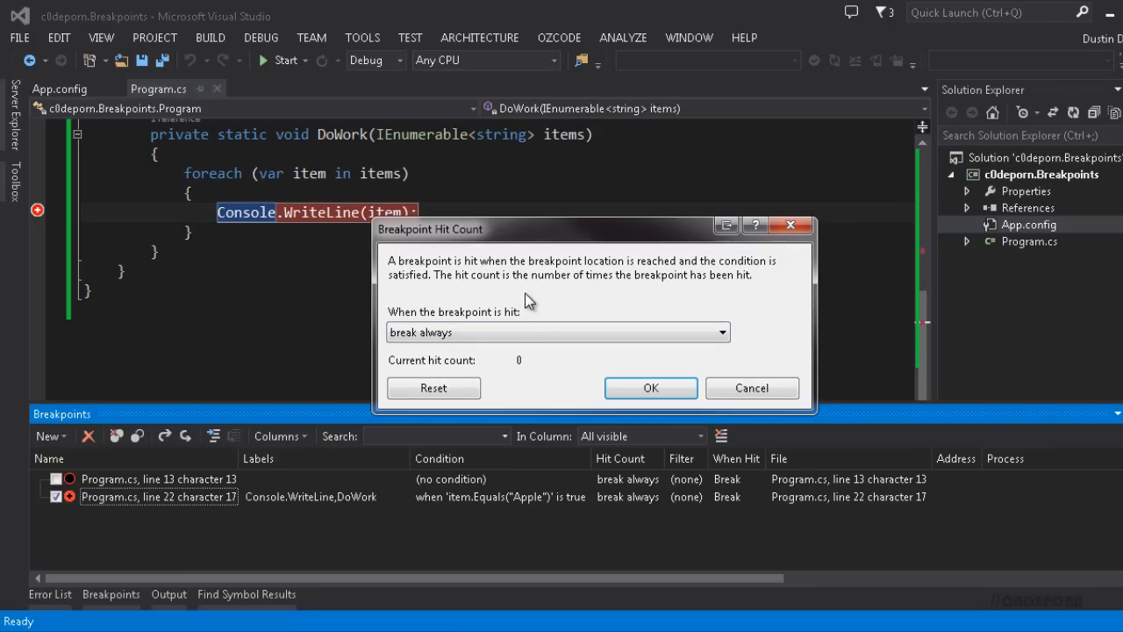
{"action": "mouse_move", "coordinate": [551, 341]}
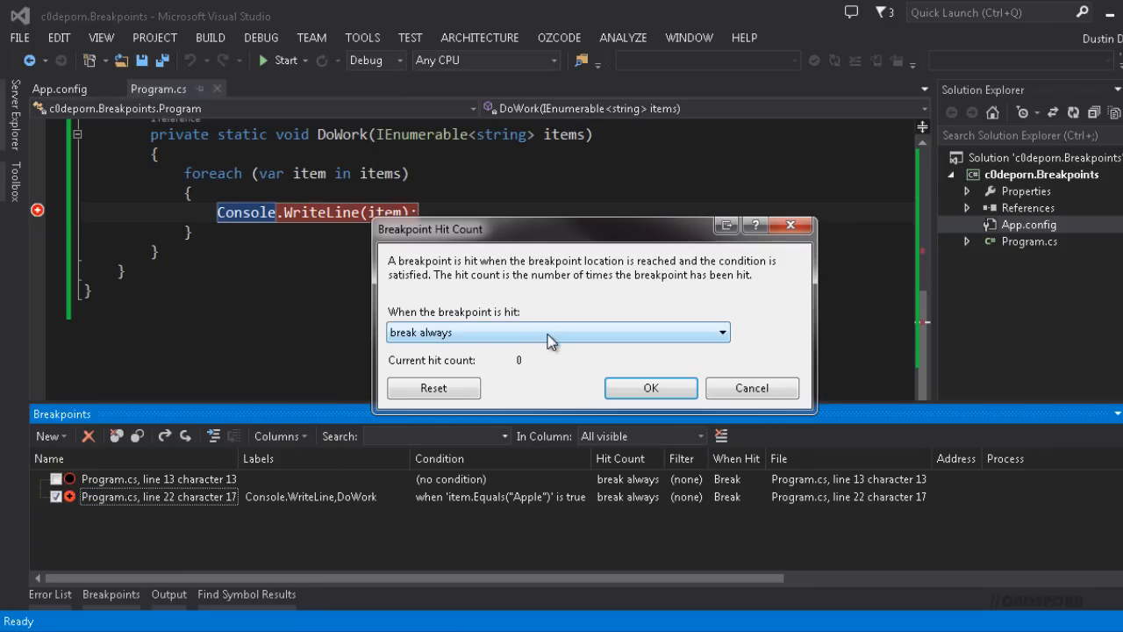
{"action": "left_click", "coordinate": [721, 331]}
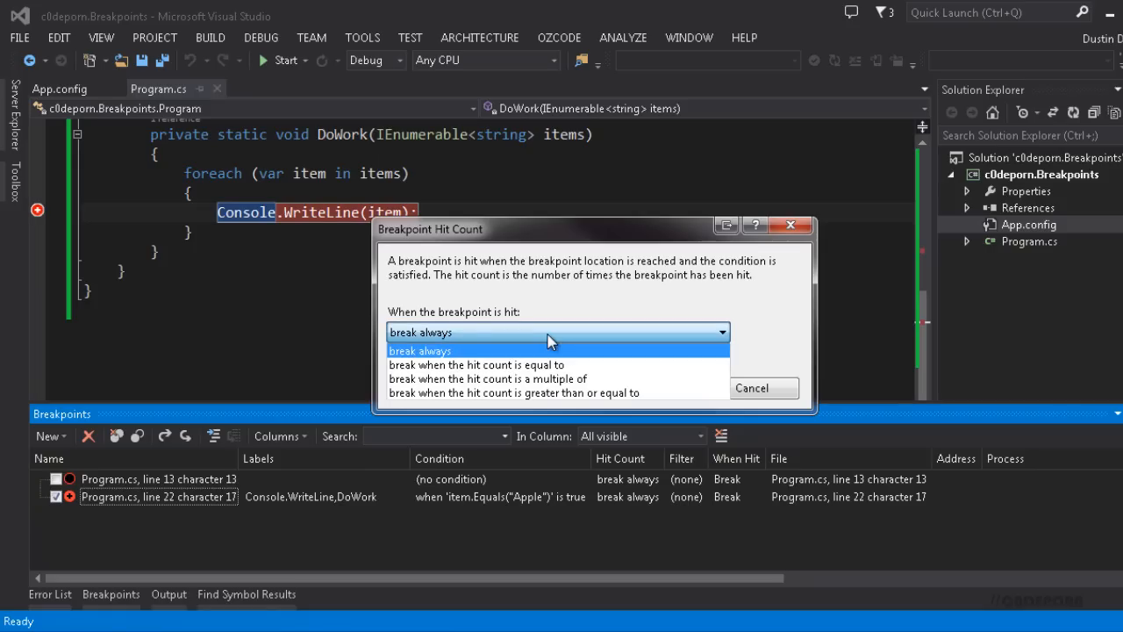
{"action": "mouse_move", "coordinate": [442, 361]}
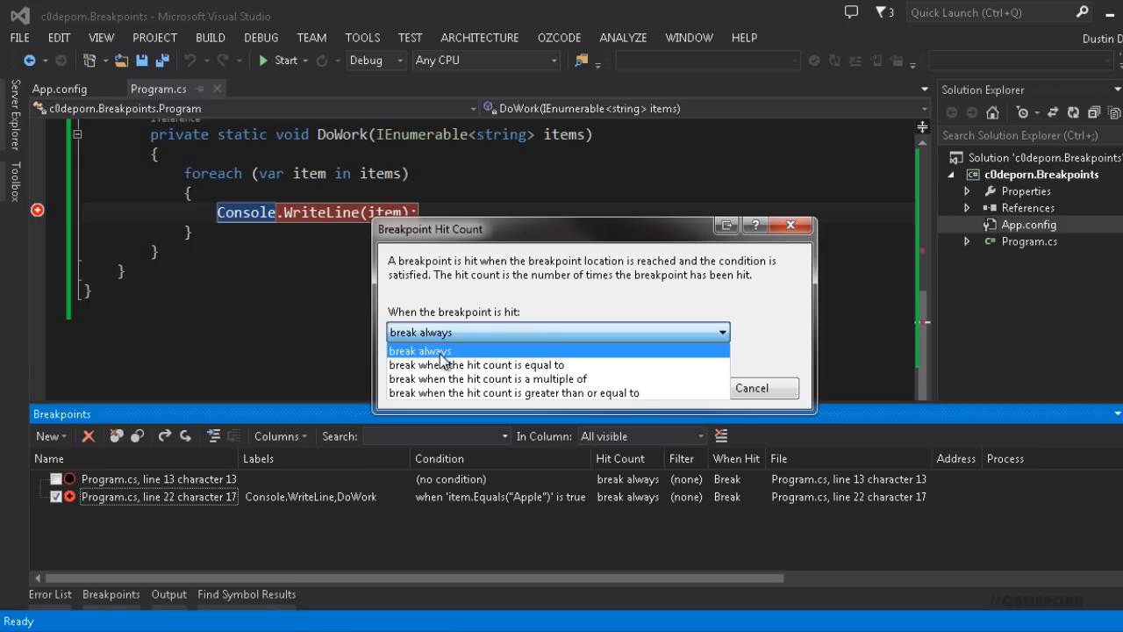
{"action": "mouse_move", "coordinate": [470, 355]}
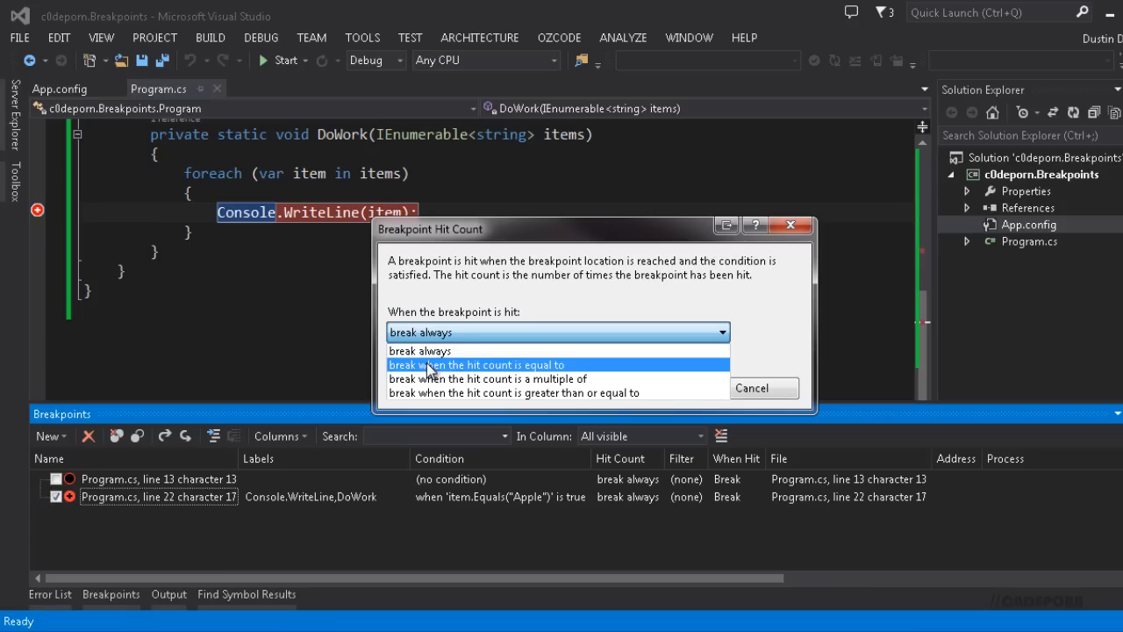
{"action": "mouse_move", "coordinate": [586, 375]}
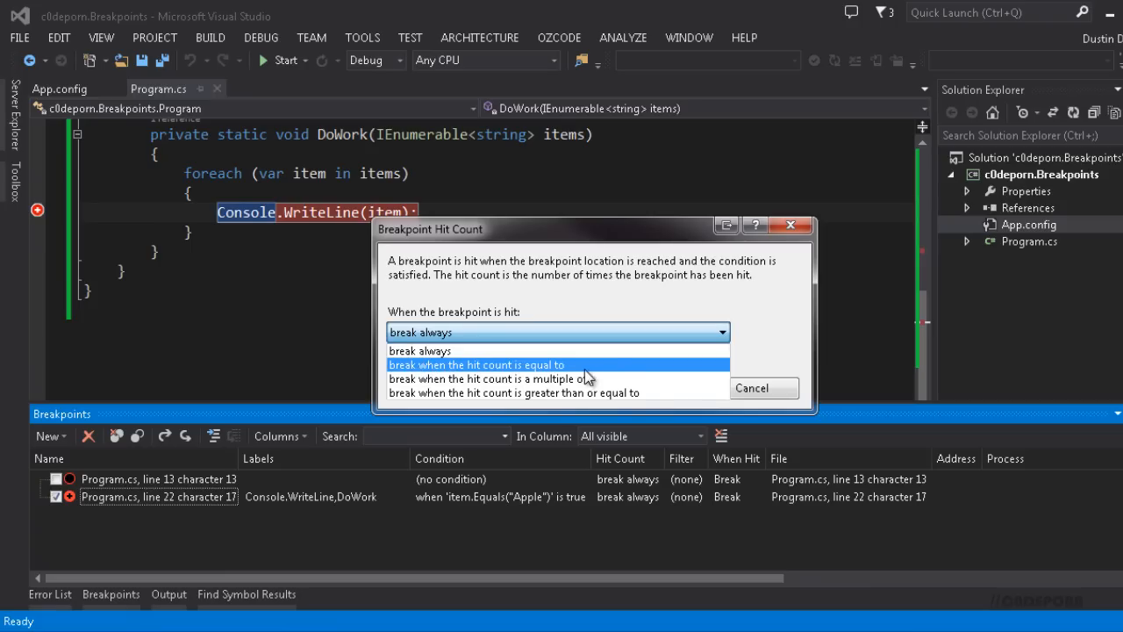
{"action": "mouse_move", "coordinate": [635, 378]}
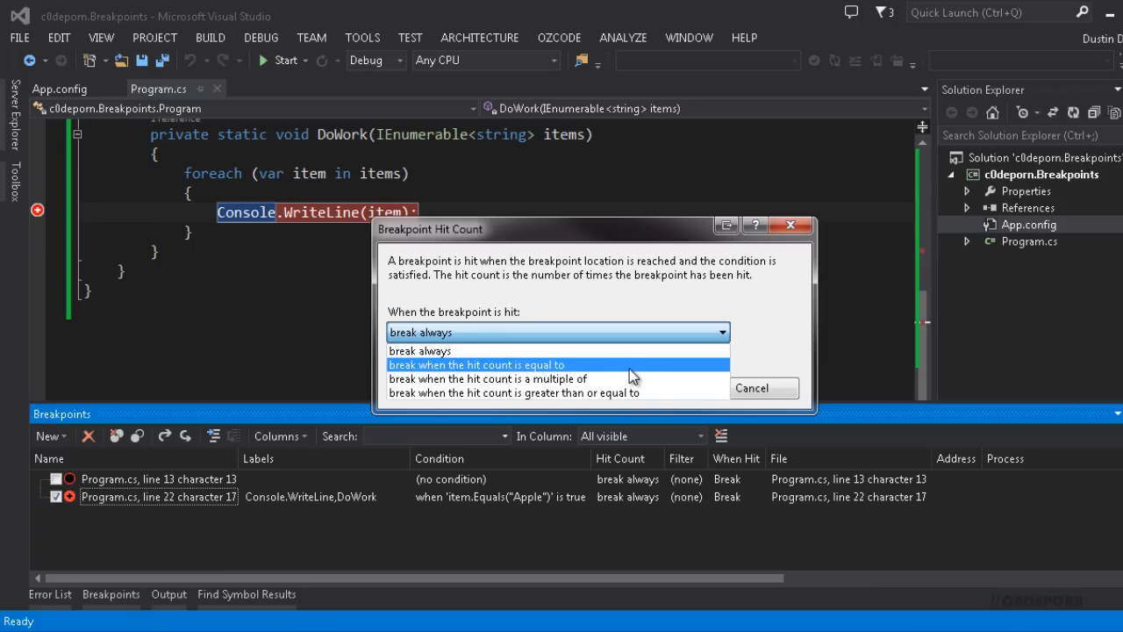
{"action": "mouse_move", "coordinate": [646, 379]}
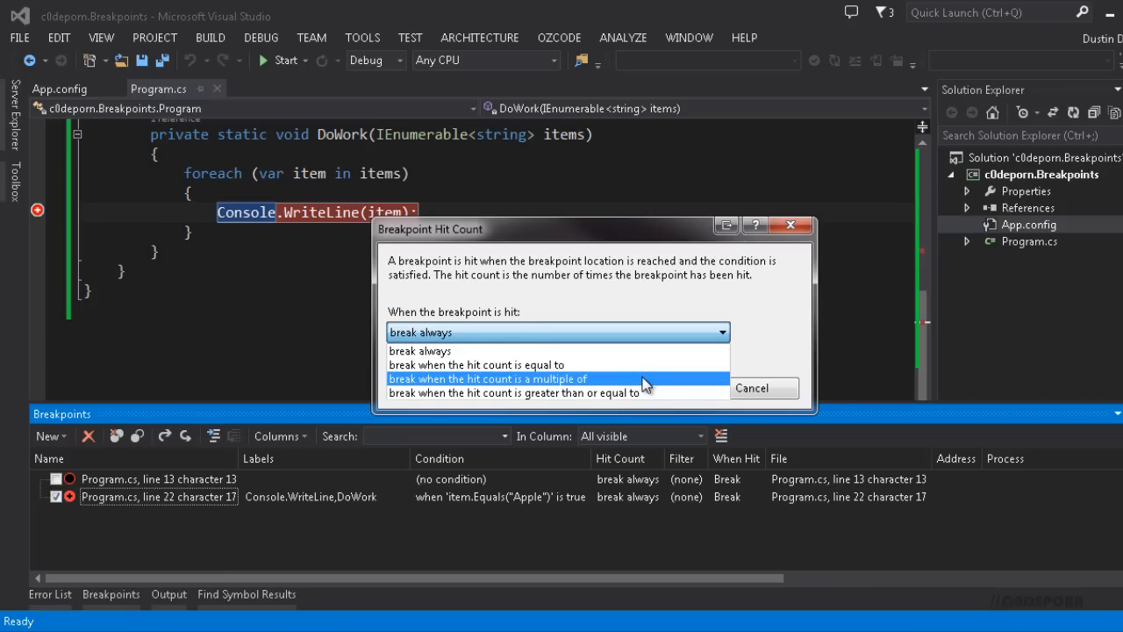
{"action": "mouse_move", "coordinate": [646, 393]}
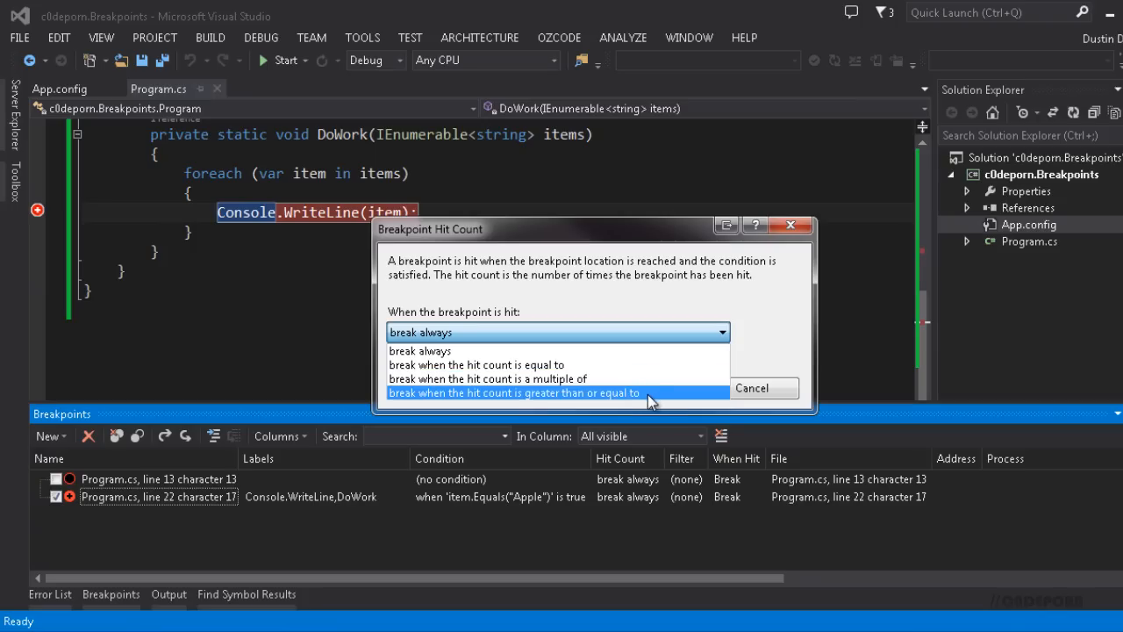
{"action": "mouse_move", "coordinate": [650, 379]}
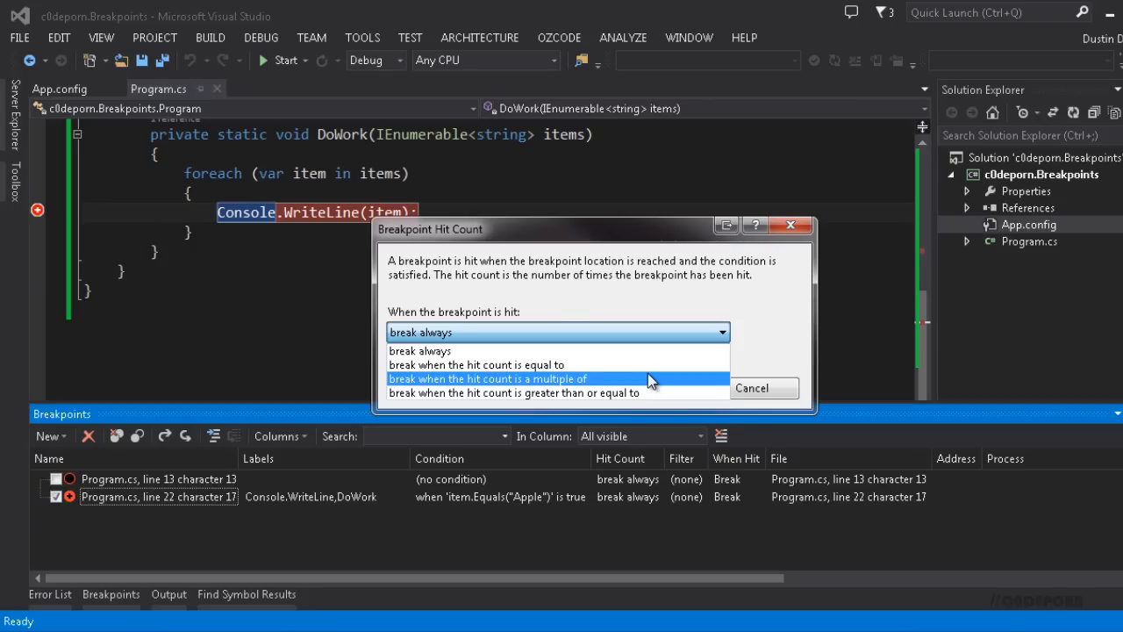
{"action": "left_click", "coordinate": [476, 363]}
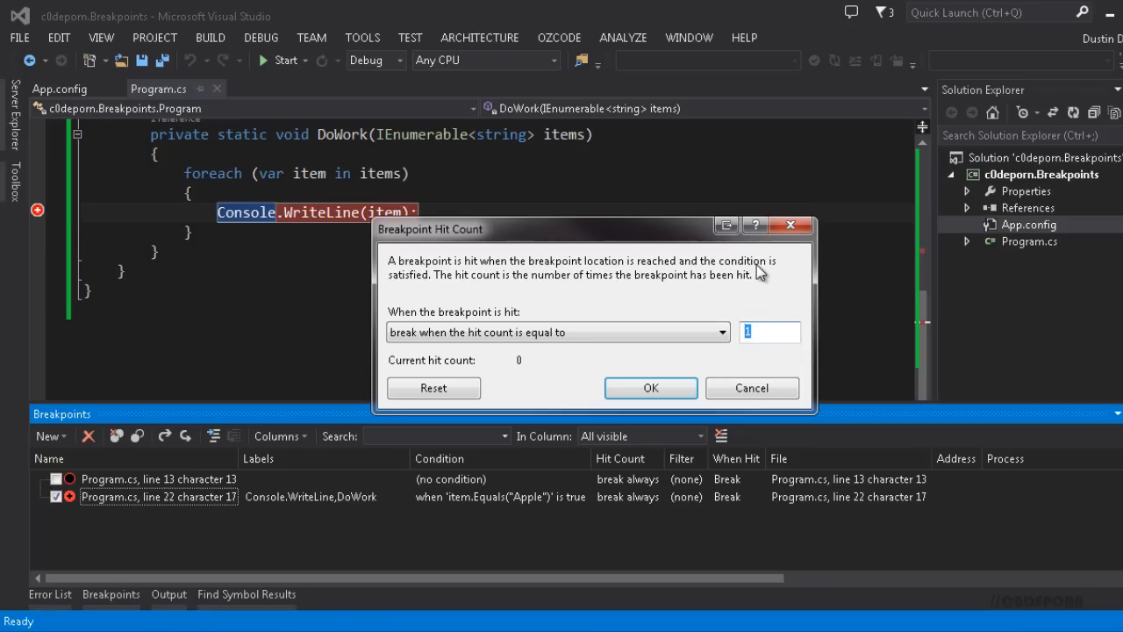
{"action": "type", "text": "4"}
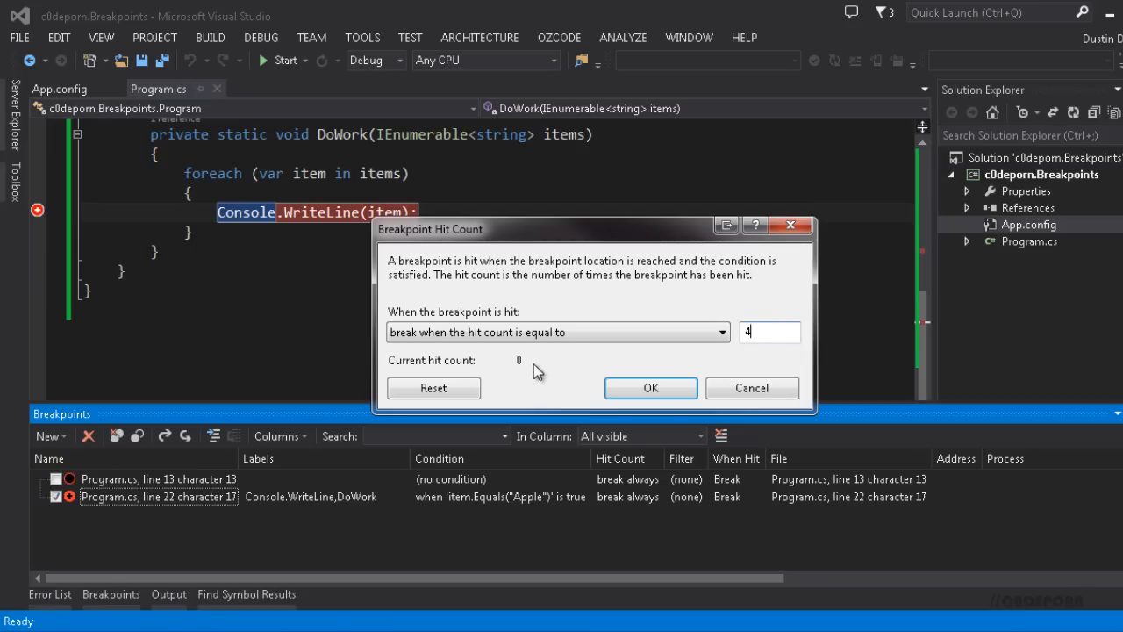
{"action": "mouse_move", "coordinate": [441, 377]}
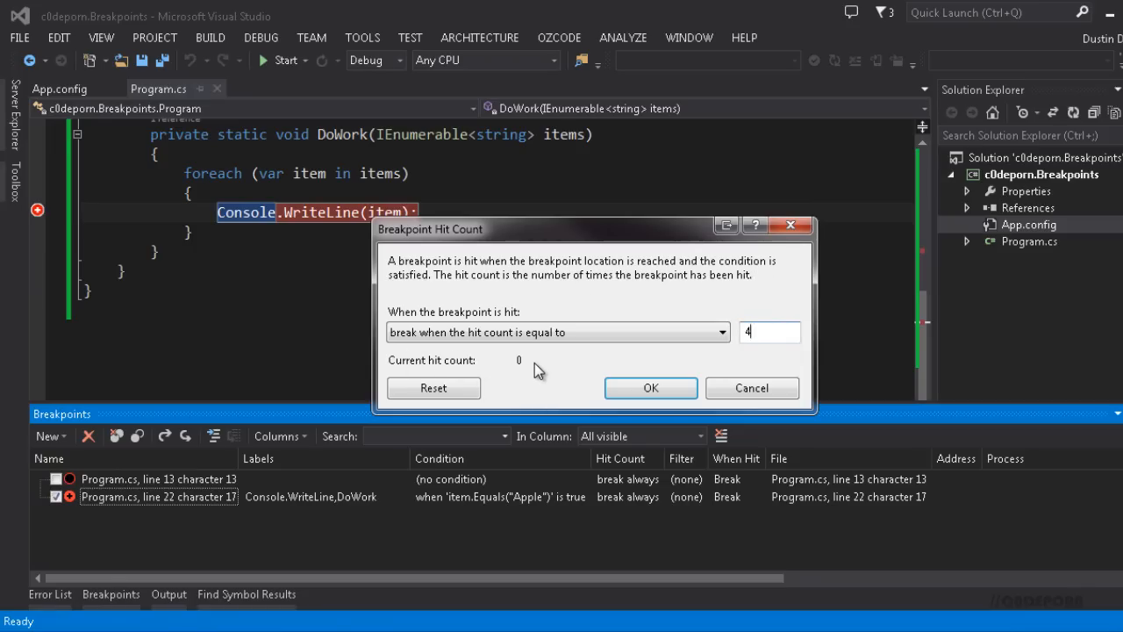
{"action": "mouse_move", "coordinate": [562, 405]}
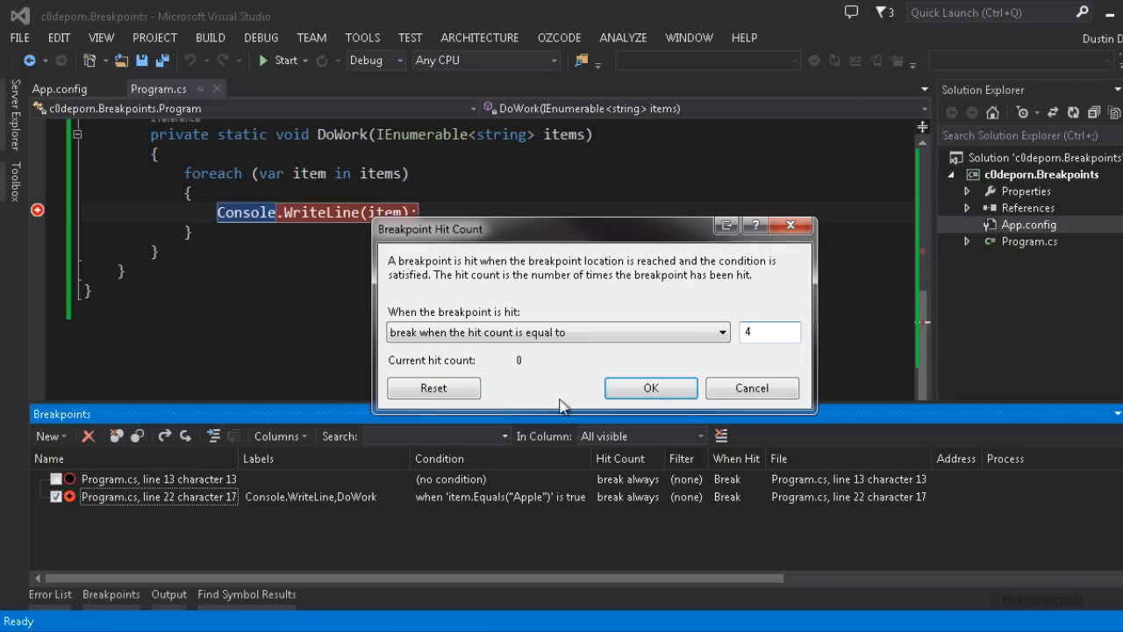
{"action": "left_click", "coordinate": [650, 388]}
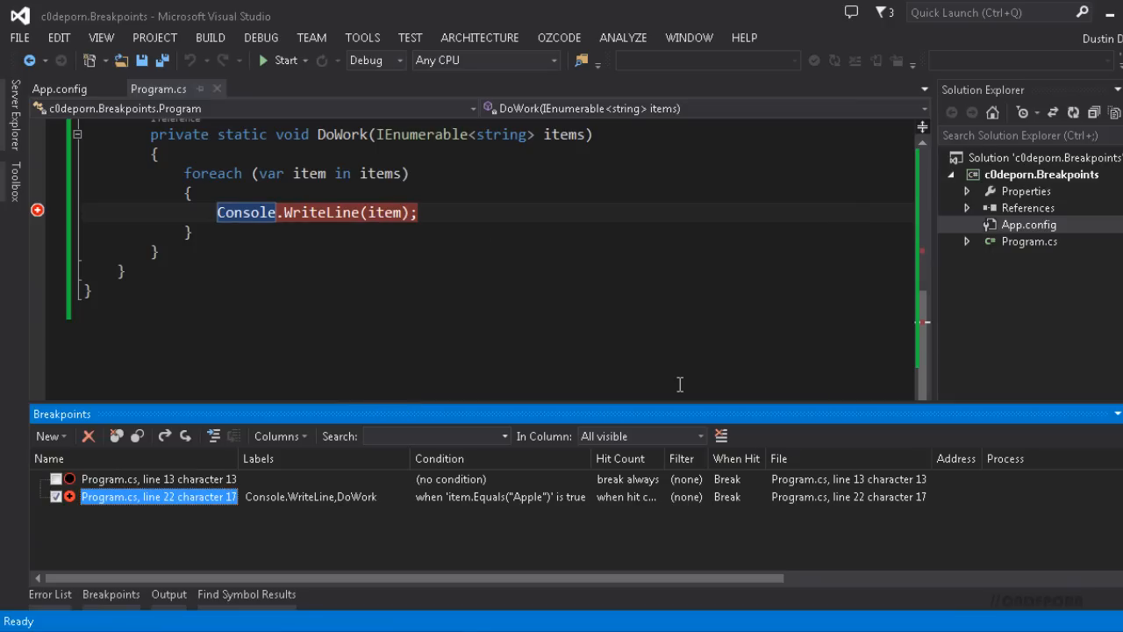
{"action": "mouse_move", "coordinate": [498, 531]}
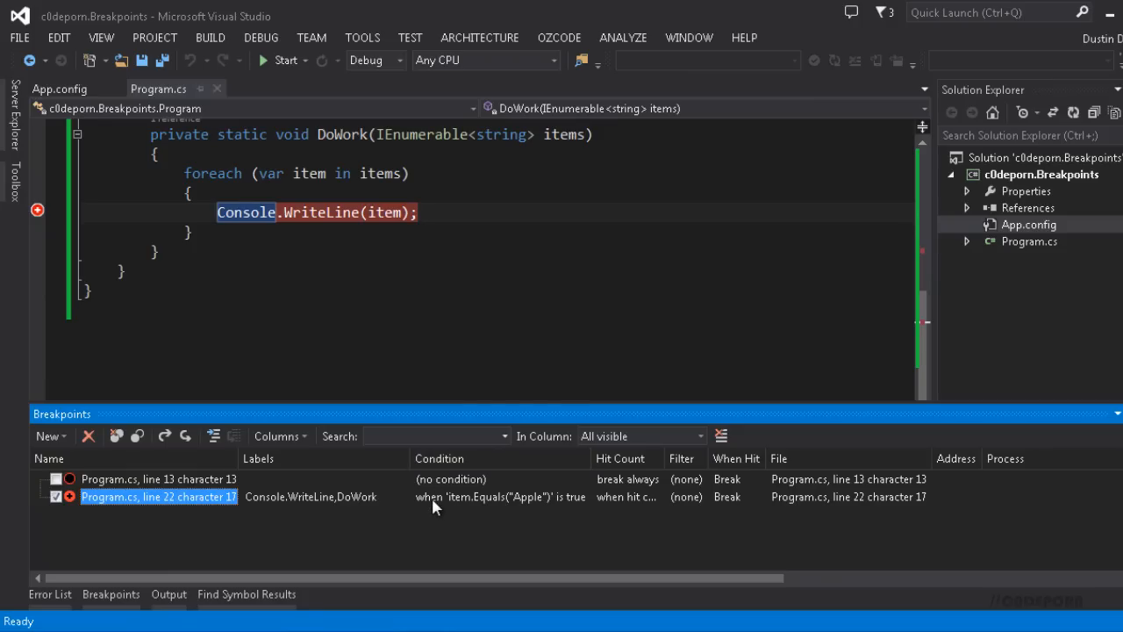
{"action": "mouse_move", "coordinate": [553, 509]}
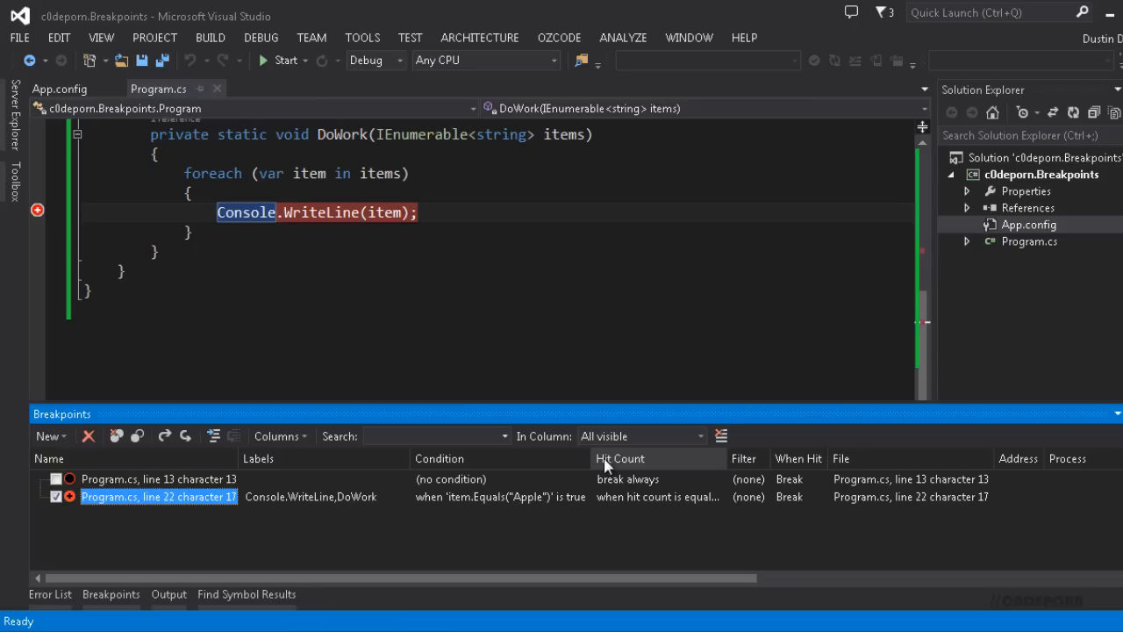
{"action": "mouse_move", "coordinate": [505, 500]}
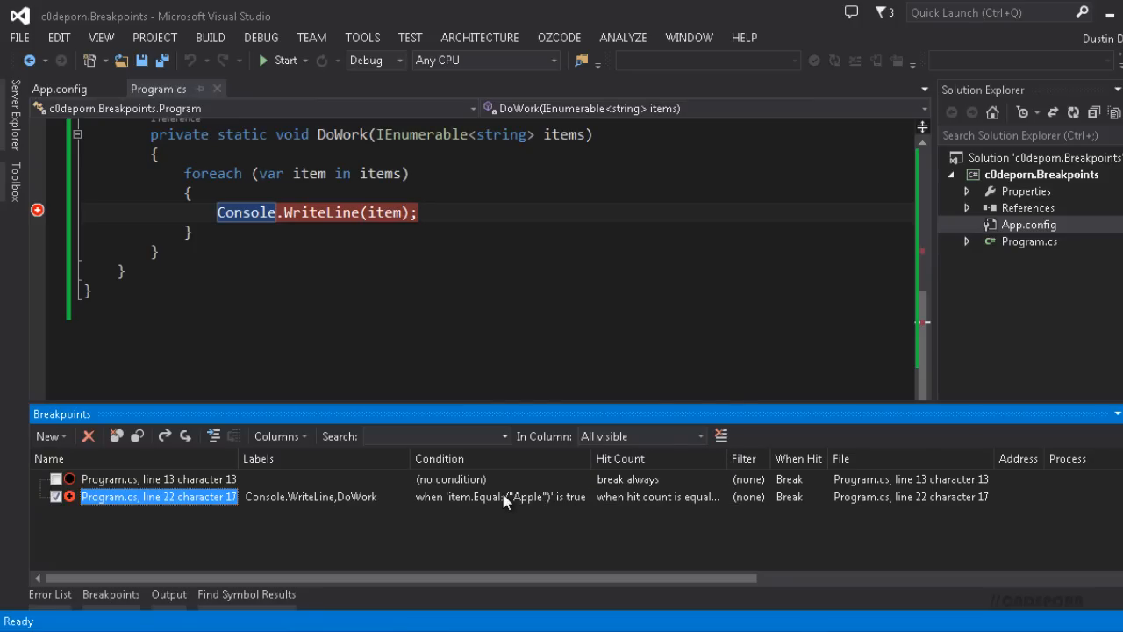
Step: Uncheck the Apple condition on the line 22 breakpoint via its Condition settings
{"action": "right_click", "coordinate": [158, 496]}
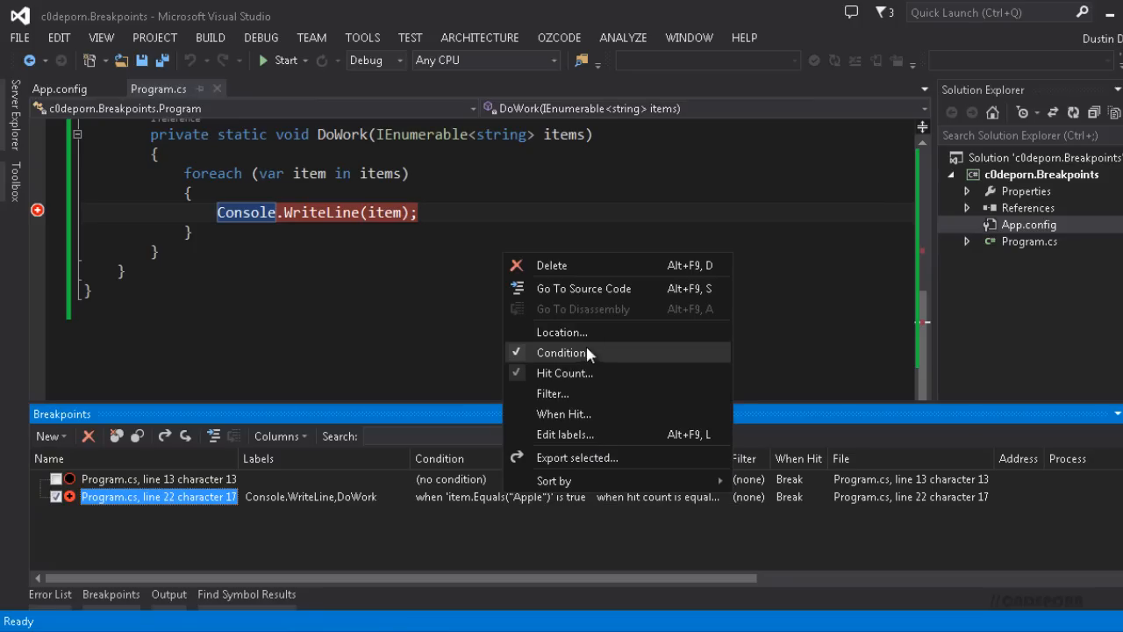
{"action": "left_click", "coordinate": [562, 351]}
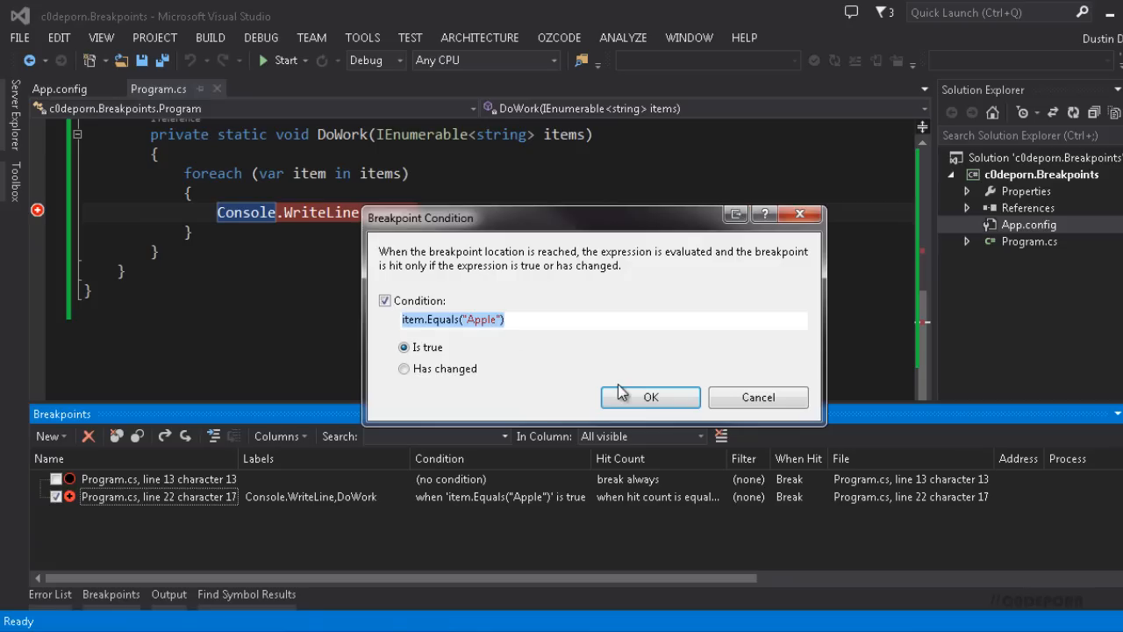
{"action": "left_click", "coordinate": [651, 397]}
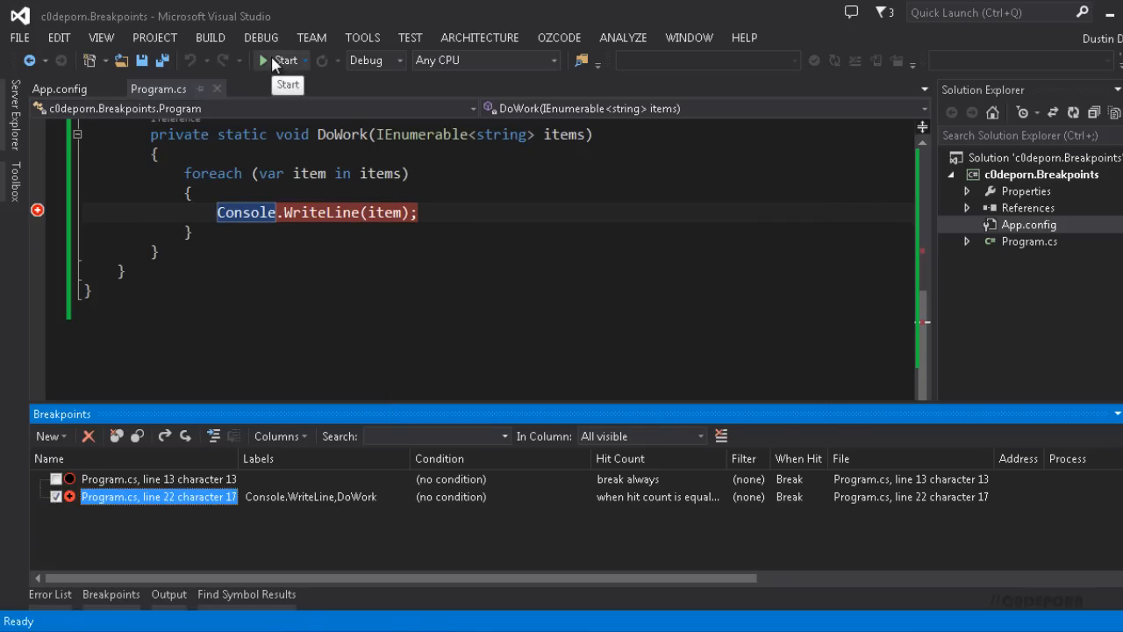
Step: Start debugging, stop at the fourth hit with item "Kiwi", then continue to completion
{"action": "left_click", "coordinate": [286, 60]}
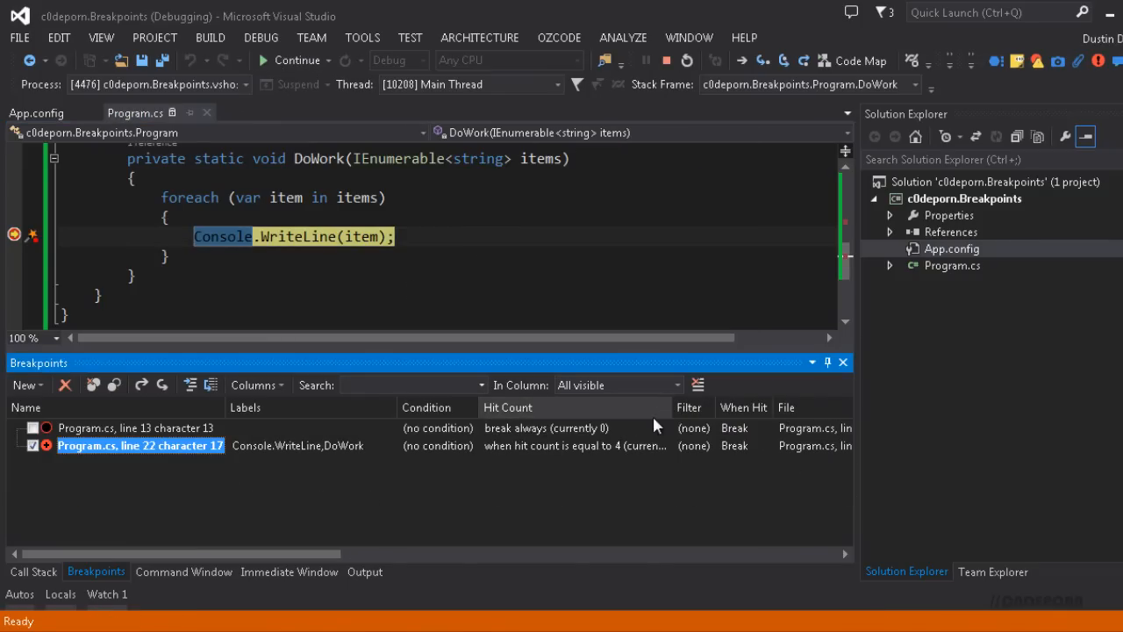
{"action": "mouse_move", "coordinate": [635, 472]}
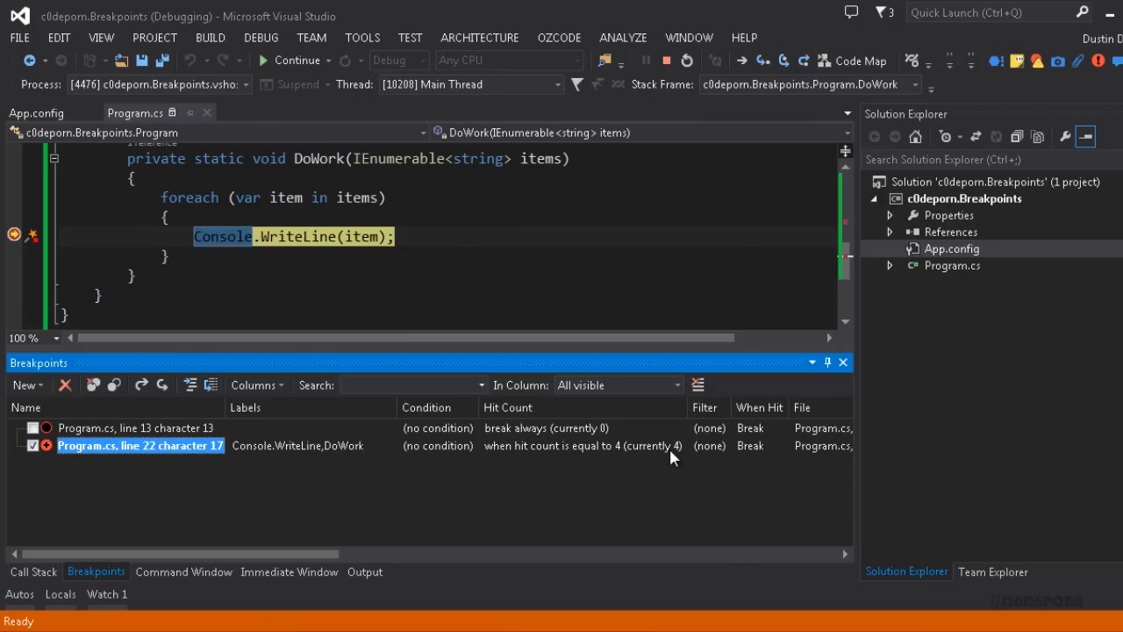
{"action": "mouse_move", "coordinate": [286, 197]}
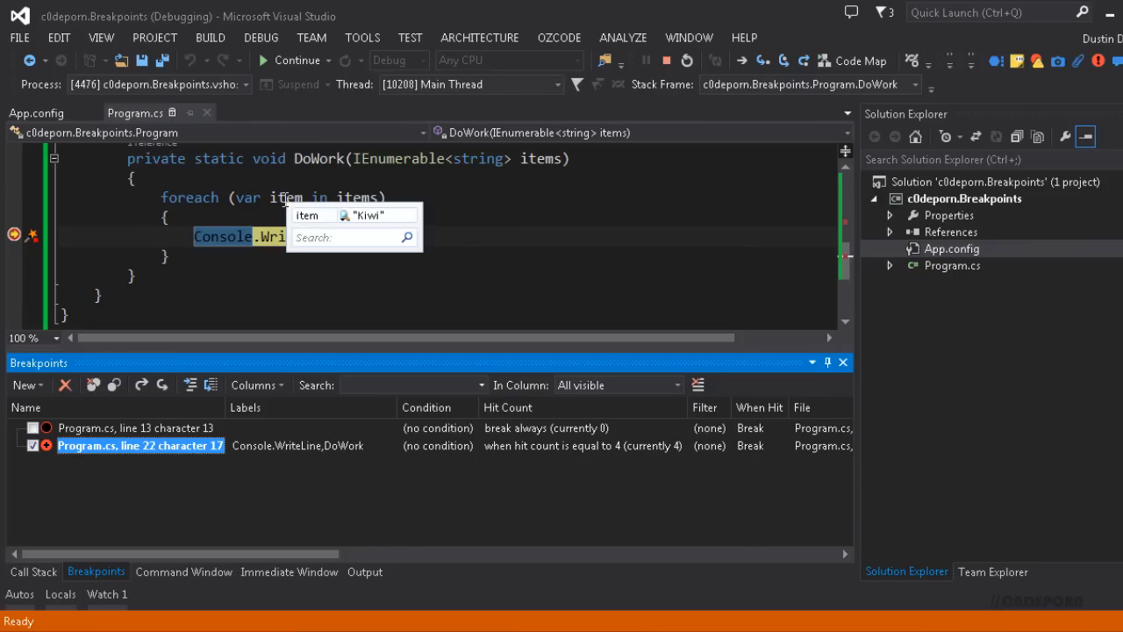
{"action": "left_click", "coordinate": [295, 59]}
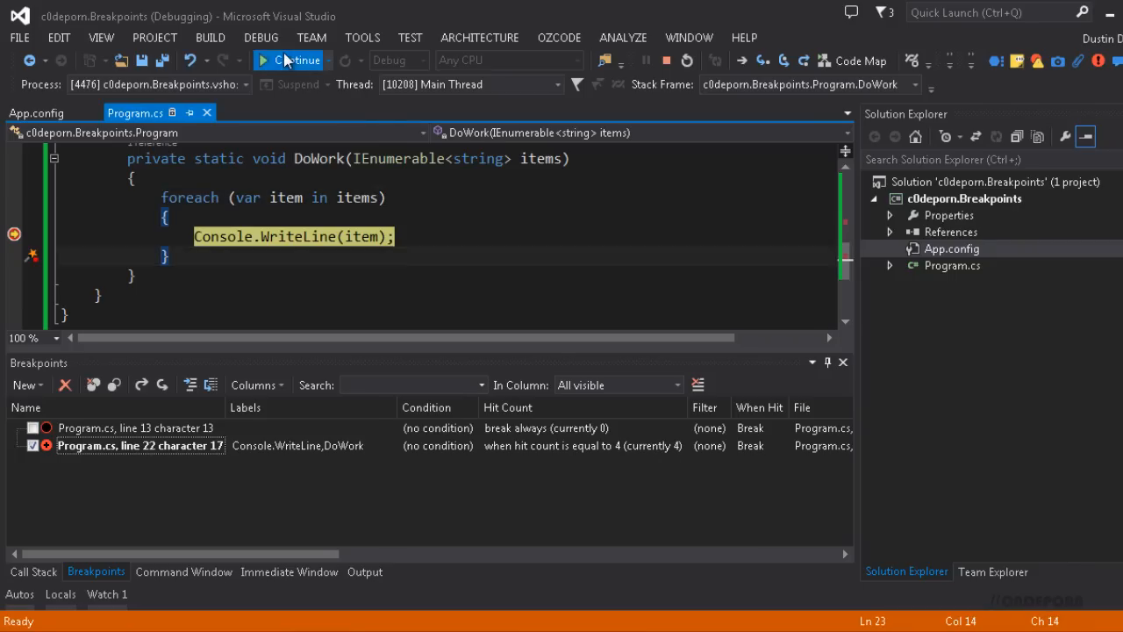
{"action": "left_click", "coordinate": [295, 60]}
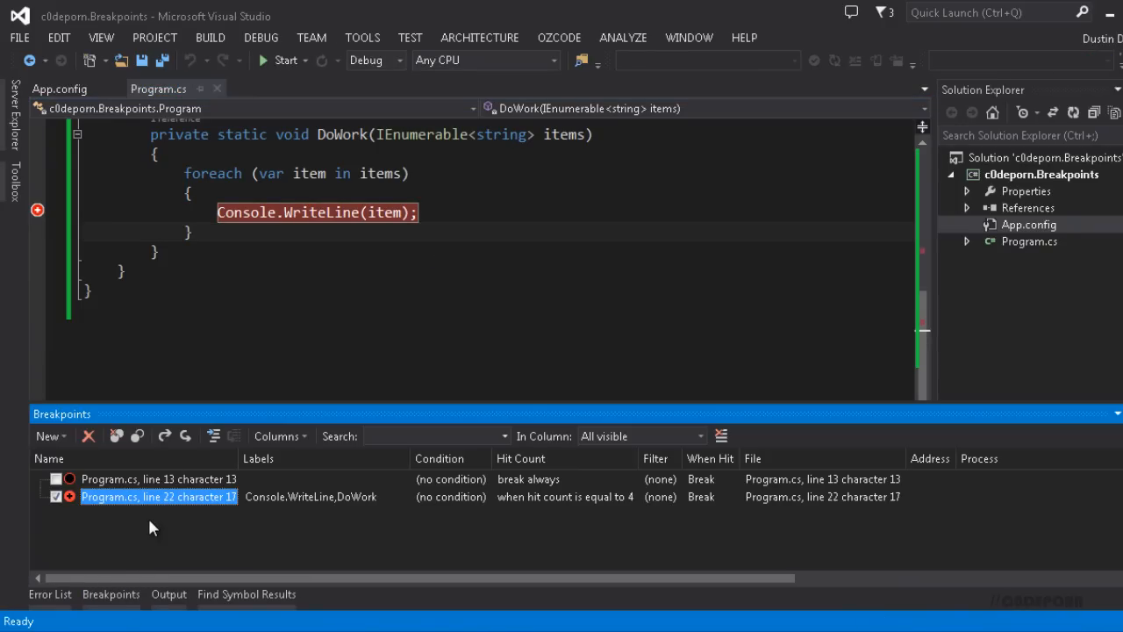
Step: Reset the line 22 breakpoint's hit count to break always, then reopen its context menu
{"action": "right_click", "coordinate": [158, 495]}
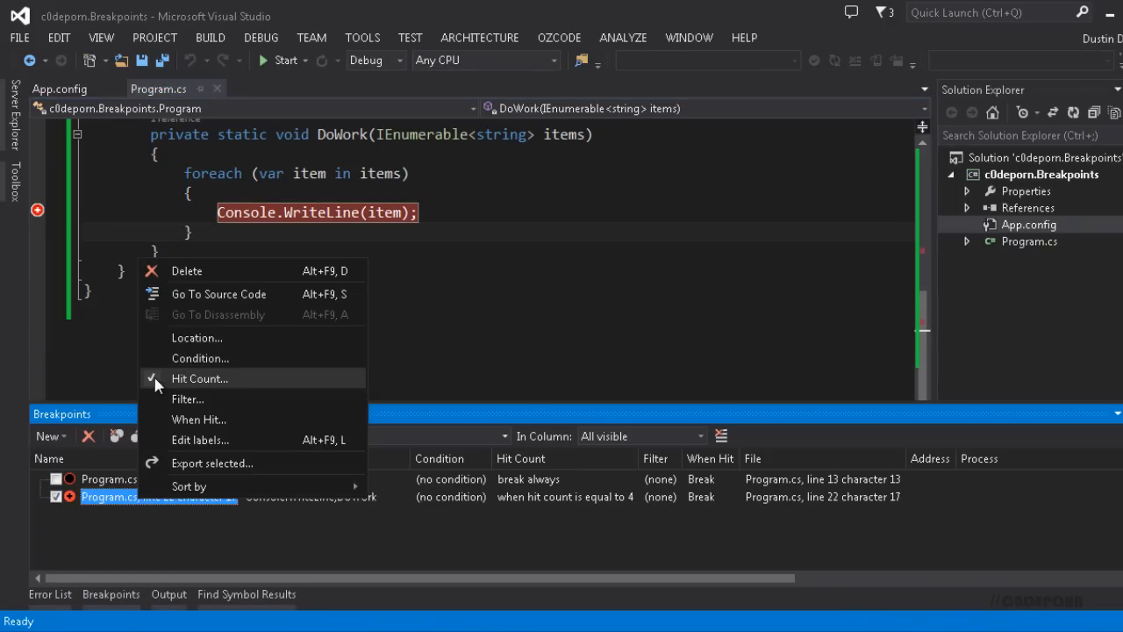
{"action": "left_click", "coordinate": [200, 379]}
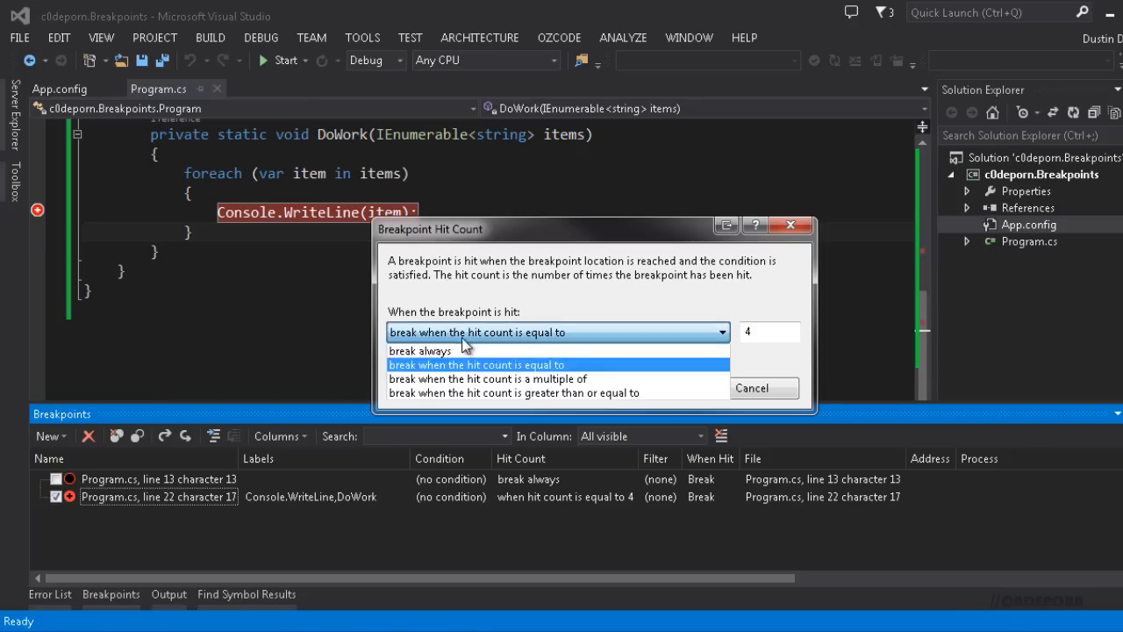
{"action": "left_click", "coordinate": [419, 351]}
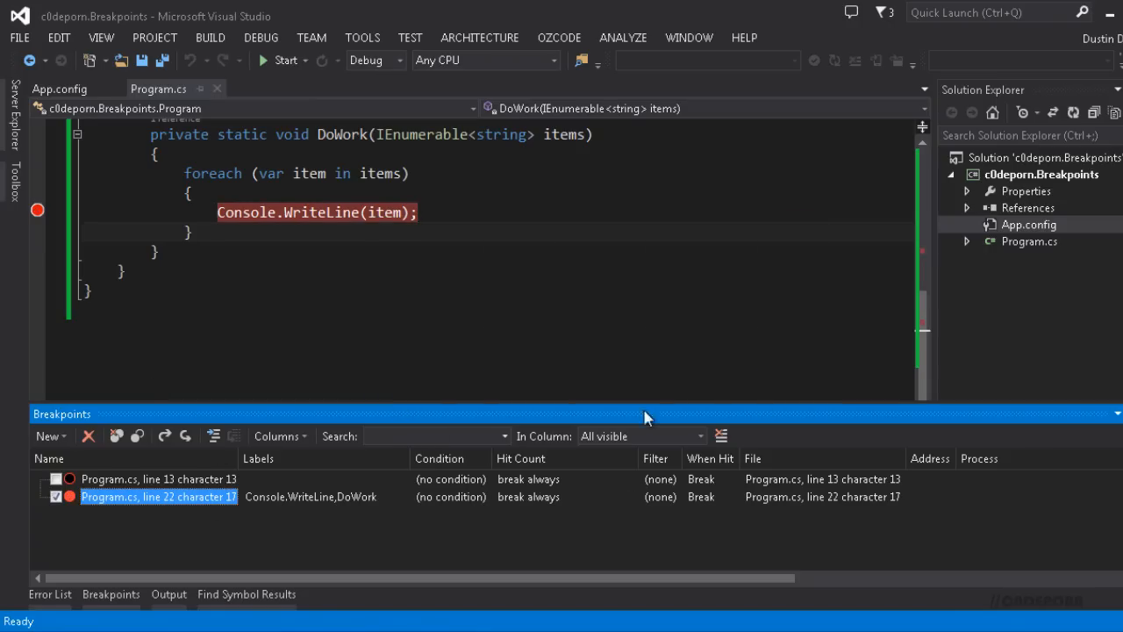
{"action": "mouse_move", "coordinate": [283, 540]}
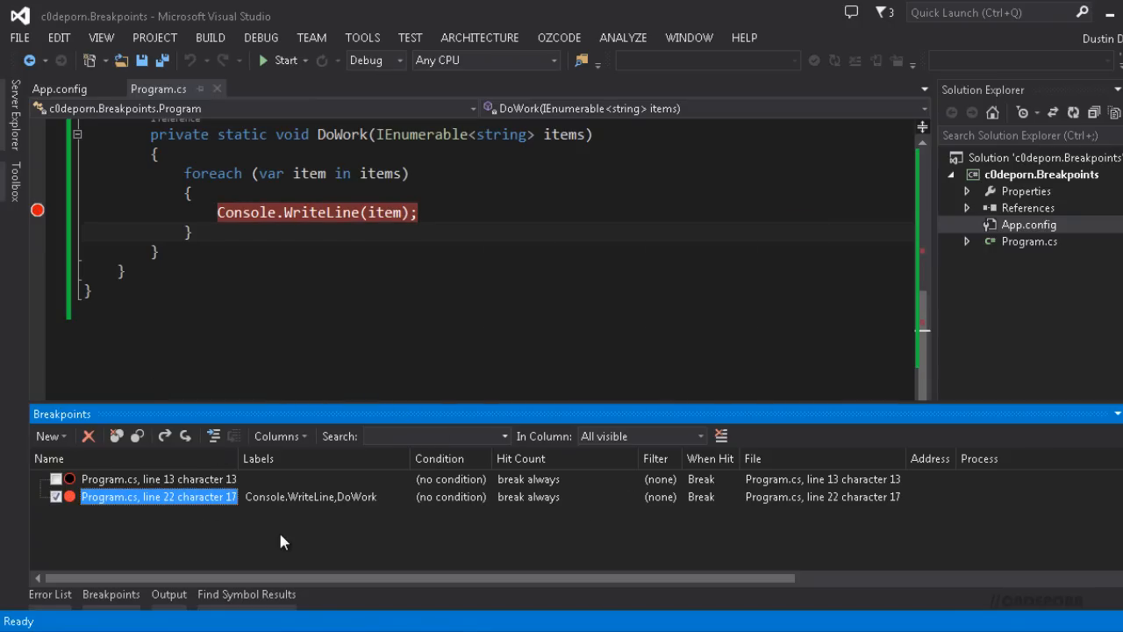
{"action": "right_click", "coordinate": [158, 495]}
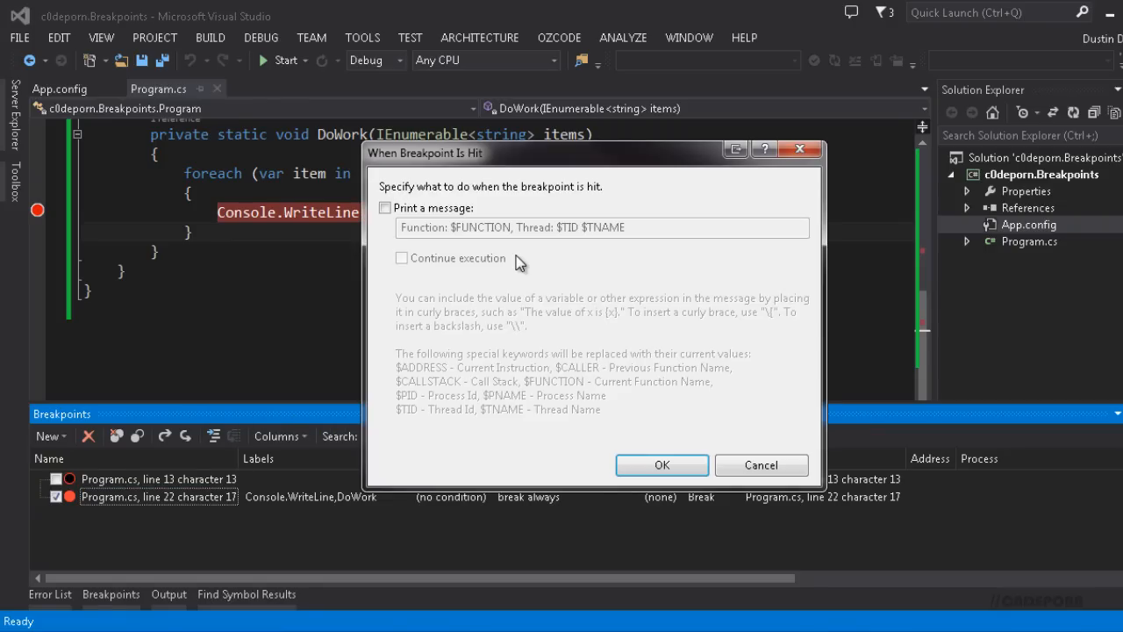
{"action": "left_click", "coordinate": [384, 207]}
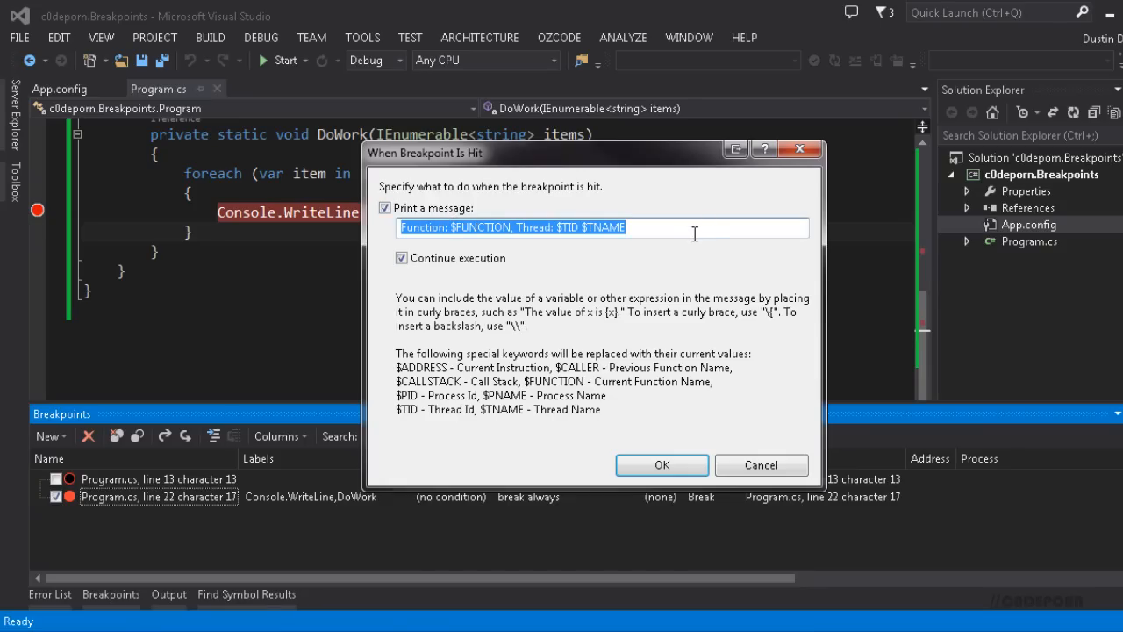
{"action": "left_click", "coordinate": [607, 228]}
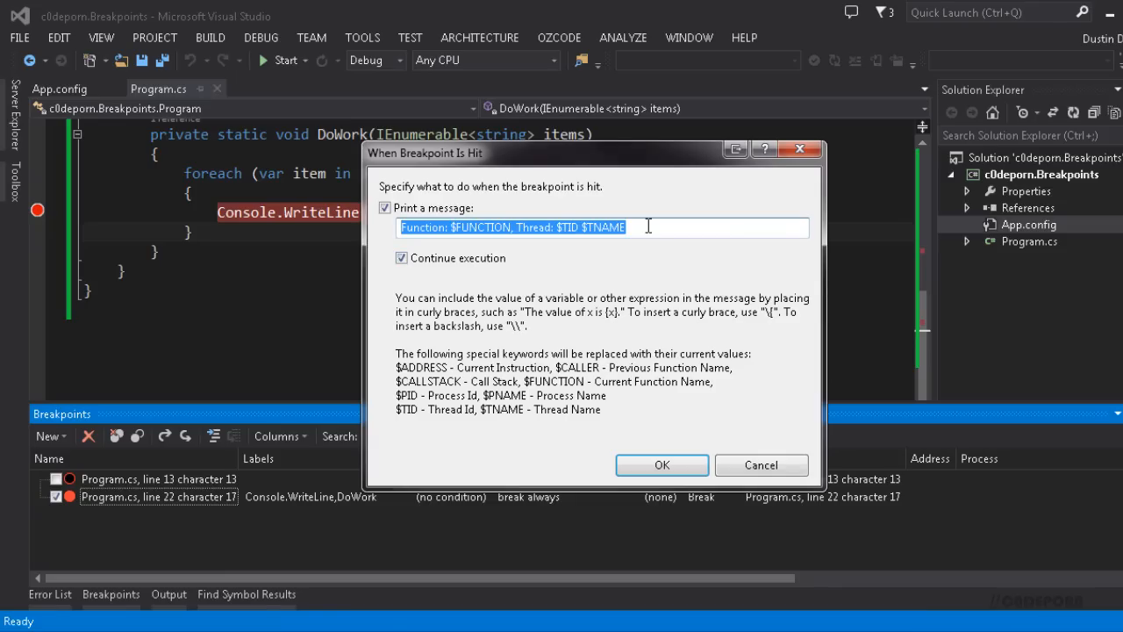
{"action": "mouse_move", "coordinate": [430, 249]}
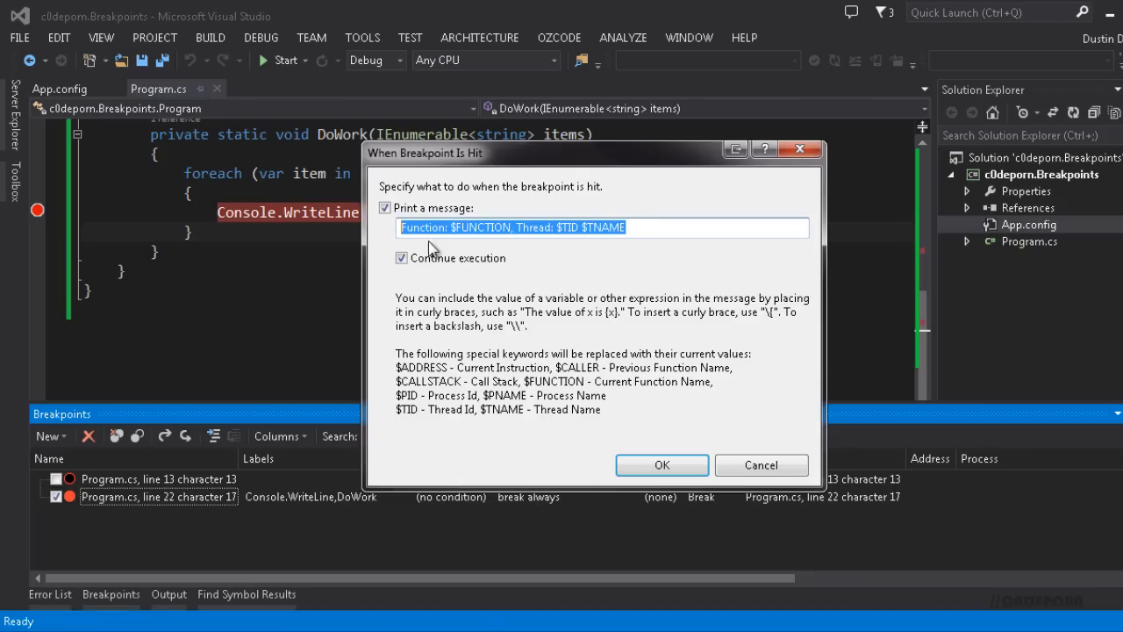
Step: Enter the trace message text "Fruit = {item} -" in the Print a message field
{"action": "type", "text": "F"}
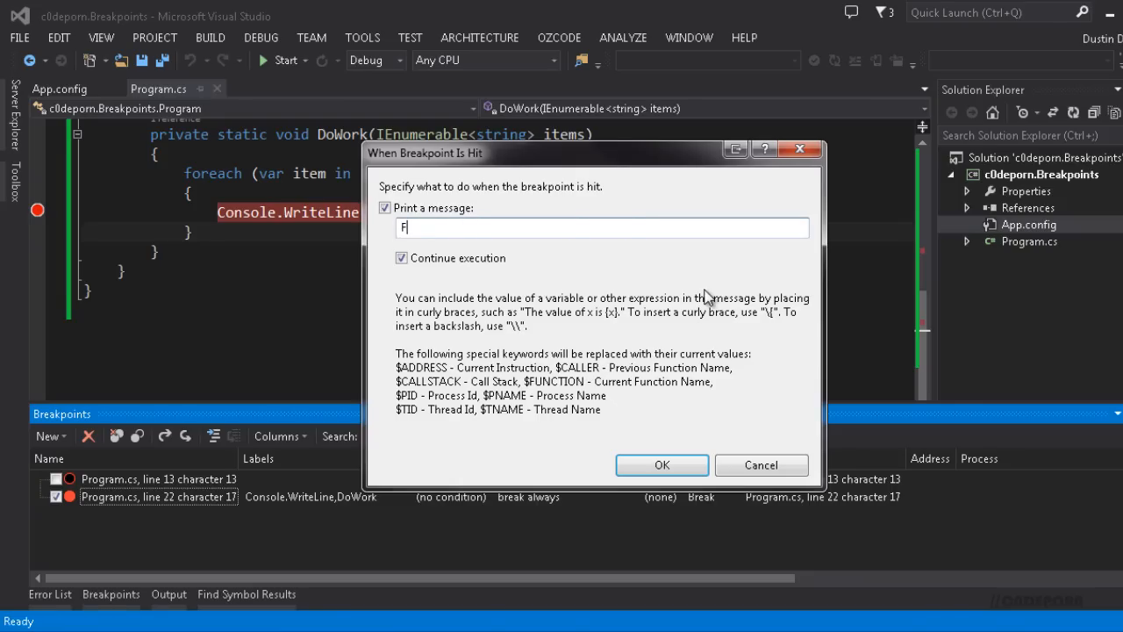
{"action": "type", "text": "ruit"}
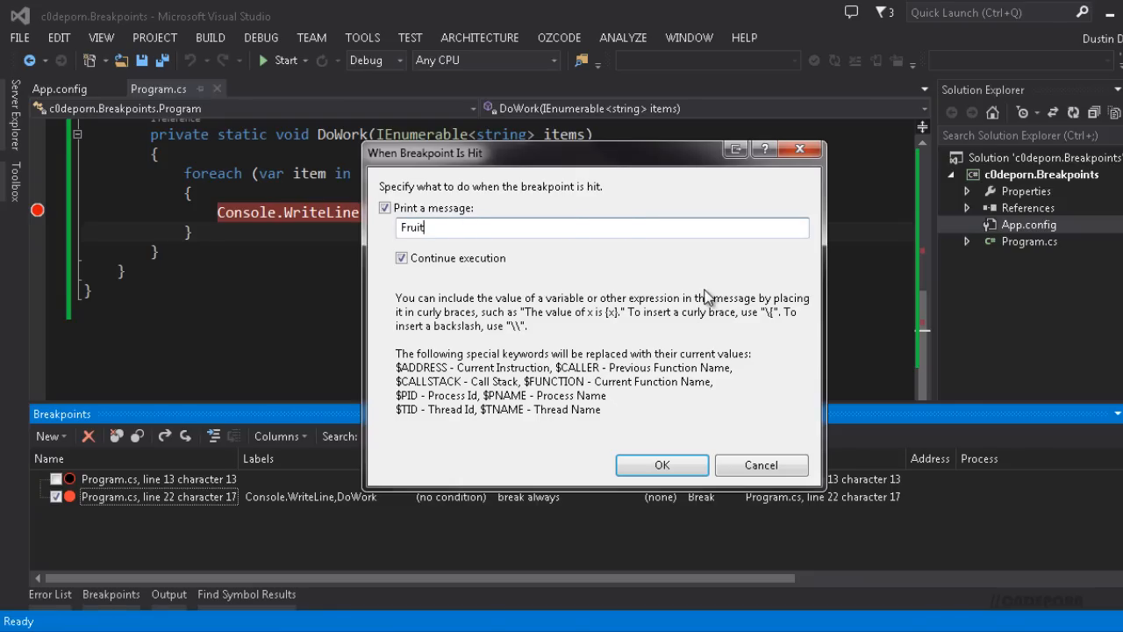
{"action": "type", "text": "= {it"}
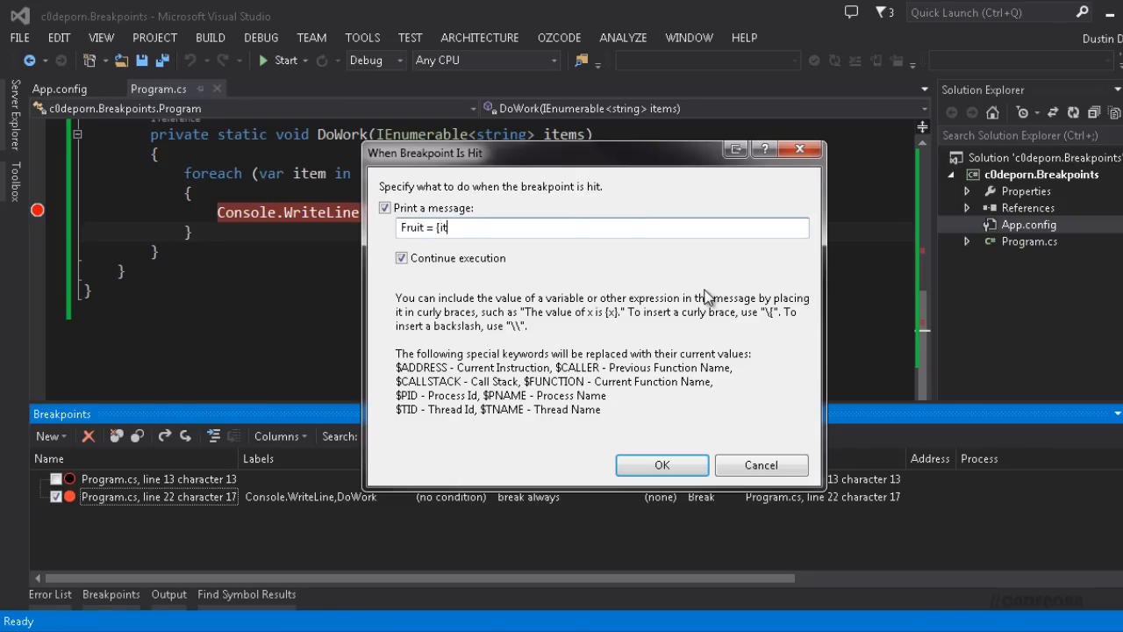
{"action": "type", "text": "em}"}
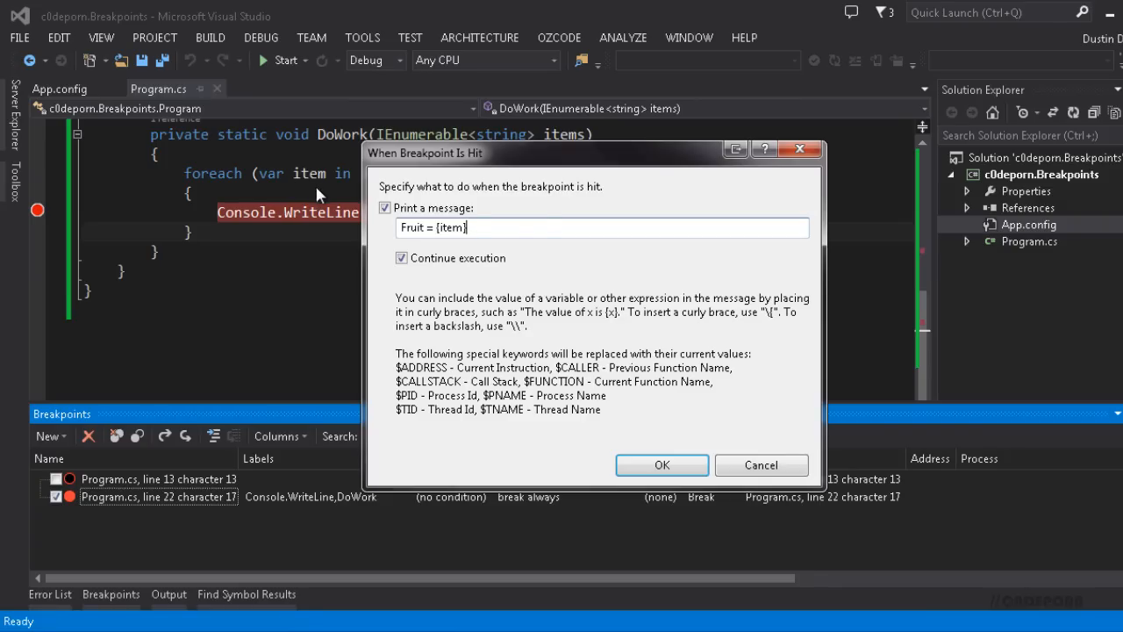
{"action": "type", "text": "-"}
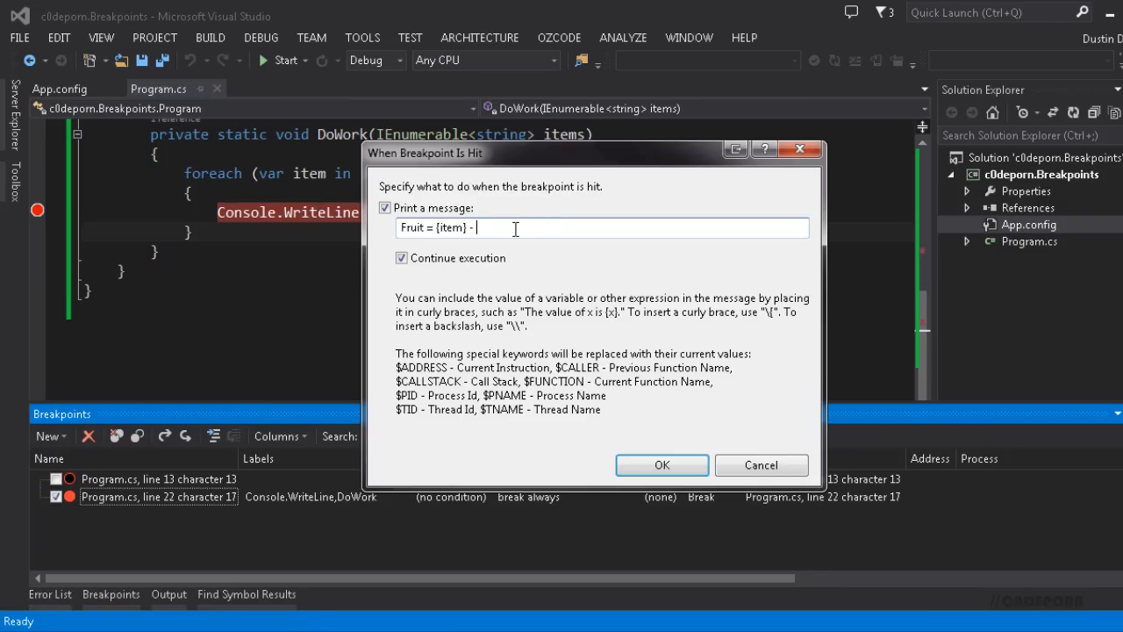
{"action": "mouse_move", "coordinate": [439, 410]}
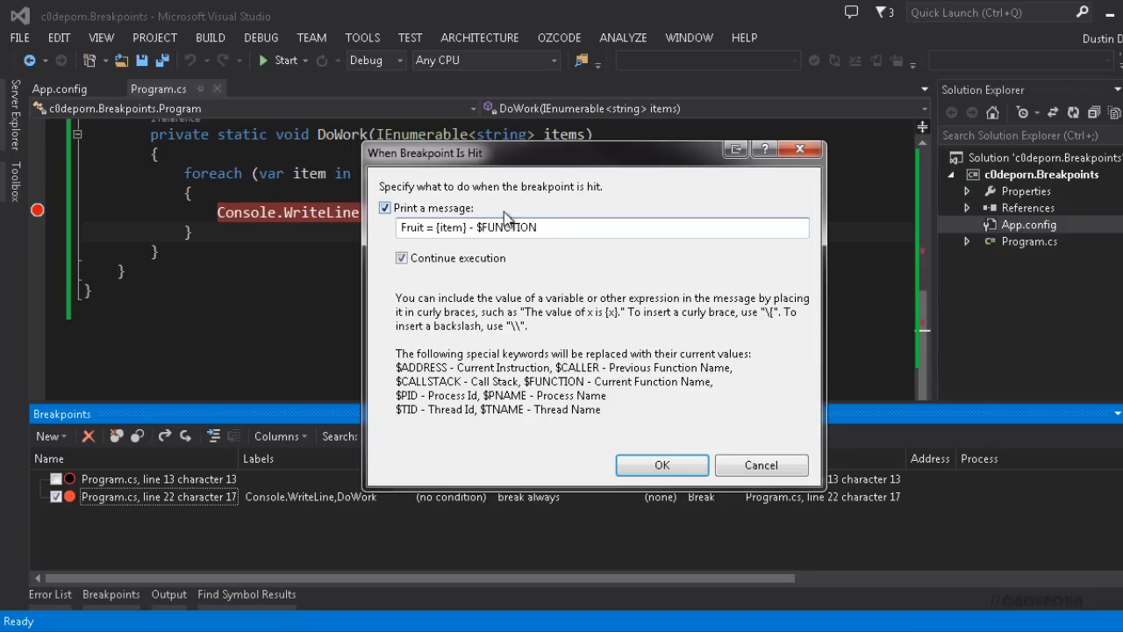
Step: Keep Continue execution checked and confirm the When Breakpoint Is Hit settings
{"action": "left_click", "coordinate": [554, 228]}
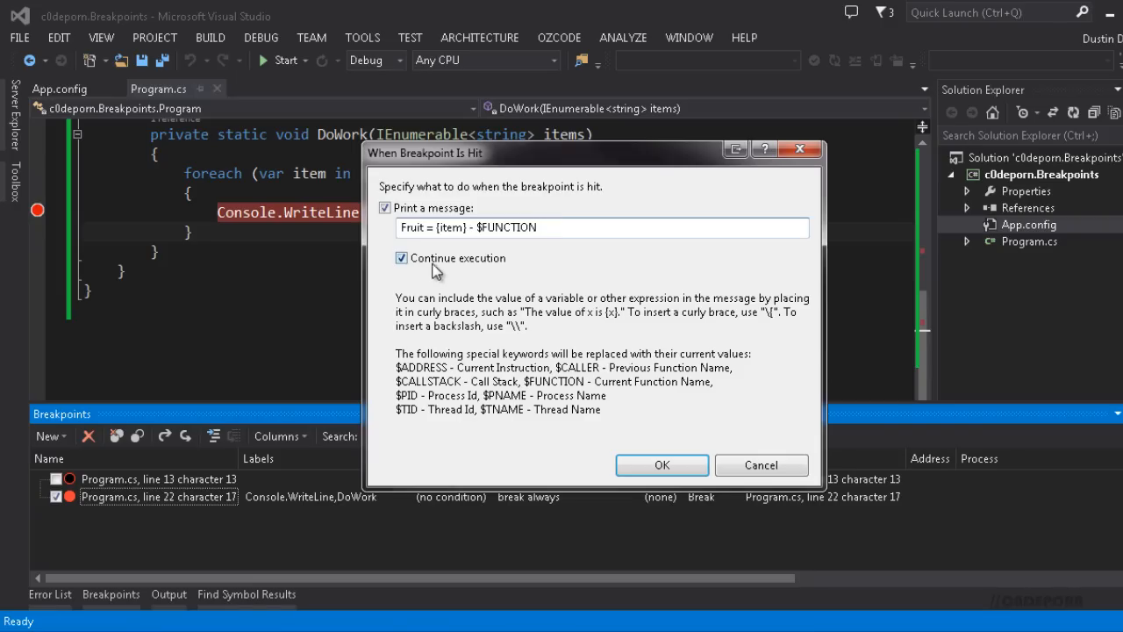
{"action": "mouse_move", "coordinate": [481, 270]}
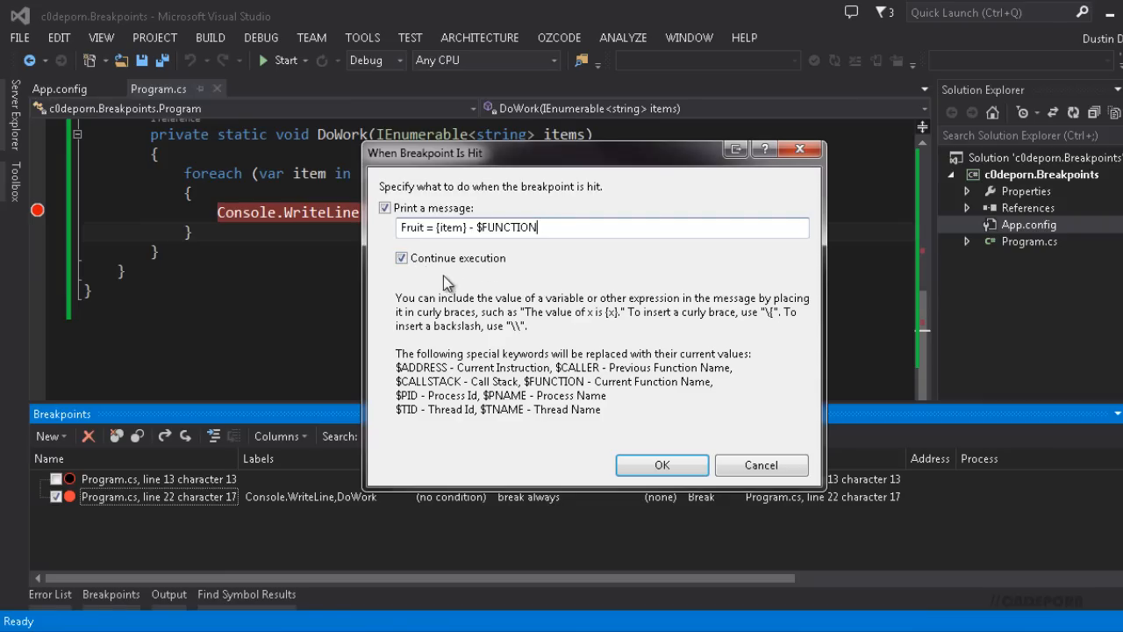
{"action": "mouse_move", "coordinate": [524, 300]}
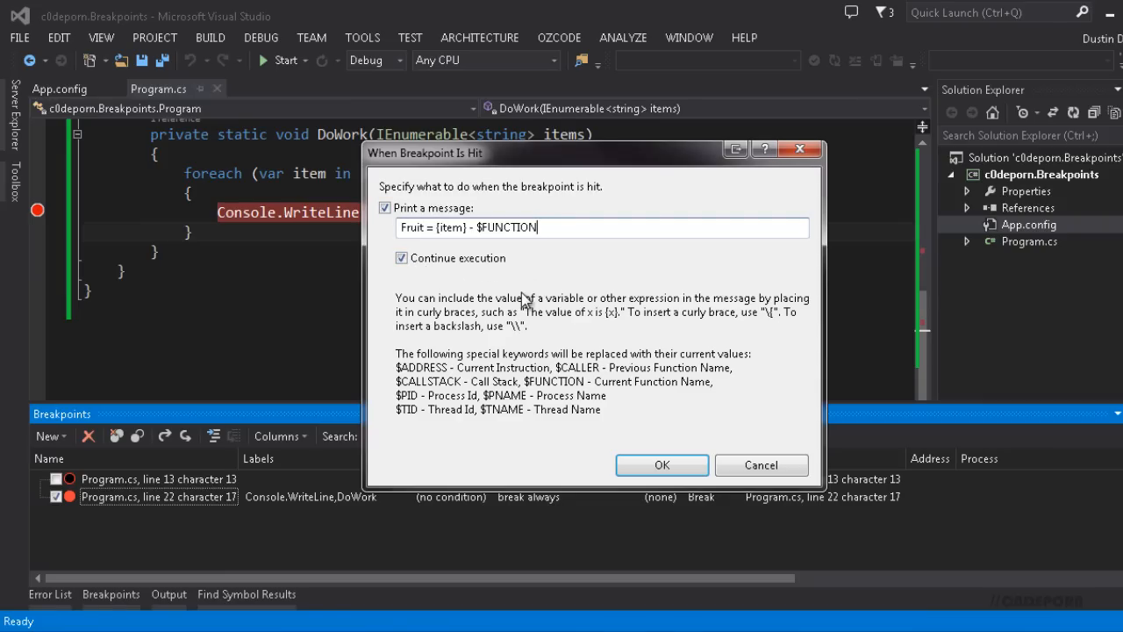
{"action": "left_click", "coordinate": [402, 256]}
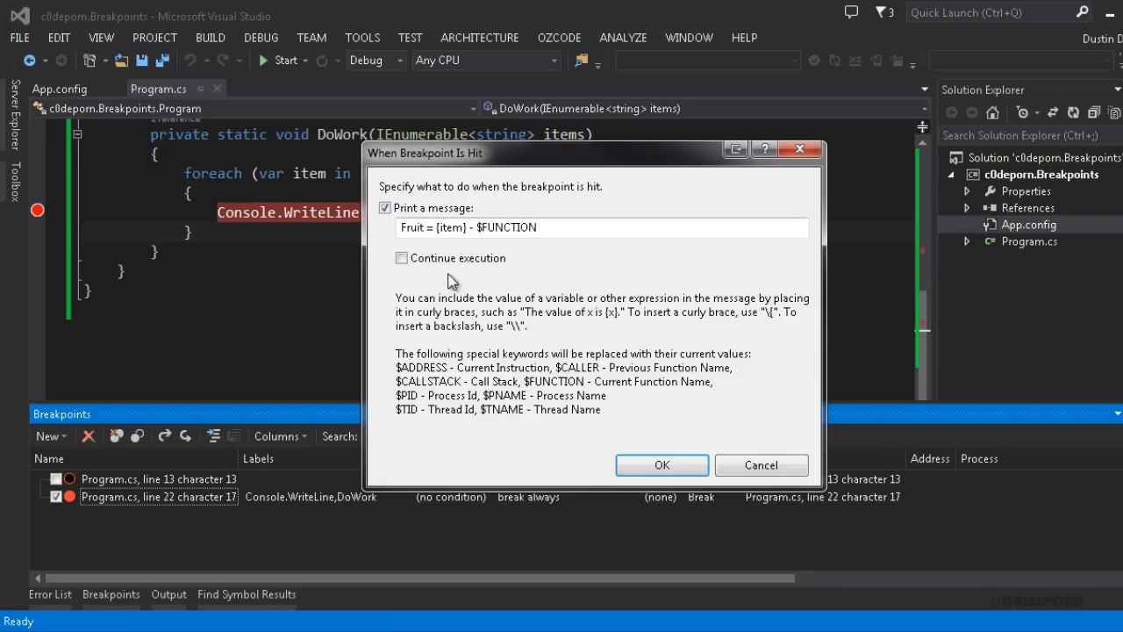
{"action": "left_click", "coordinate": [400, 257]}
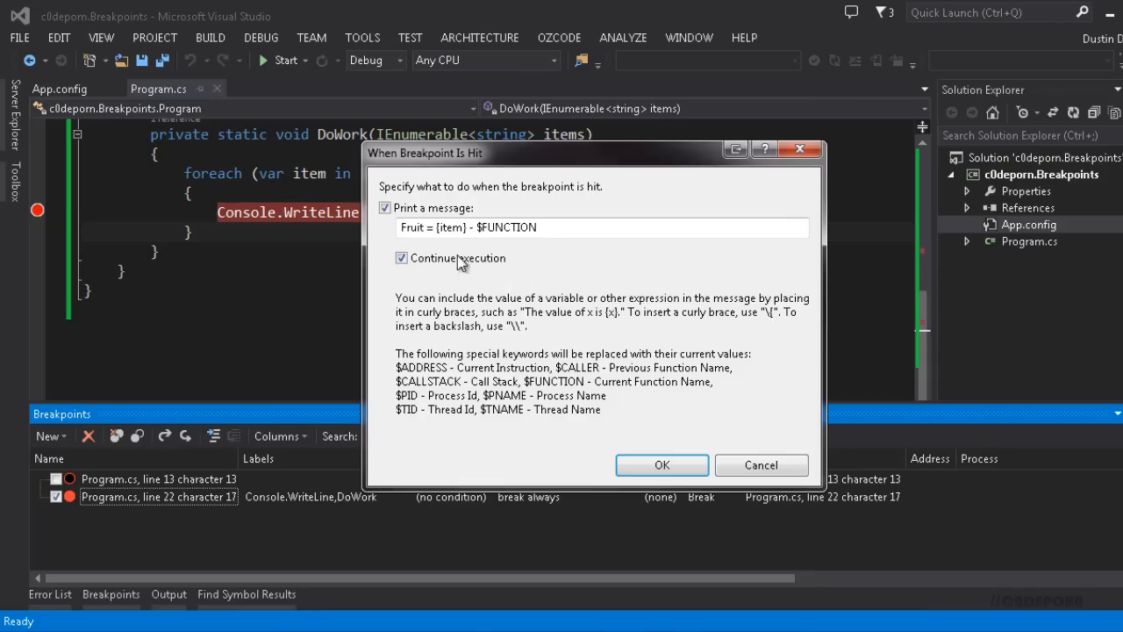
{"action": "left_click", "coordinate": [662, 465]}
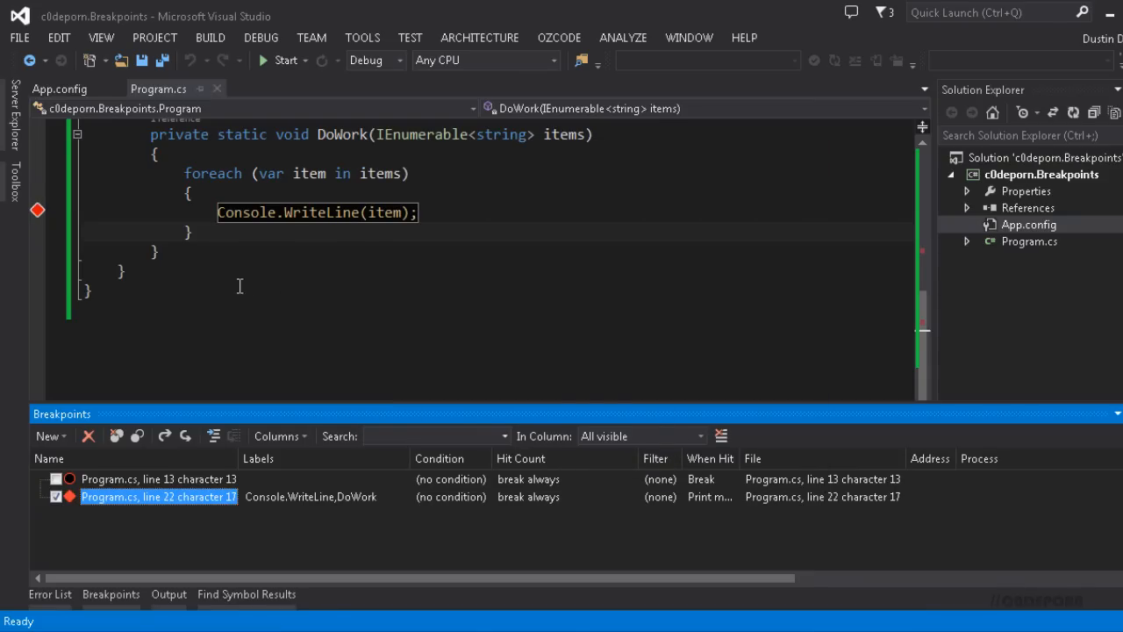
{"action": "mouse_move", "coordinate": [49, 225]}
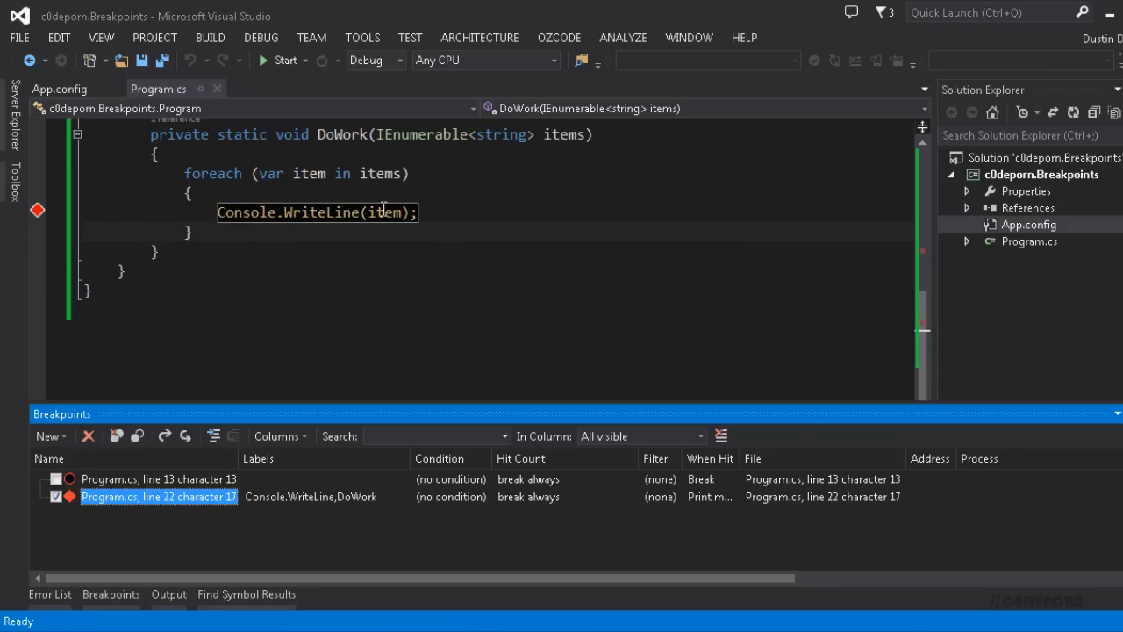
{"action": "mouse_move", "coordinate": [458, 210]}
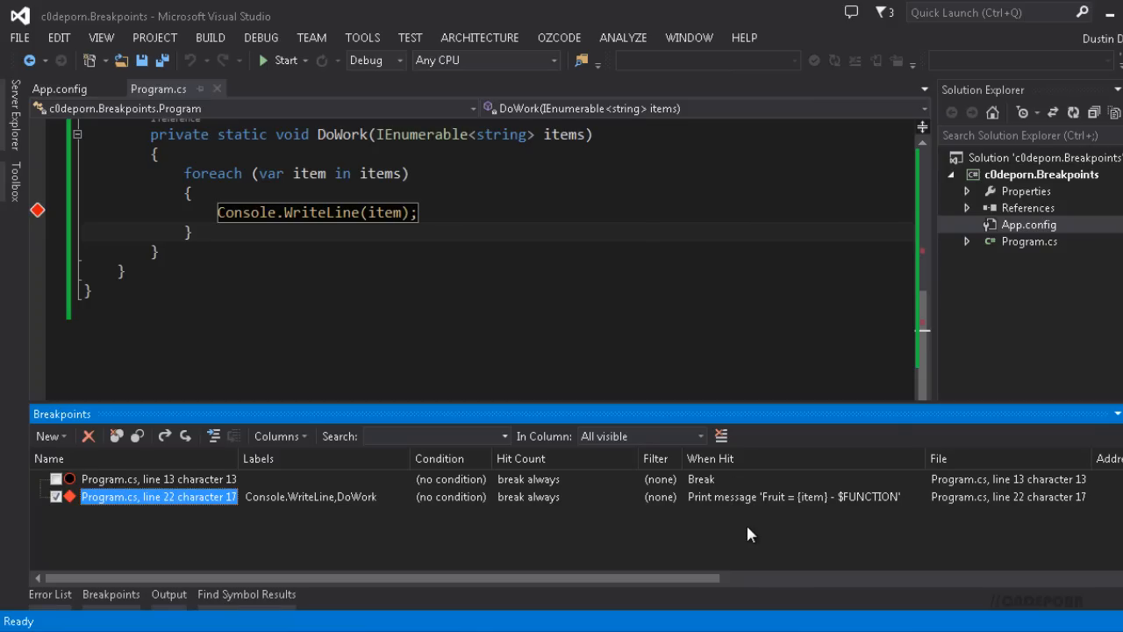
Step: Show the Output window and run the debugger so the tracepoint logs all eight fruits
{"action": "left_click", "coordinate": [169, 593]}
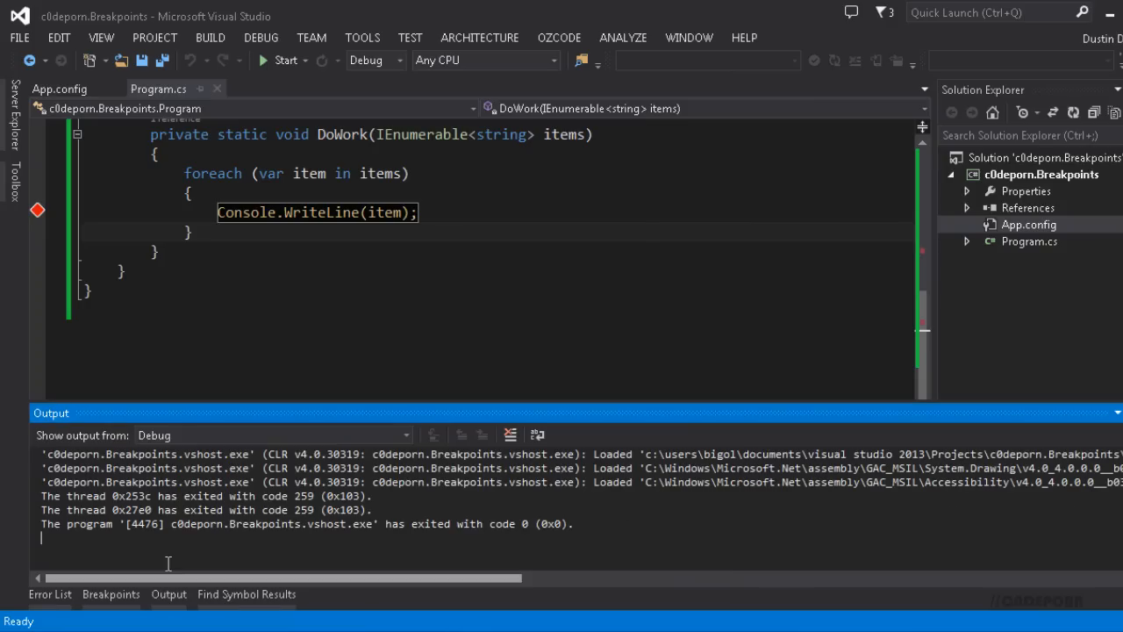
{"action": "left_click", "coordinate": [280, 60]}
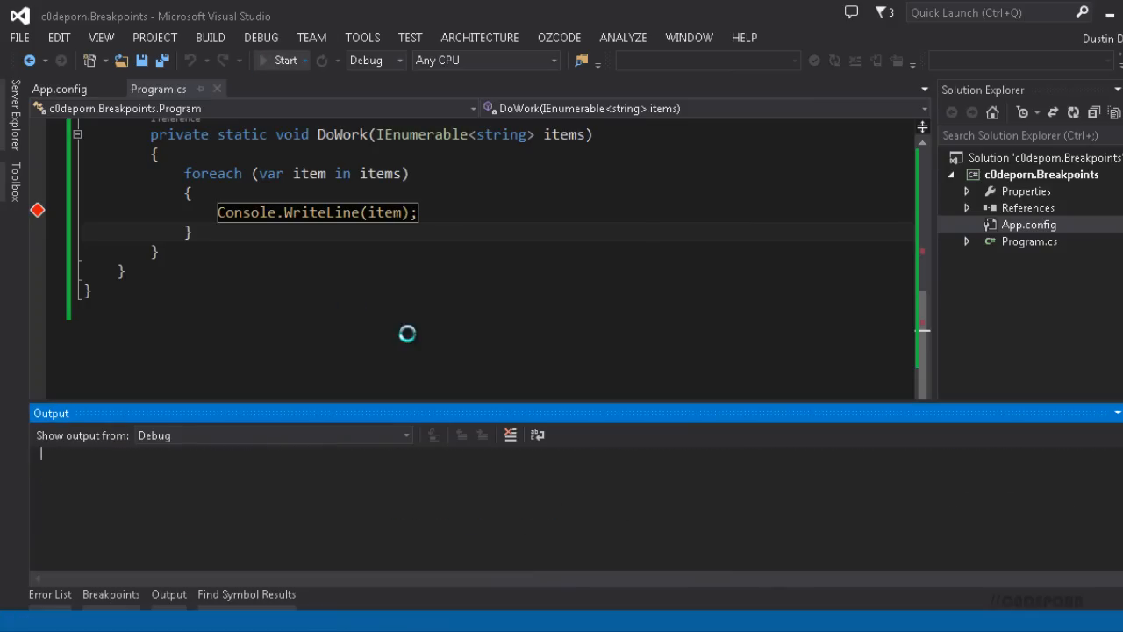
{"action": "left_click", "coordinate": [284, 60]}
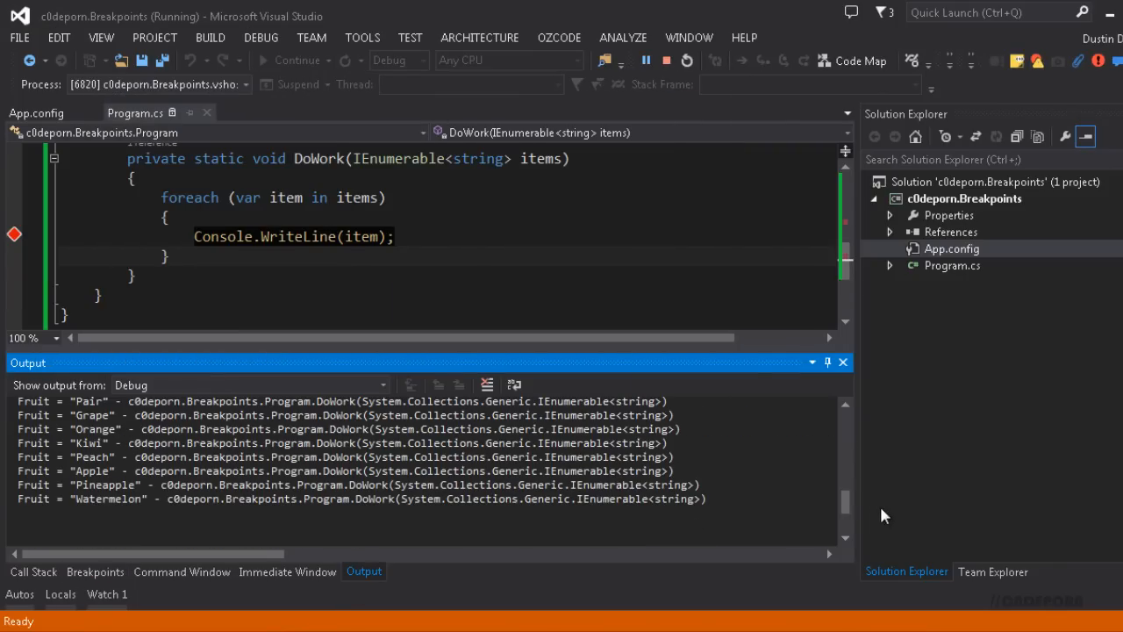
{"action": "scroll", "scroll_direction": "up", "scroll_amount": 3}
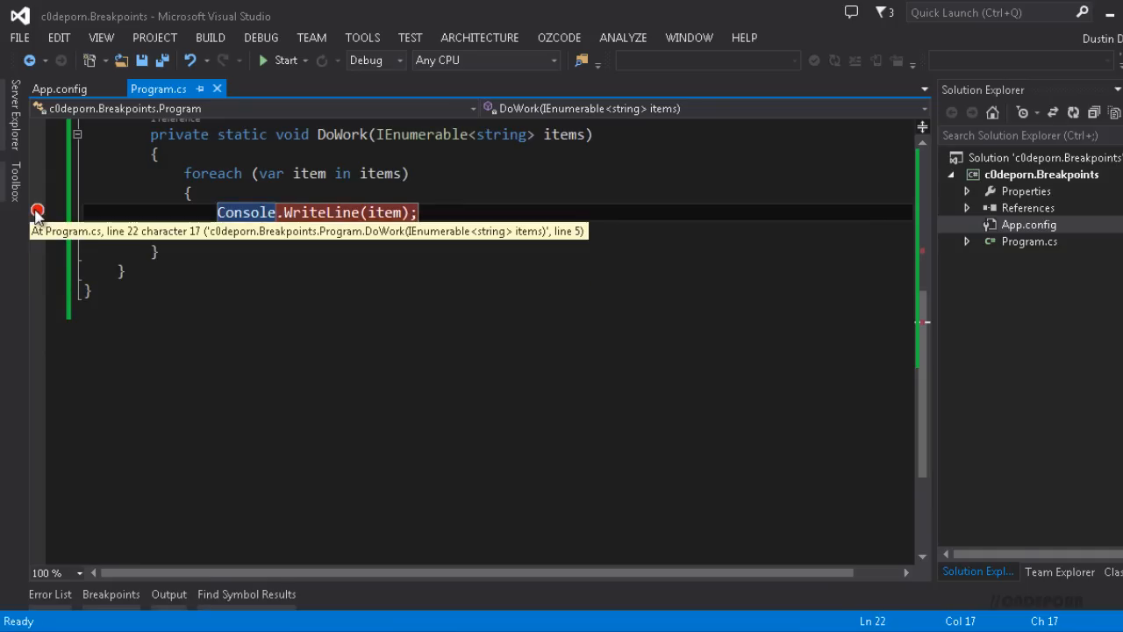
Step: In the Breakpoint Filter dialog, start a ThreadName = "Main Thread" filter expression
{"action": "right_click", "coordinate": [38, 211]}
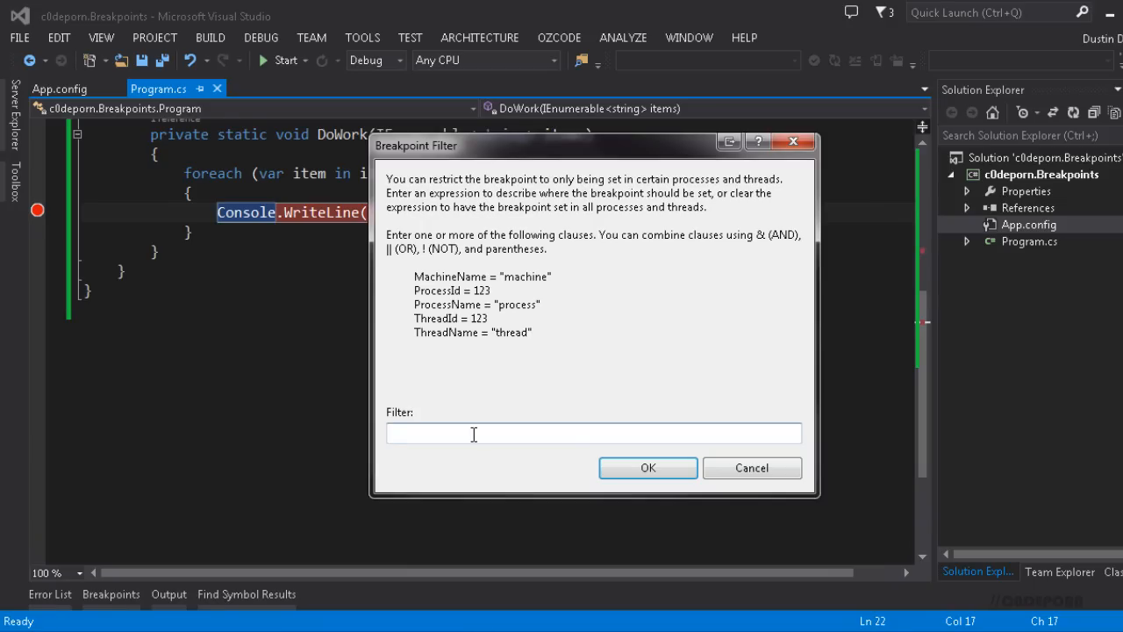
{"action": "left_click", "coordinate": [593, 432]}
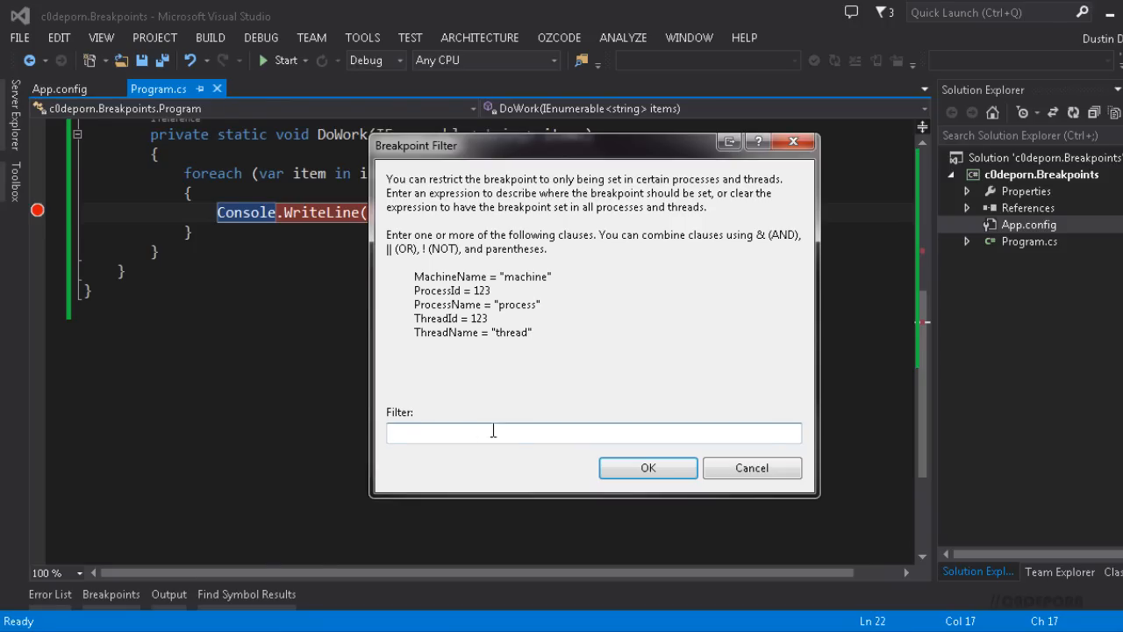
{"action": "mouse_move", "coordinate": [425, 341]}
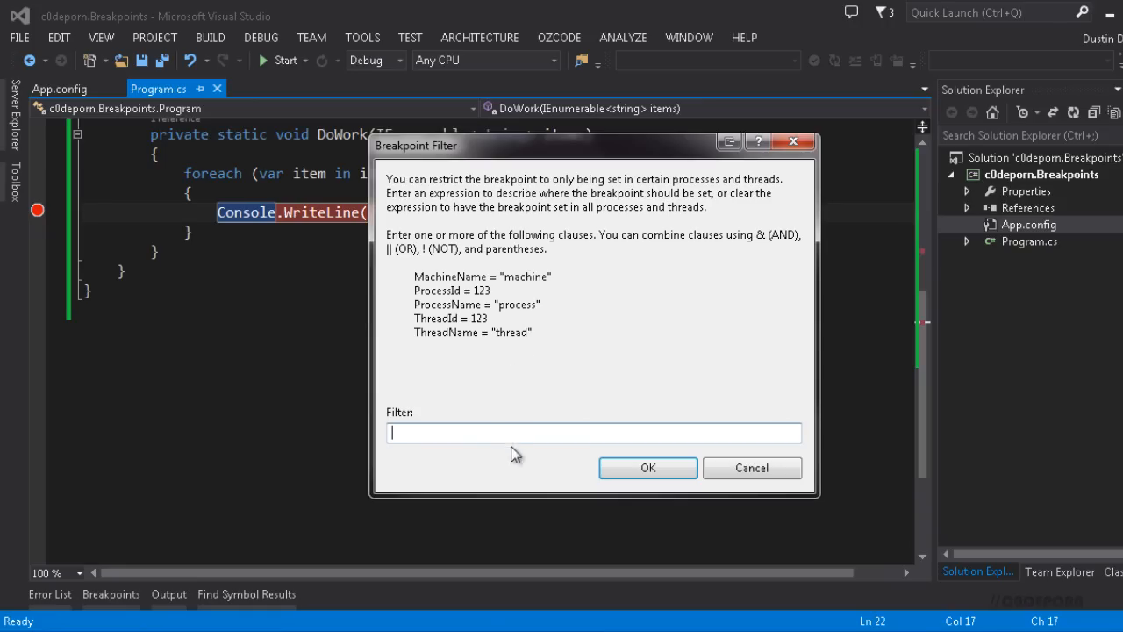
{"action": "type", "text": "Thre"}
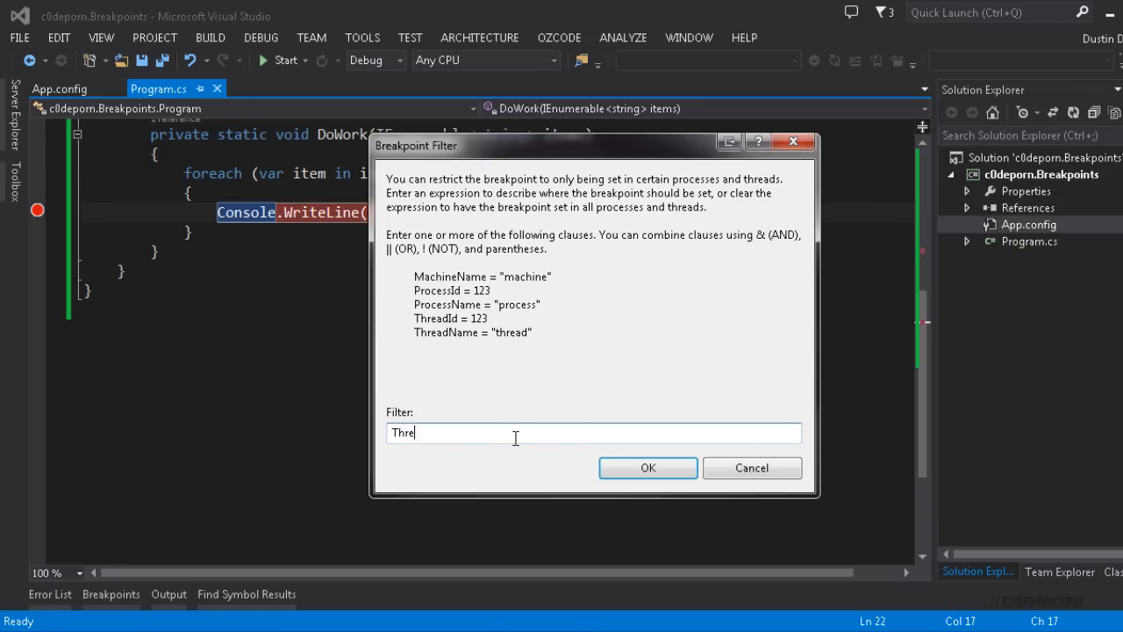
{"action": "type", "text": "adName = \"Main"}
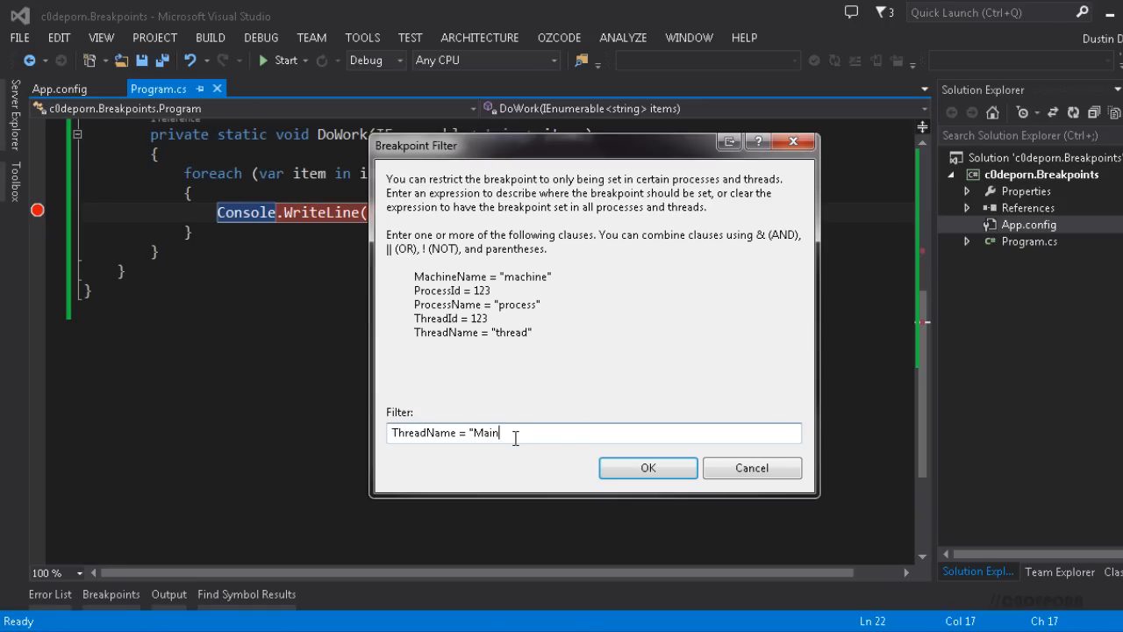
{"action": "type", "text": "Thread"}
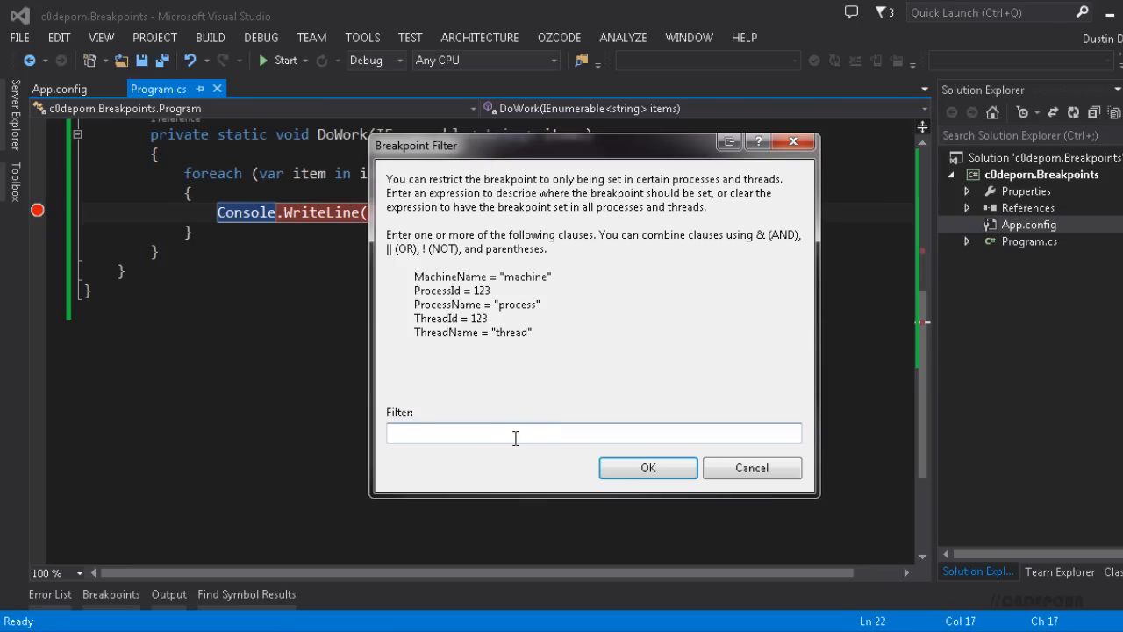
Step: Replace it with ProcessName = "c0deporn.Breakpoints.exe" and confirm the filter
{"action": "type", "text": "ProcessNam"}
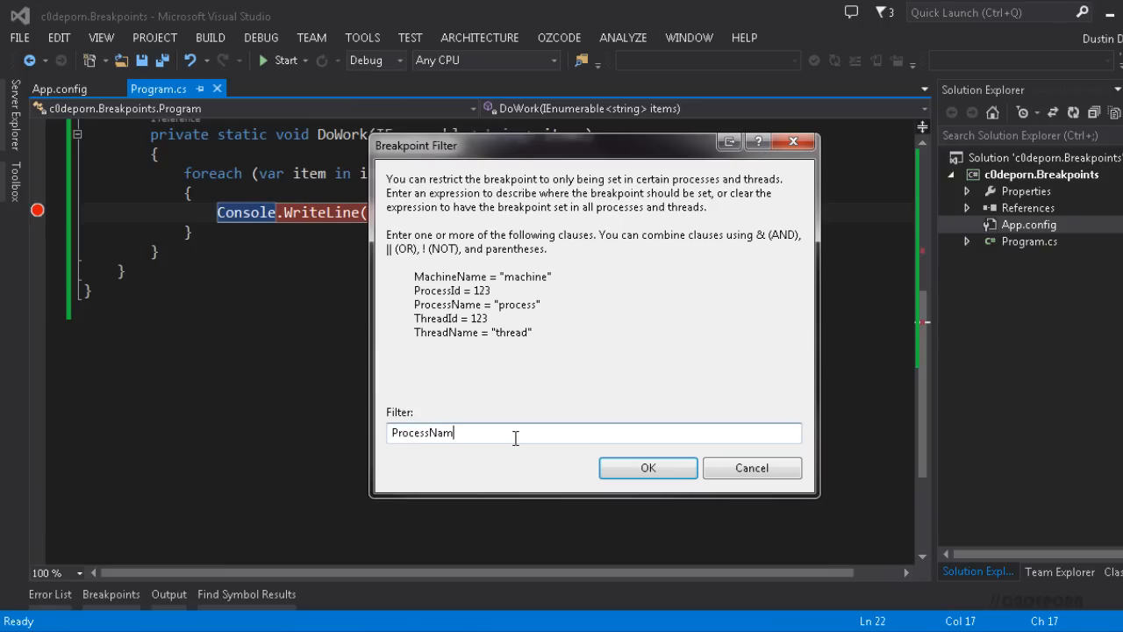
{"action": "type", "text": "e = \"c0deporn.breakpoin\""}
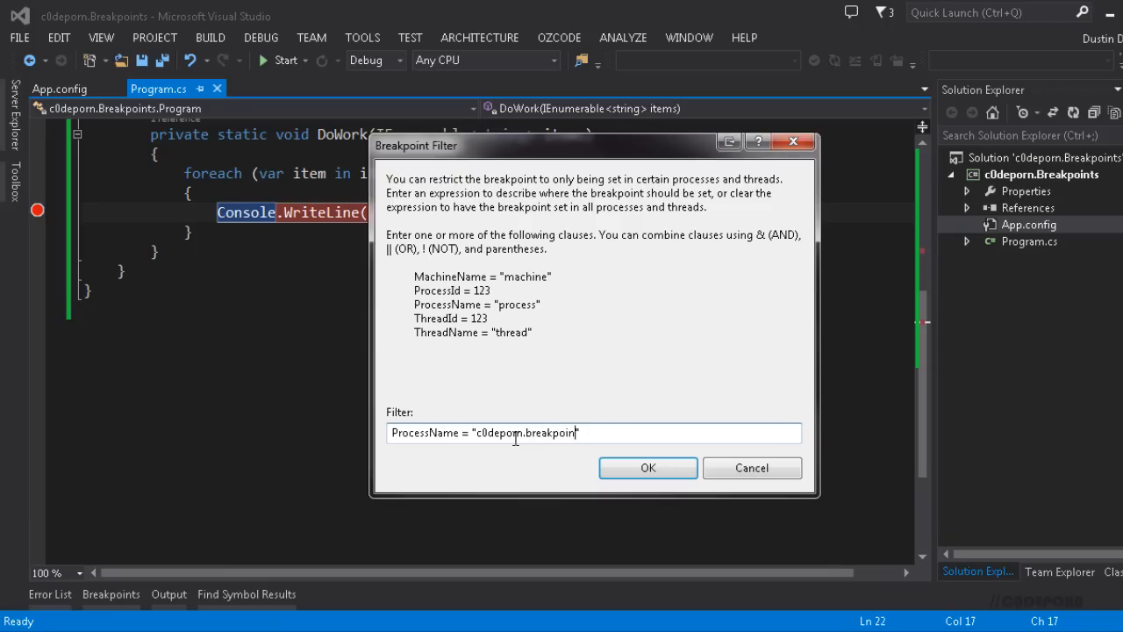
{"action": "type", "text": "ts.exe\""}
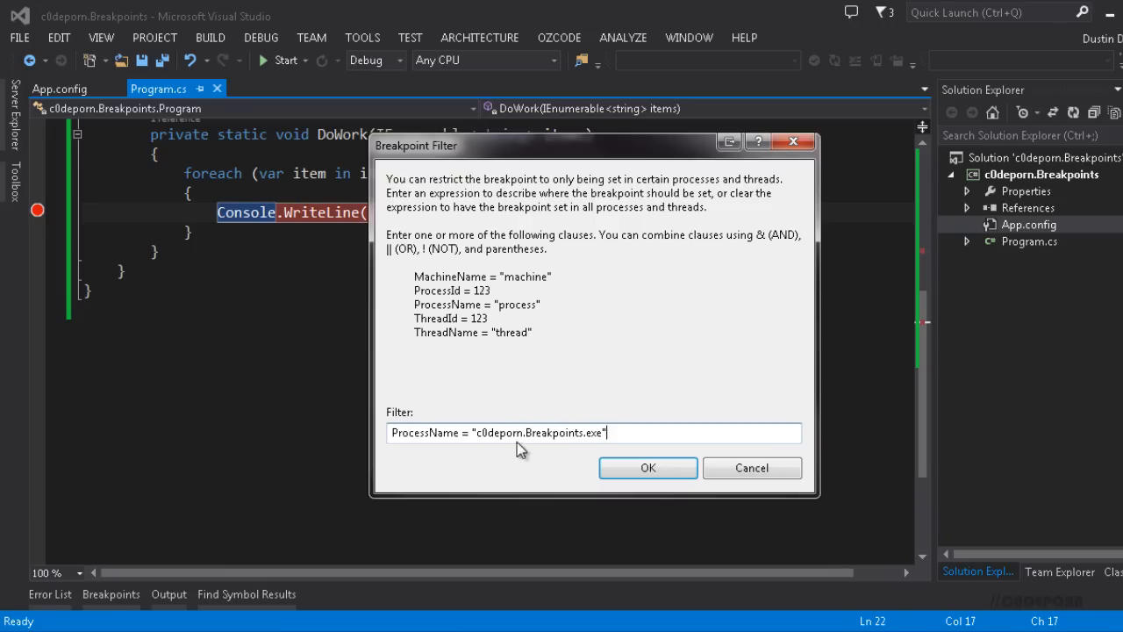
{"action": "left_click", "coordinate": [648, 467]}
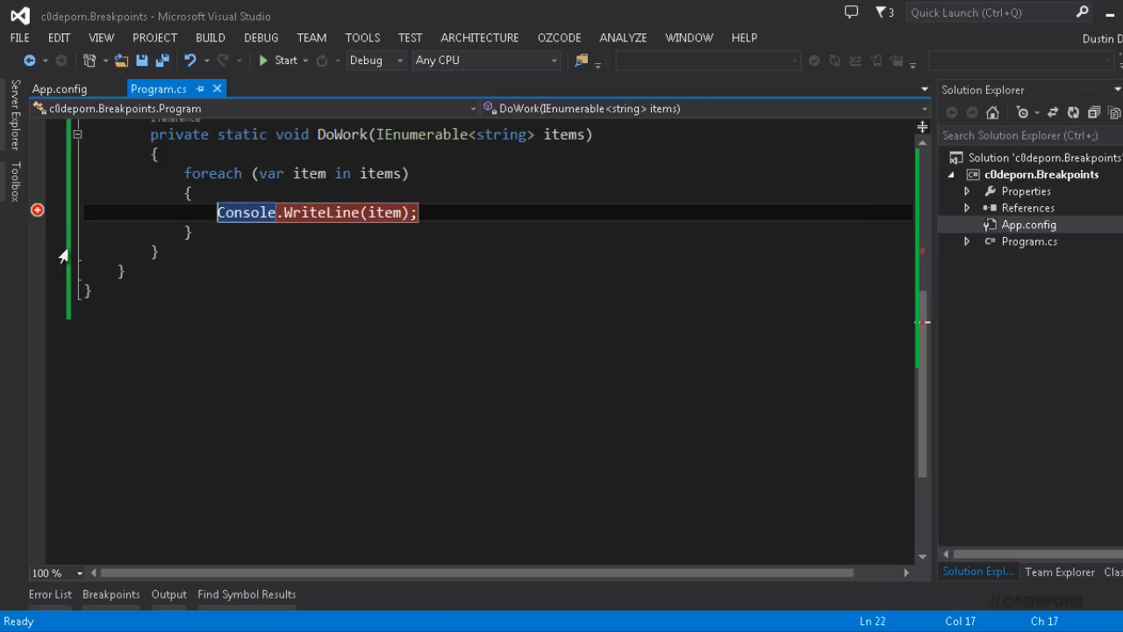
{"action": "mouse_move", "coordinate": [265, 321]}
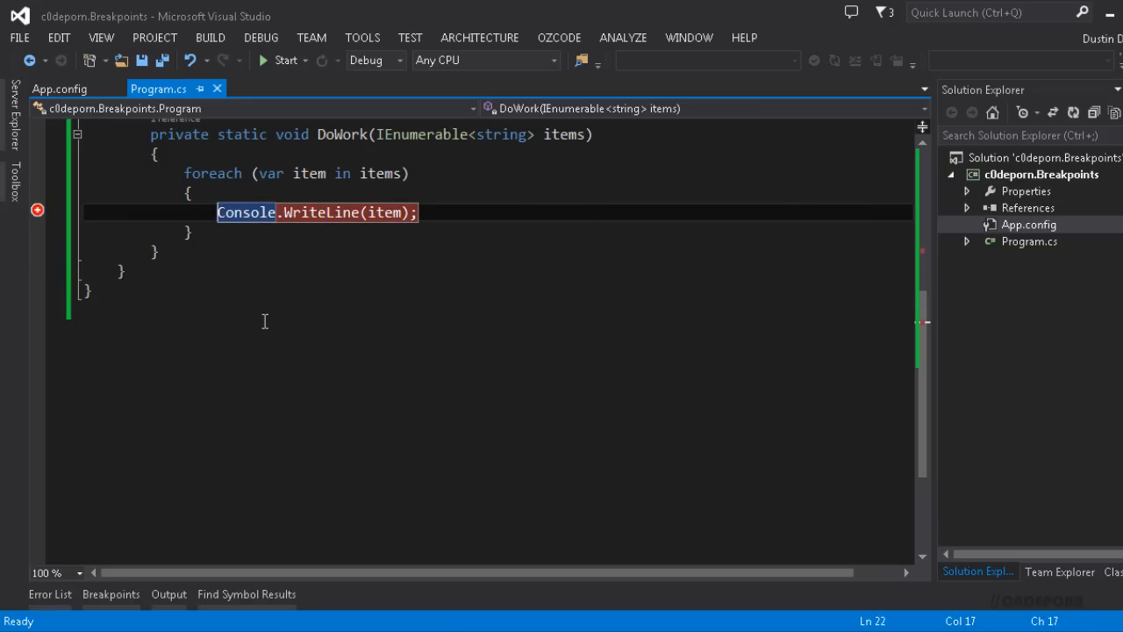
{"action": "mouse_move", "coordinate": [282, 60]}
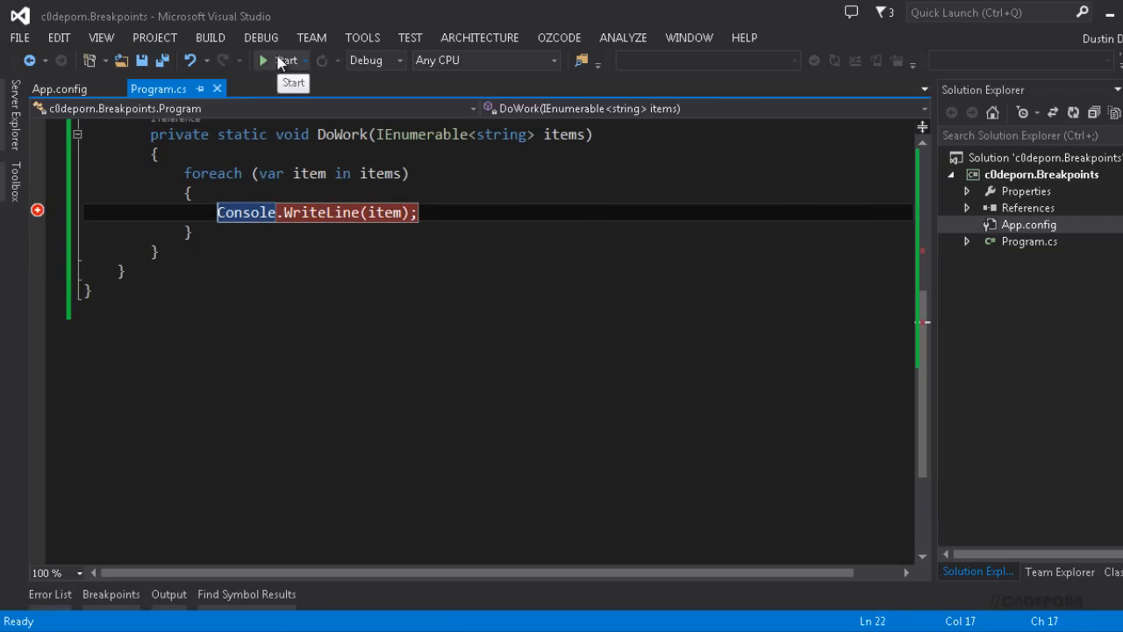
Step: Start debugging and check the Breakpoints window's Process column shows the .vshost.exe name
{"action": "left_click", "coordinate": [279, 60]}
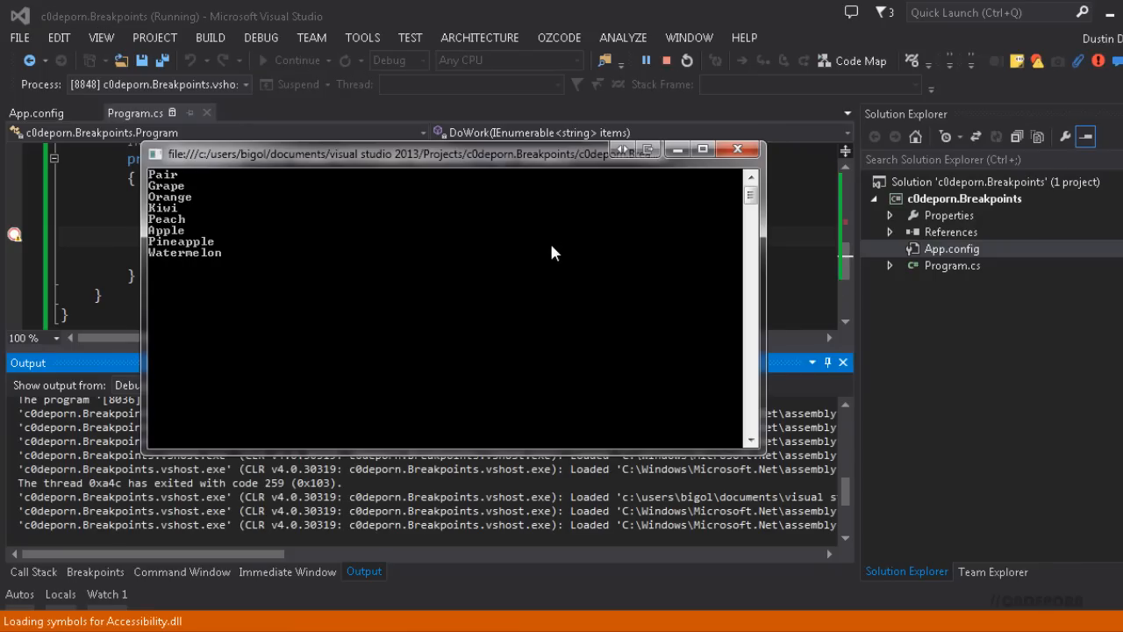
{"action": "mouse_move", "coordinate": [319, 42]}
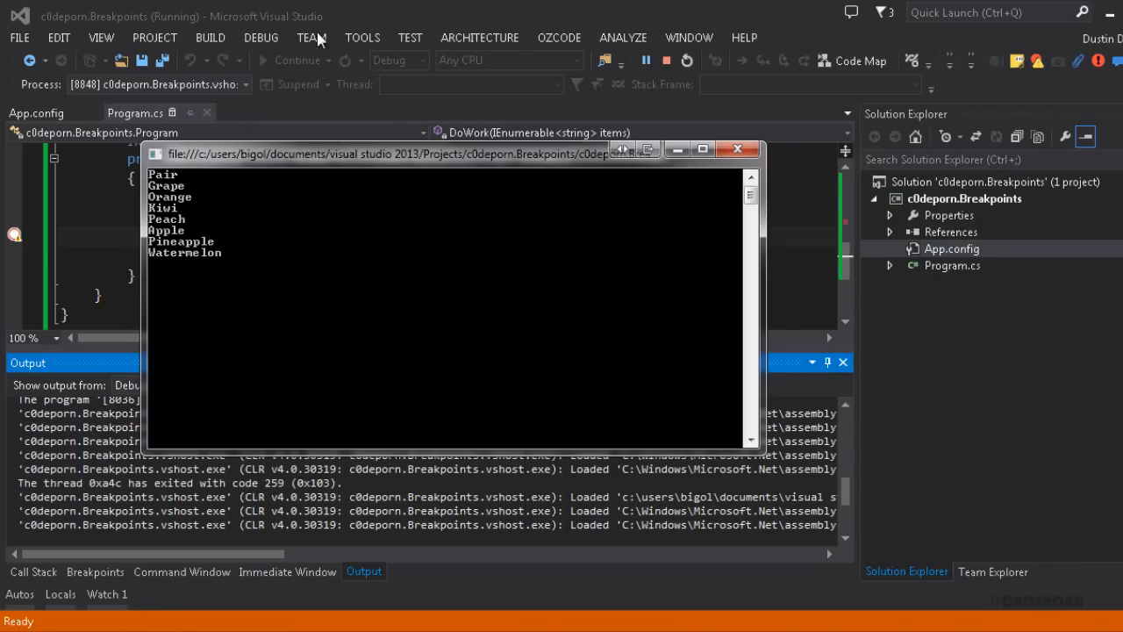
{"action": "mouse_move", "coordinate": [14, 235]}
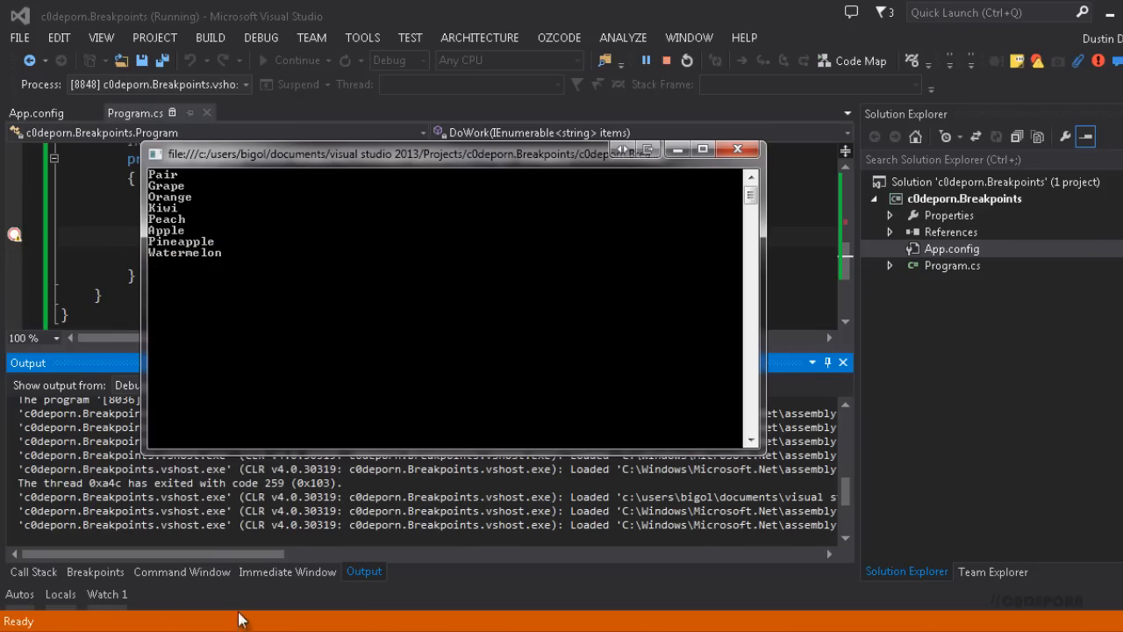
{"action": "left_click", "coordinate": [95, 572]}
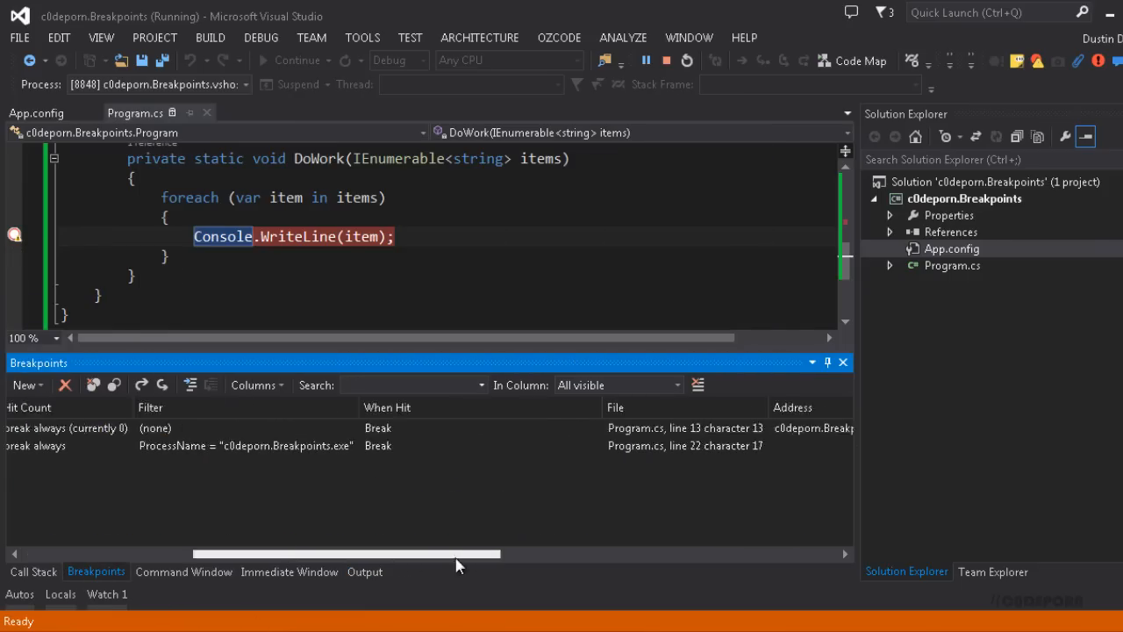
{"action": "scroll", "scroll_direction": "right", "scroll_amount": 3}
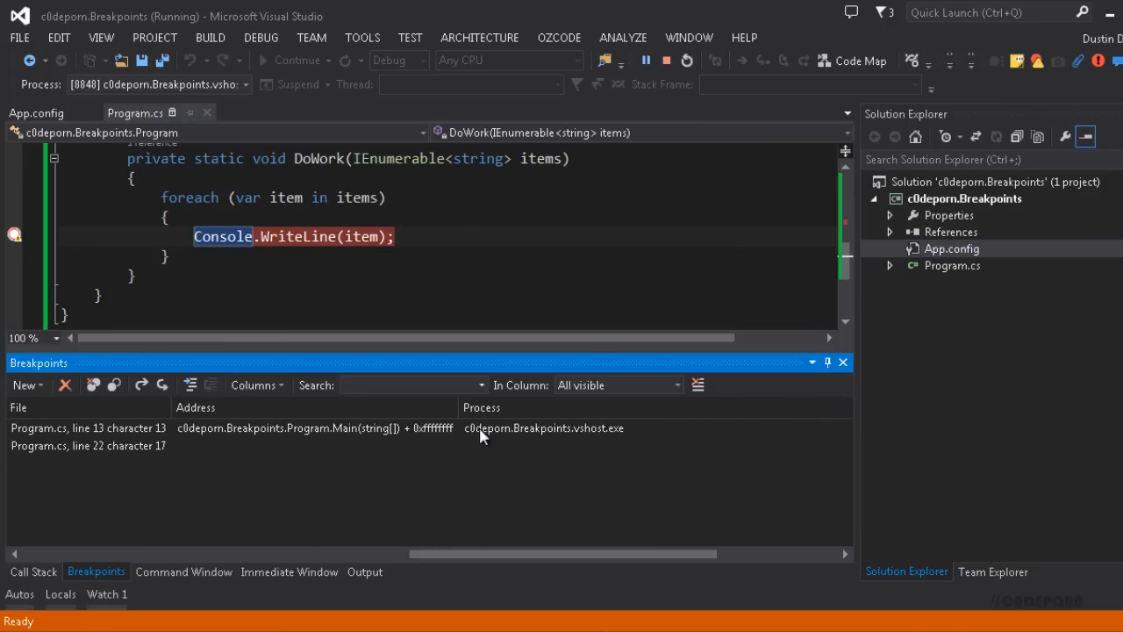
{"action": "mouse_move", "coordinate": [614, 442]}
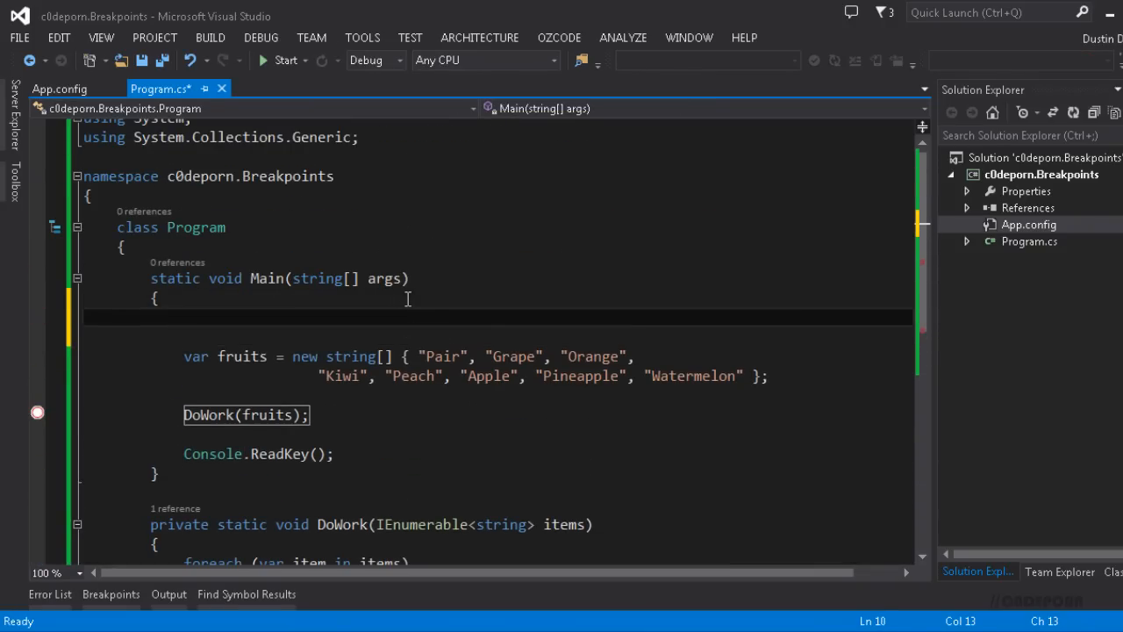
Step: Add Console.ReadKey(); to Main and launch the built exe from the bin\Debug folder
{"action": "type", "text": "Console.Read"}
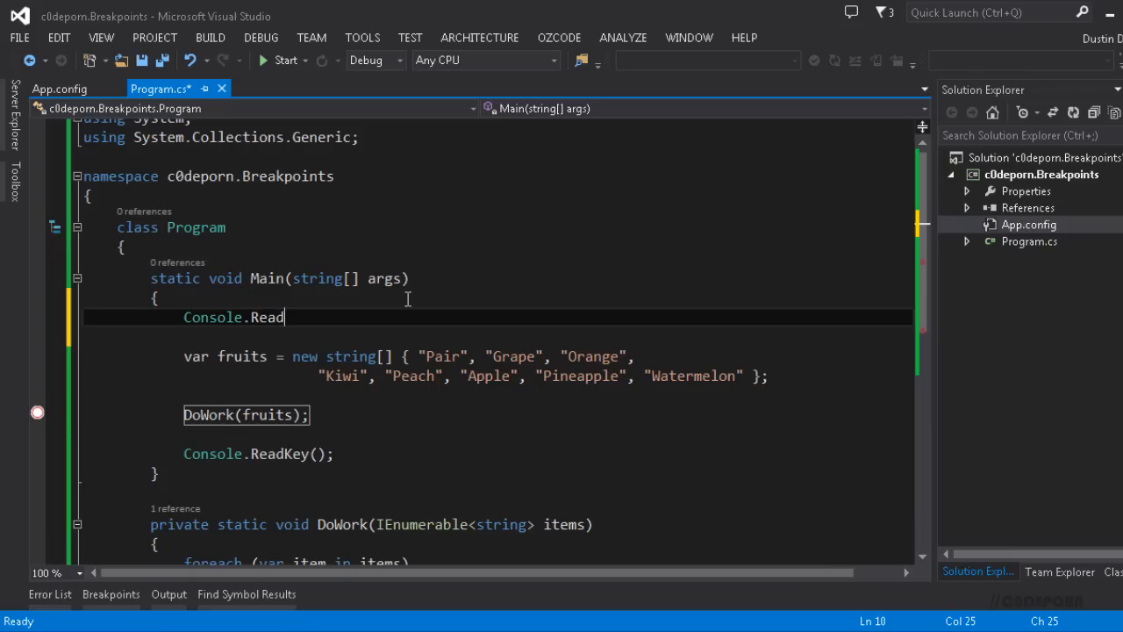
{"action": "type", "text": "Key();"}
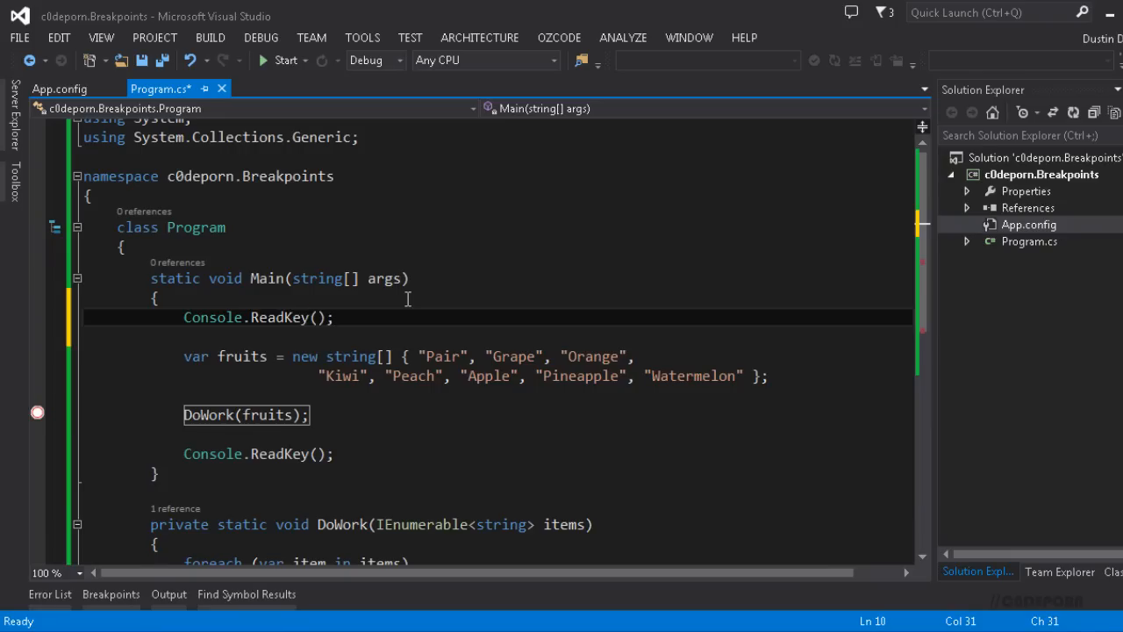
{"action": "mouse_move", "coordinate": [609, 323]}
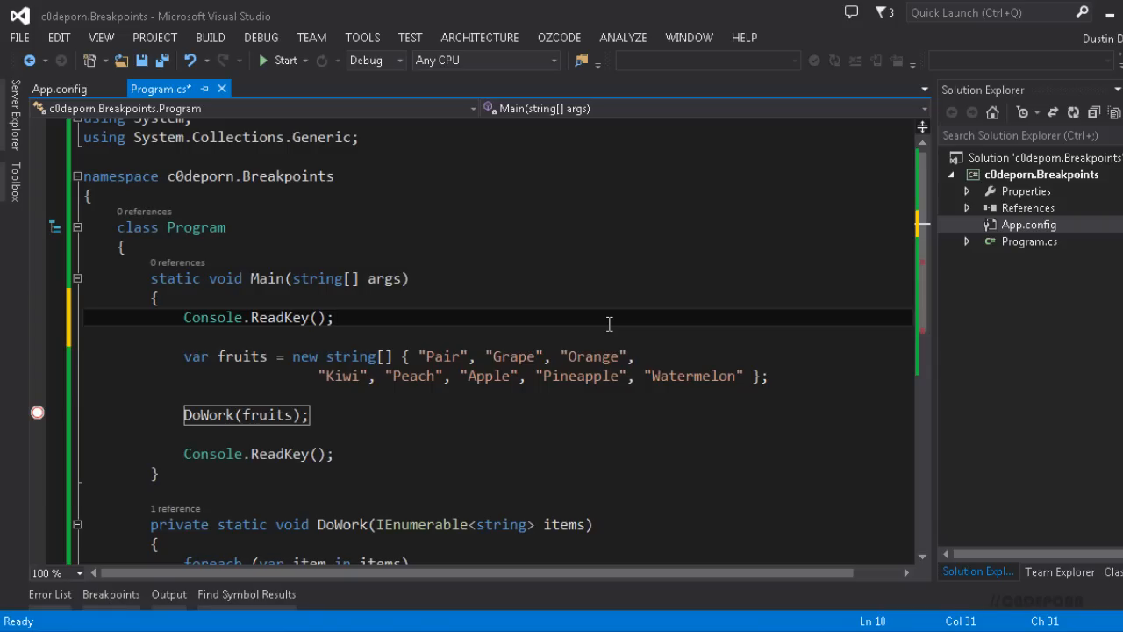
{"action": "mouse_move", "coordinate": [1057, 181]}
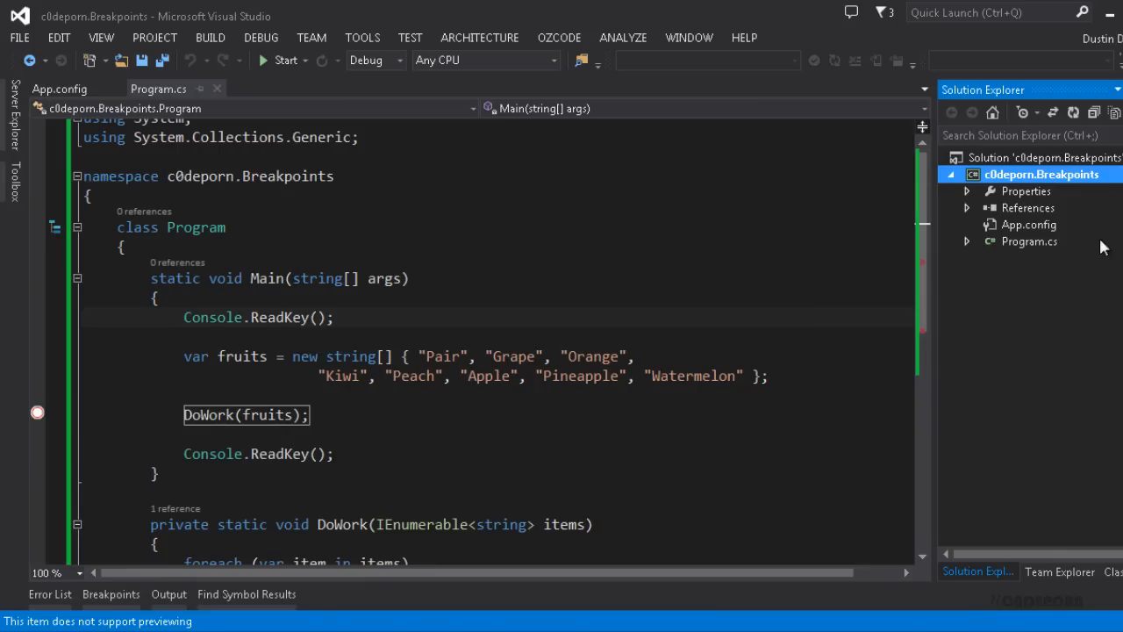
{"action": "mouse_move", "coordinate": [737, 321]}
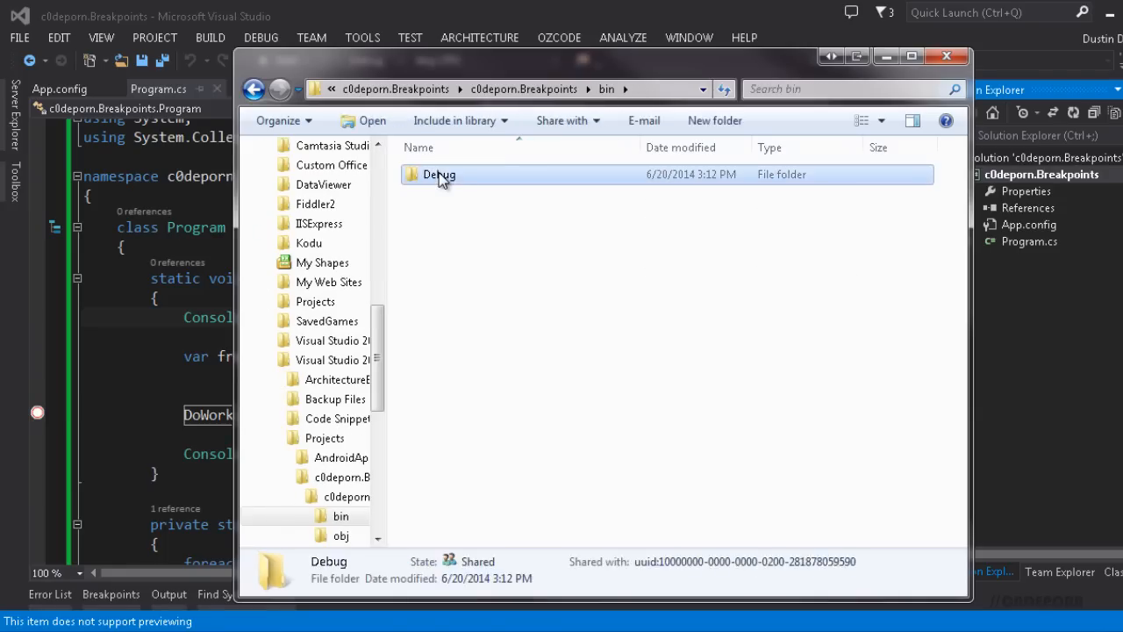
{"action": "double_click", "coordinate": [439, 176]}
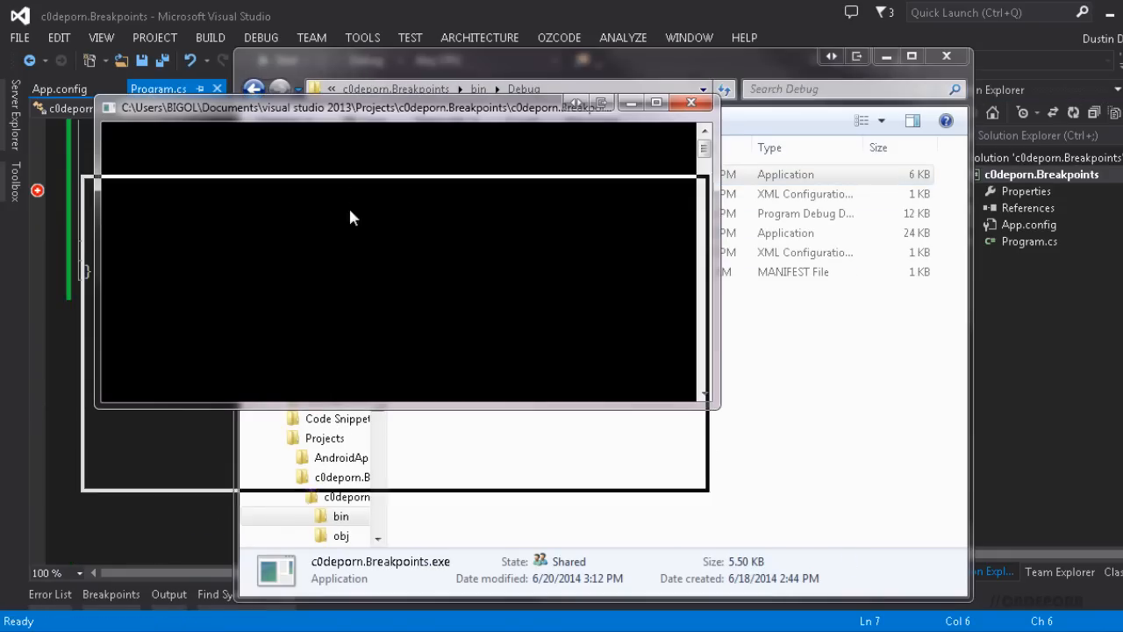
{"action": "left_click", "coordinate": [362, 37]}
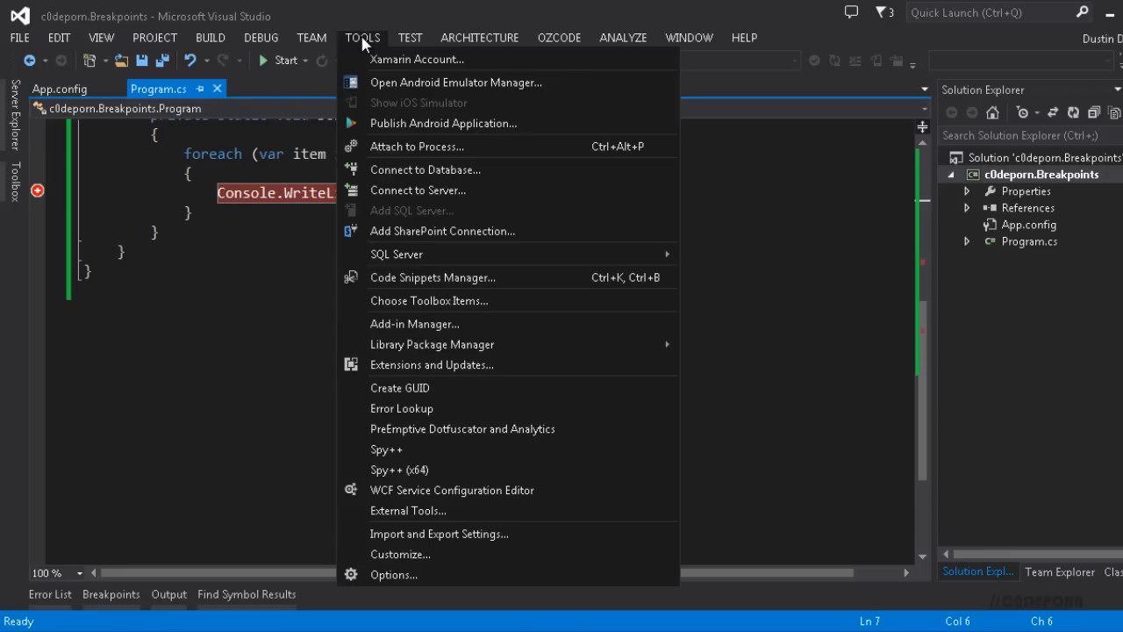
{"action": "mouse_move", "coordinate": [421, 145]}
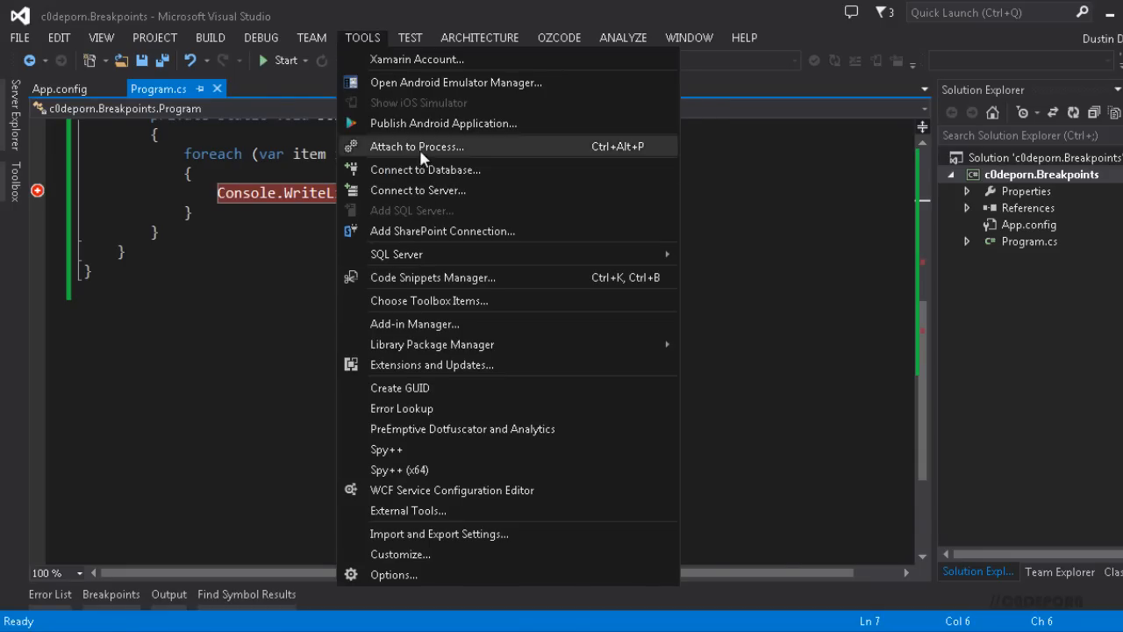
Step: Attach to Process, selecting c0deporn.Breakpoints.exe from Available Processes
{"action": "left_click", "coordinate": [418, 146]}
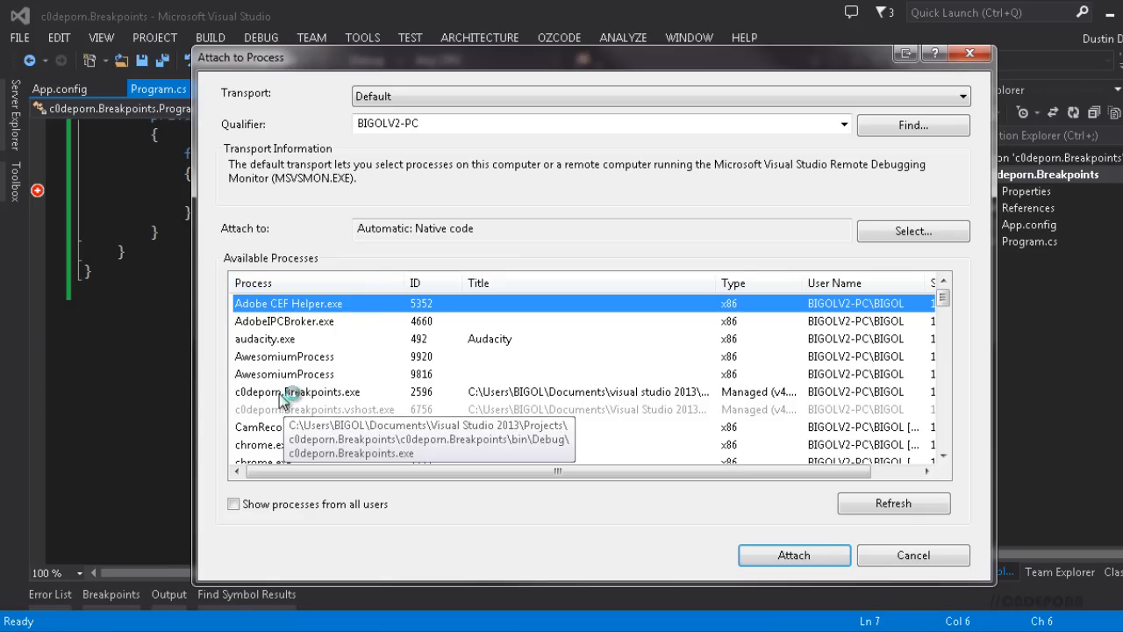
{"action": "left_click", "coordinate": [299, 391]}
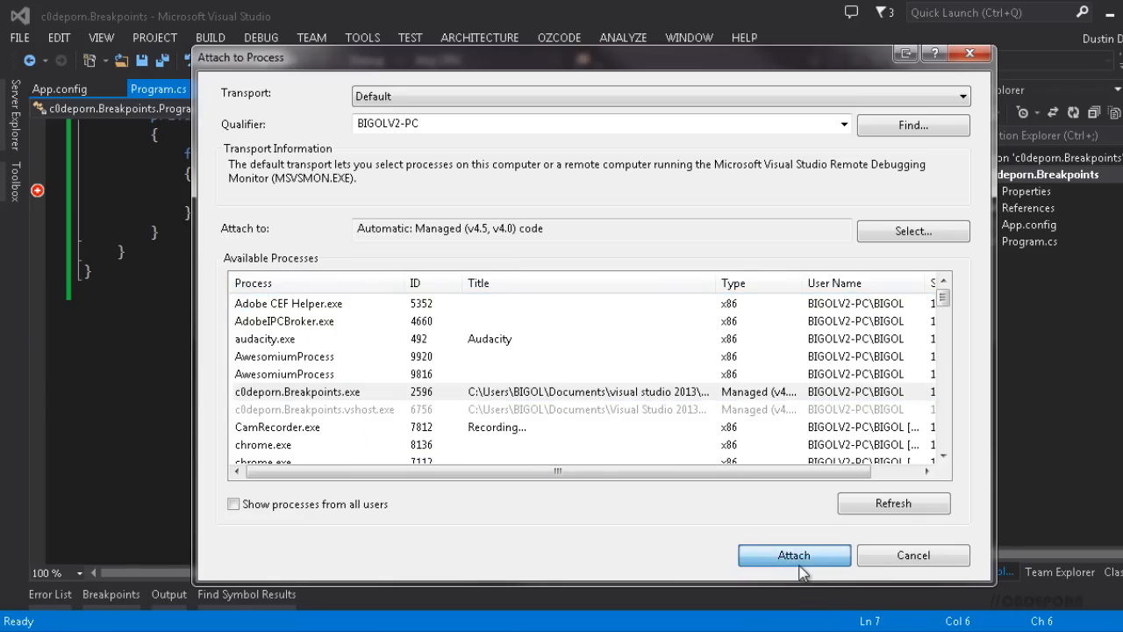
{"action": "left_click", "coordinate": [793, 554]}
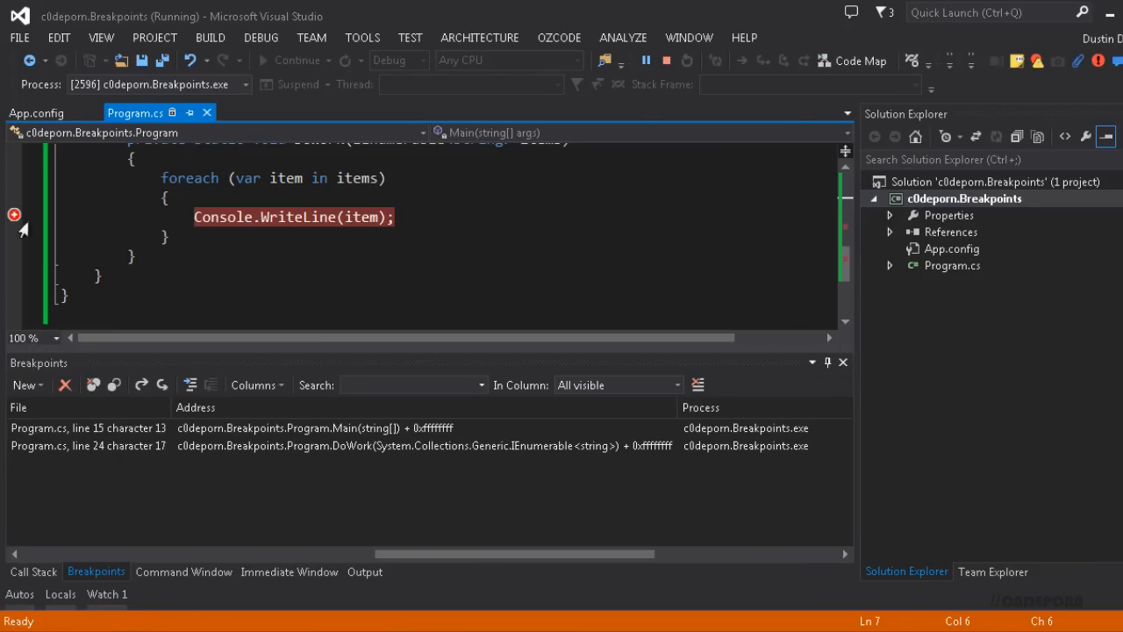
Step: Let the attached exe run until it breaks at Console.WriteLine(item) inside DoWork
{"action": "scroll", "scroll_direction": "up", "scroll_amount": 3}
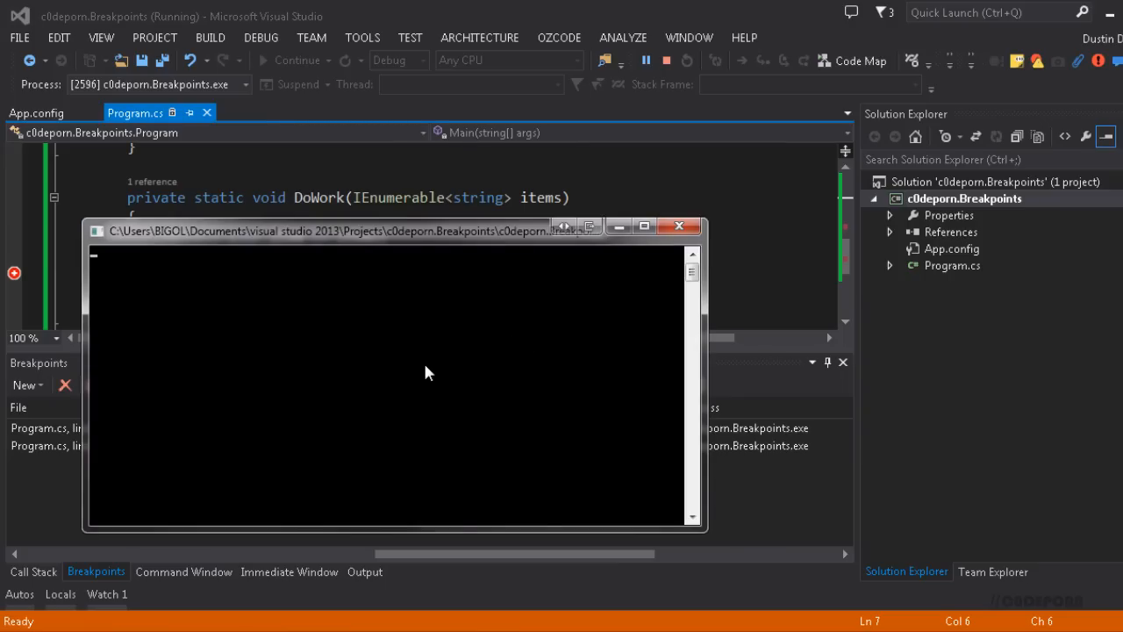
{"action": "mouse_move", "coordinate": [407, 361]}
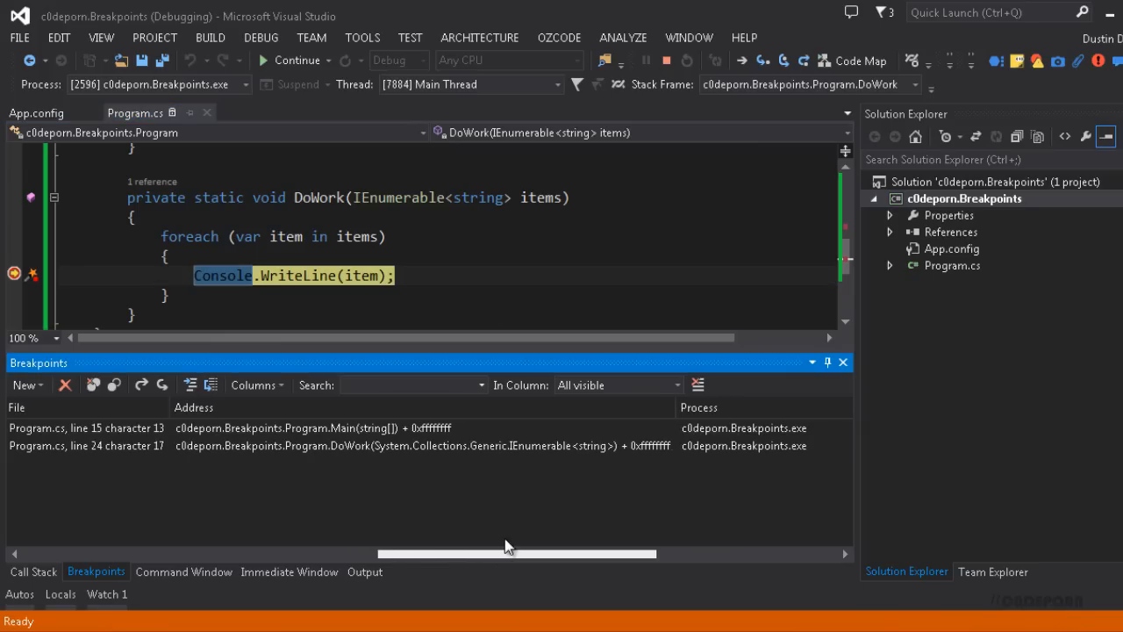
{"action": "scroll", "scroll_direction": "right", "scroll_amount": 3}
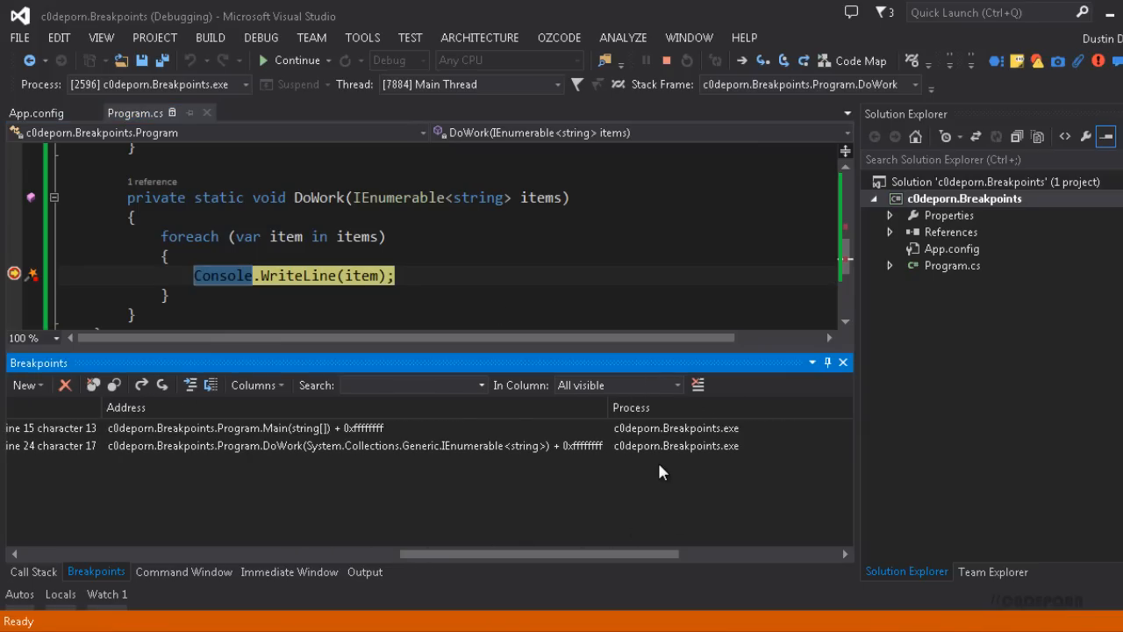
{"action": "mouse_move", "coordinate": [683, 490]}
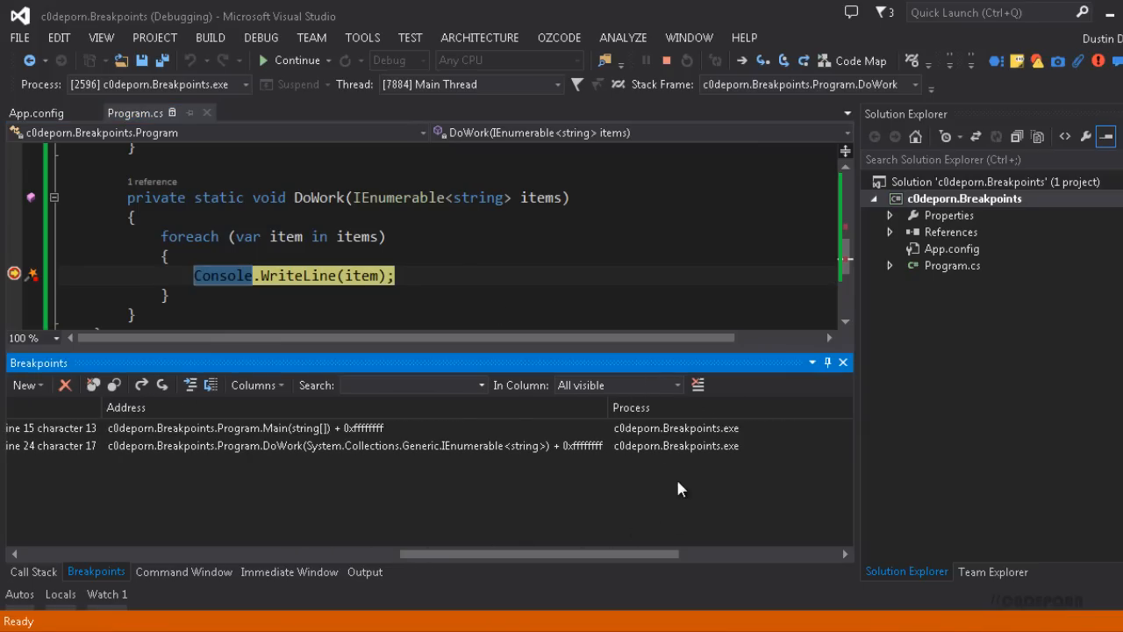
{"action": "mouse_move", "coordinate": [739, 470]}
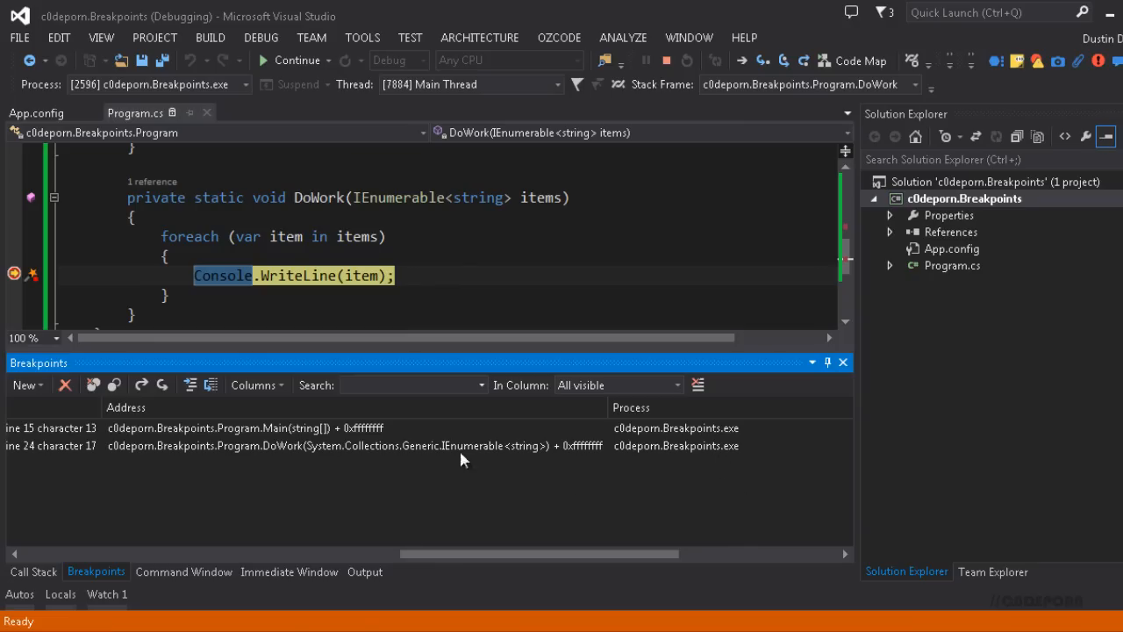
{"action": "mouse_move", "coordinate": [211, 384]}
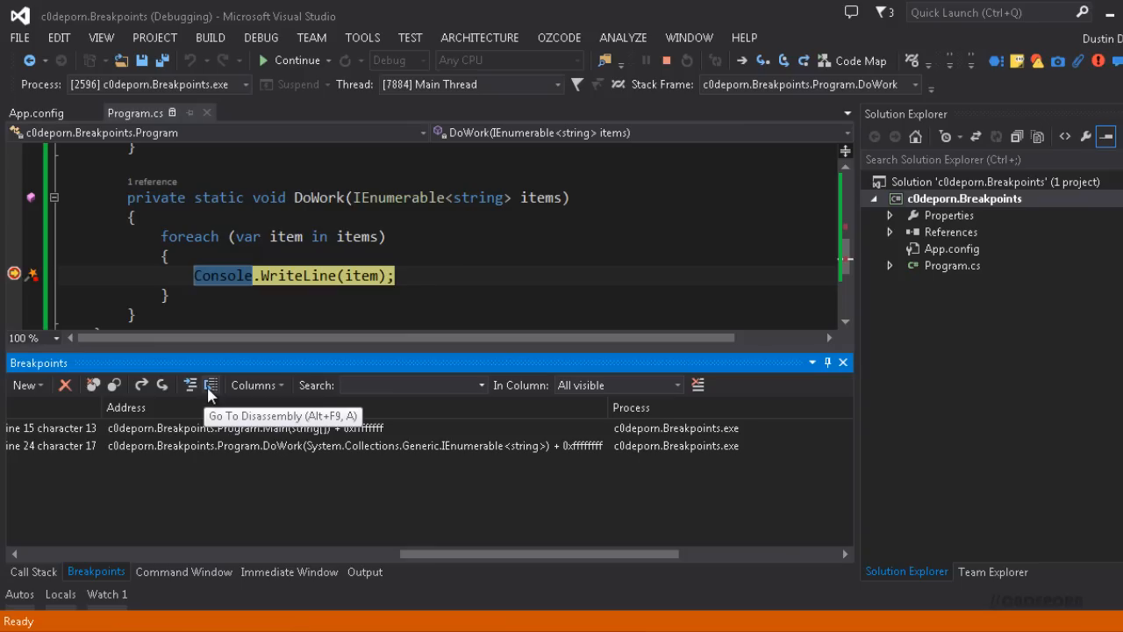
{"action": "left_click", "coordinate": [210, 384]}
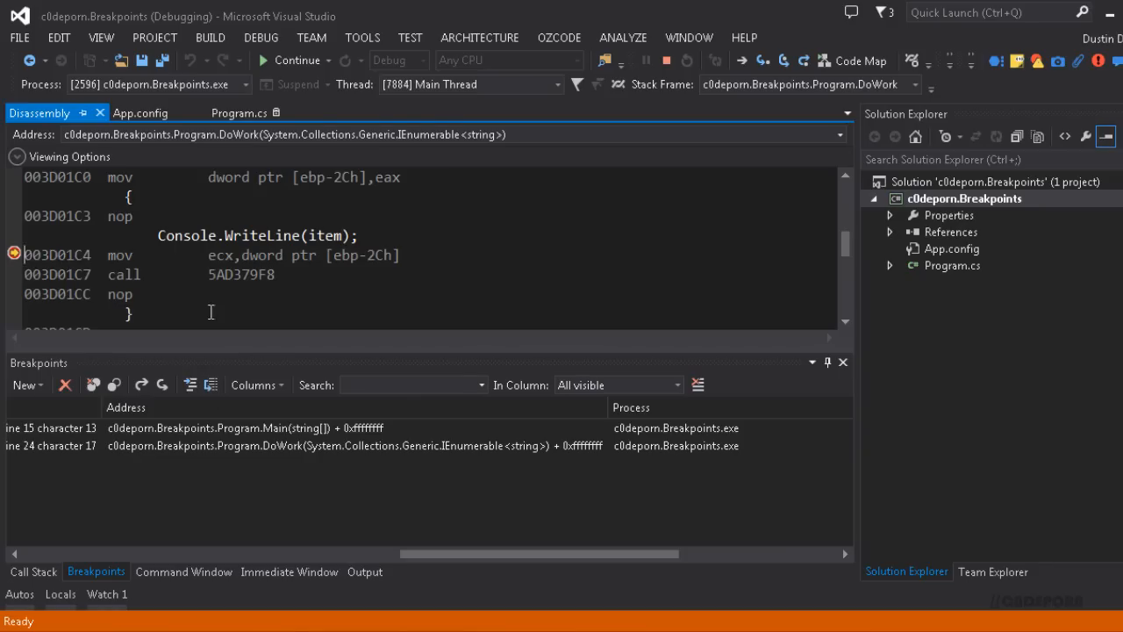
{"action": "left_click", "coordinate": [238, 113]}
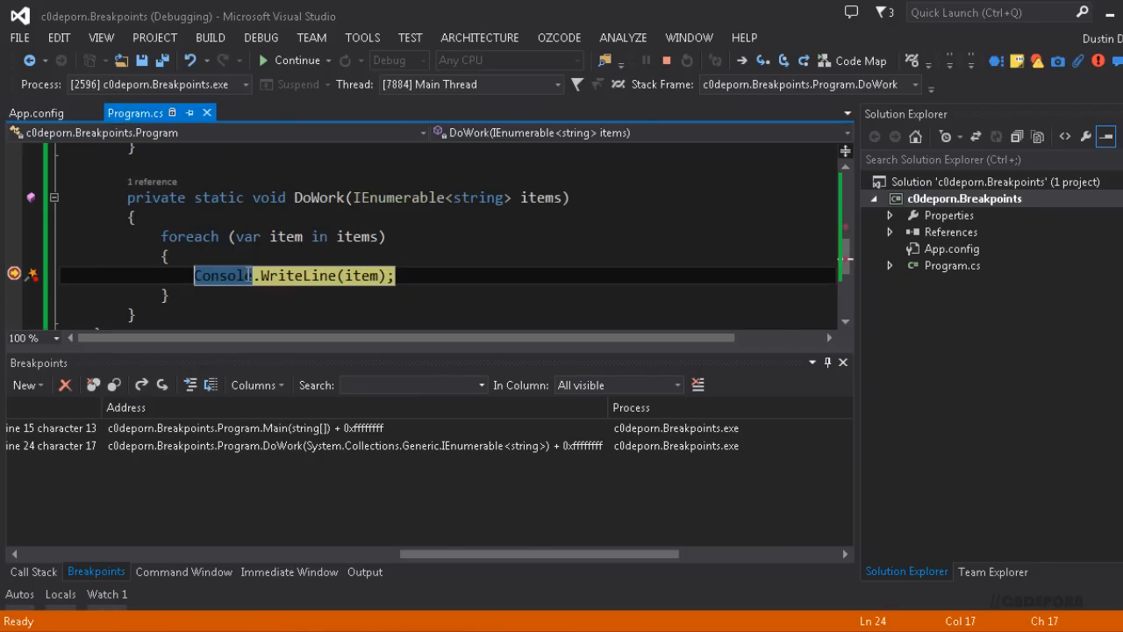